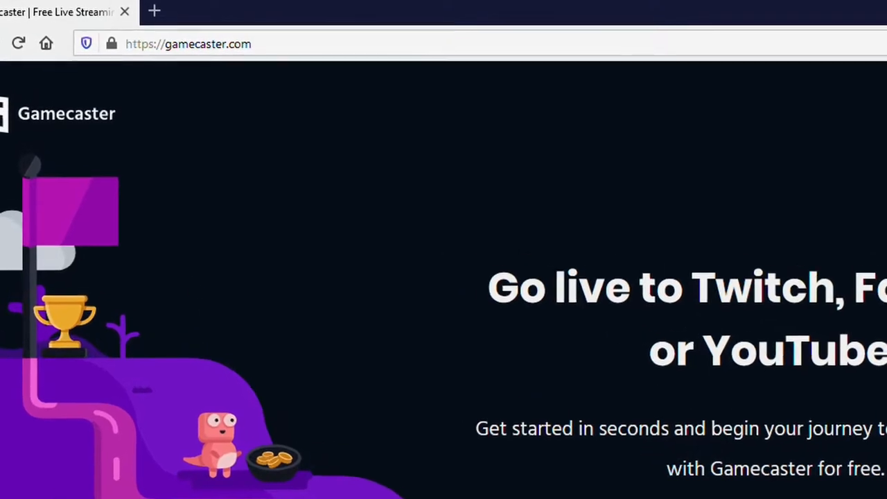
- Download the Gamecaster installer from gamecaster.com and confirm saving the file
scroll("down", 3)
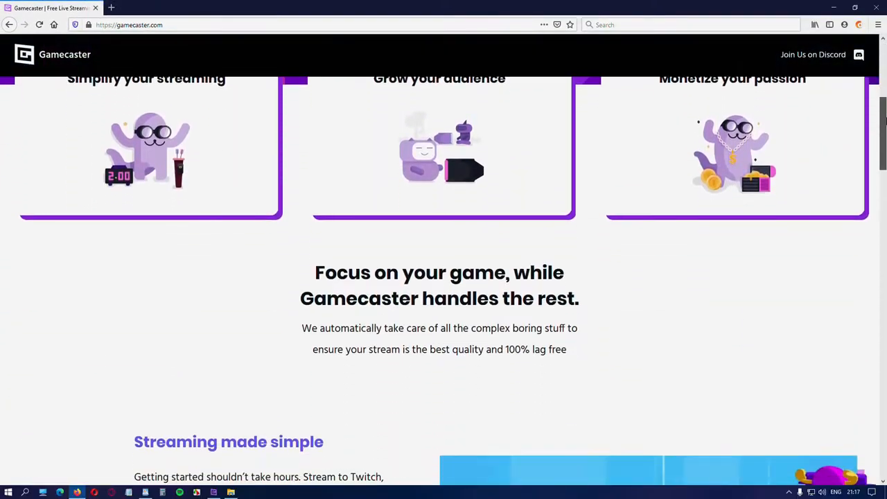
scroll("down", 3)
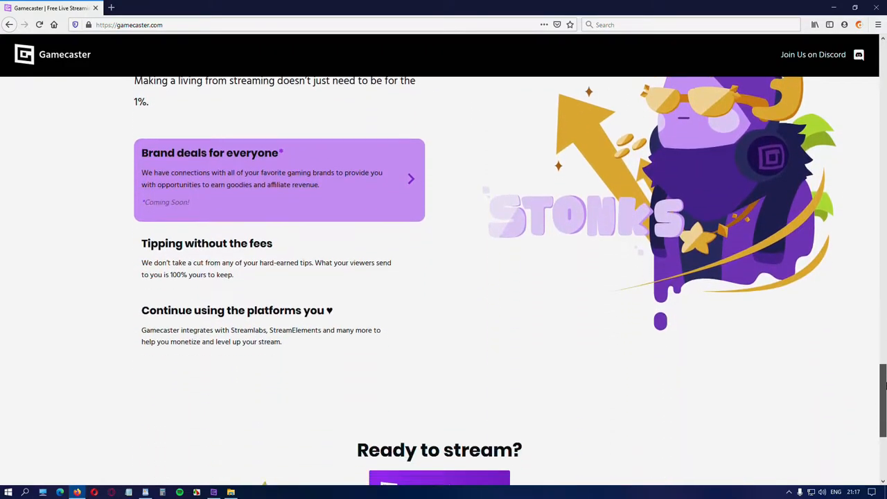
scroll("down", 3)
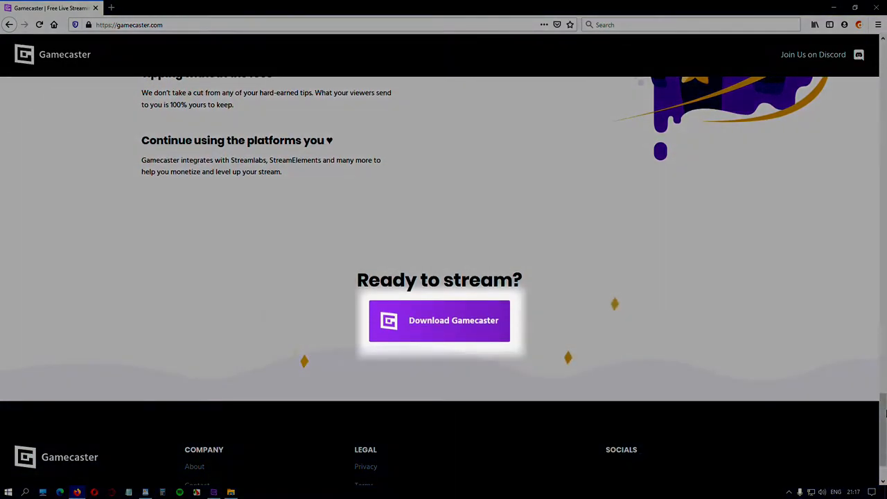
left_click(440, 320)
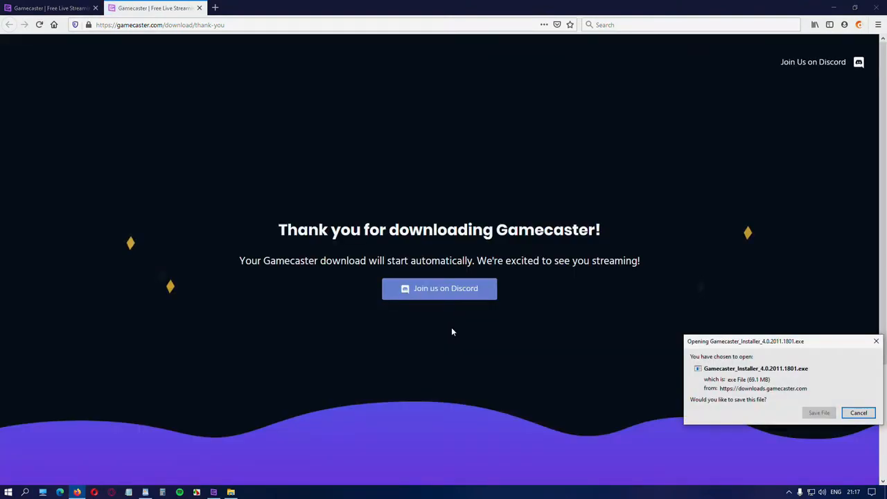
left_click(860, 414)
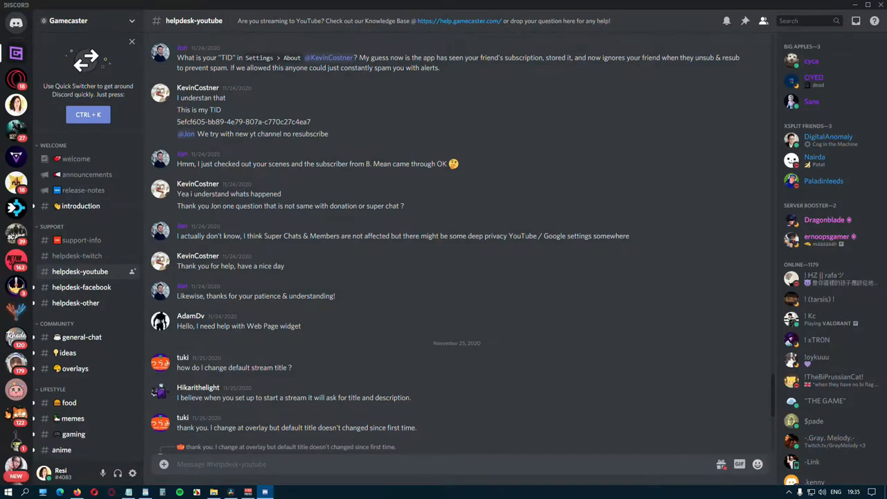
mouse_move(86, 175)
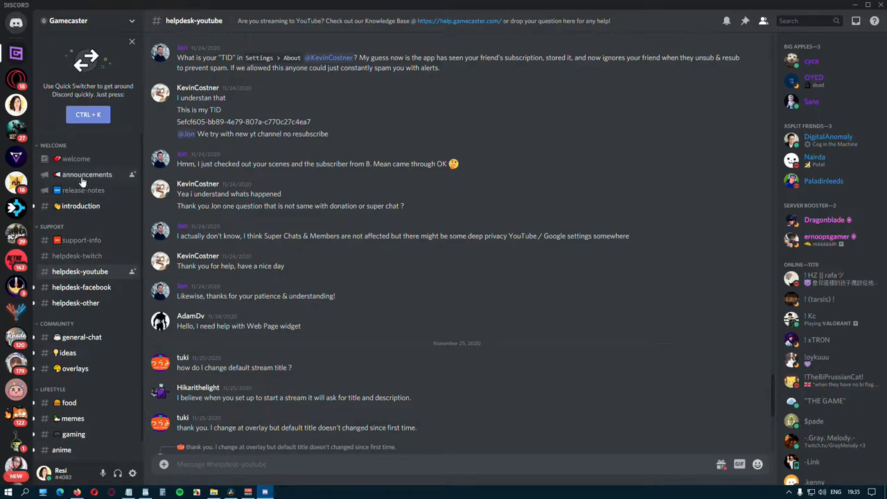
left_click(83, 190)
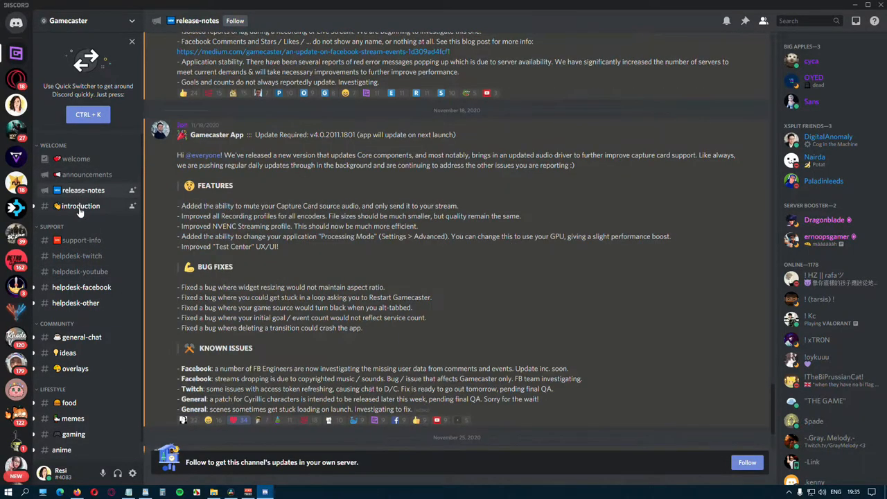
left_click(81, 240)
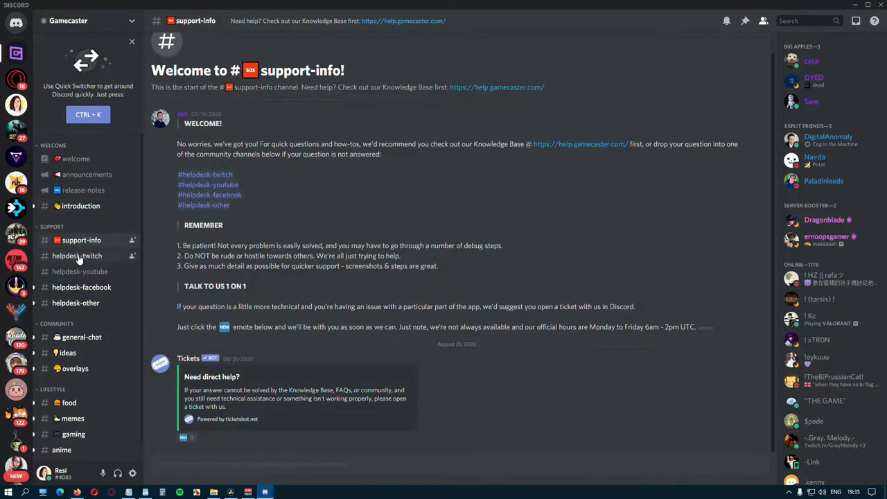
left_click(80, 271)
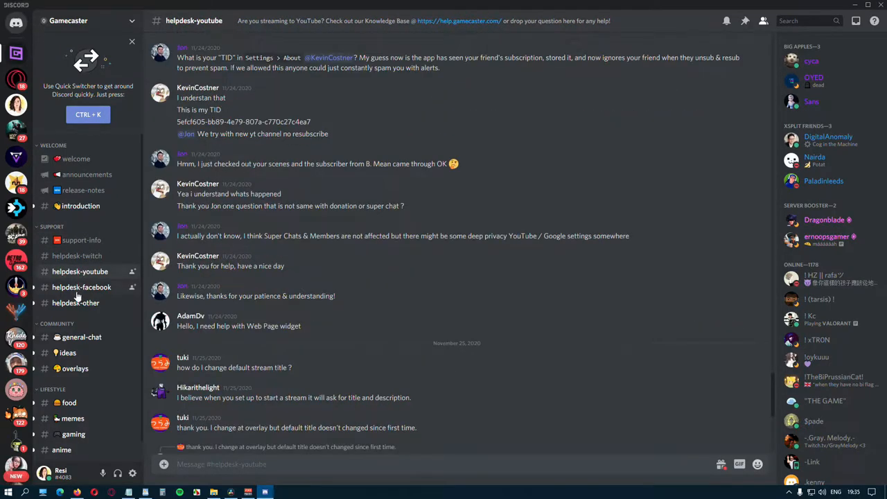
left_click(75, 303)
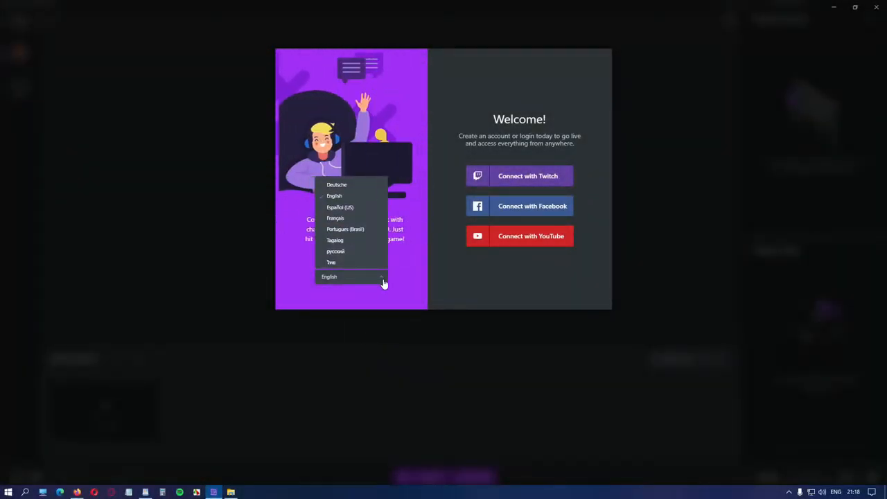
- Choose English as the interface language on the welcome screen
left_click(352, 277)
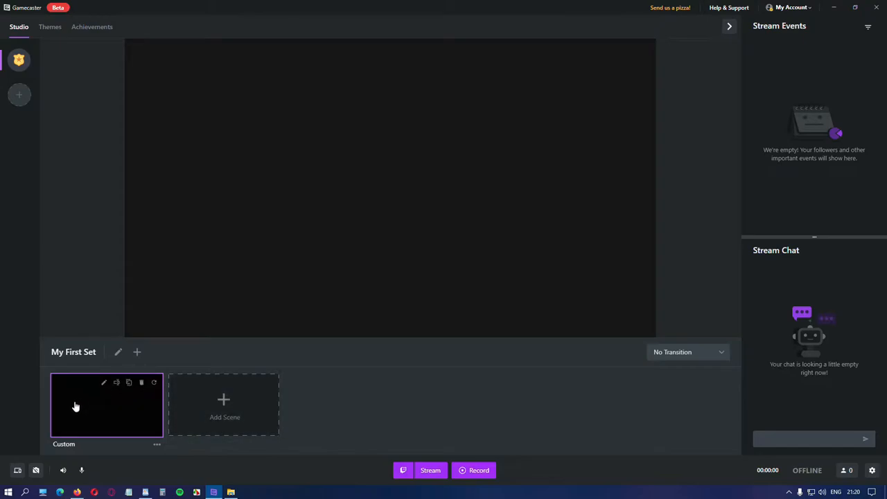
mouse_move(183, 427)
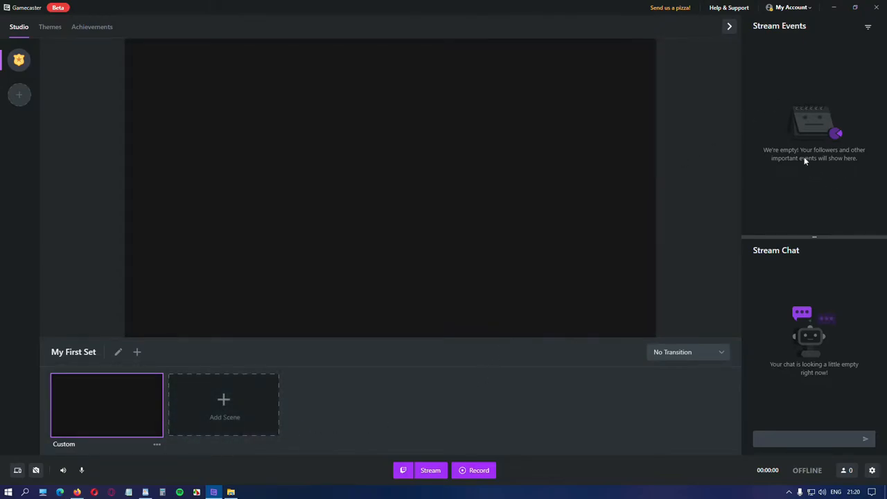
left_click(868, 26)
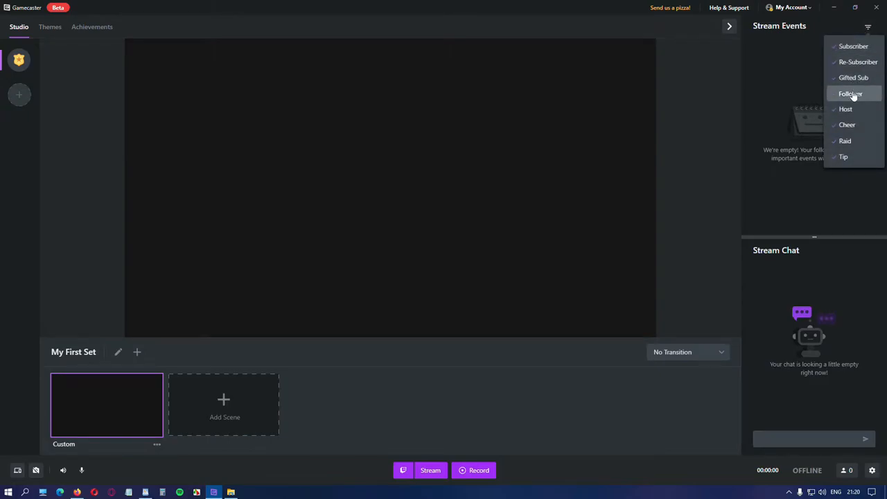
left_click(851, 94)
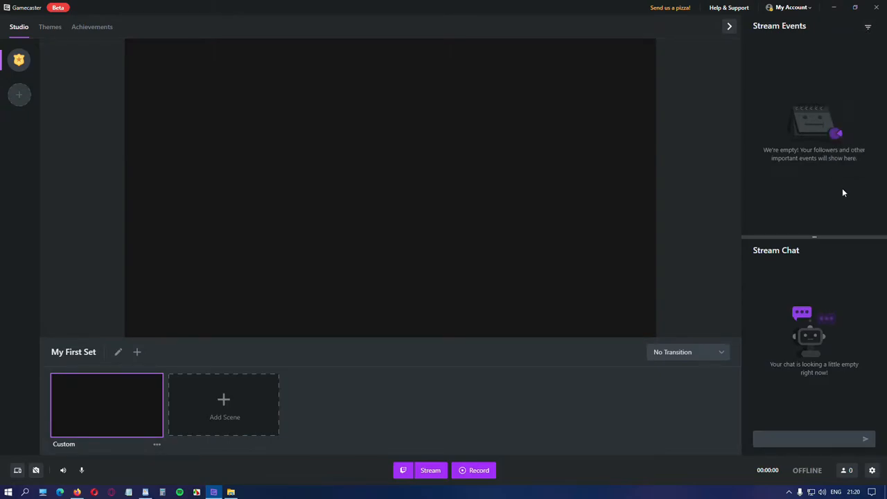
mouse_move(788, 342)
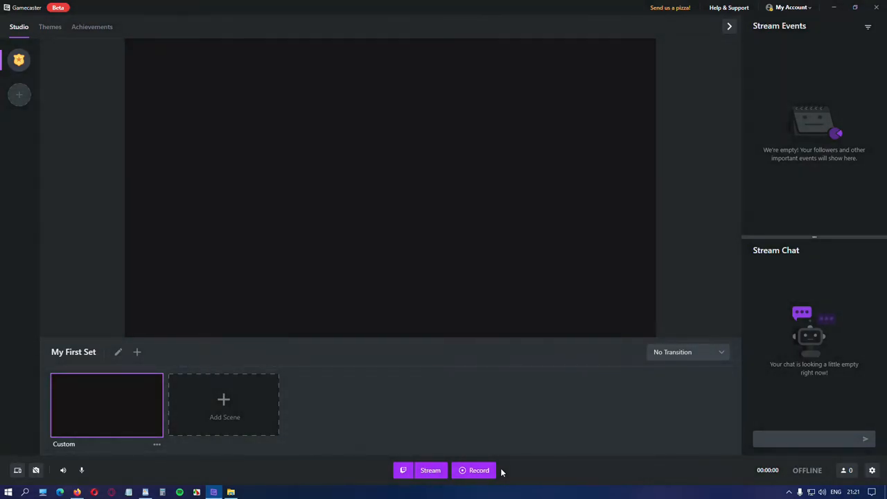
mouse_move(16, 470)
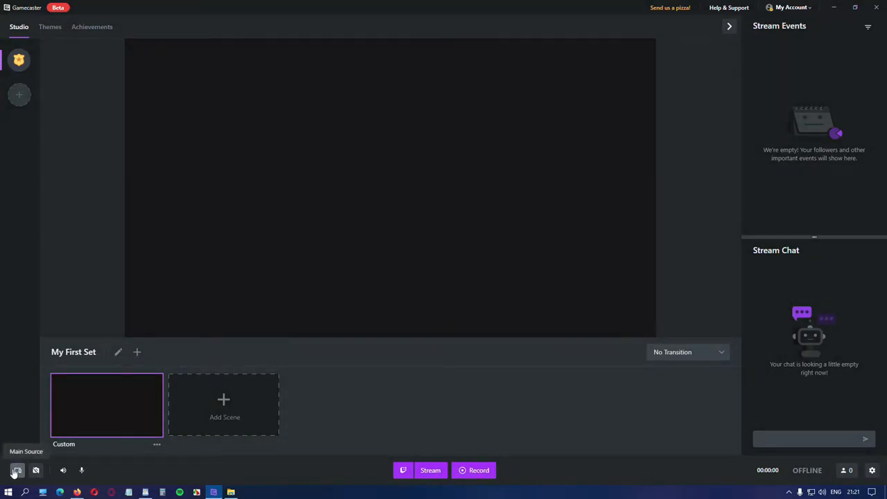
- Review the main capture source list and keep no camera selected in Camera Source
left_click(16, 470)
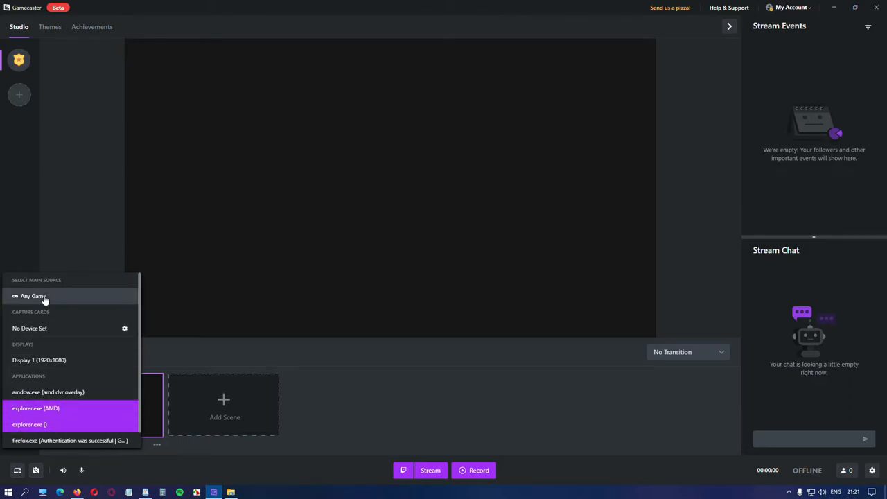
mouse_move(40, 332)
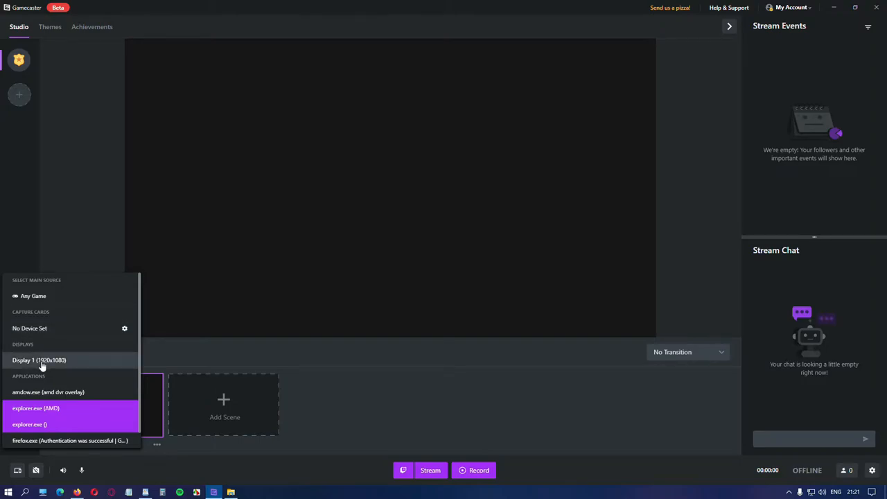
mouse_move(36, 401)
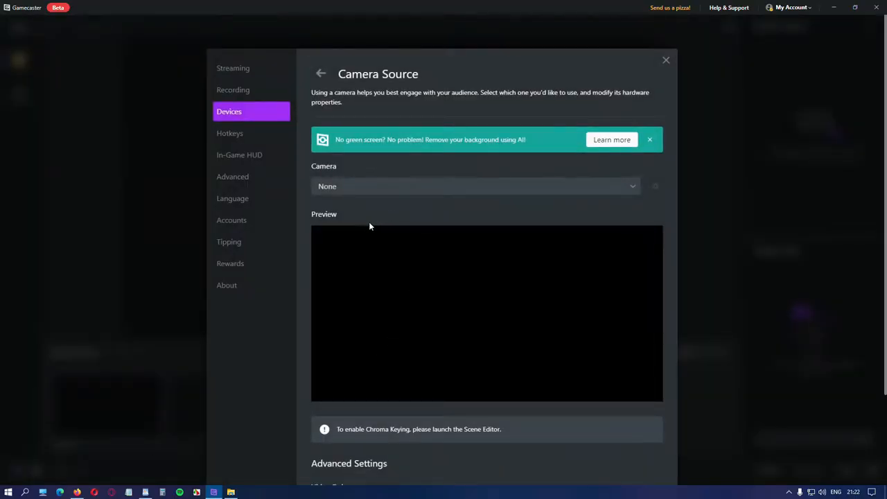
left_click(474, 186)
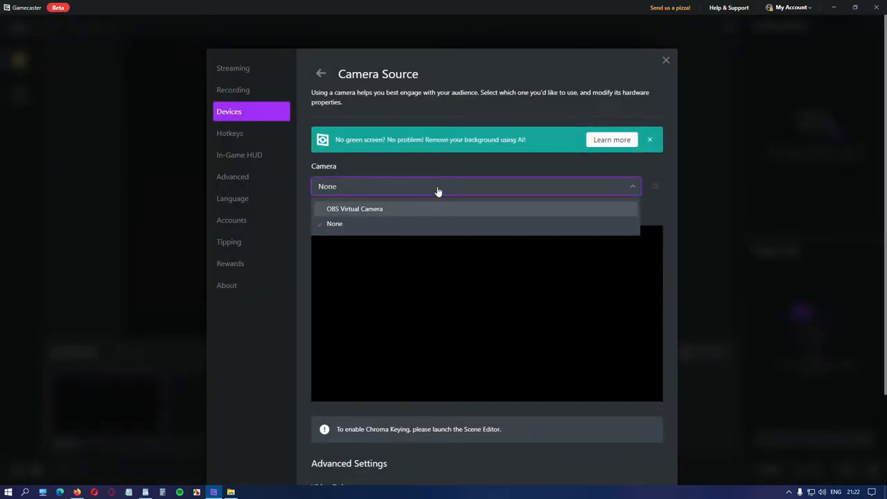
left_click(335, 223)
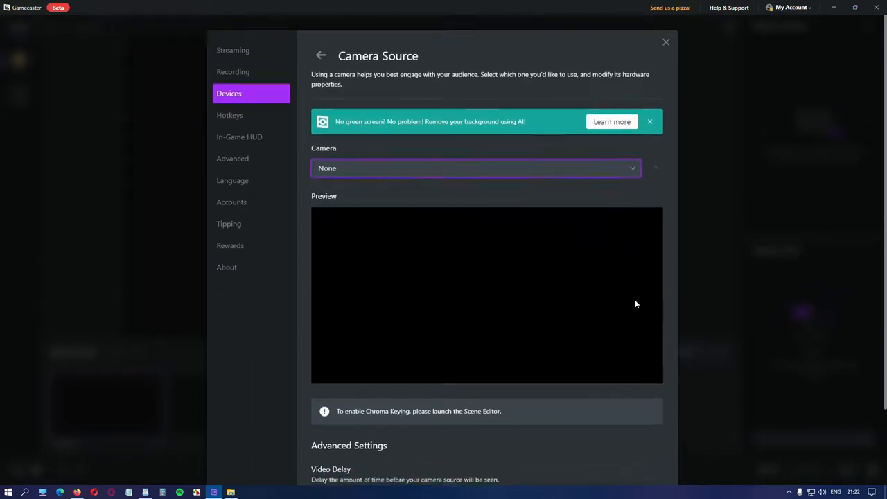
scroll("down", 3)
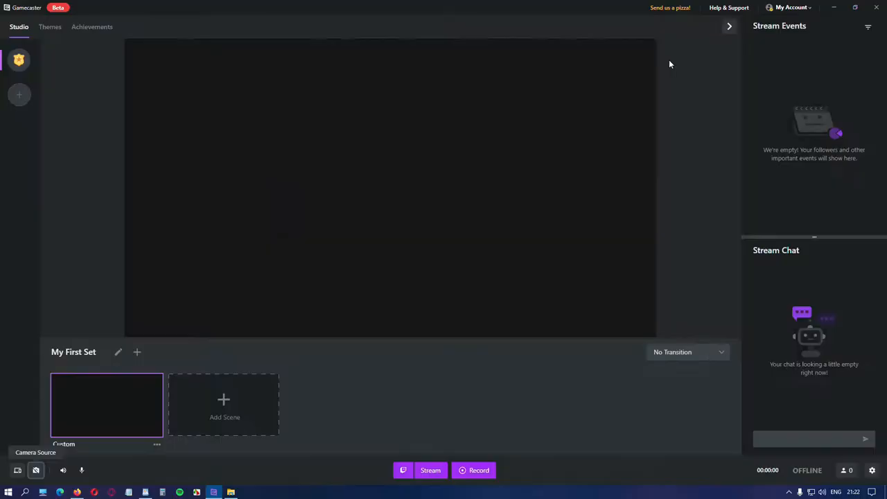
- Review the System Sound device settings, then bring up the Microphone device settings
left_click(64, 470)
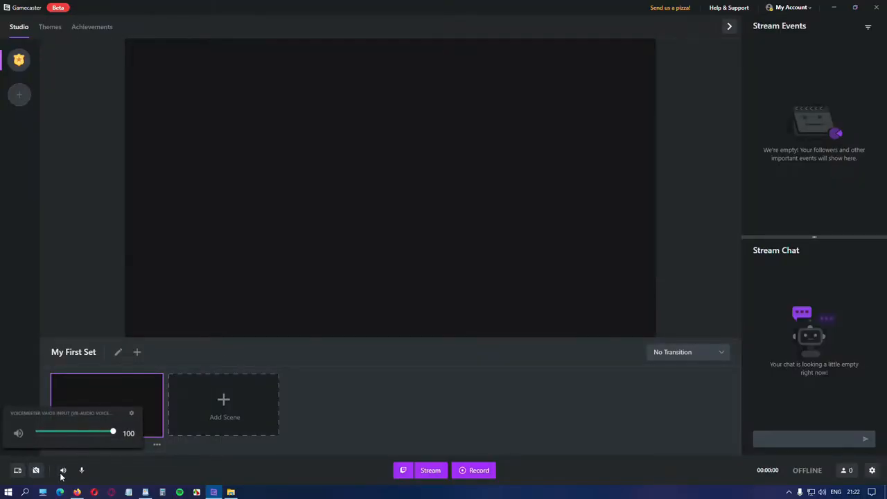
left_click(18, 433)
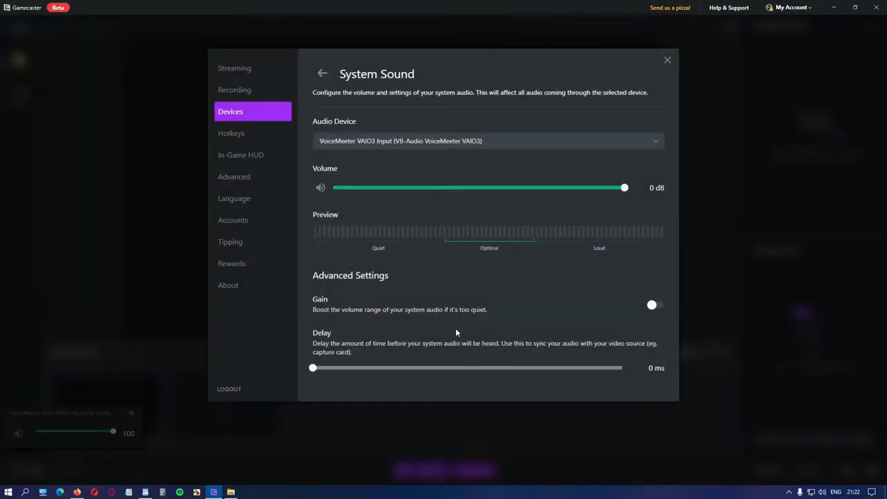
mouse_move(712, 97)
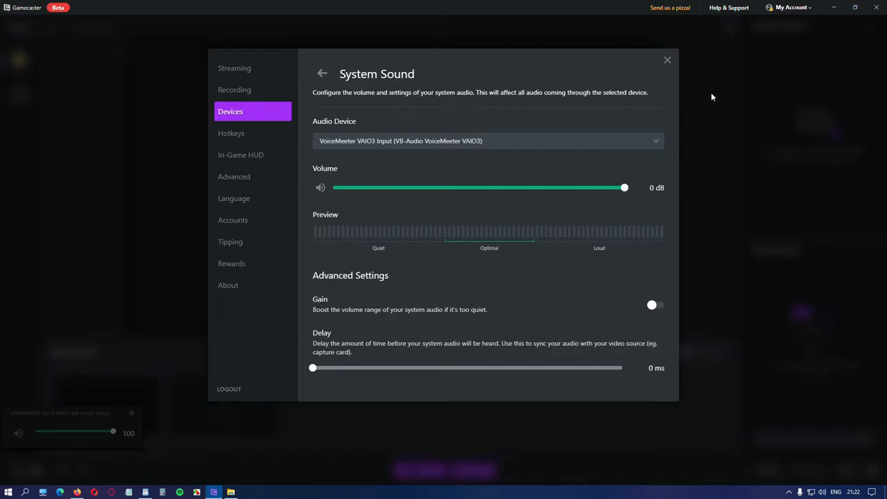
left_click(667, 60)
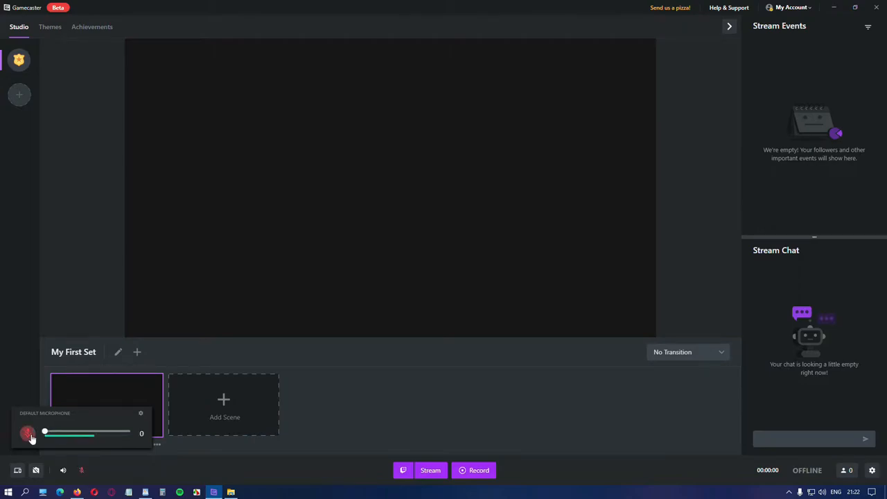
left_click(141, 413)
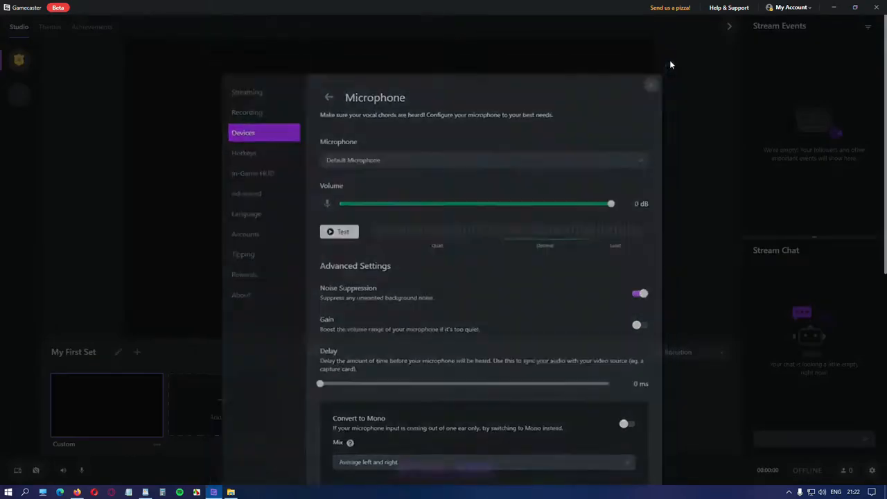
left_click(650, 84)
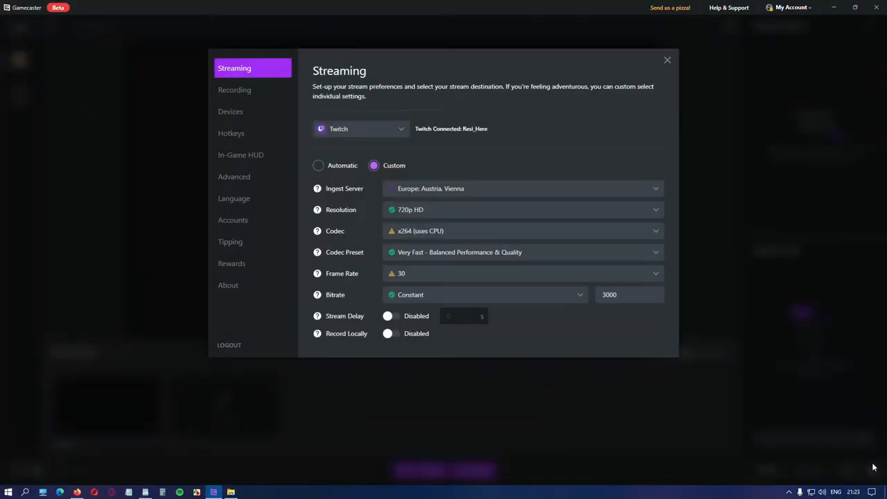
left_click(230, 111)
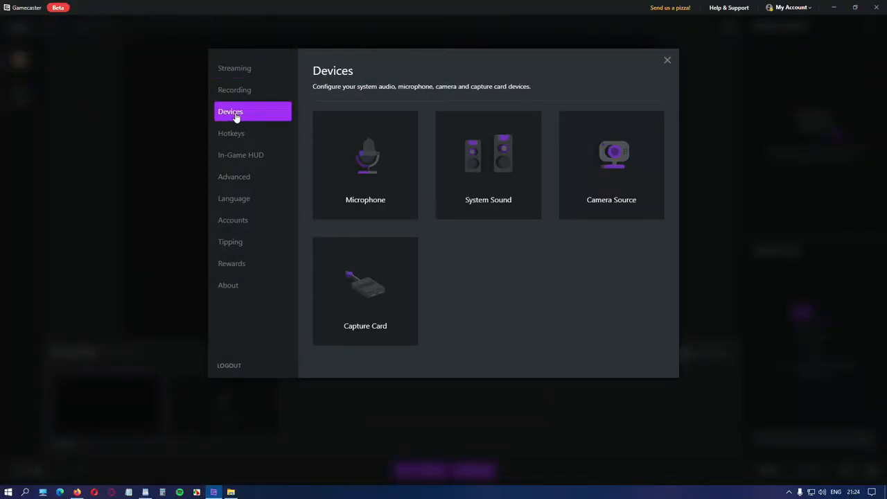
left_click(366, 164)
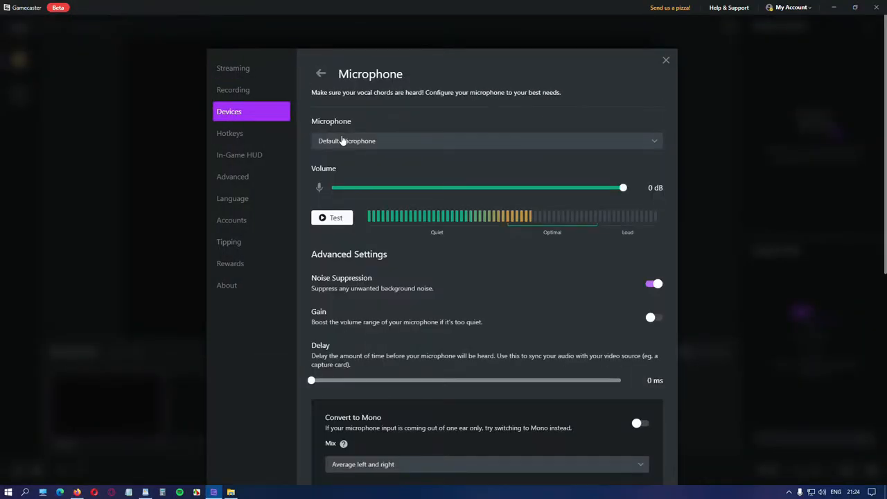
left_click(486, 141)
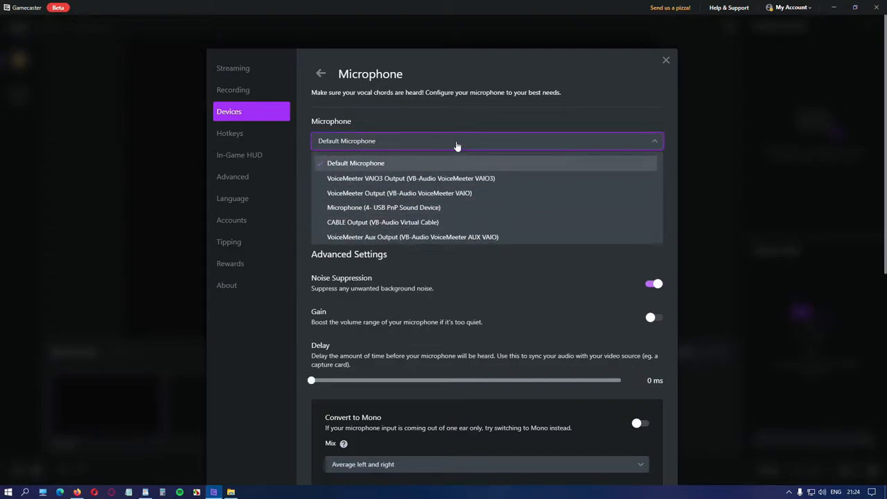
left_click(355, 163)
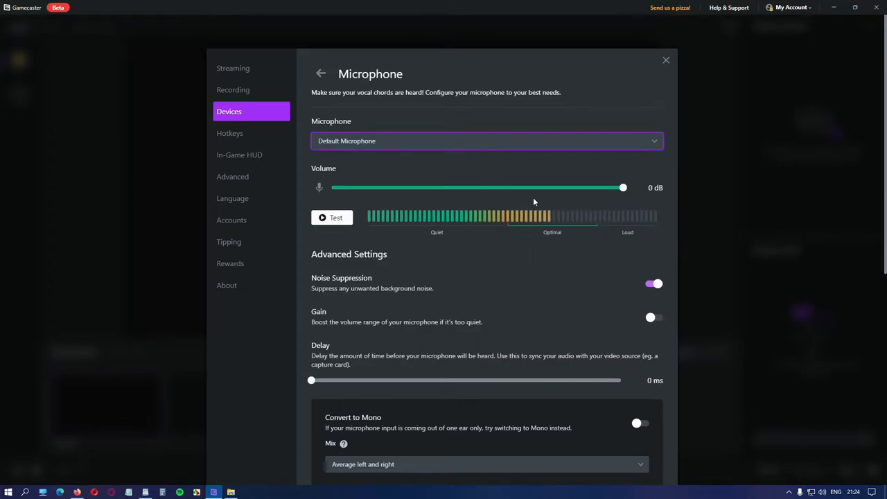
mouse_move(517, 236)
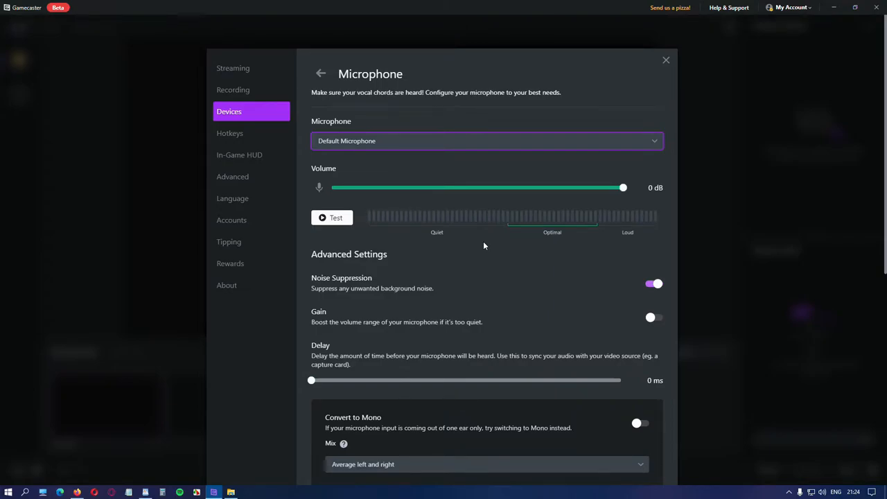
left_click(333, 216)
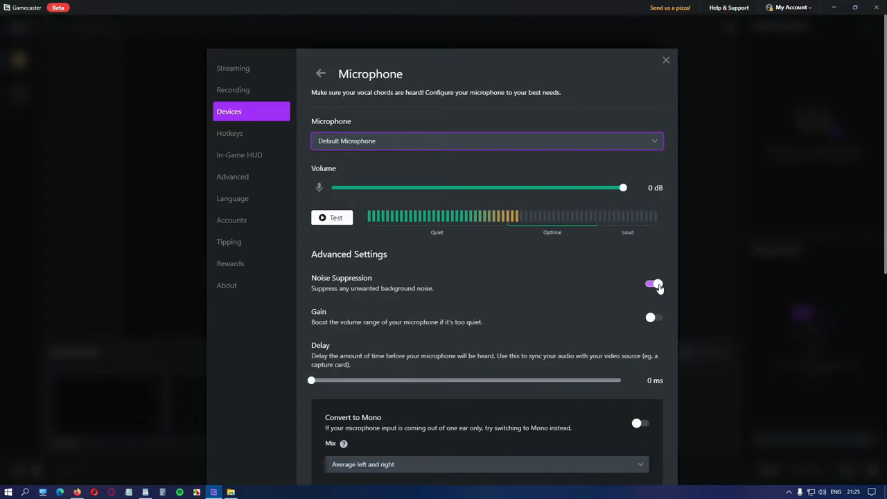
scroll("down", 3)
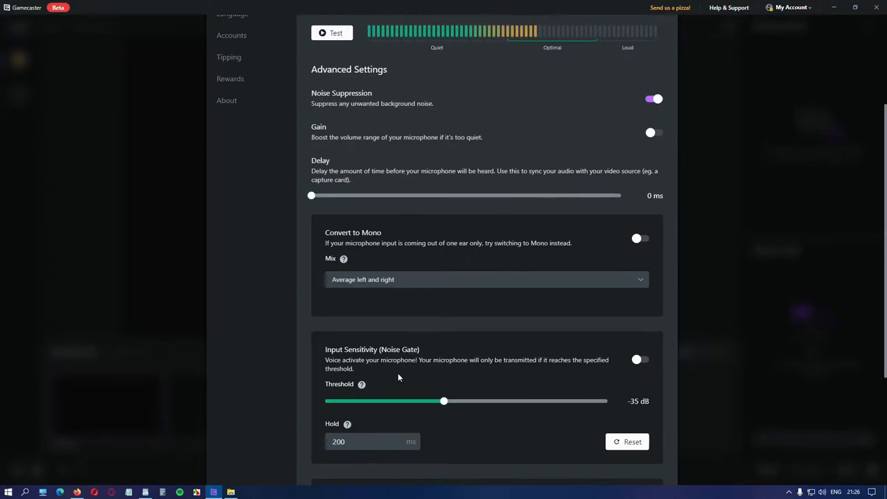
mouse_move(477, 350)
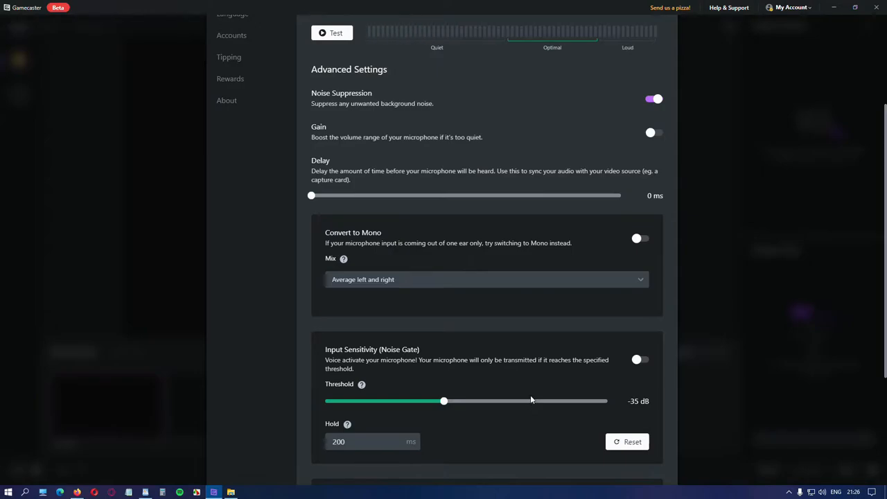
scroll("down", 3)
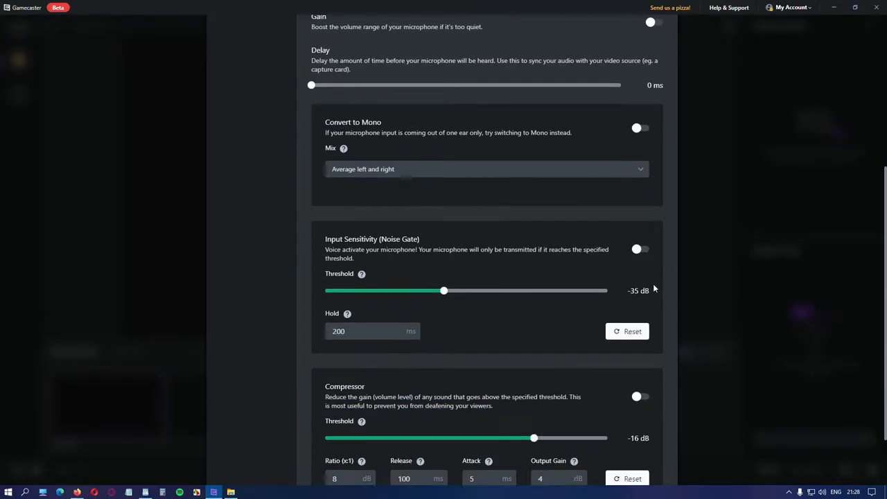
scroll("down", 3)
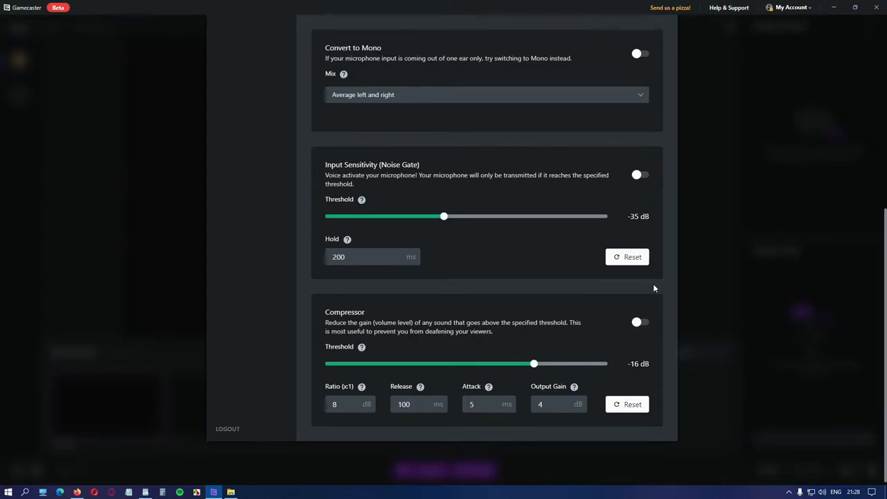
- Keep the VoiceMeeter input as the System Sound audio device
left_click(230, 111)
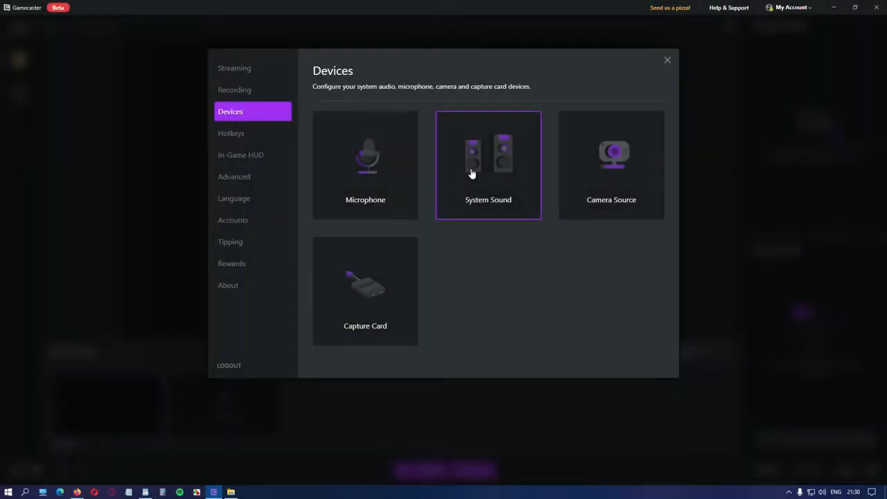
left_click(488, 164)
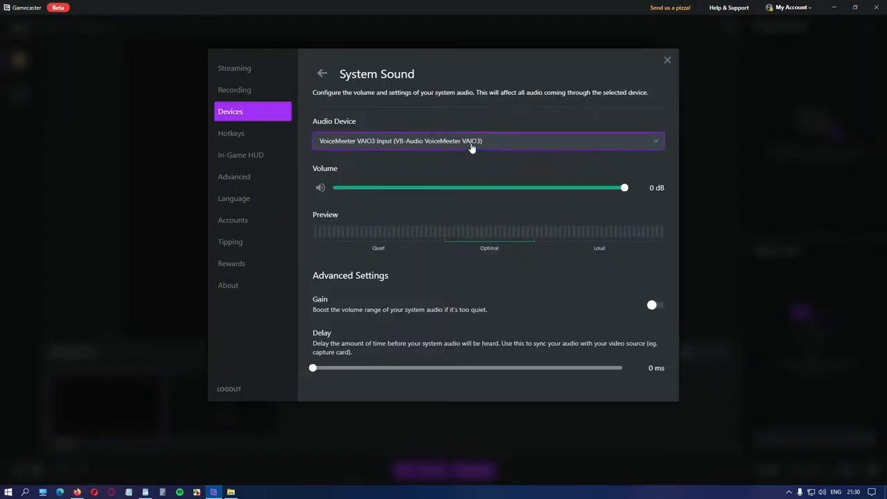
left_click(488, 142)
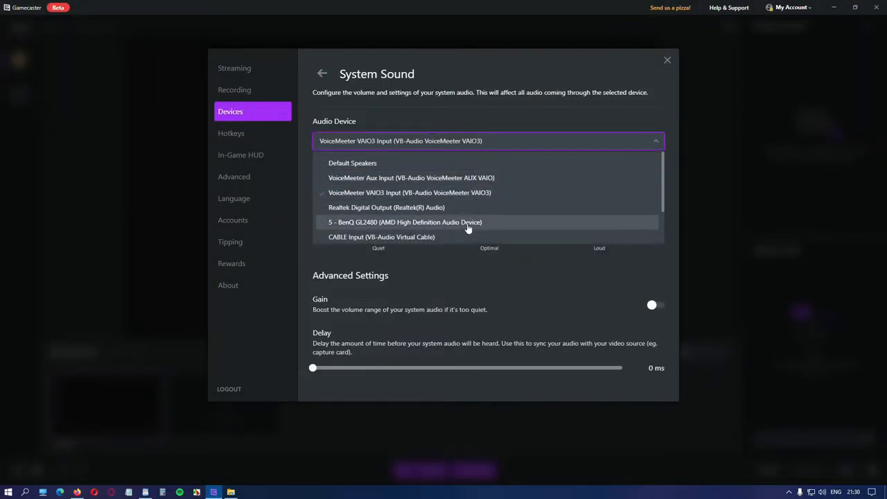
left_click(409, 192)
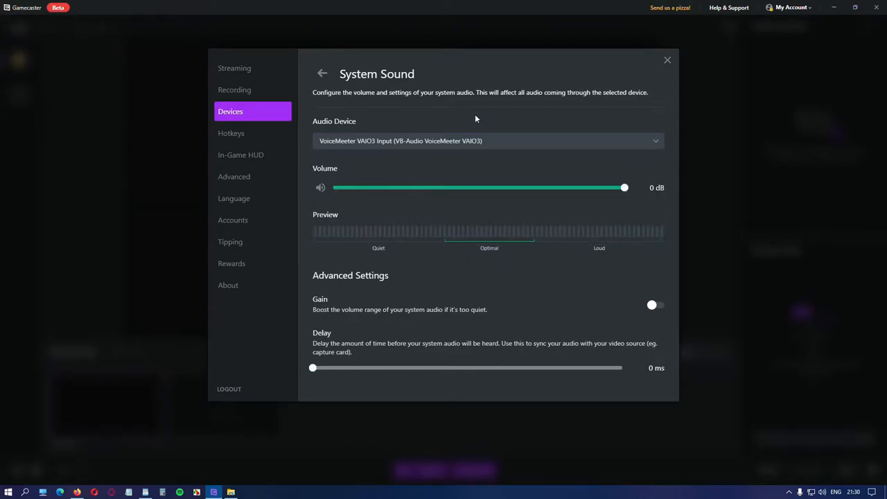
mouse_move(512, 216)
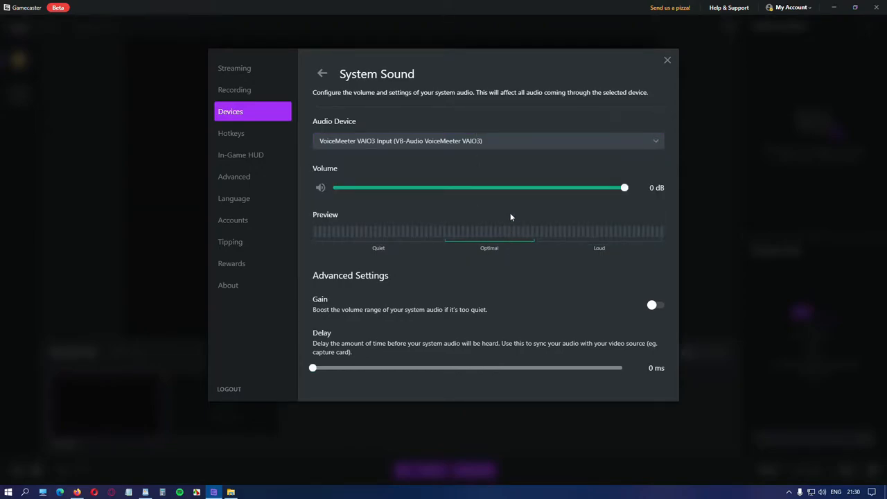
mouse_move(472, 211)
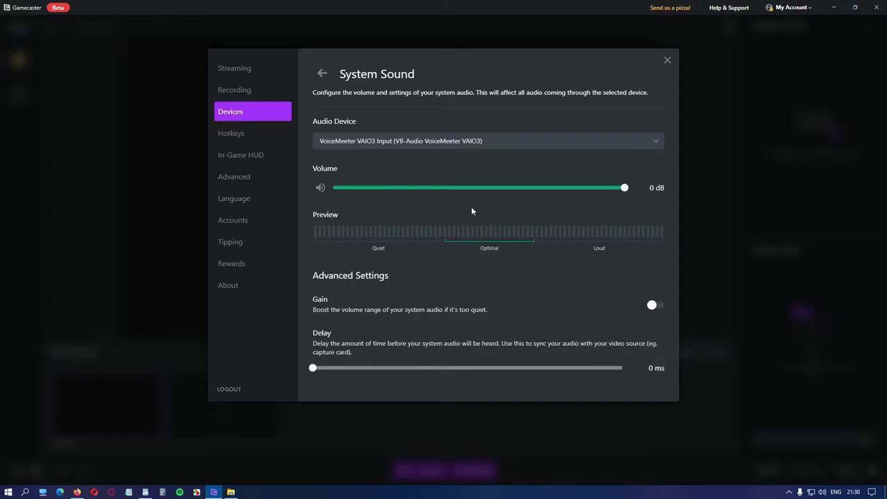
mouse_move(552, 280)
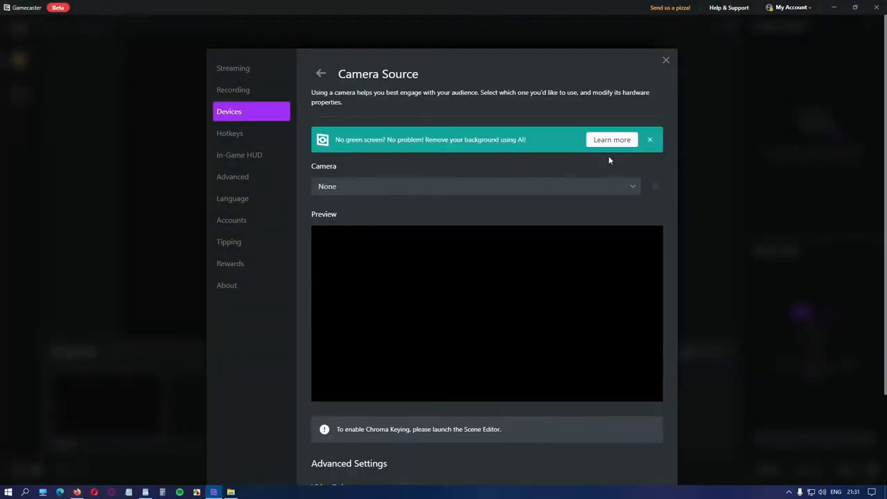
mouse_move(475, 194)
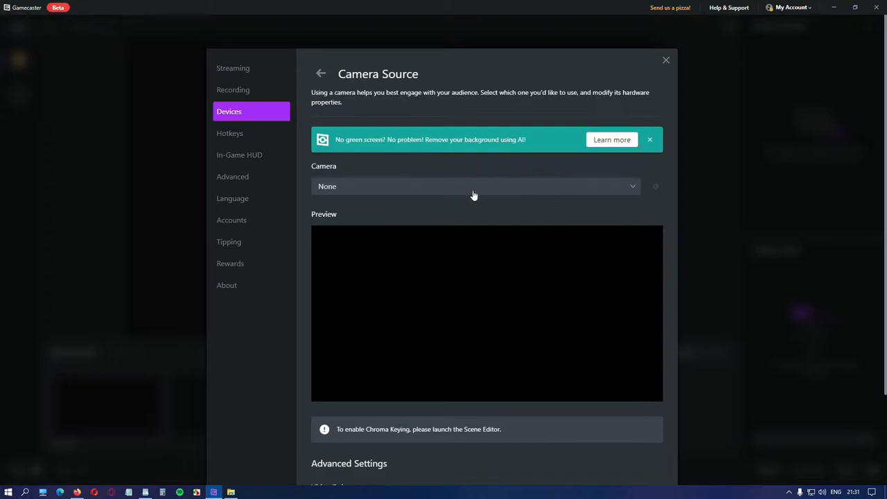
left_click(474, 185)
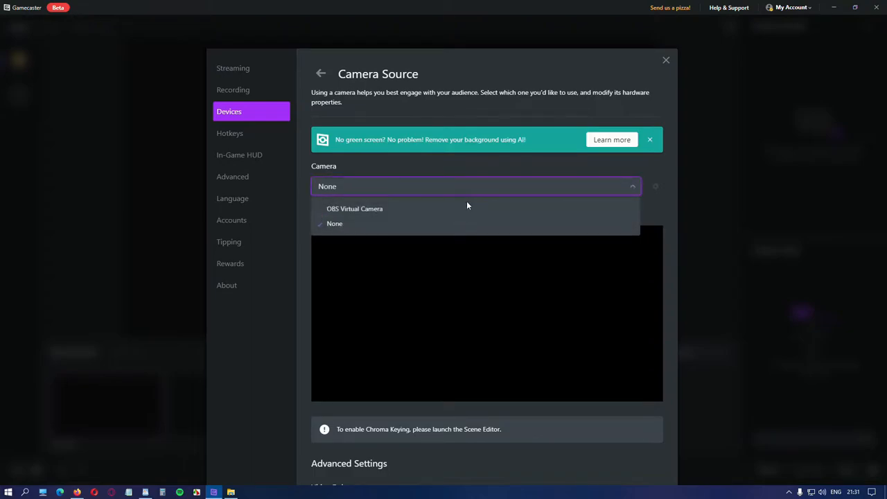
left_click(335, 223)
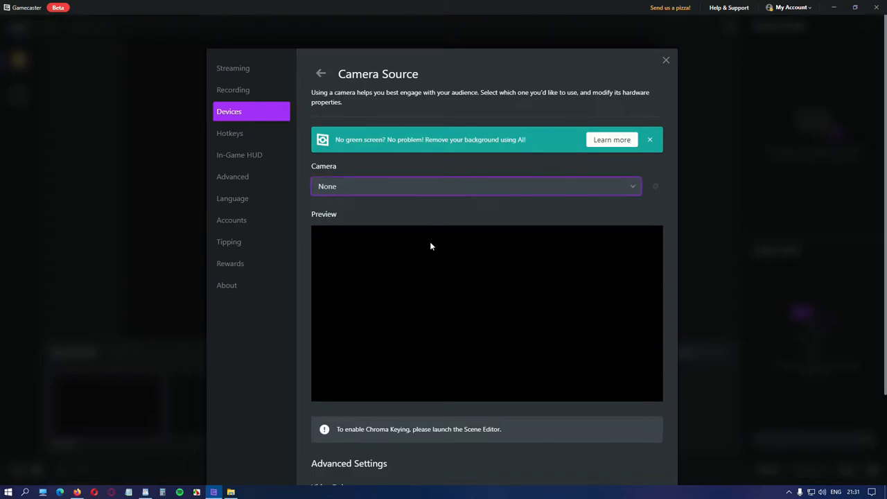
mouse_move(510, 322)
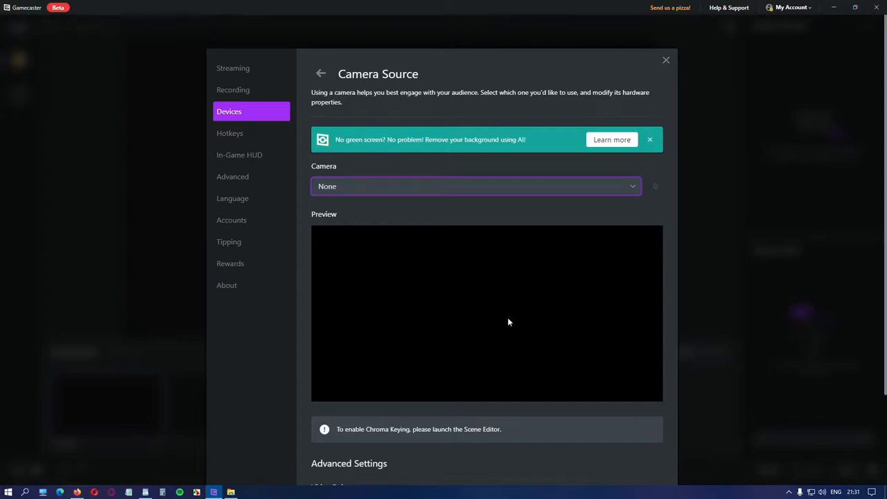
mouse_move(513, 291)
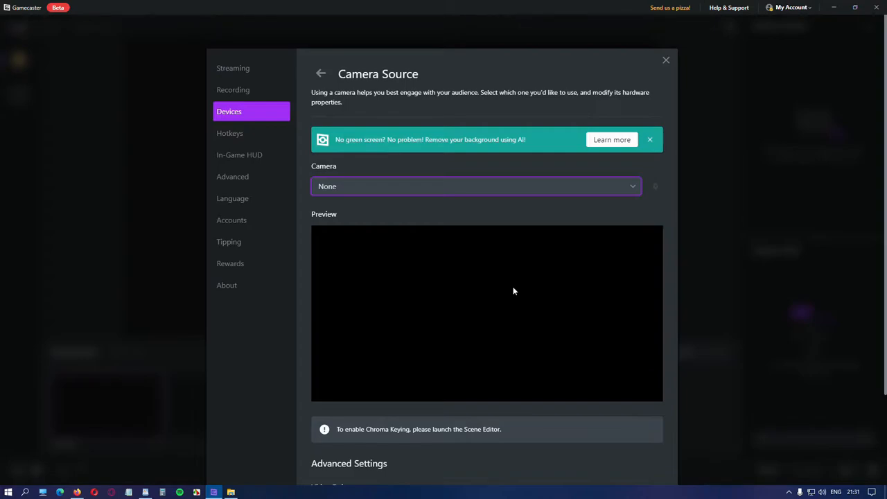
mouse_move(526, 161)
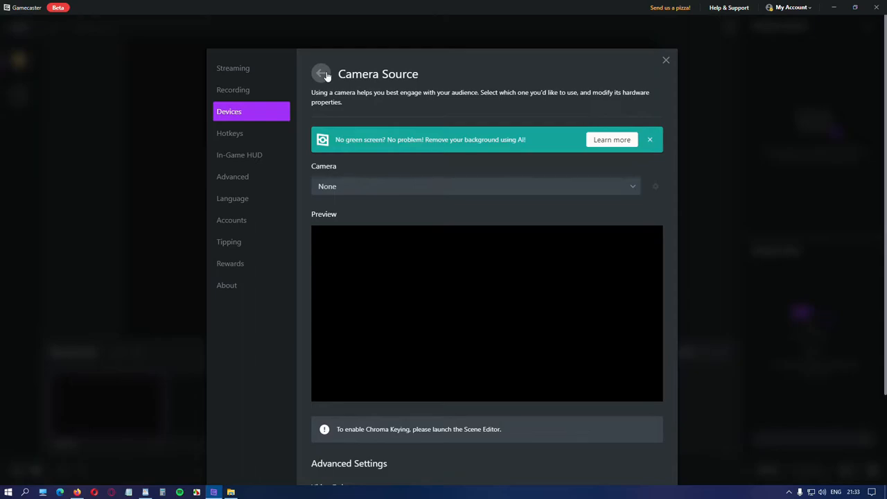
- Review the Capture Card settings, checking the audio source choice and delay options
left_click(320, 73)
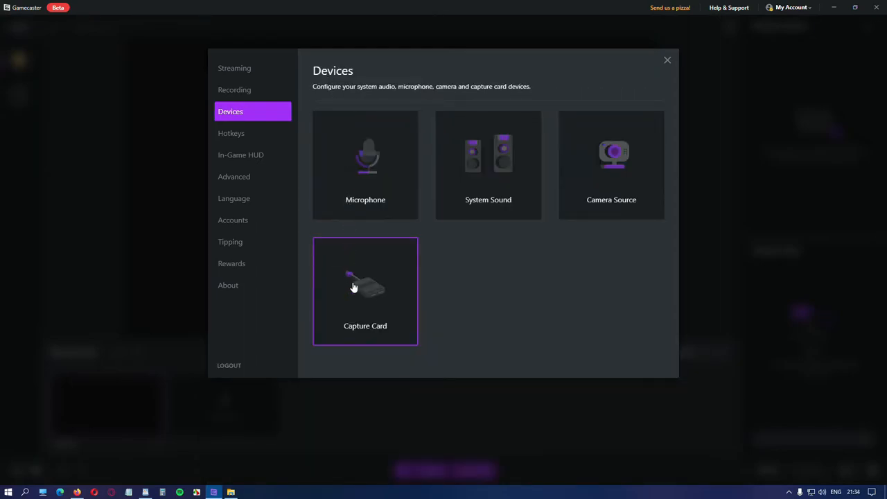
left_click(366, 291)
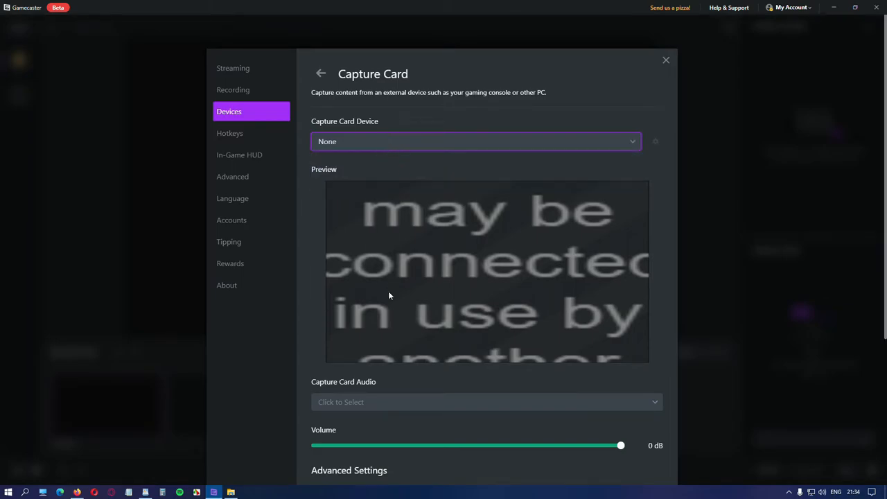
mouse_move(391, 380)
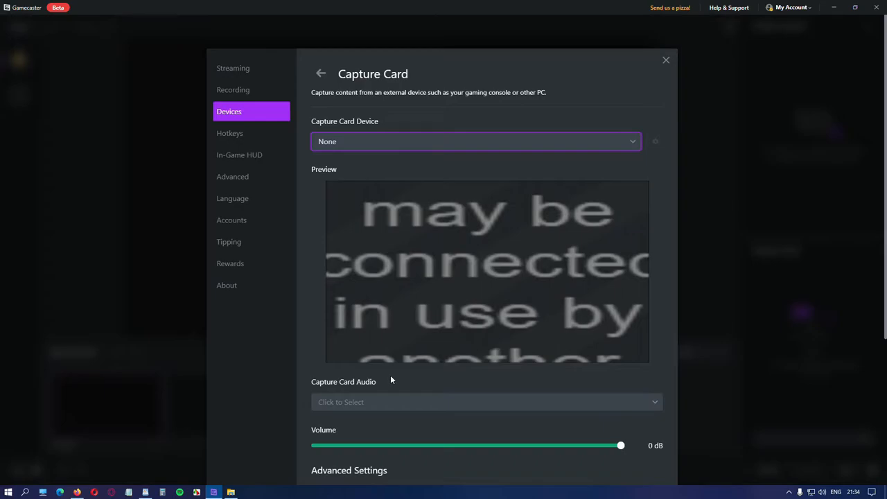
scroll("down", 3)
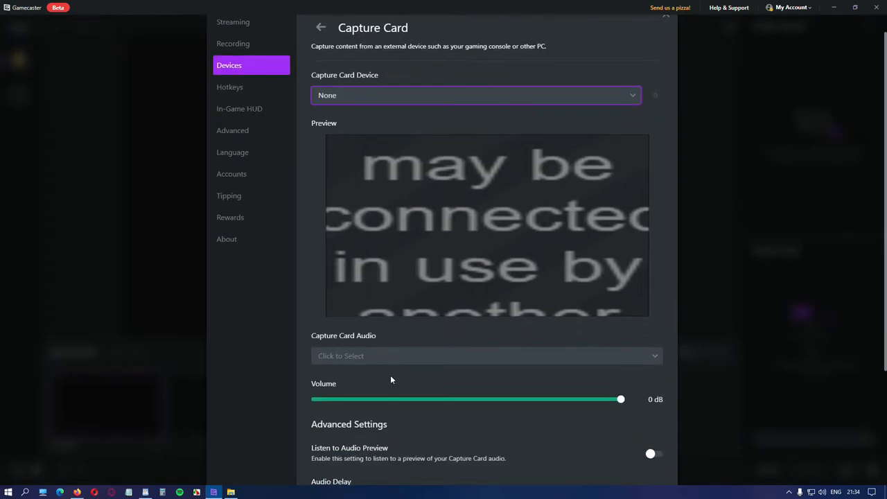
left_click(485, 355)
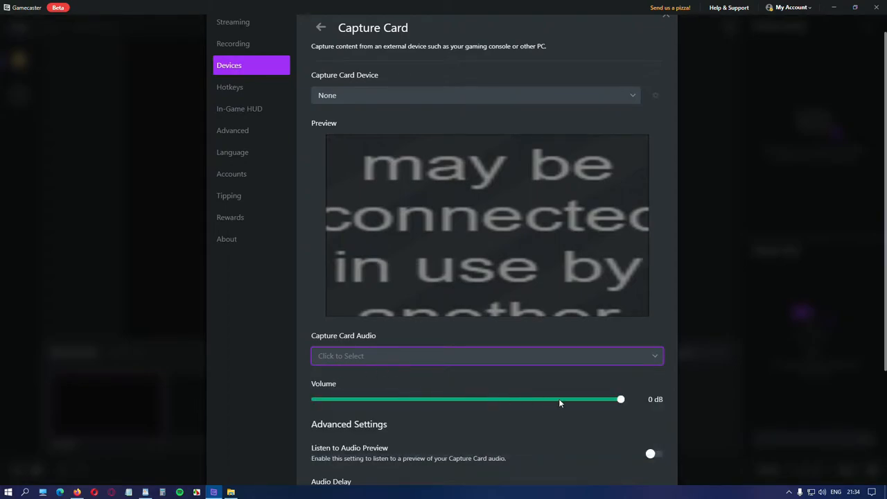
mouse_move(516, 408)
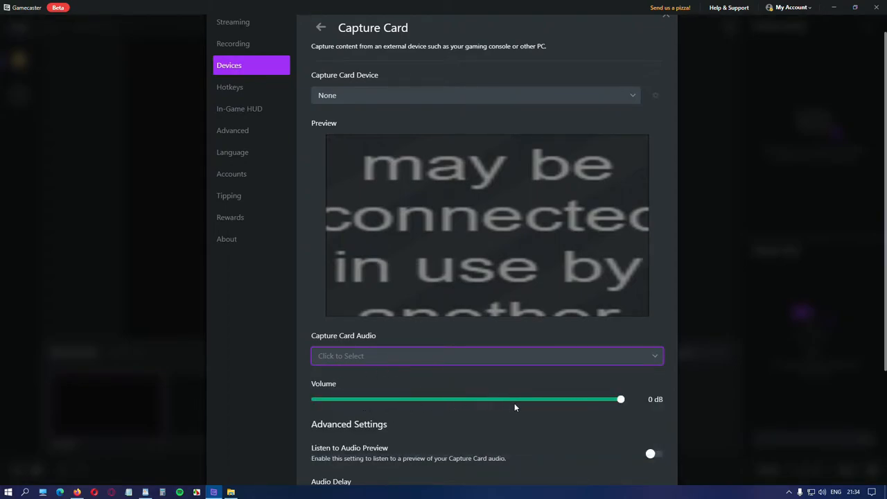
scroll("down", 3)
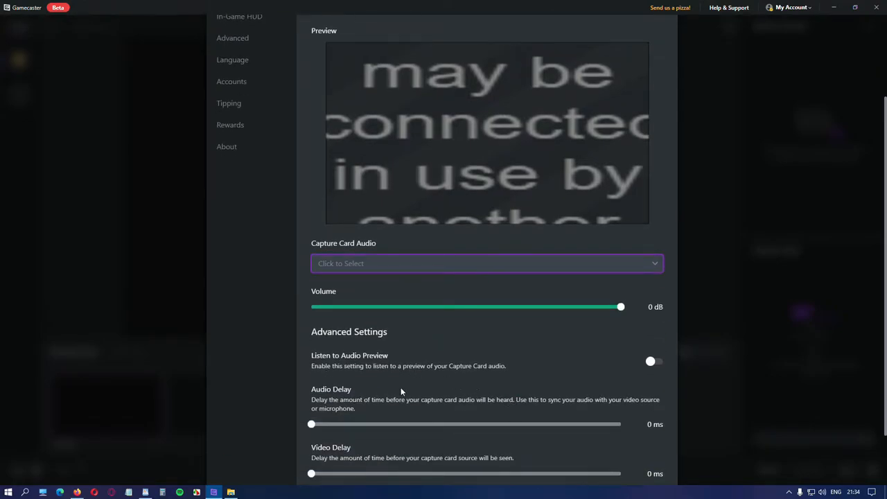
scroll("down", 3)
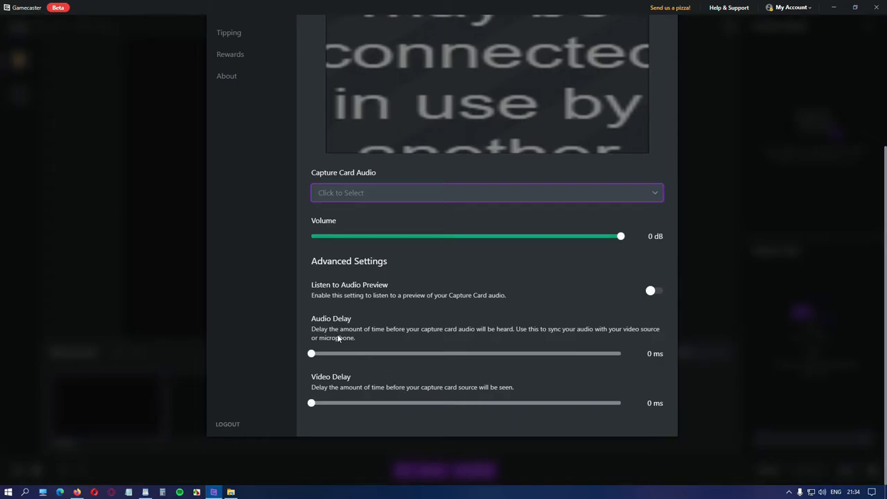
mouse_move(337, 386)
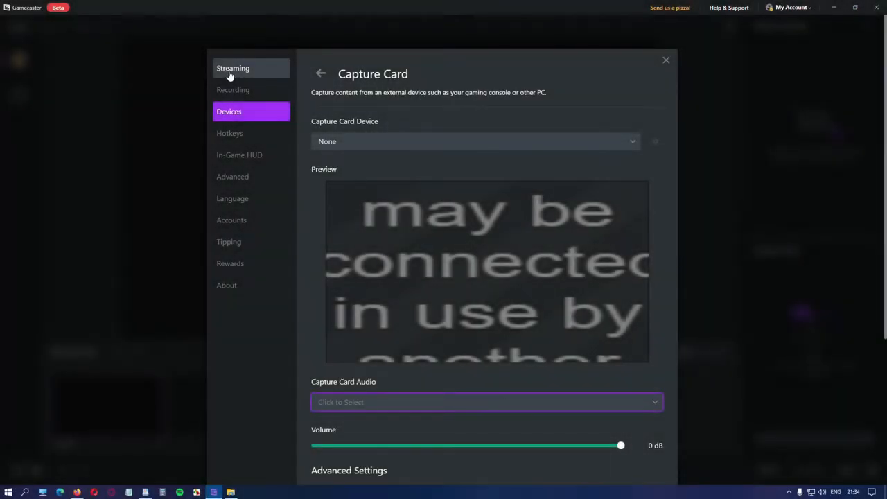
- Leave the Twitch streaming settings on Automatic and close the settings panel
left_click(233, 68)
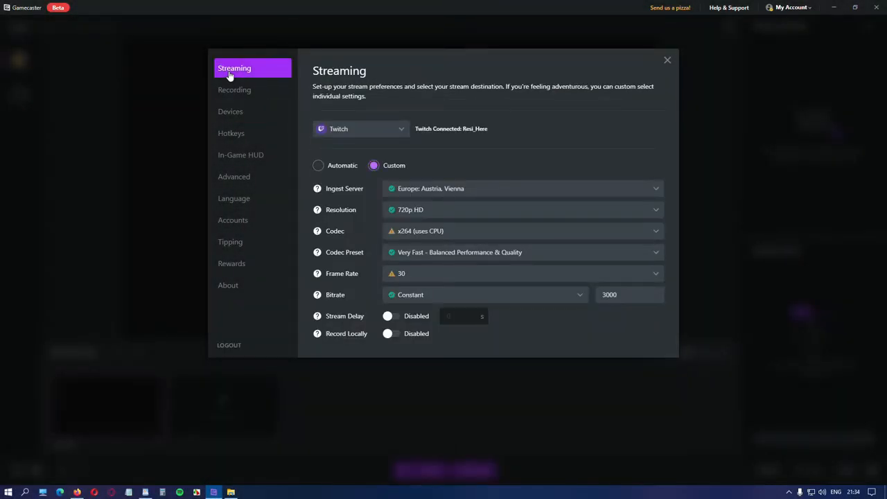
mouse_move(491, 131)
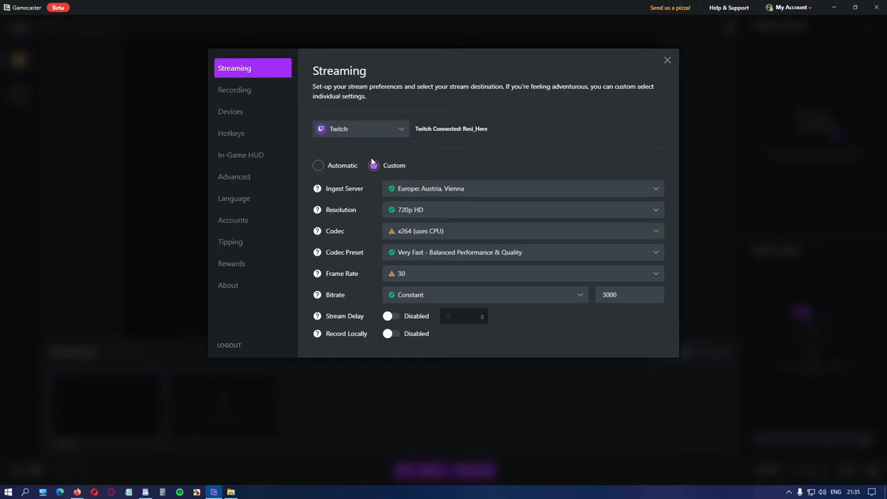
left_click(374, 165)
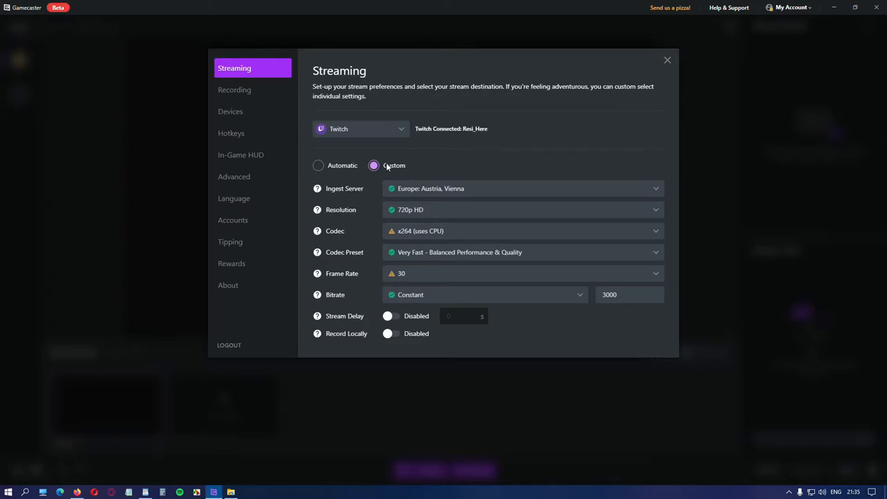
left_click(318, 165)
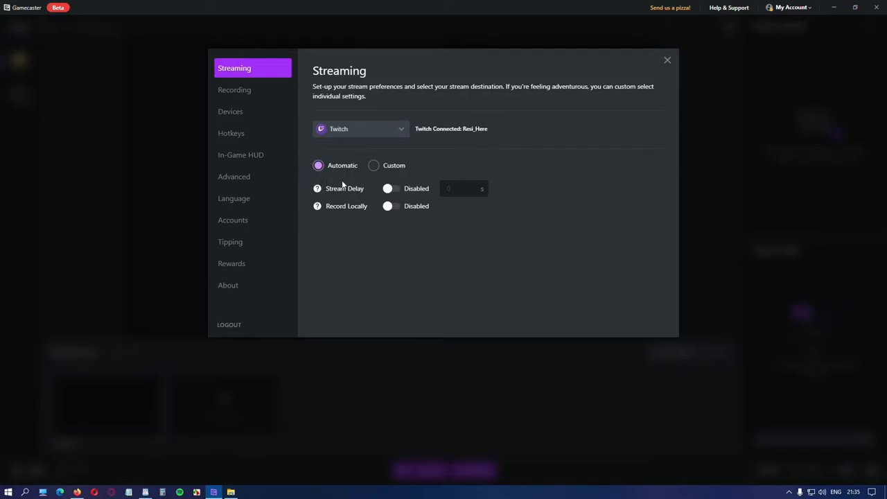
mouse_move(352, 159)
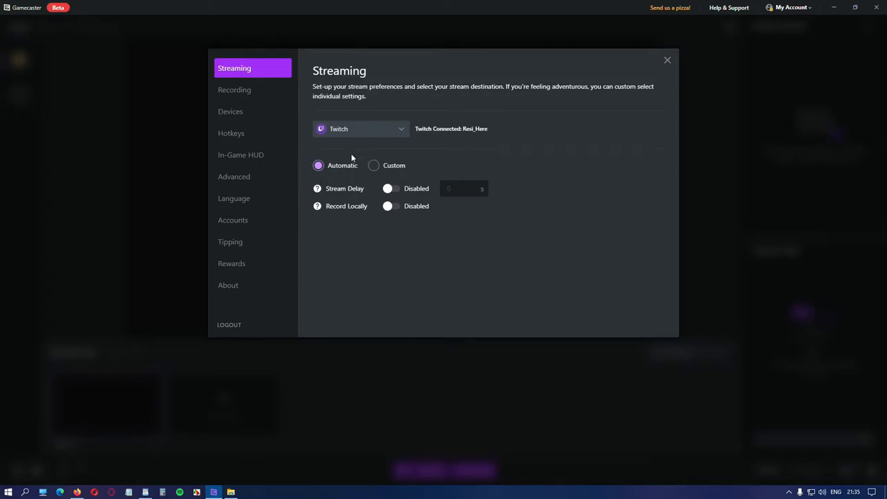
left_click(667, 60)
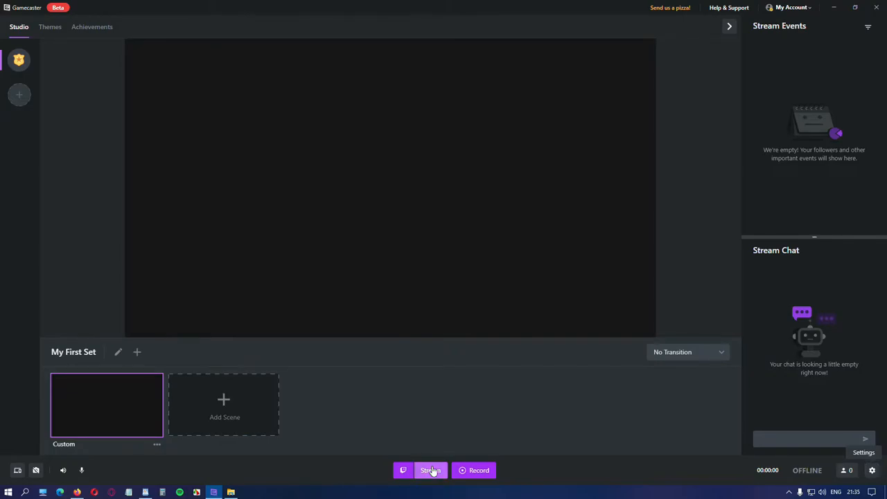
- Run the stream optimization check (720p30, 3000kbps, AMD VCE, Frankfurt) and postpone going live
left_click(430, 470)
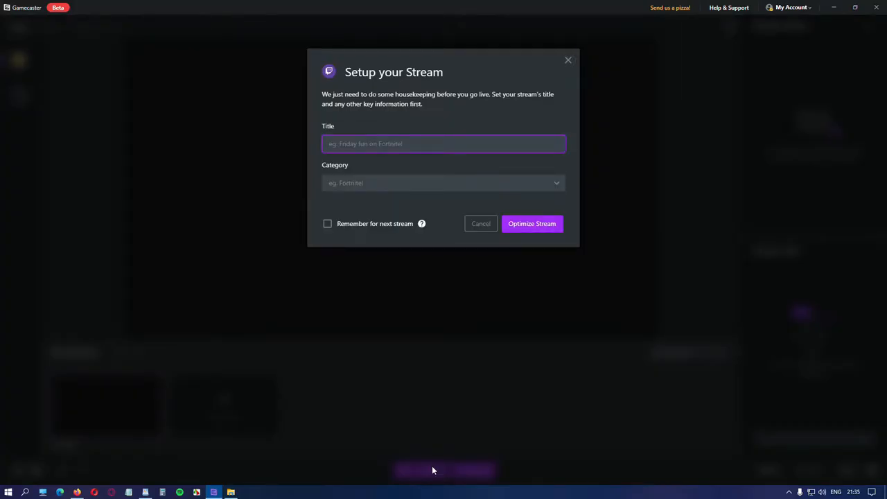
left_click(532, 224)
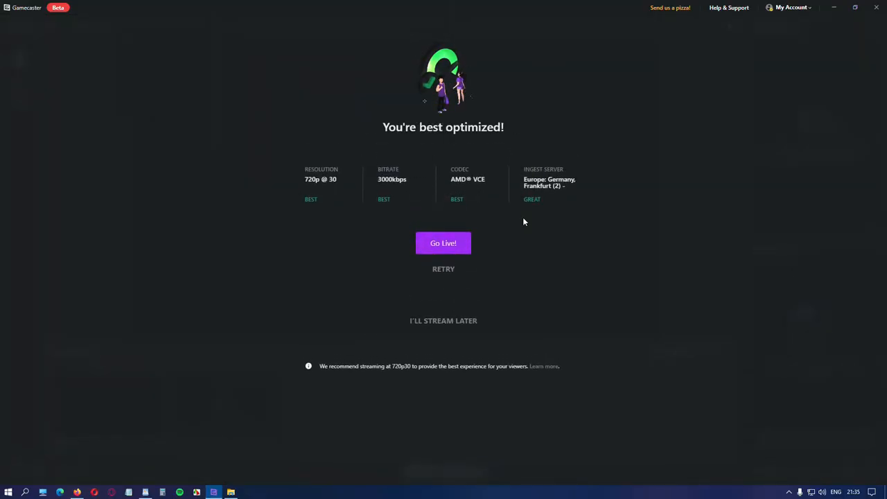
mouse_move(338, 206)
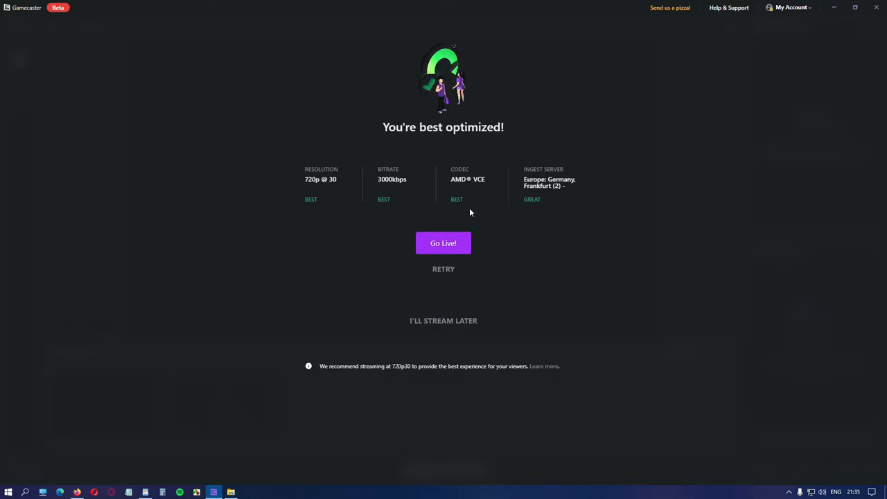
mouse_move(544, 209)
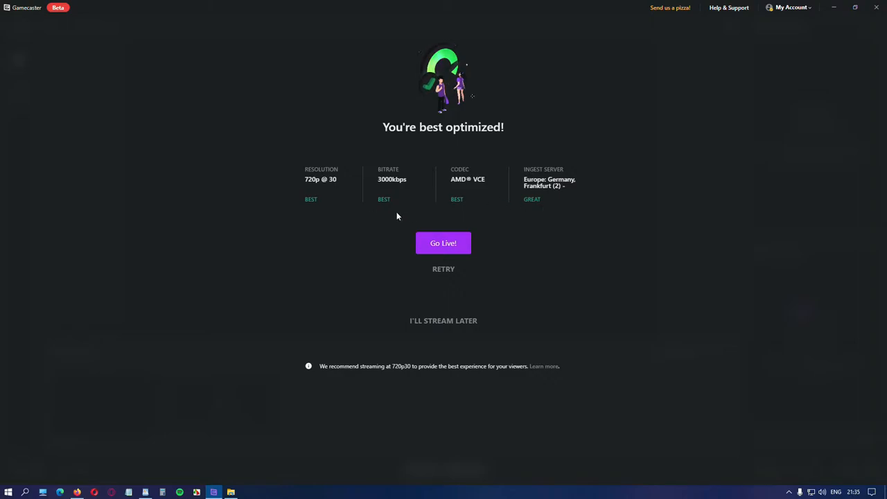
mouse_move(528, 219)
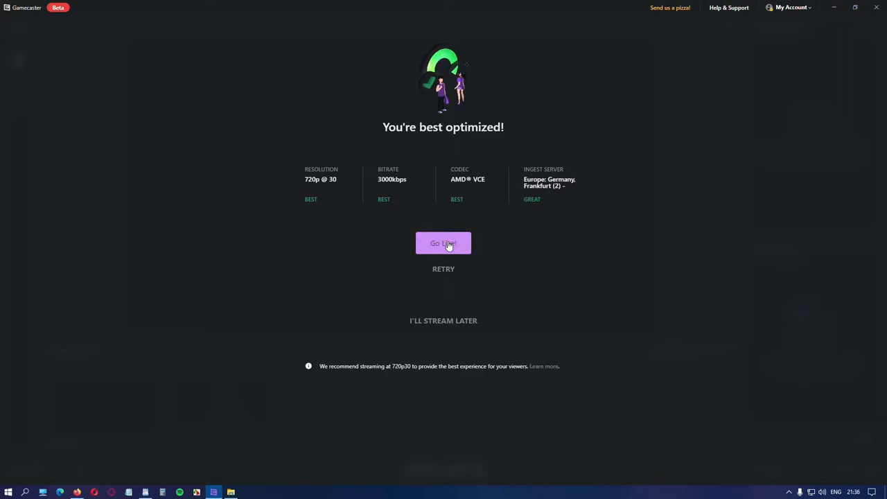
mouse_move(431, 312)
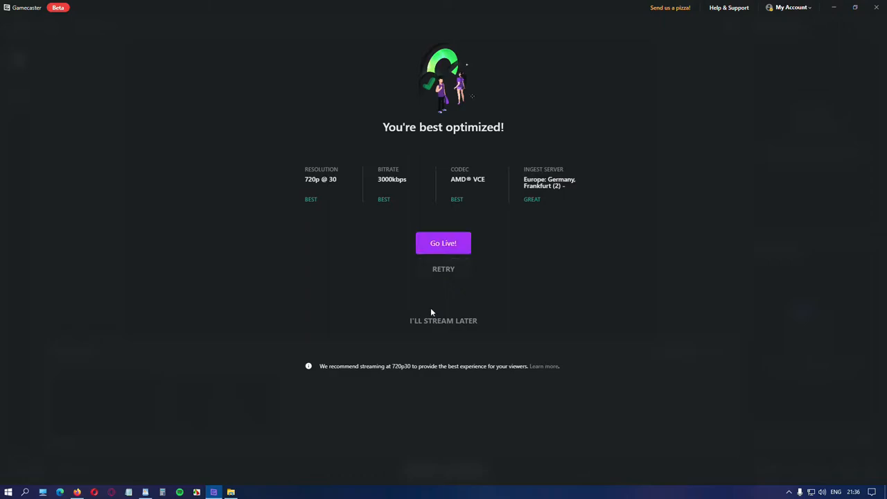
left_click(444, 320)
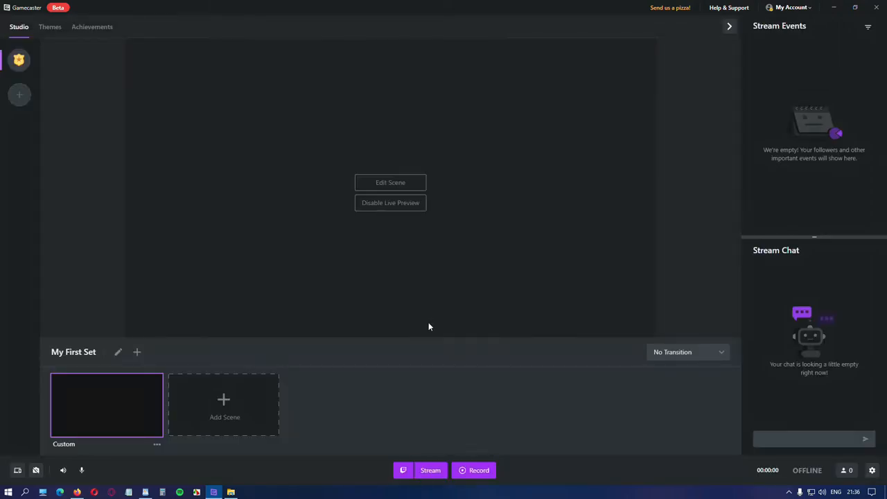
- Switch Twitch streaming to custom settings, keeping 720p HD at 30 fps
left_click(873, 471)
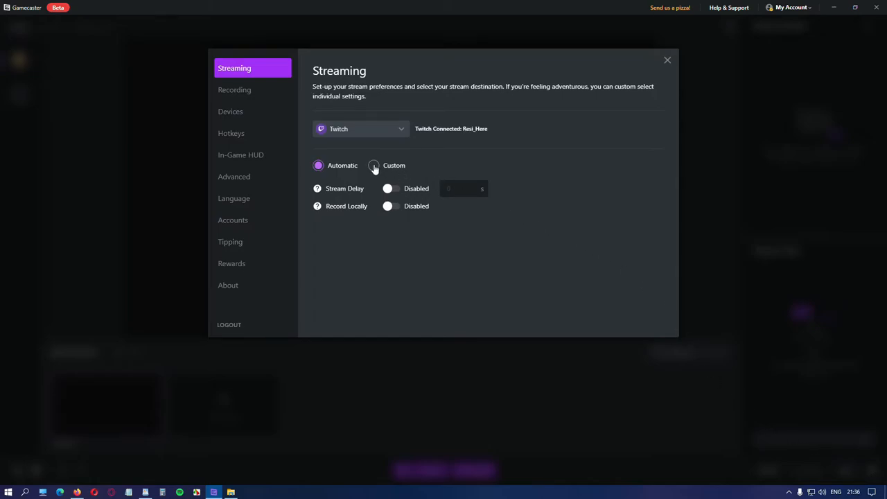
left_click(374, 165)
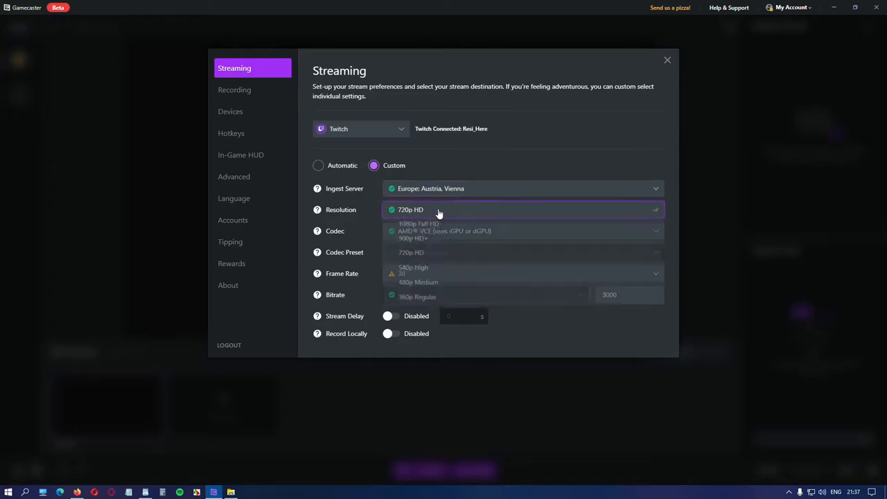
left_click(522, 210)
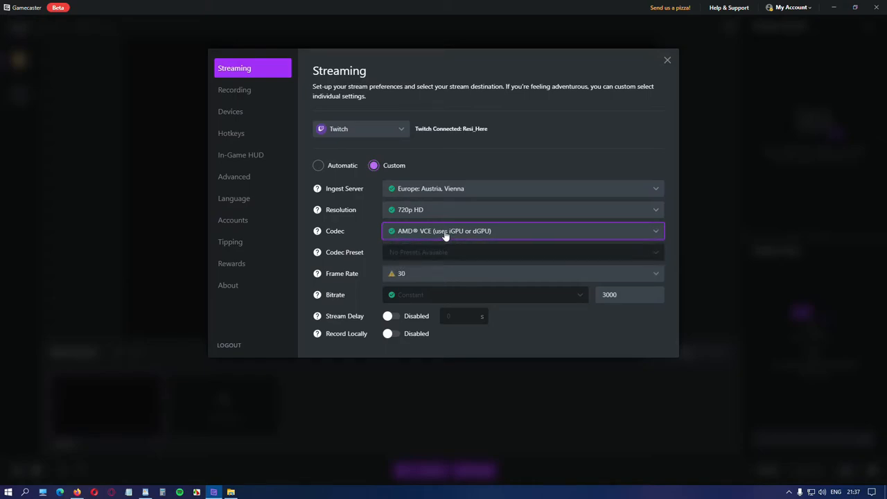
mouse_move(477, 259)
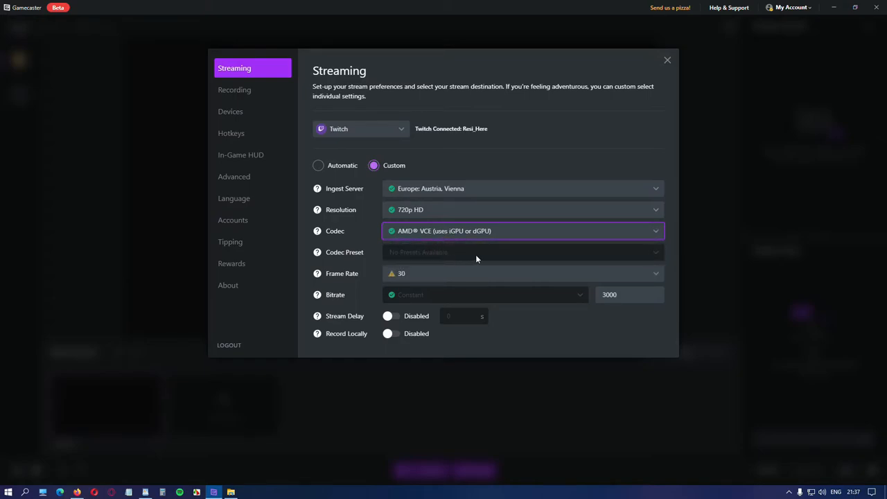
mouse_move(474, 265)
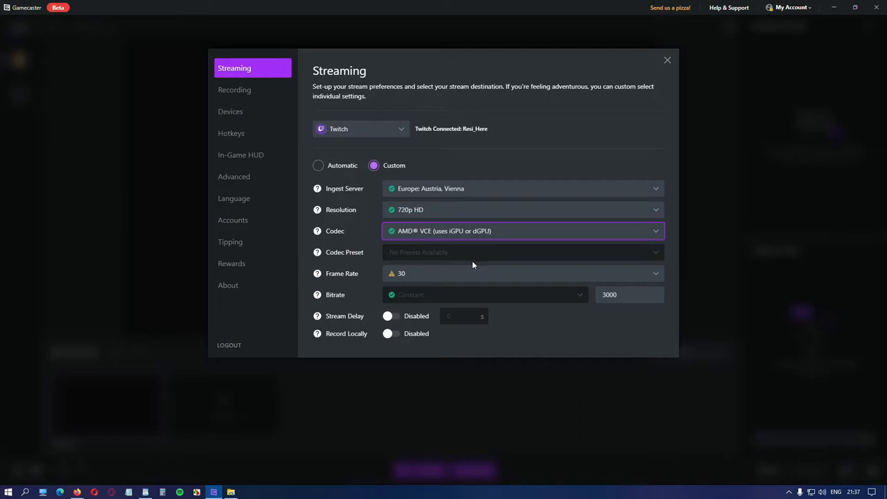
left_click(522, 273)
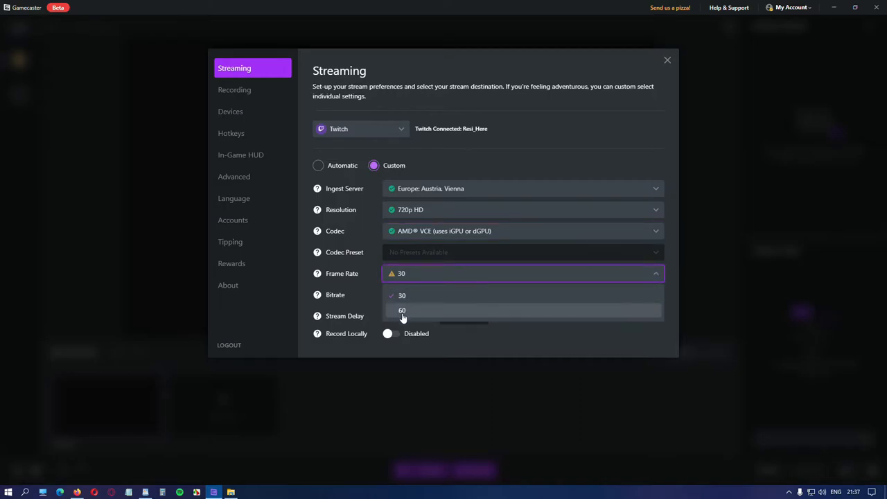
left_click(403, 295)
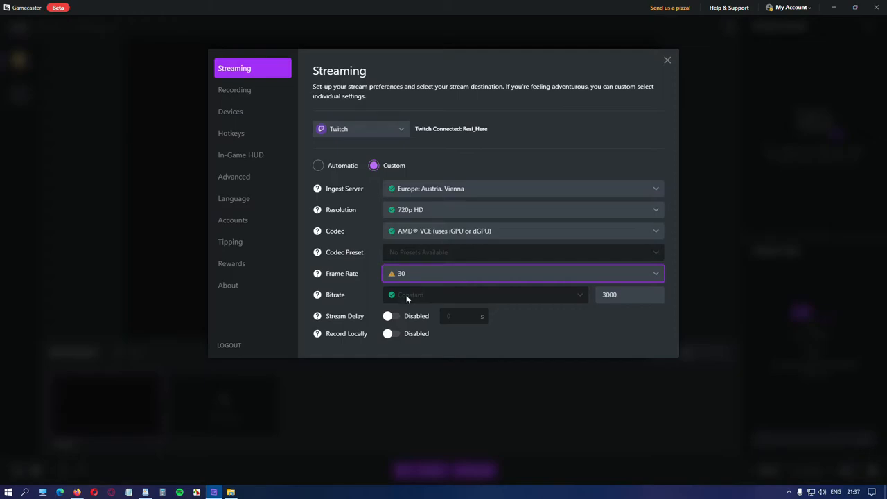
mouse_move(567, 303)
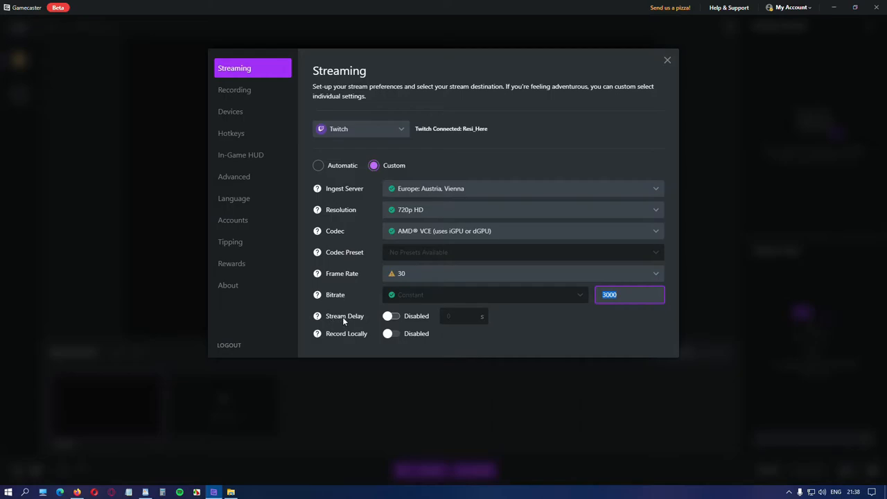
mouse_move(378, 322)
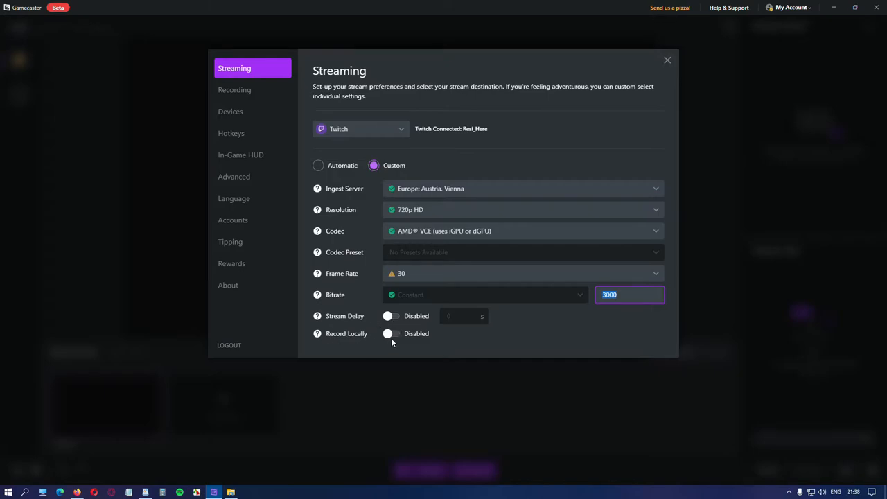
- Enable local recording with split recordings set in minutes instead of megabytes
left_click(391, 333)
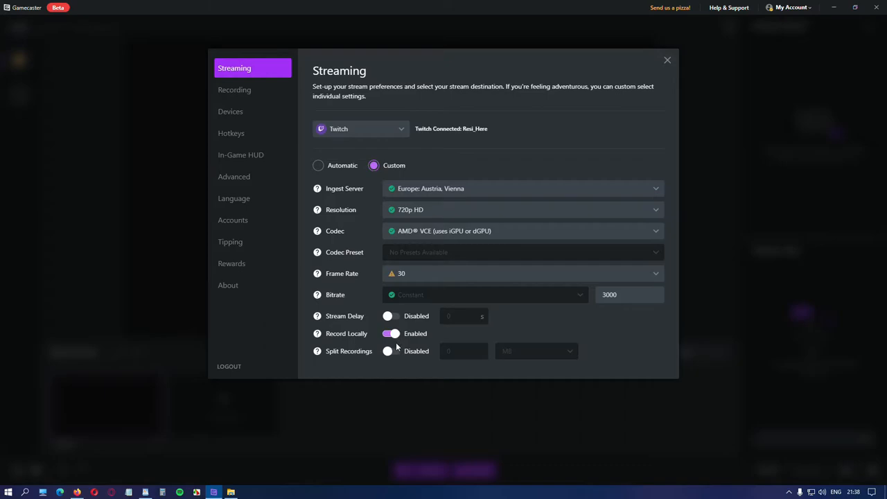
left_click(391, 351)
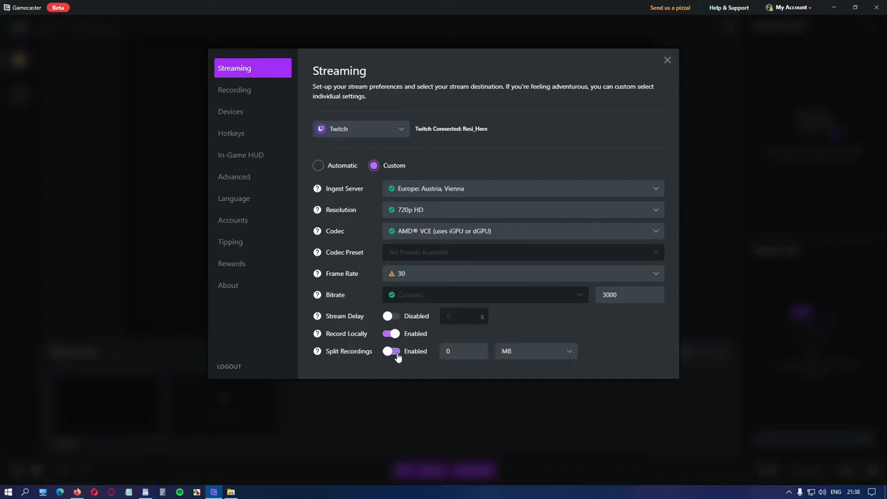
left_click(391, 351)
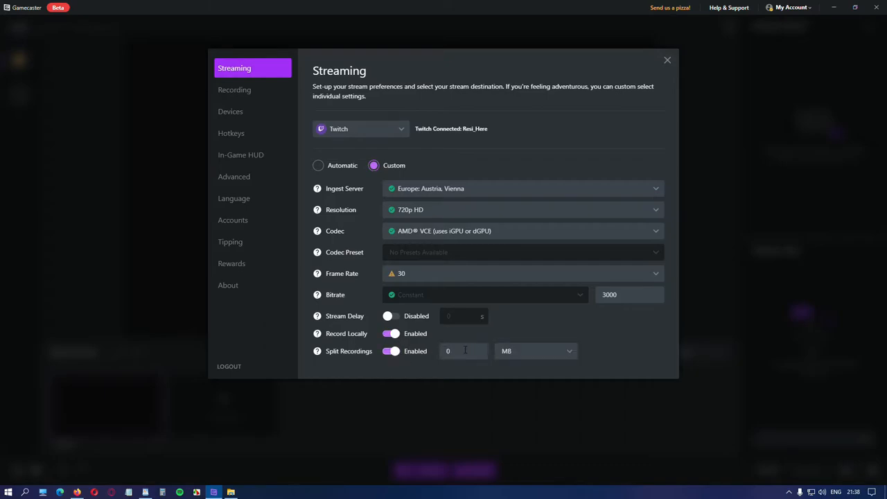
left_click(535, 350)
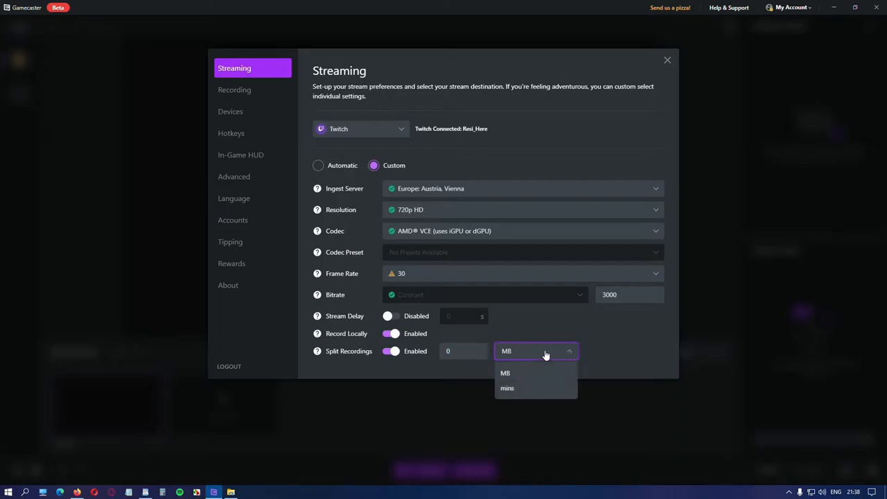
left_click(507, 388)
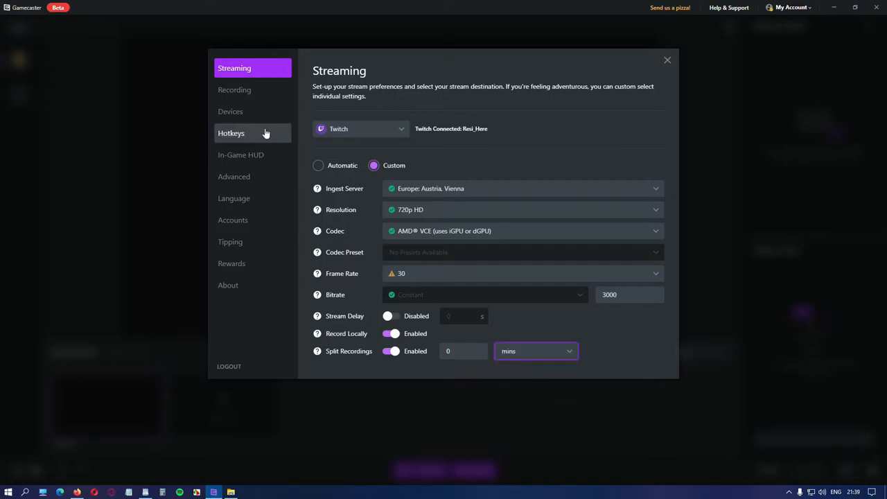
- Keep the AMD VCE recording codec and Very High quality in Recording settings
left_click(235, 89)
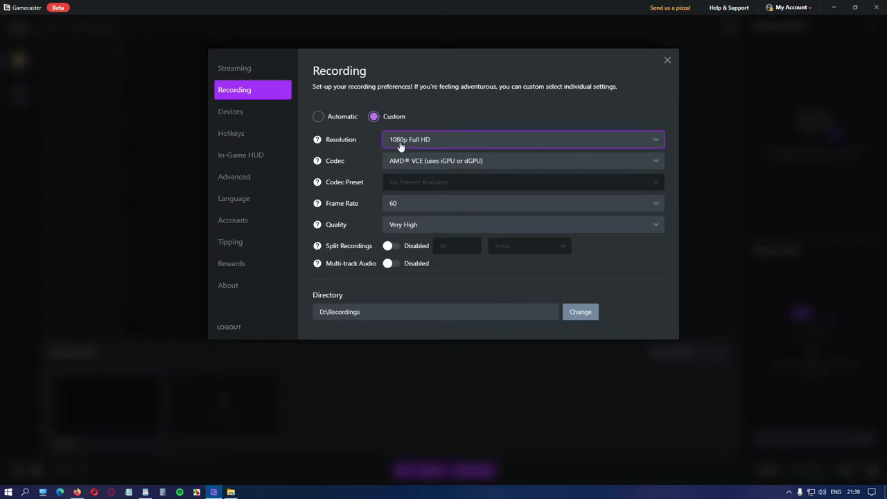
left_click(521, 161)
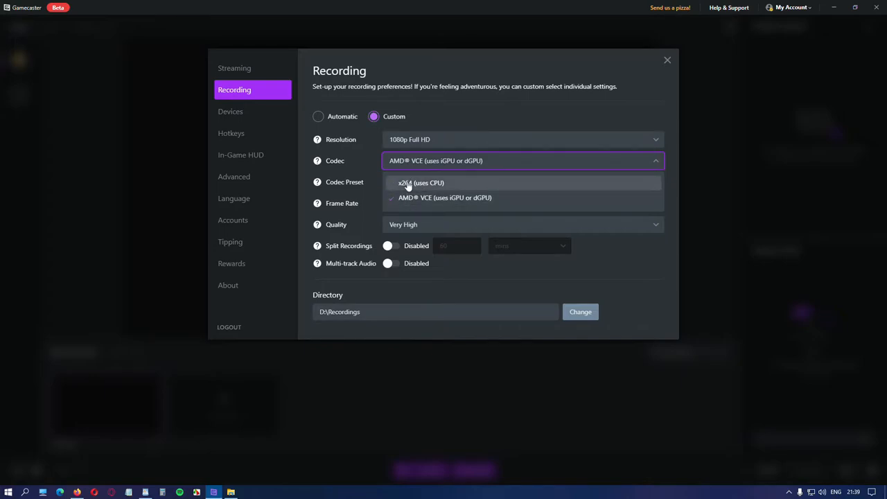
left_click(444, 196)
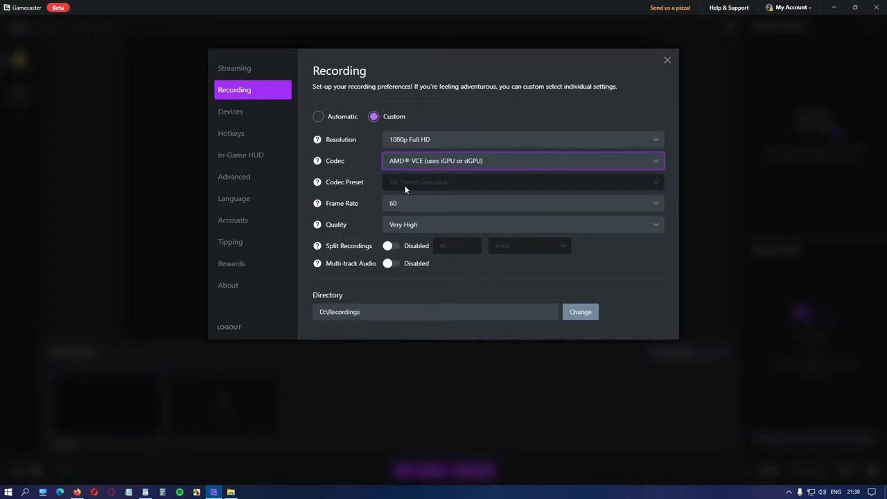
mouse_move(444, 174)
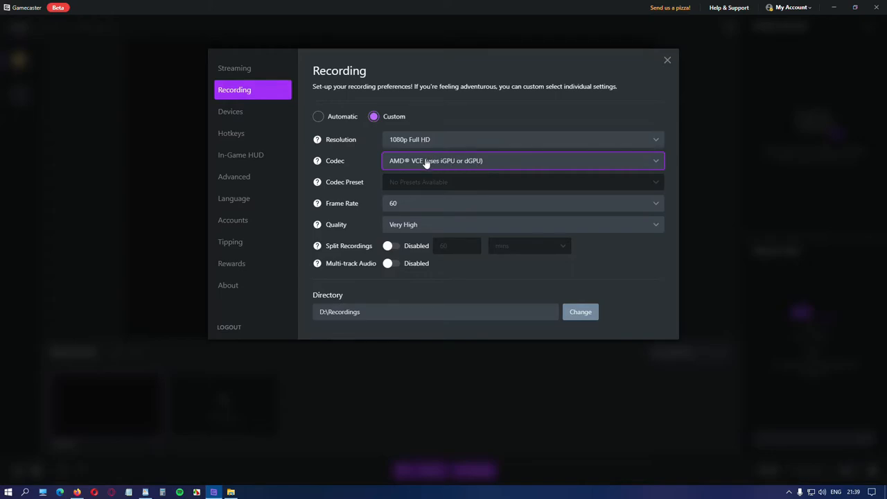
mouse_move(401, 186)
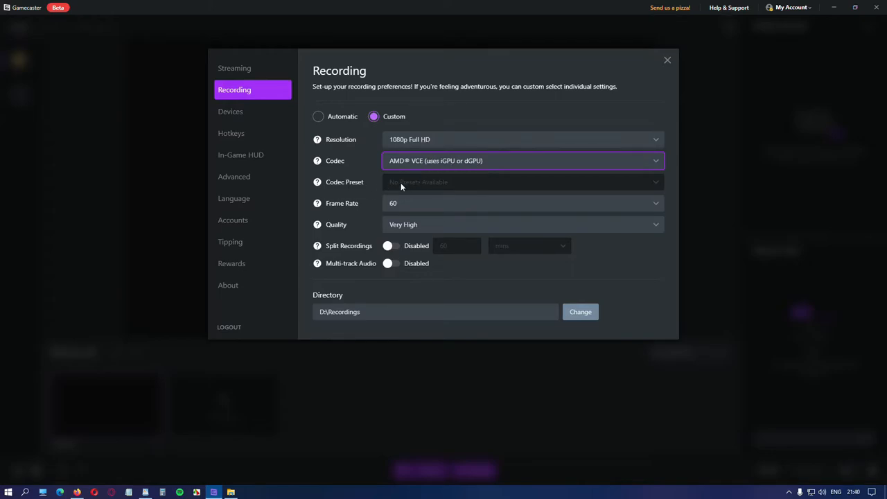
mouse_move(450, 191)
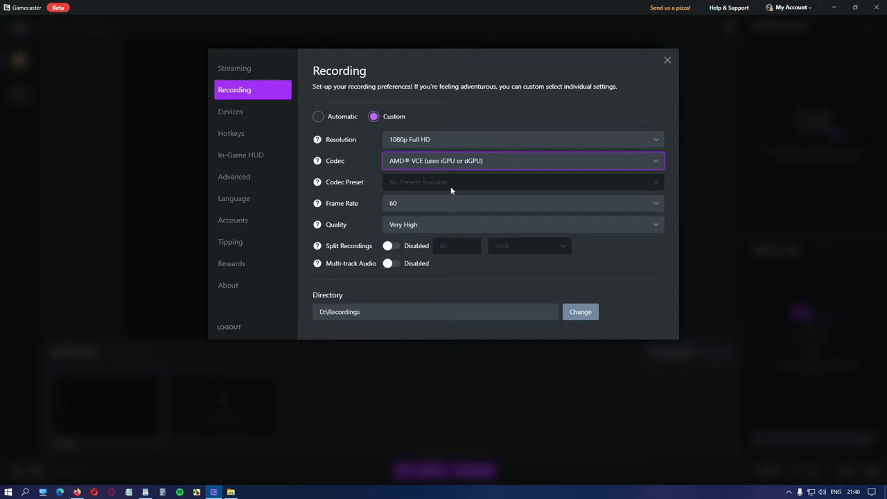
left_click(524, 203)
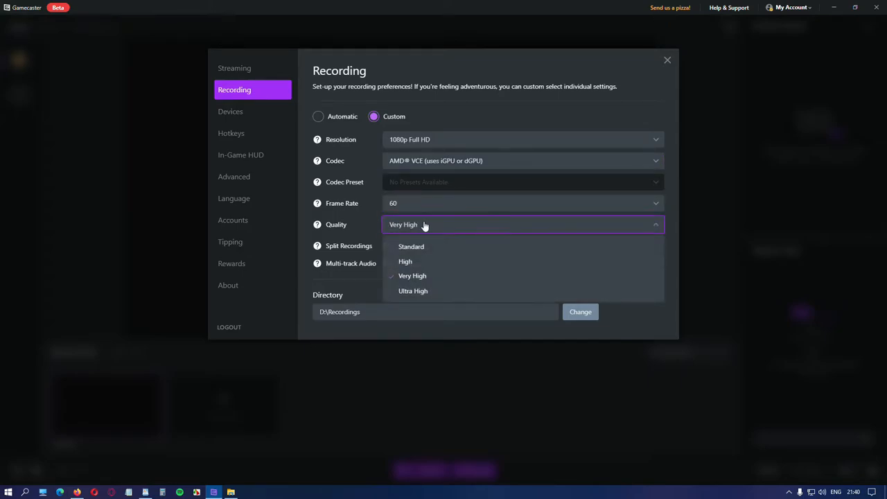
mouse_move(427, 291)
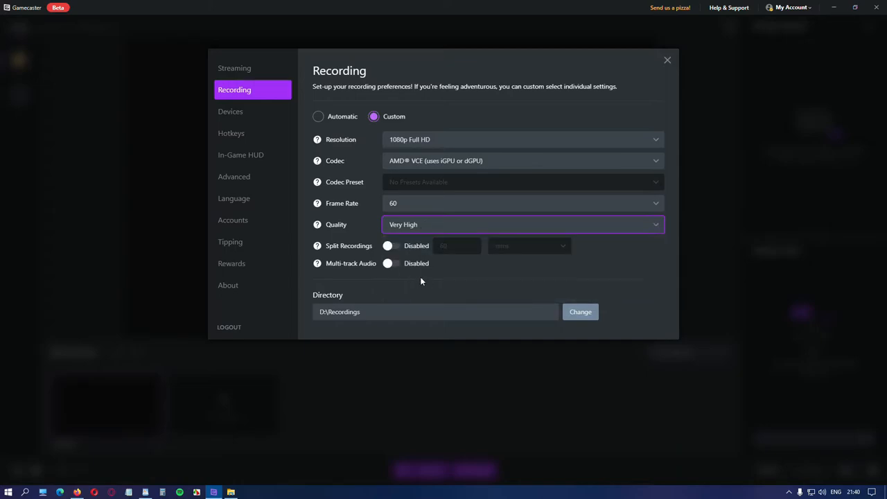
mouse_move(419, 255)
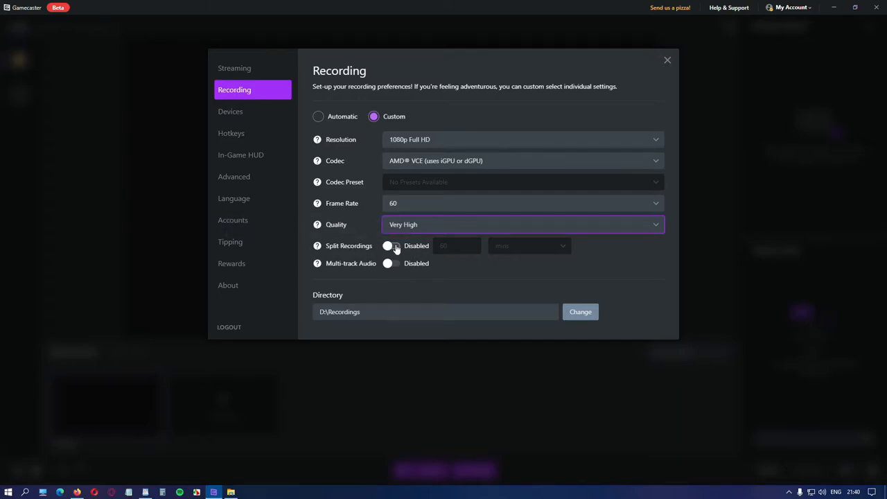
- Split recordings every 60 minutes and enable multi-track audio
left_click(391, 246)
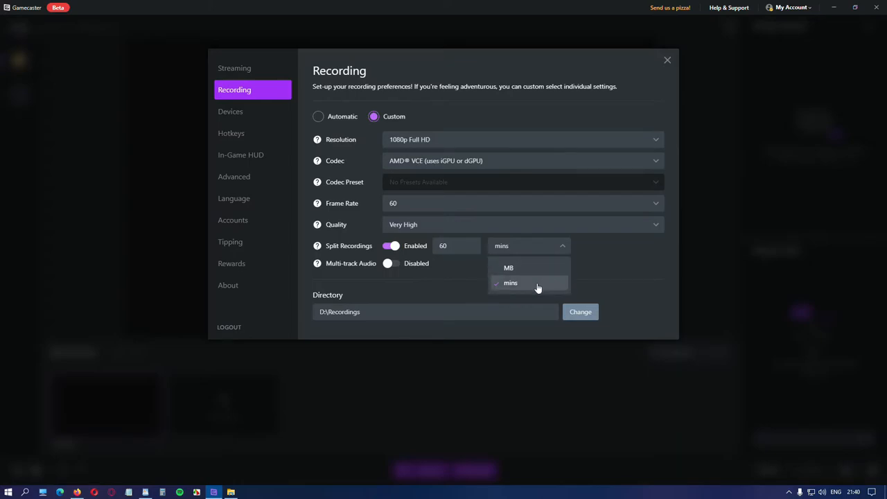
left_click(510, 283)
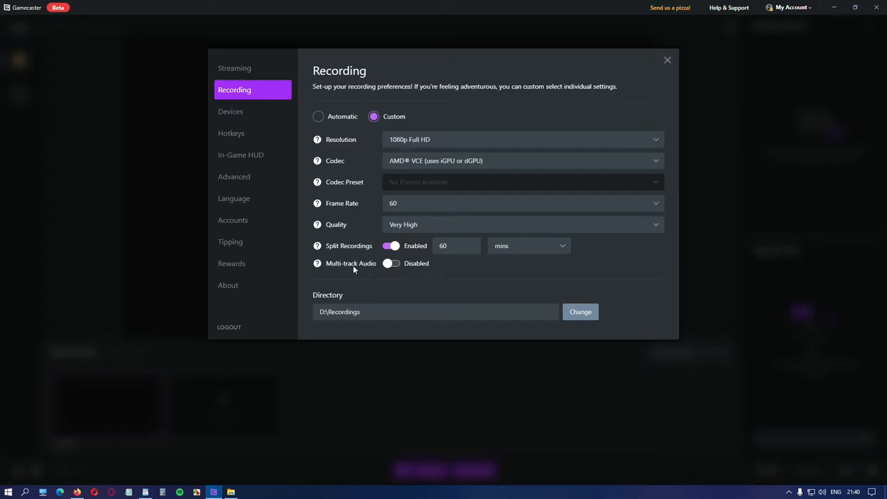
left_click(391, 263)
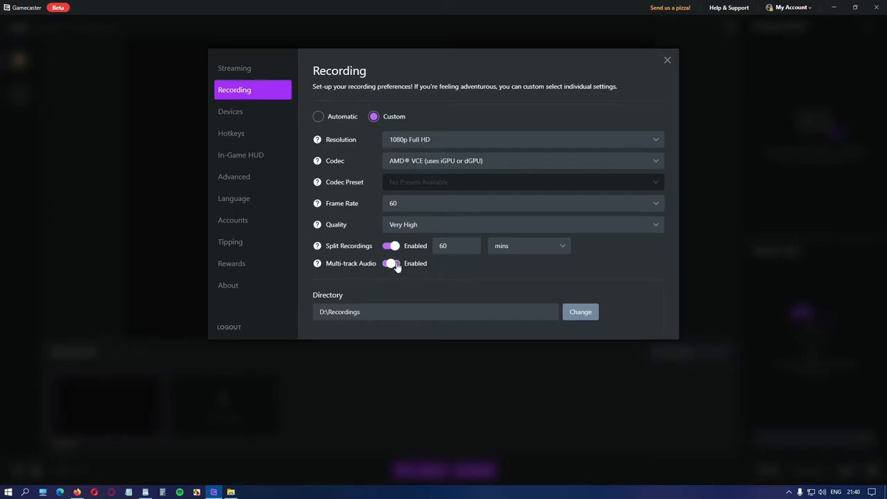
left_click(392, 263)
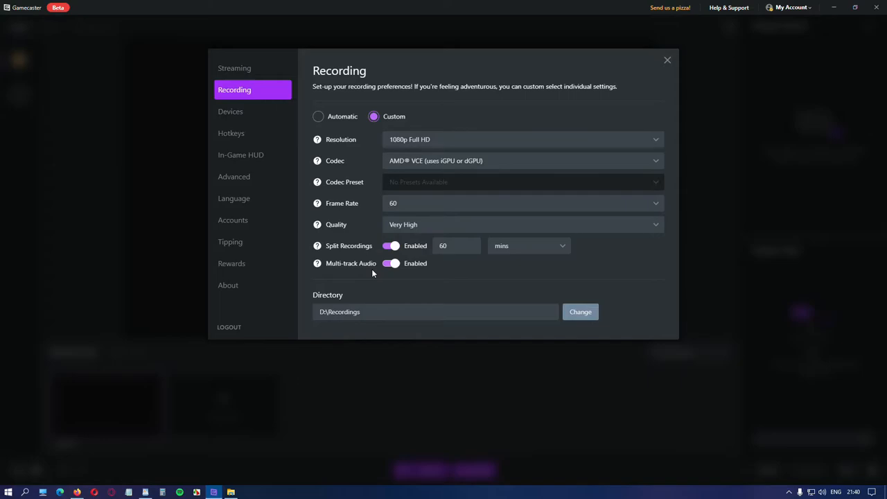
left_click(241, 156)
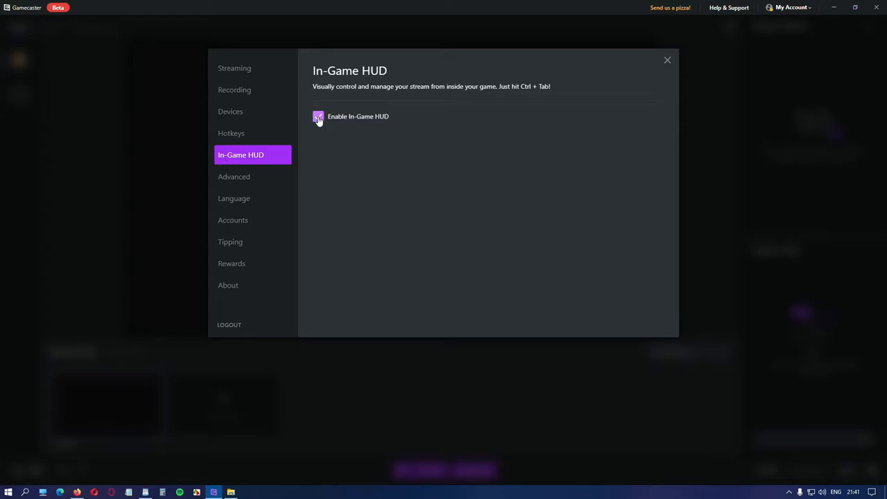
- Enable the in-game HUD so the chat, events and stream info overlay shows
left_click(318, 116)
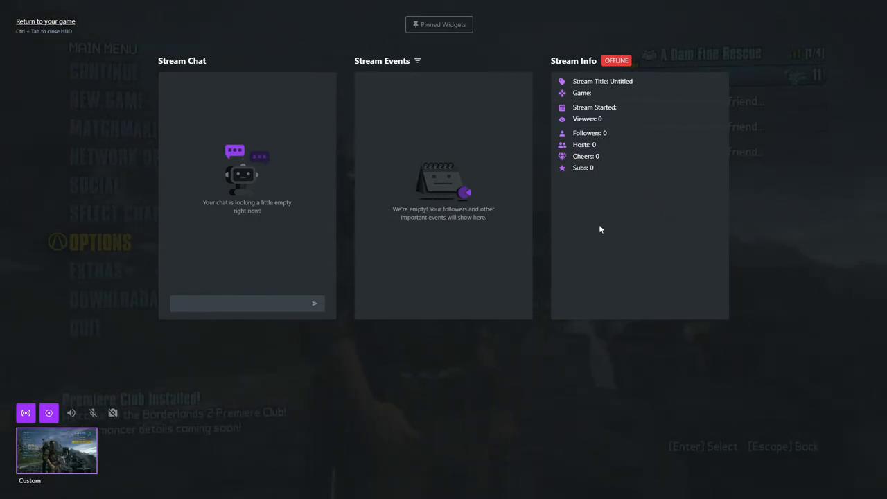
mouse_move(624, 202)
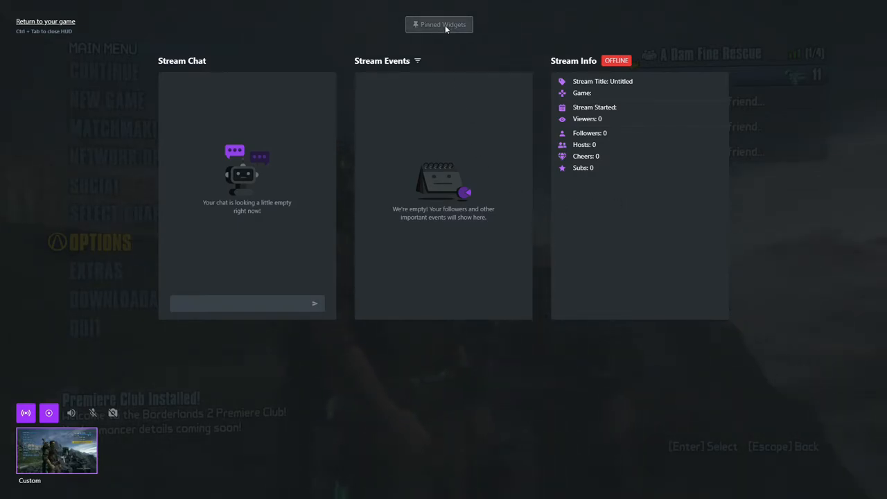
- Add a Stream Chat widget from Pinned Widgets and confirm with Done
left_click(438, 25)
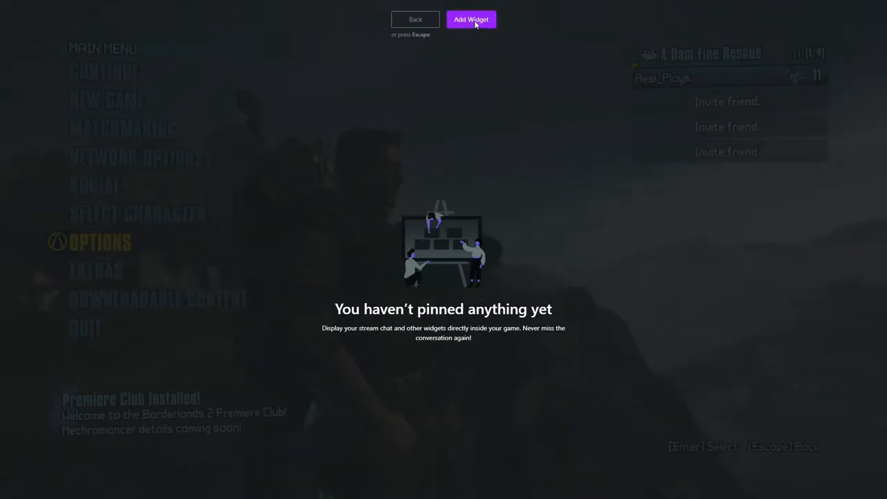
left_click(472, 19)
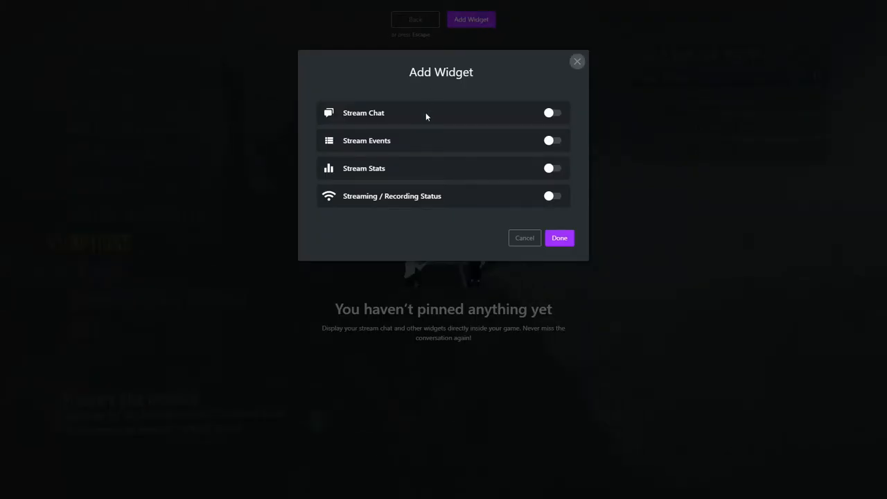
left_click(551, 112)
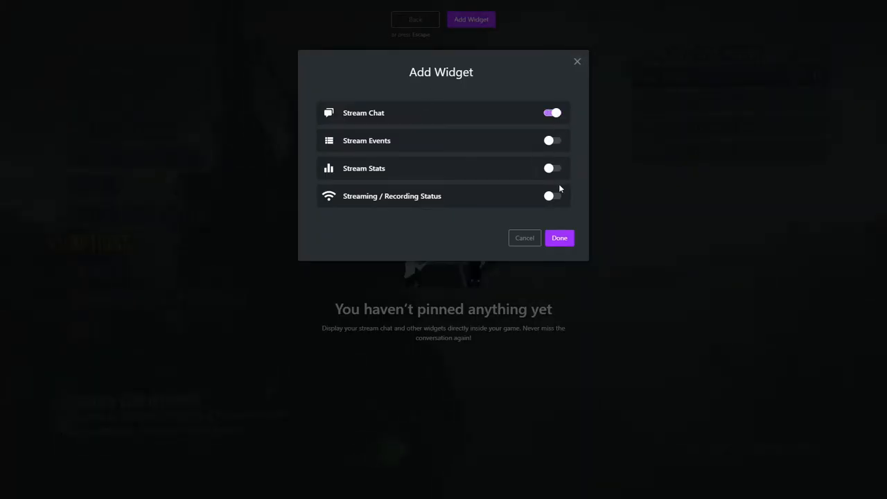
left_click(560, 238)
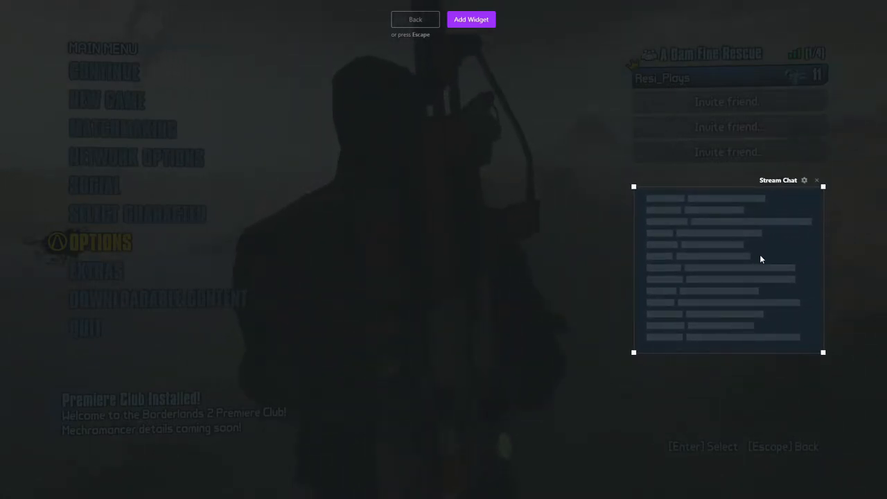
mouse_move(805, 183)
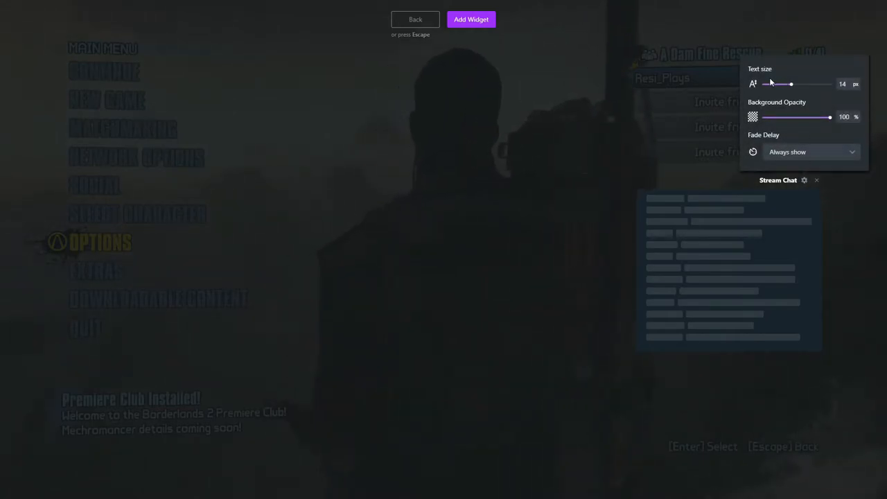
- Set the chat widget's text size to 20, background opacity to 0 and fade delay to 30 seconds
left_click_drag(791, 84, 785, 84)
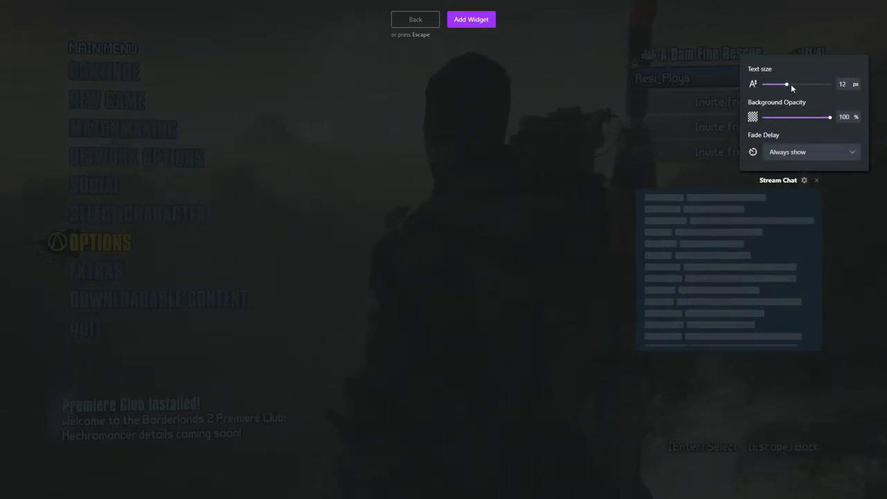
left_click_drag(786, 84, 804, 84)
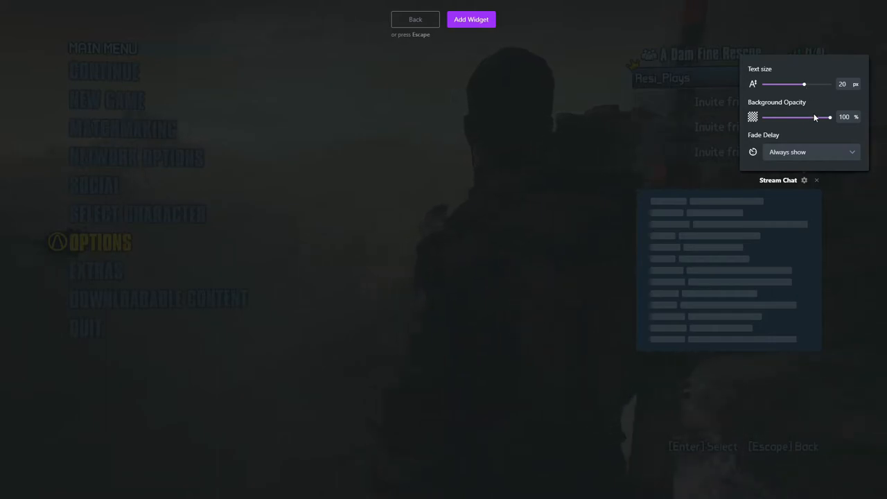
left_click_drag(830, 117, 768, 117)
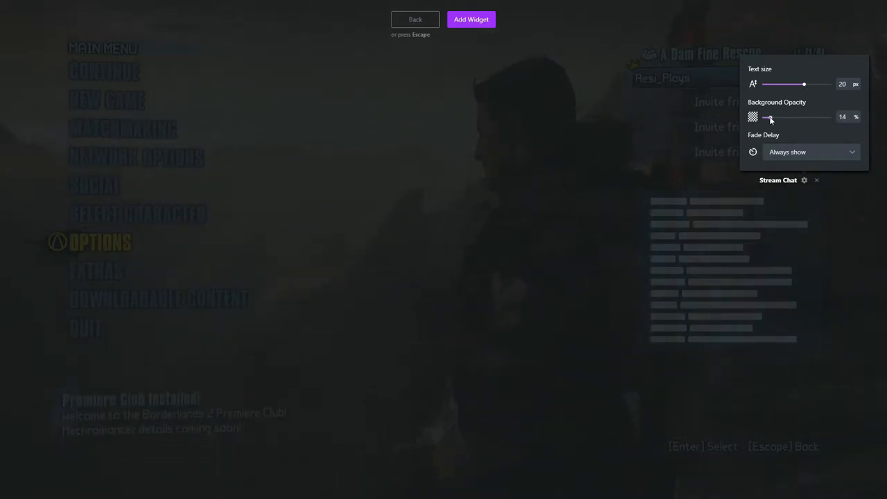
left_click_drag(770, 116, 831, 116)
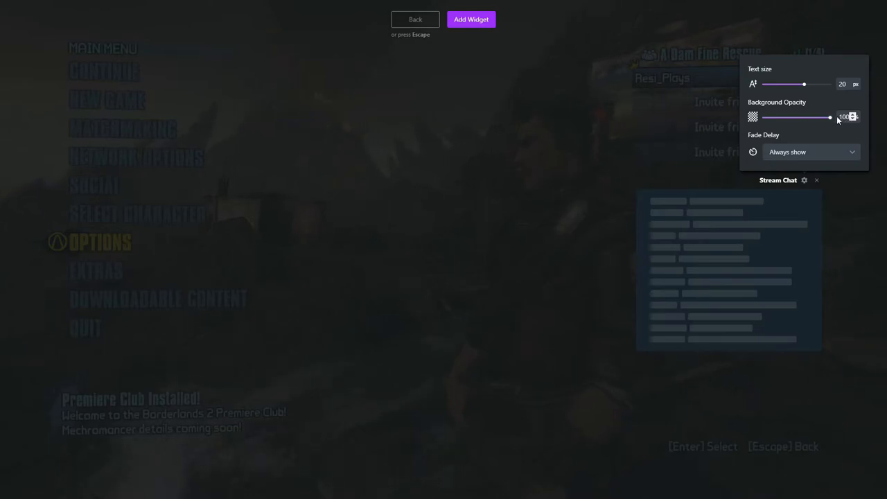
left_click_drag(829, 116, 760, 116)
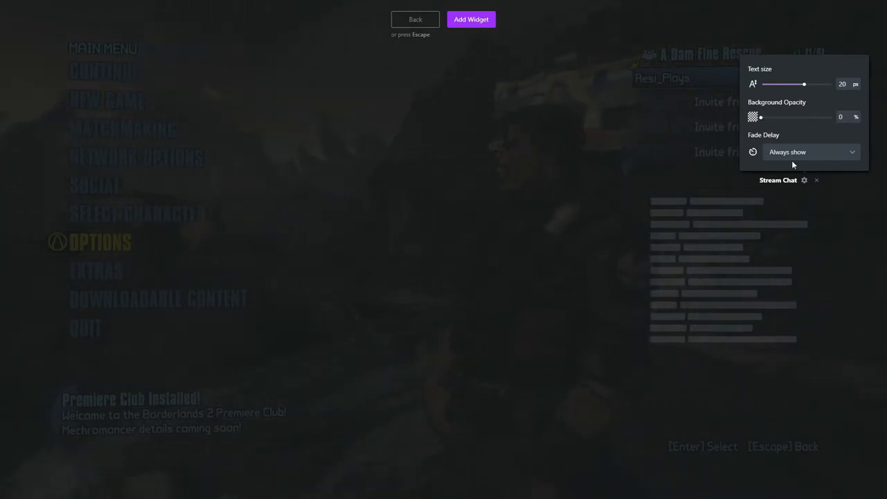
left_click(811, 151)
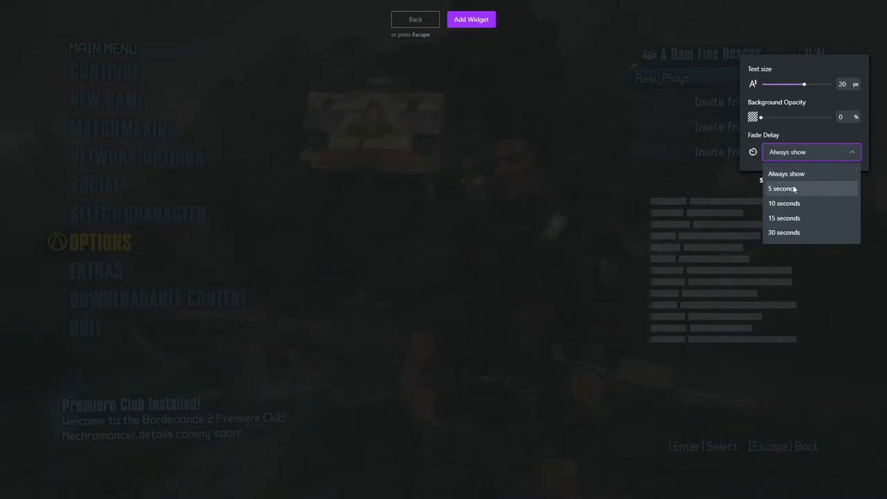
mouse_move(785, 233)
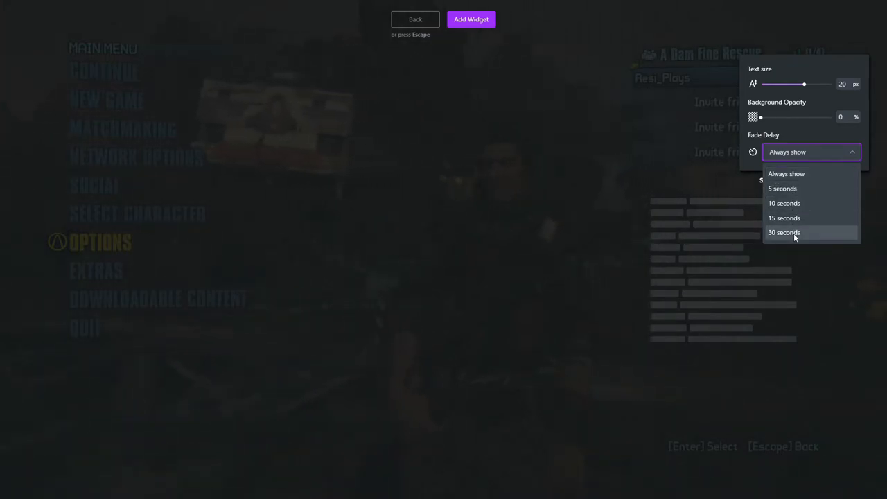
left_click(785, 233)
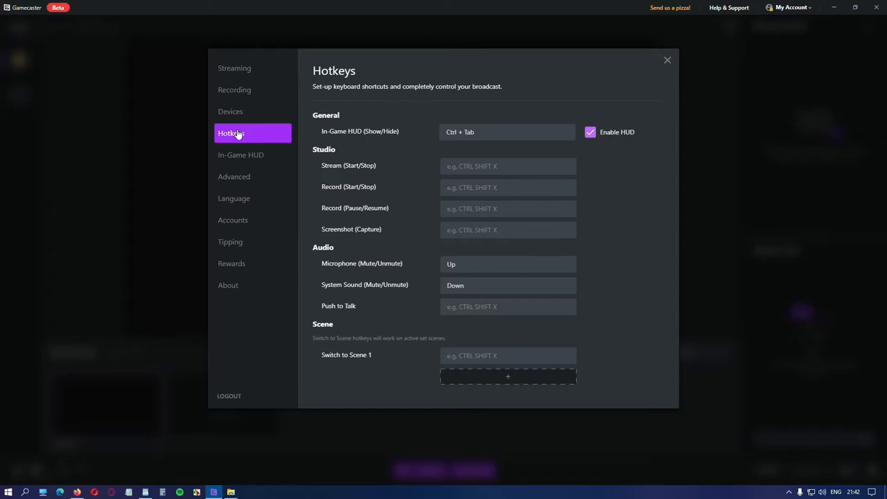
mouse_move(603, 137)
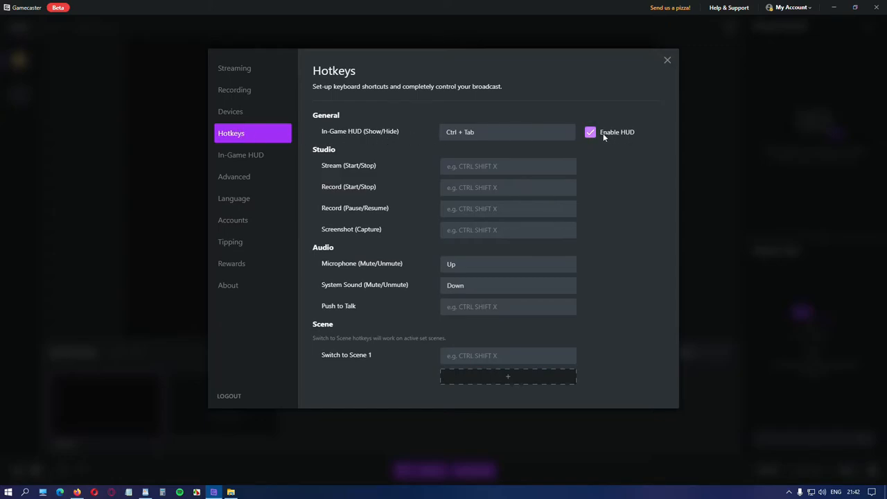
- Activate the In-Game HUD show/hide shortcut field, currently Ctrl + Tab, for editing
left_click(507, 131)
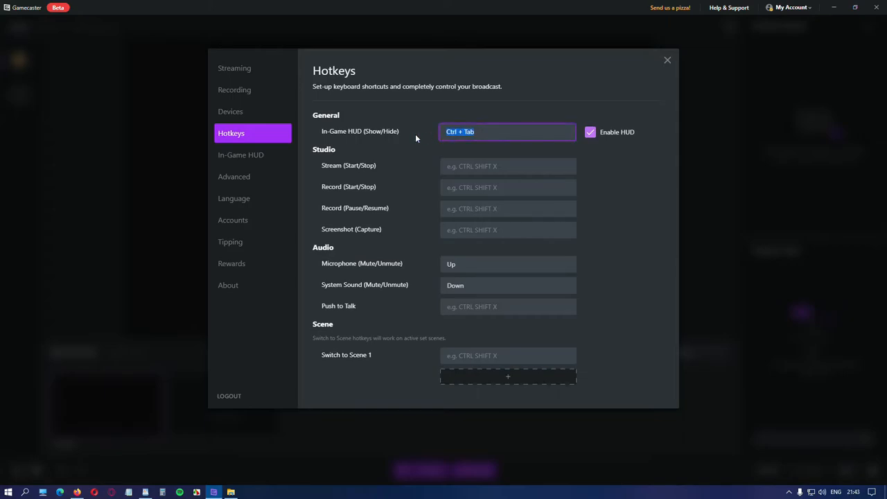
mouse_move(357, 173)
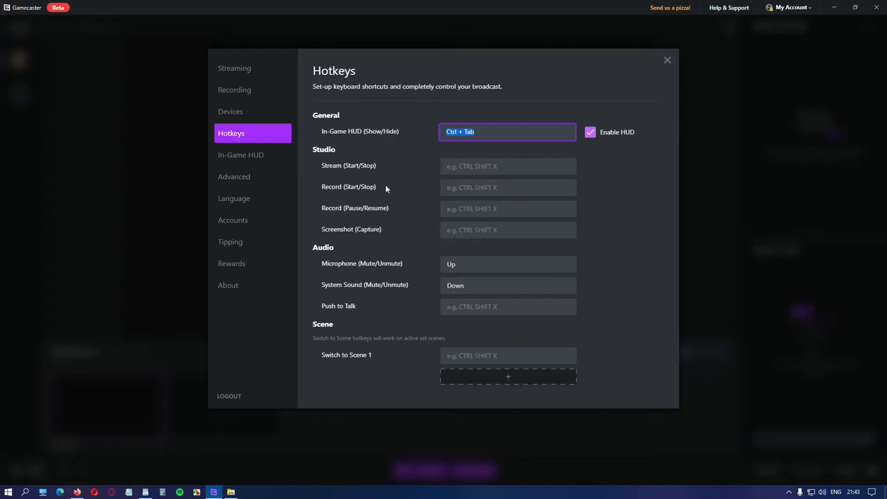
mouse_move(341, 213)
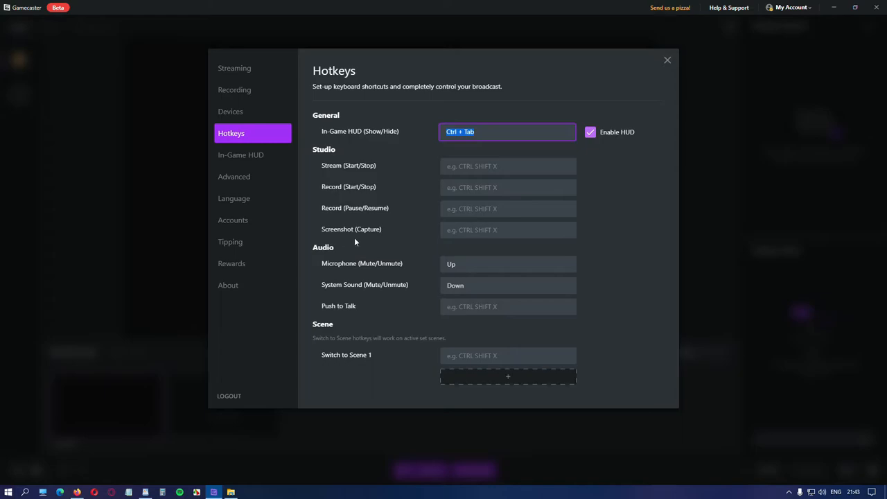
mouse_move(338, 271)
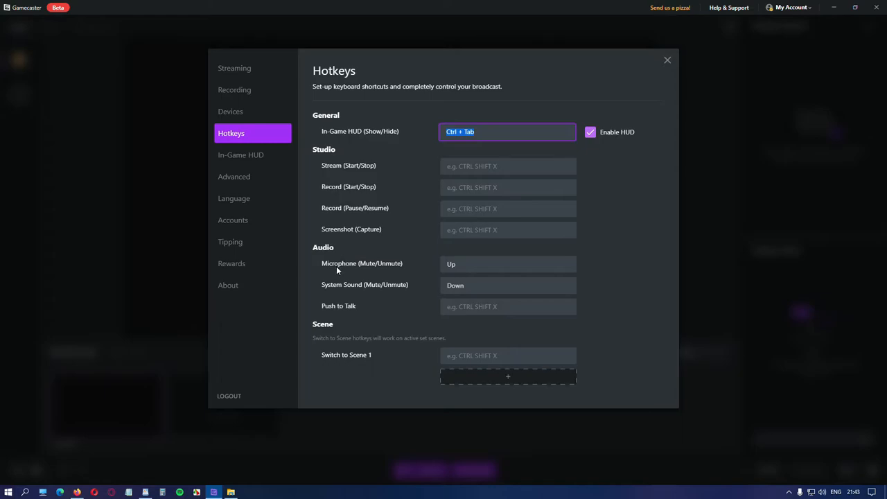
mouse_move(347, 269)
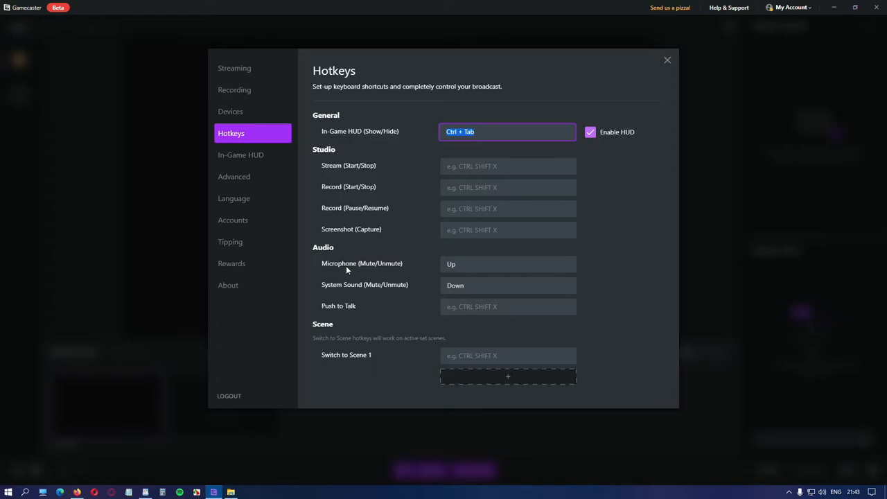
mouse_move(337, 311)
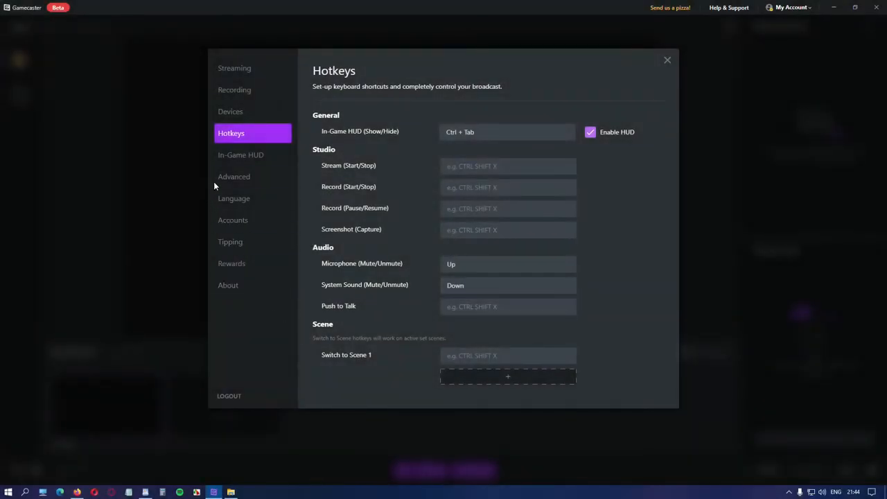
- Show the Advanced settings page with adapter, processing mode and app port options
left_click(232, 176)
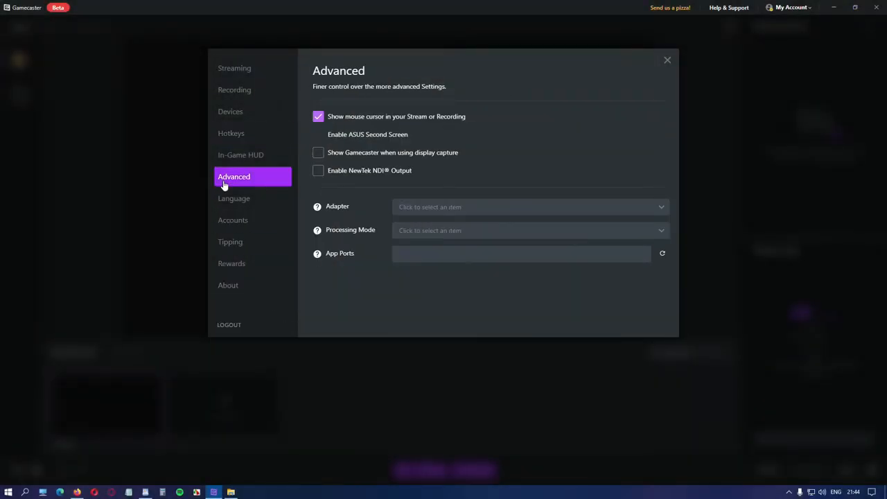
mouse_move(319, 125)
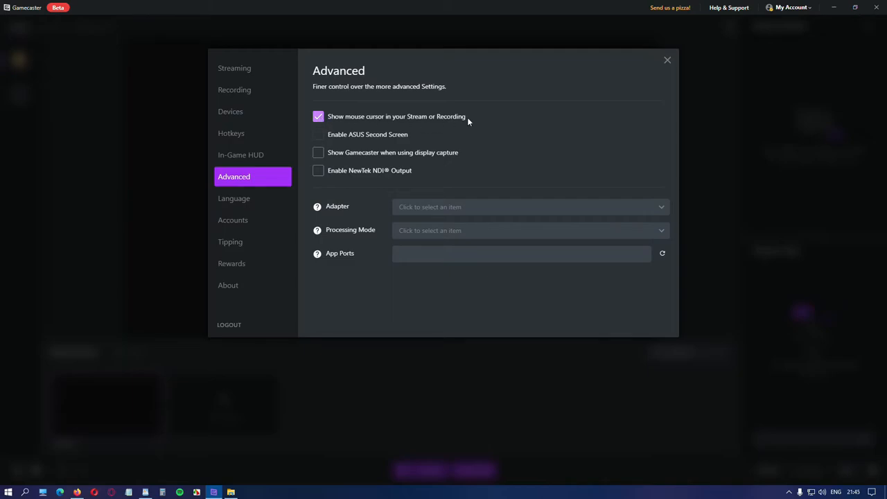
mouse_move(346, 211)
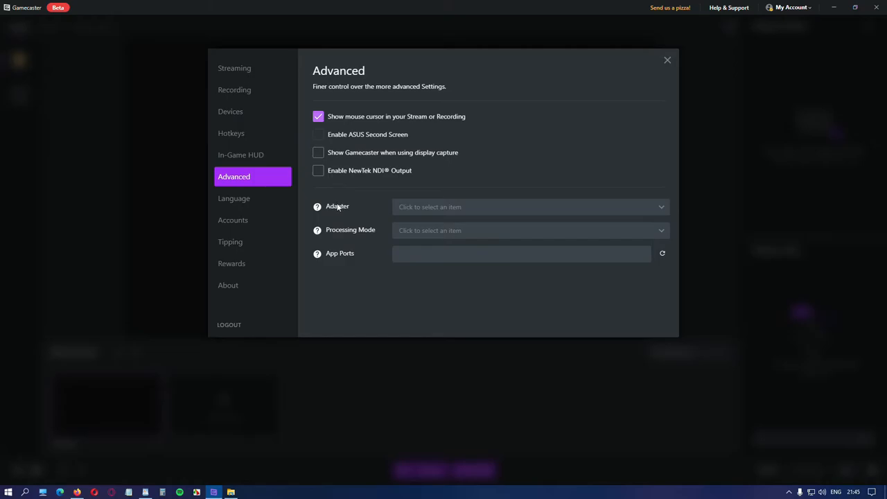
mouse_move(339, 263)
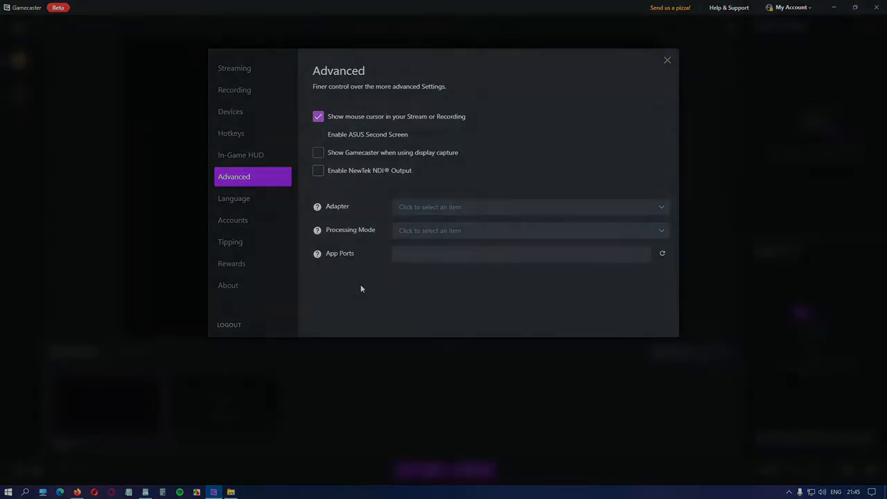
- From Tipping settings, enter a tip amount on the browser tipping page and reach the PayPal step
left_click(230, 241)
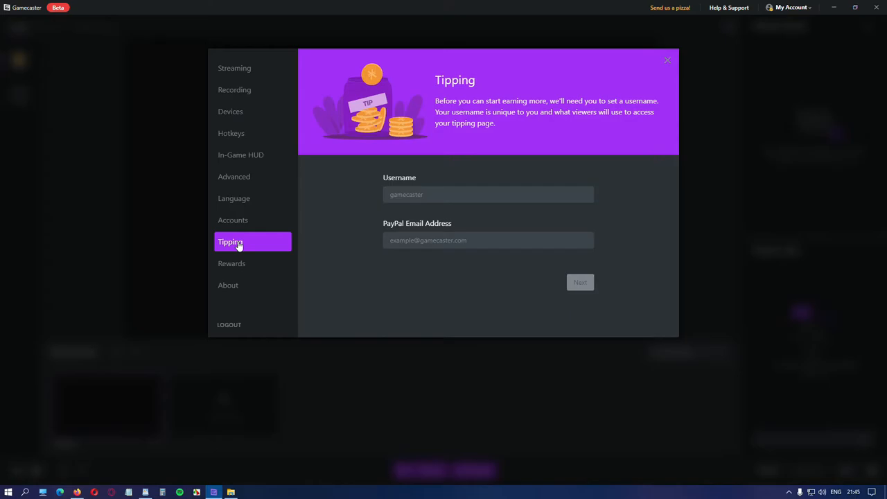
mouse_move(255, 241)
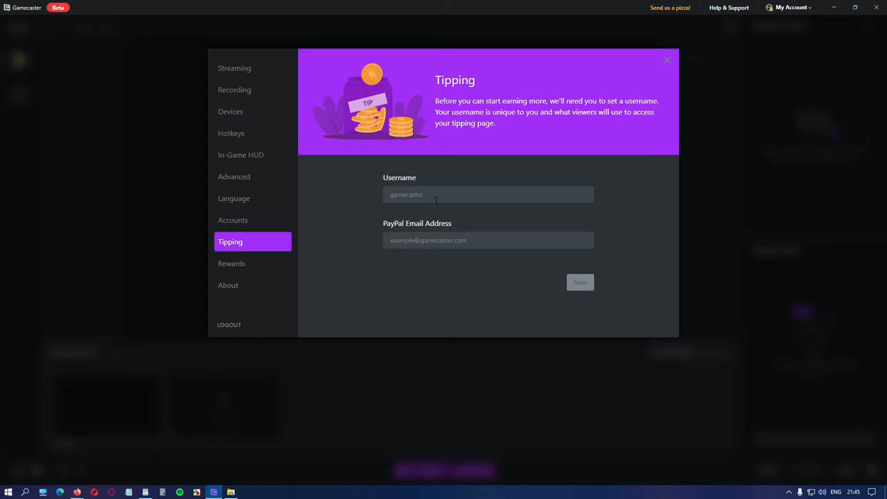
mouse_move(400, 233)
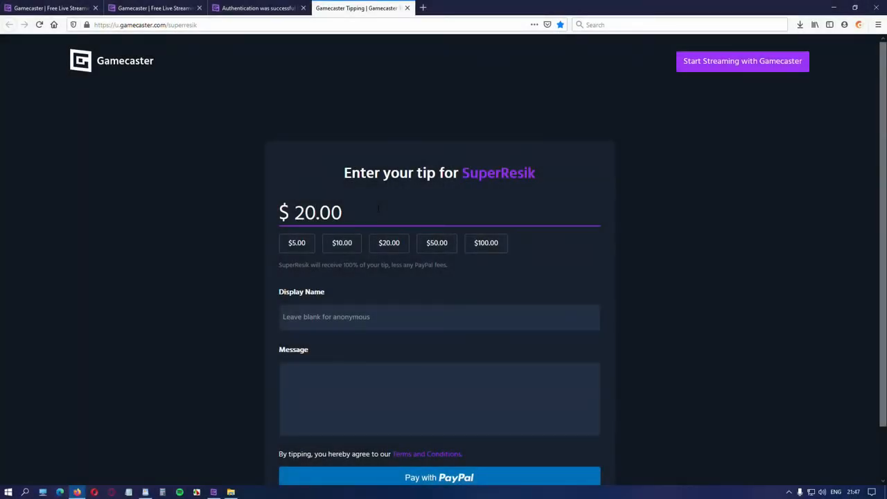
type("1.00")
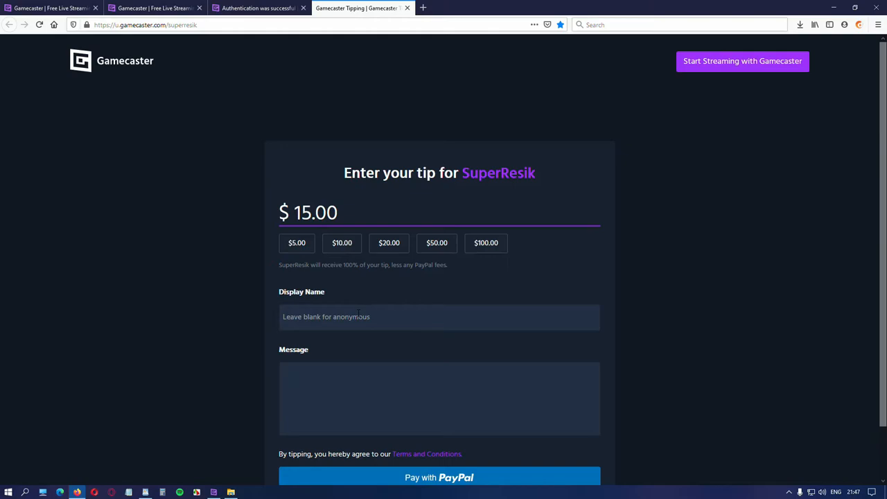
scroll("down", 3)
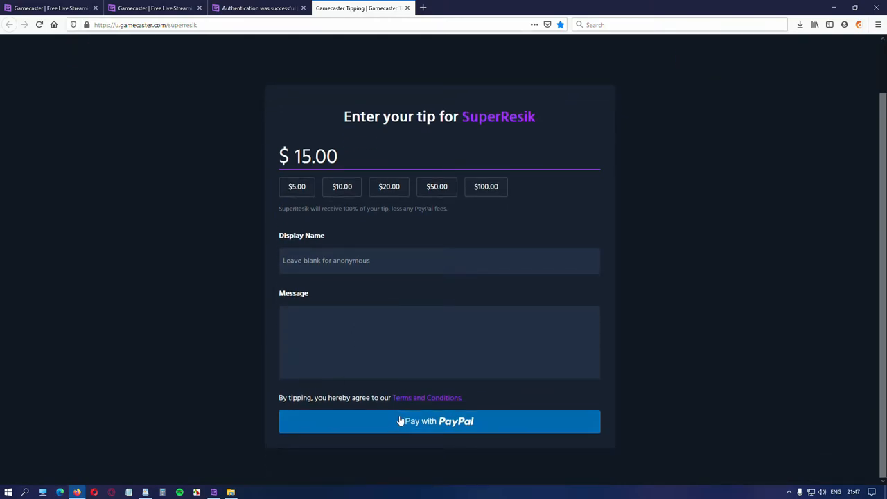
mouse_move(404, 423)
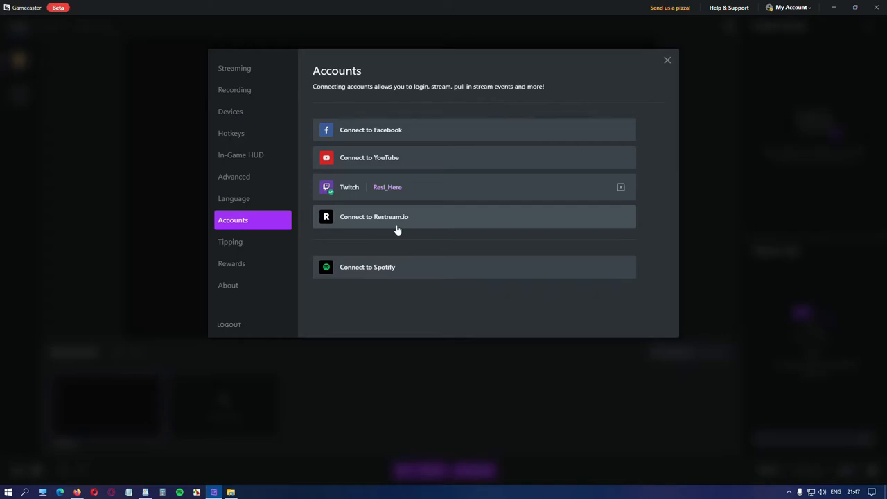
mouse_move(348, 254)
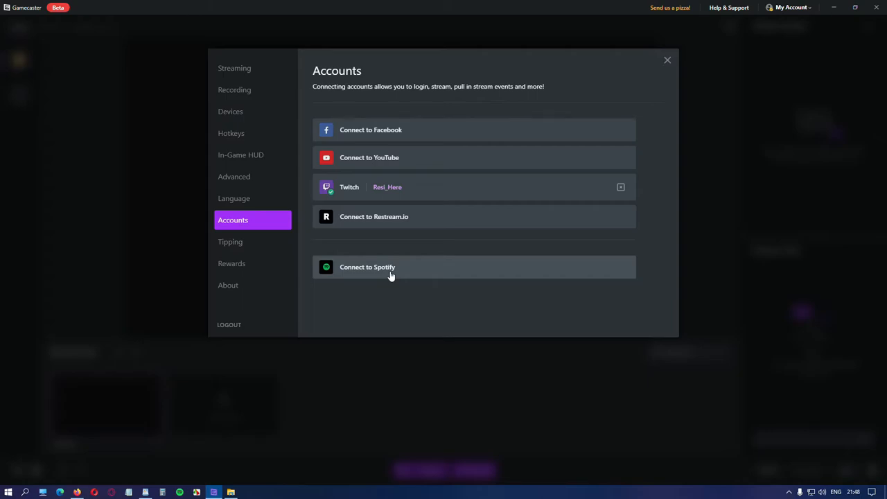
- View the Accounts settings with the linked Twitch account and return to the Studio
left_click(667, 60)
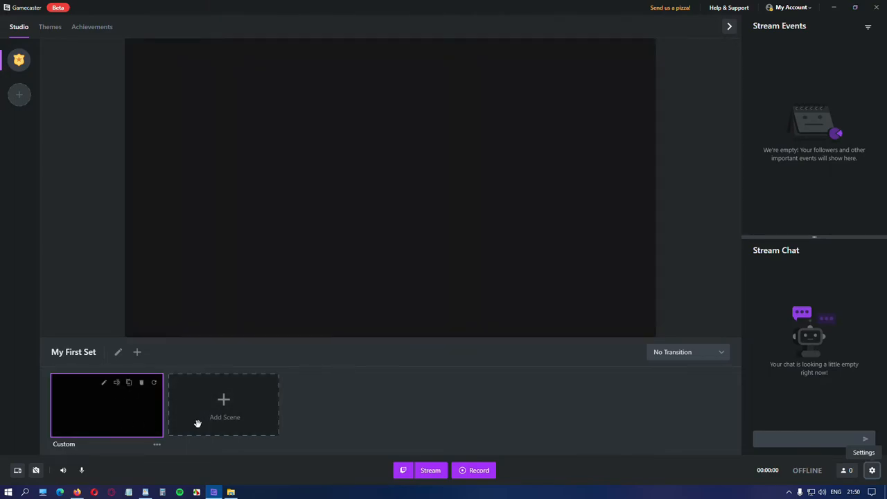
mouse_move(322, 418)
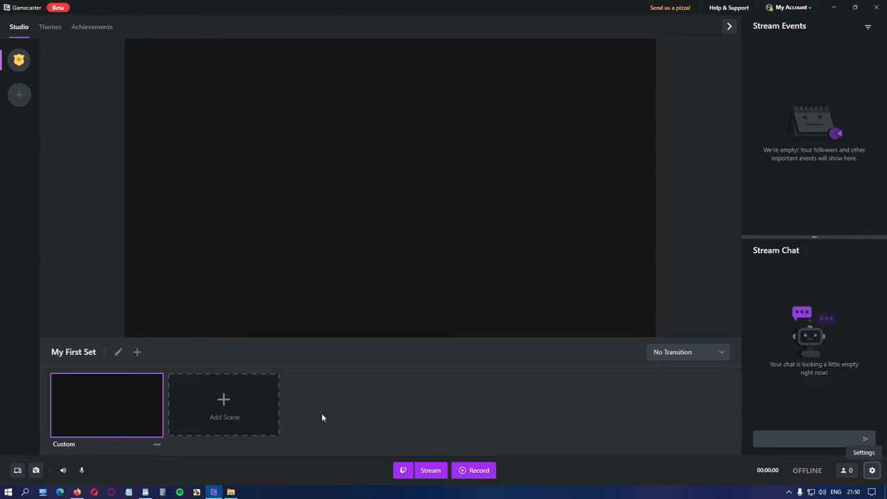
mouse_move(125, 422)
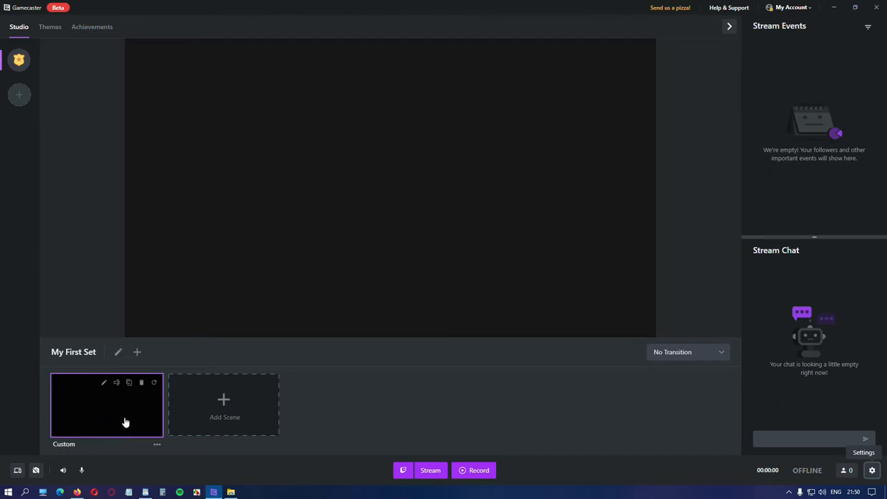
mouse_move(241, 409)
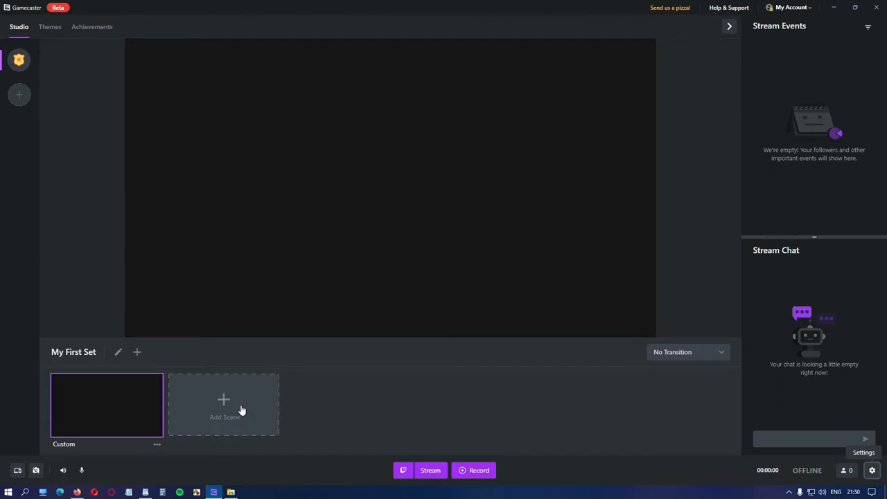
- Add a second blank Custom scene to My First Set using Create your own
left_click(224, 405)
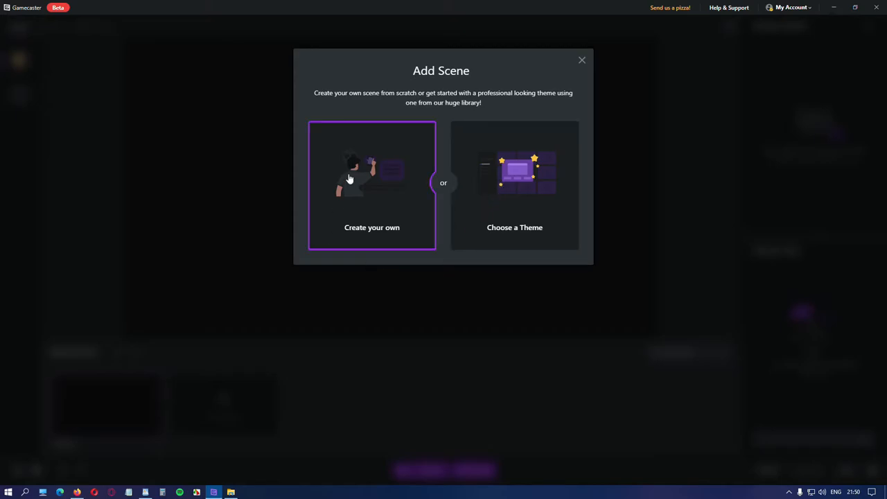
left_click(372, 186)
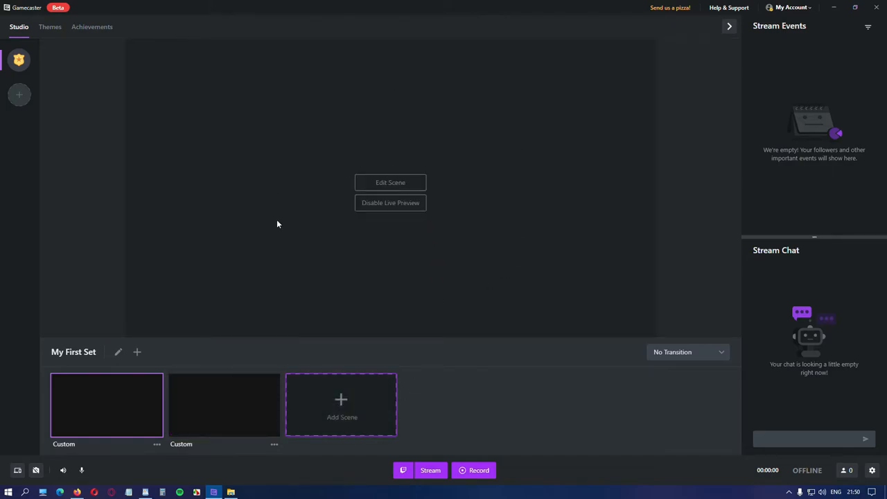
mouse_move(555, 239)
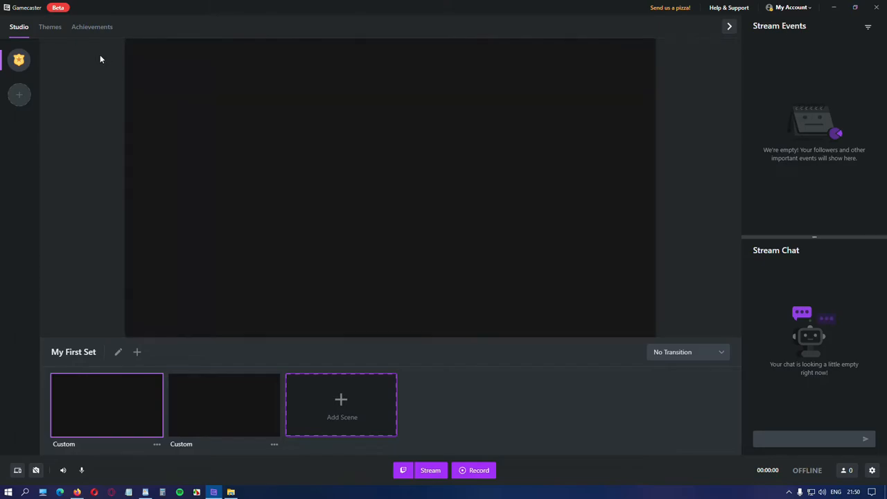
- Filter the theme library by genre, trying Battle Royale, First Person and the Red colour filter
left_click(50, 27)
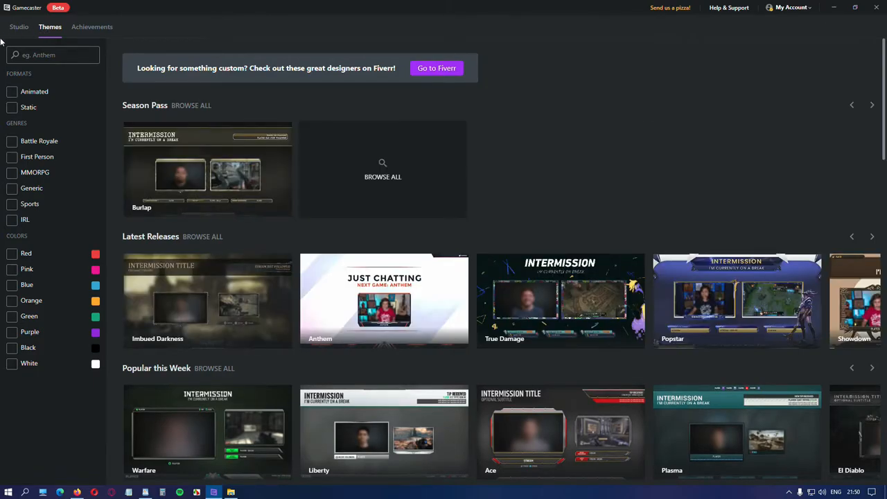
left_click(11, 91)
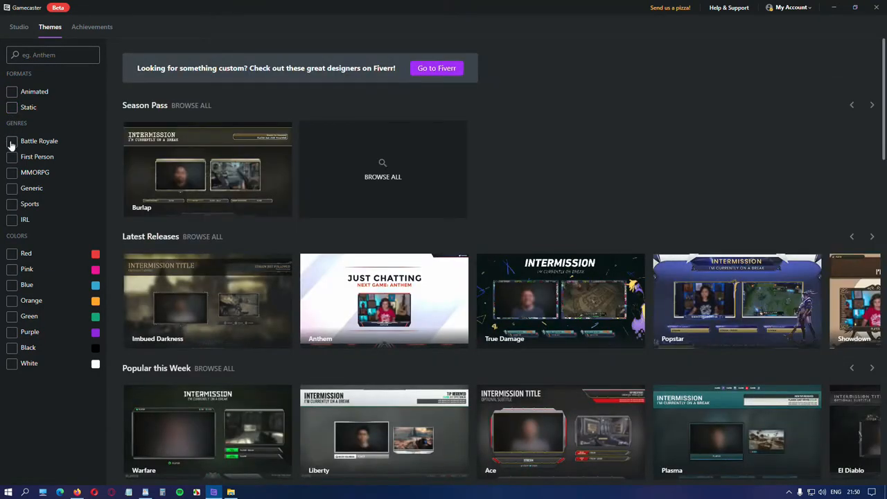
left_click(11, 142)
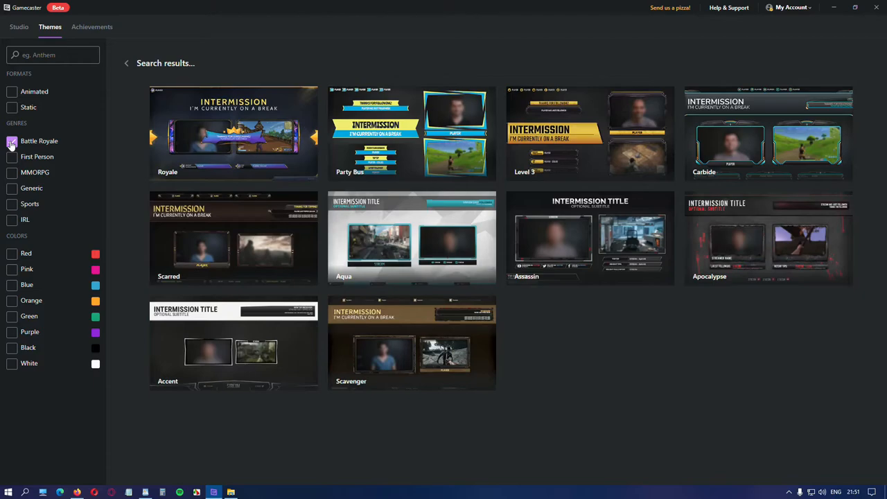
left_click(12, 157)
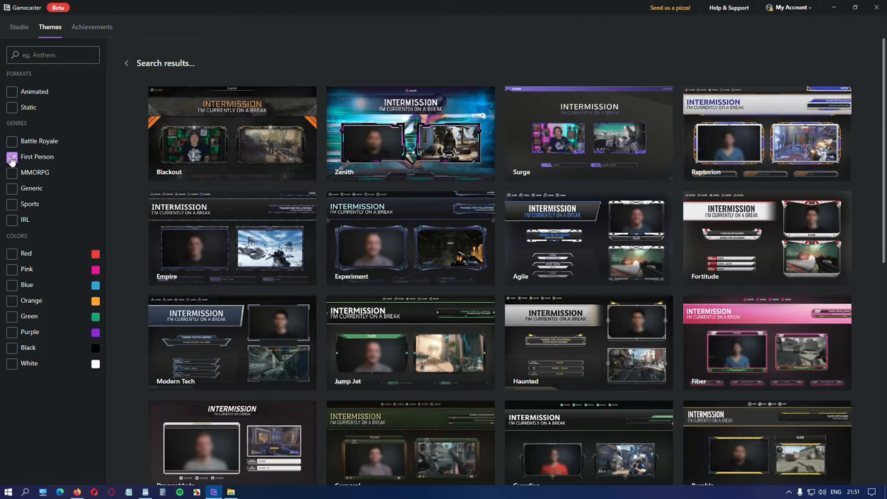
scroll("down", 3)
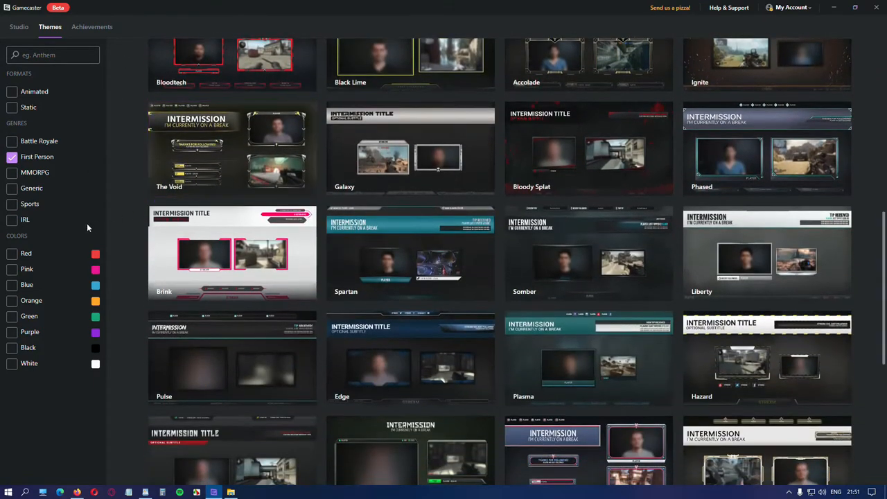
left_click(11, 252)
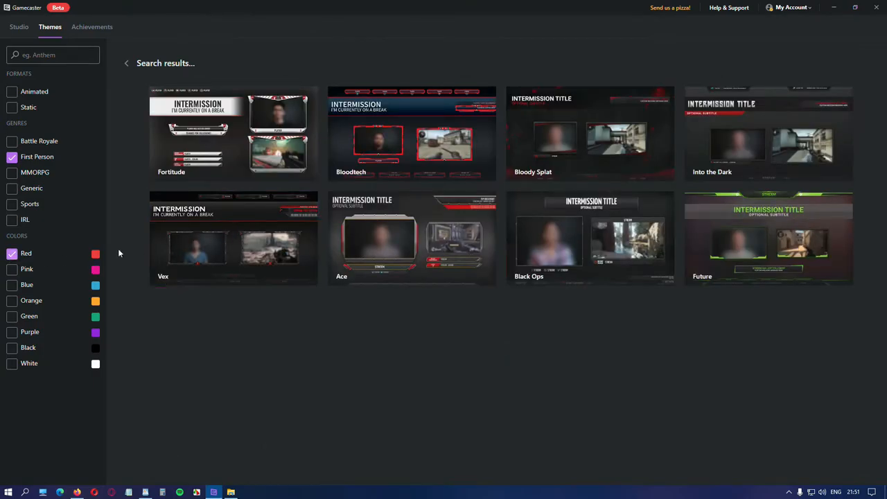
left_click(11, 331)
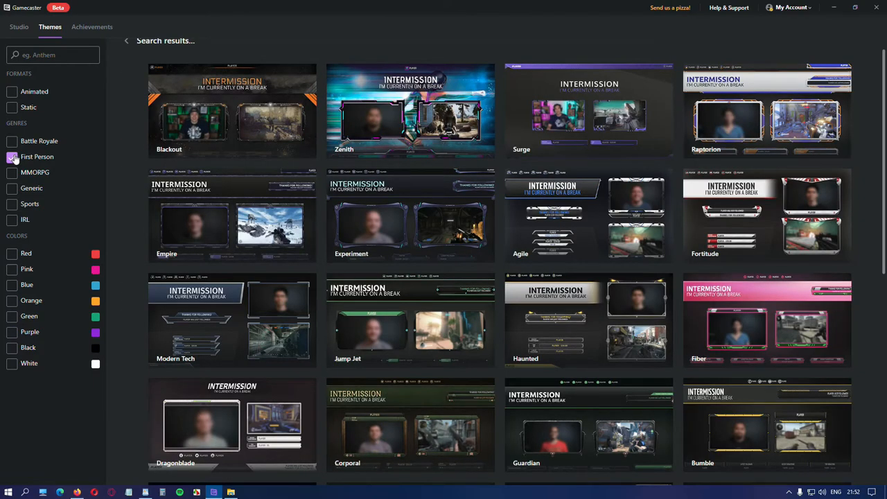
left_click(11, 155)
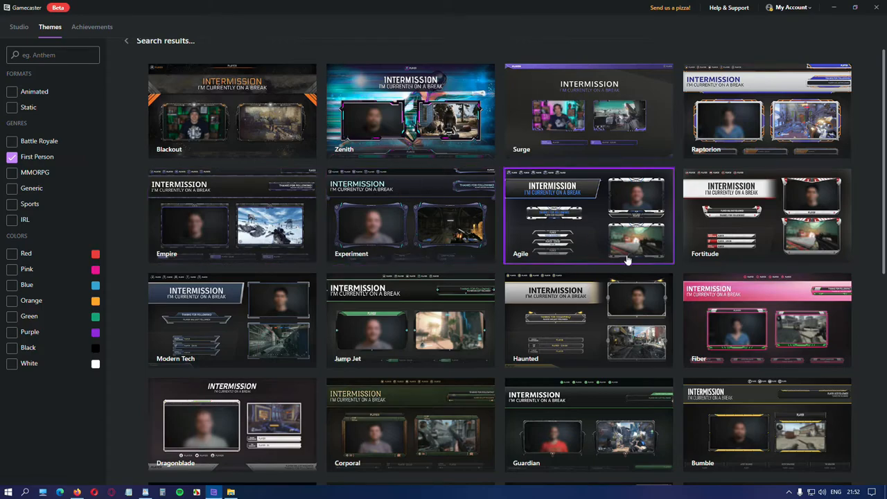
- Preview the Jump Jet theme's details and its Starting Soon scene
left_click(589, 216)
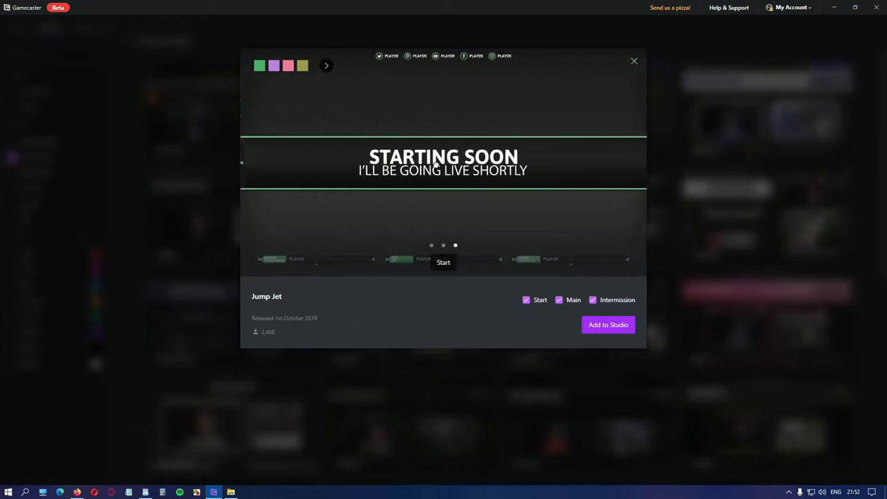
mouse_move(547, 183)
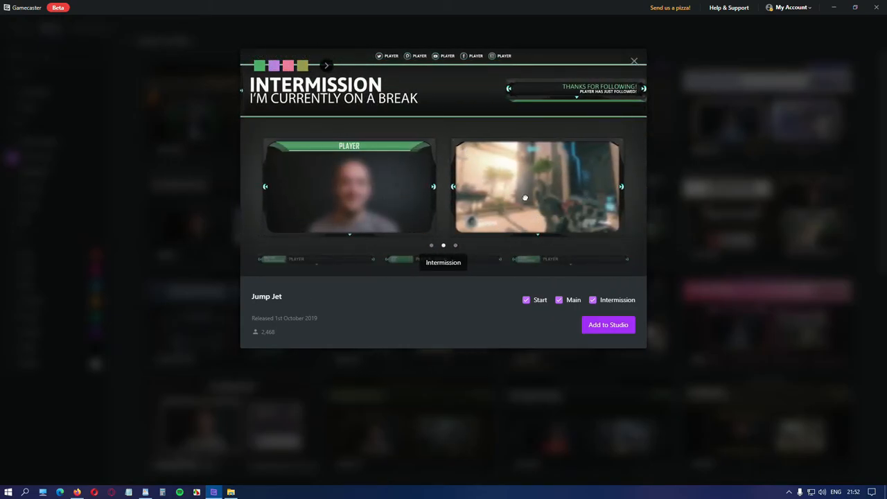
mouse_move(489, 297)
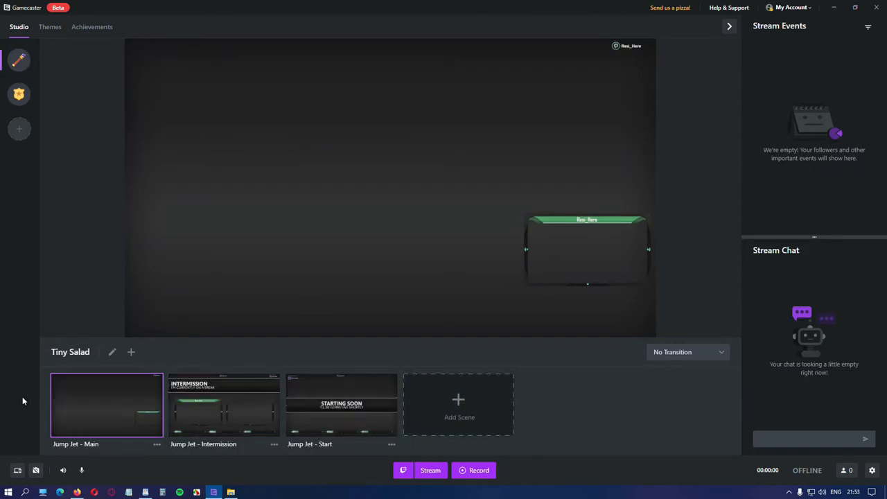
mouse_move(20, 129)
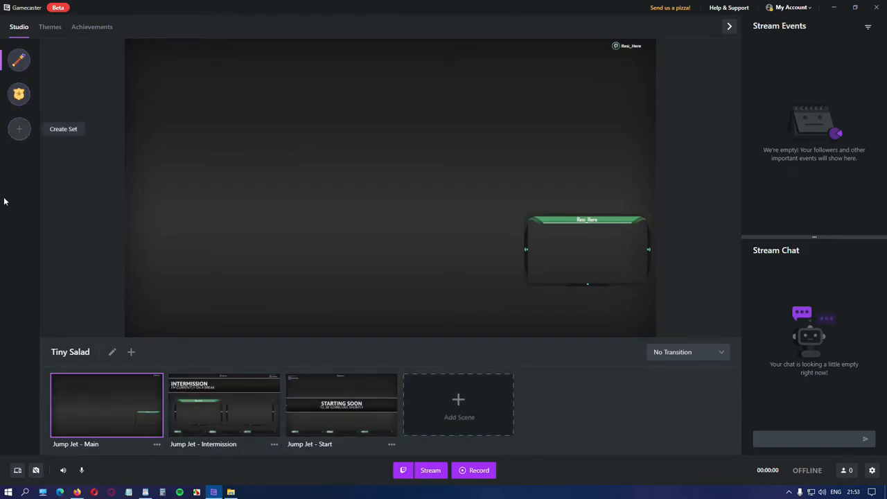
left_click(20, 94)
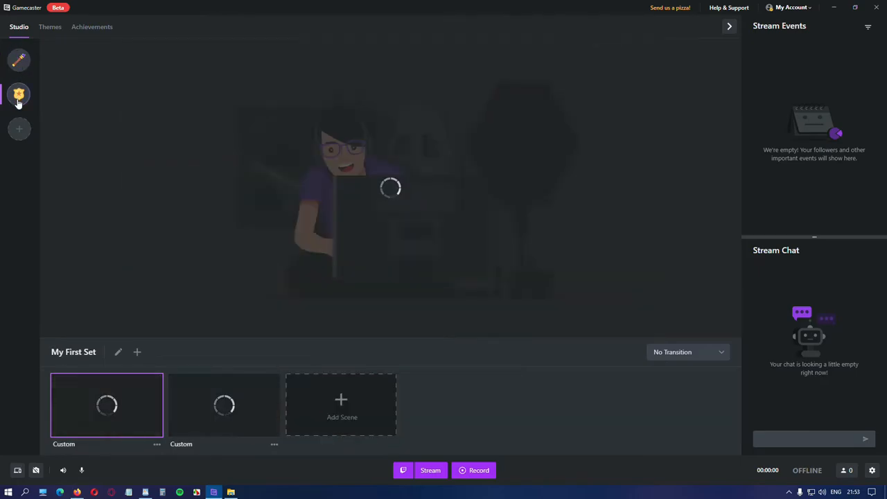
left_click(225, 405)
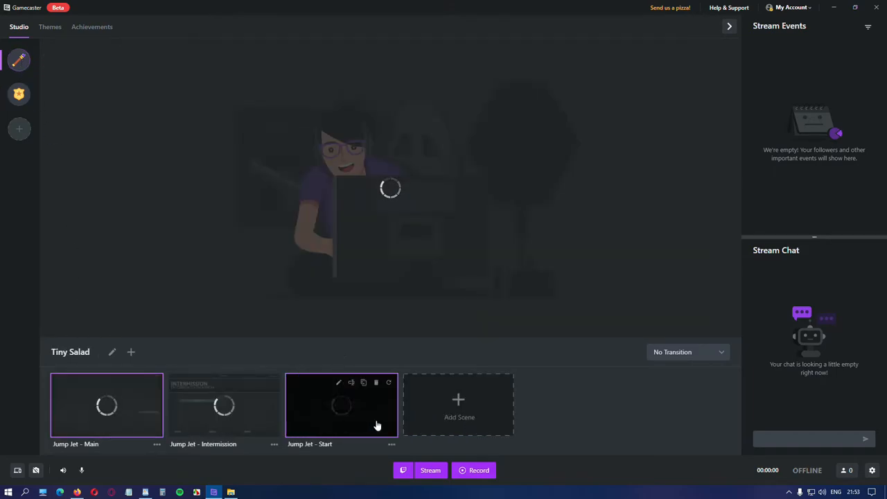
left_click(341, 405)
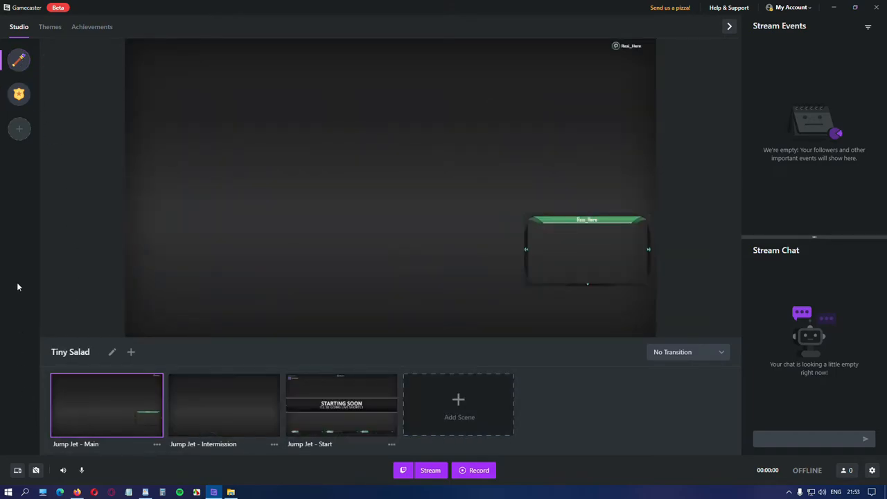
mouse_move(20, 129)
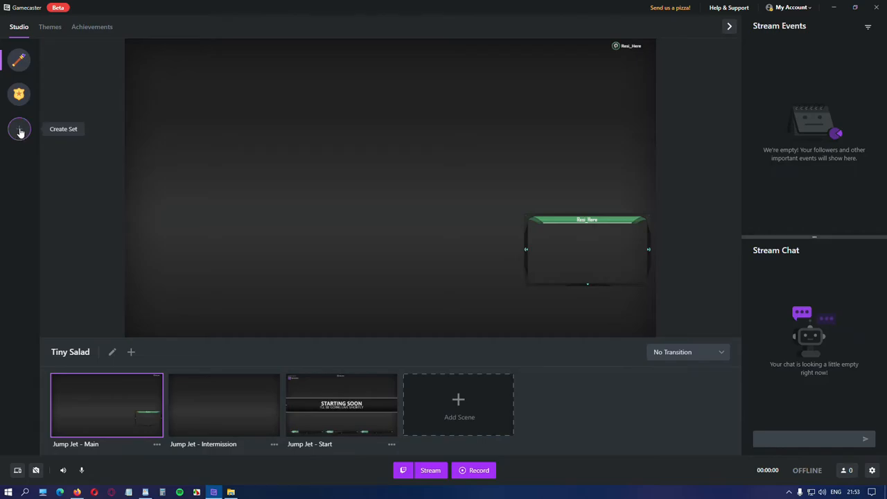
- Create a new scene set named My new theme with a chosen icon
left_click(19, 129)
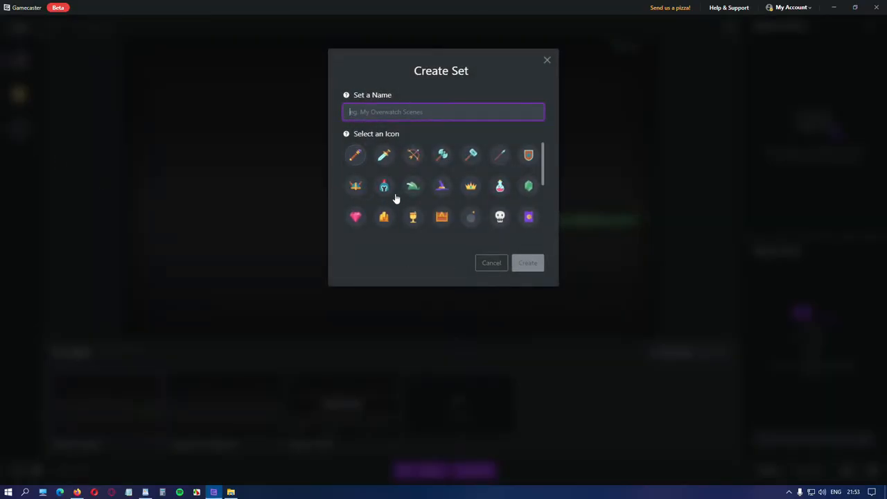
left_click(528, 186)
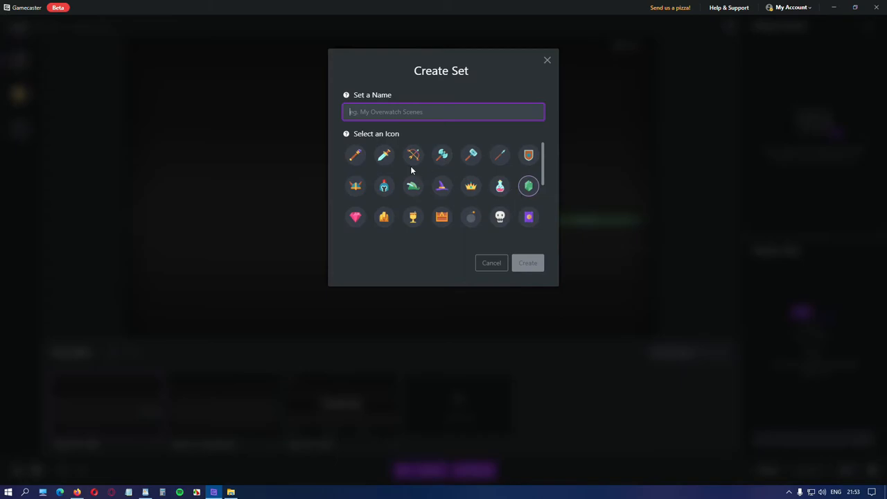
left_click(382, 155)
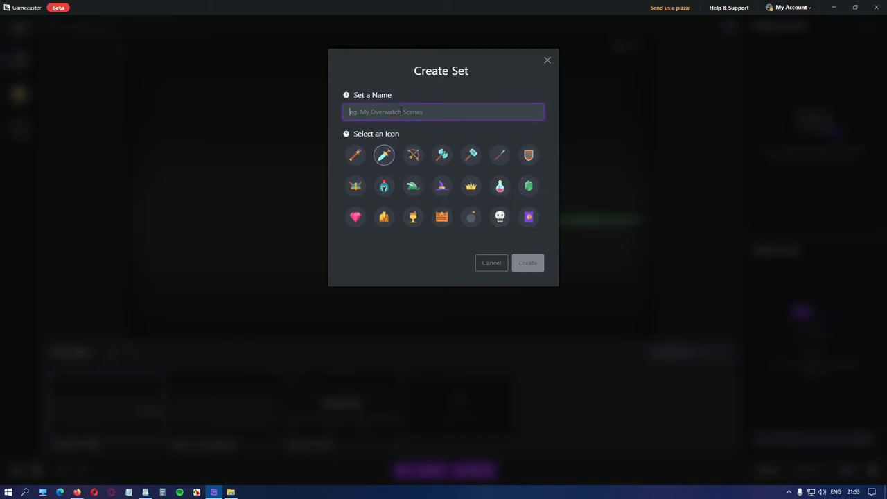
left_click(444, 111)
type("My new theme")
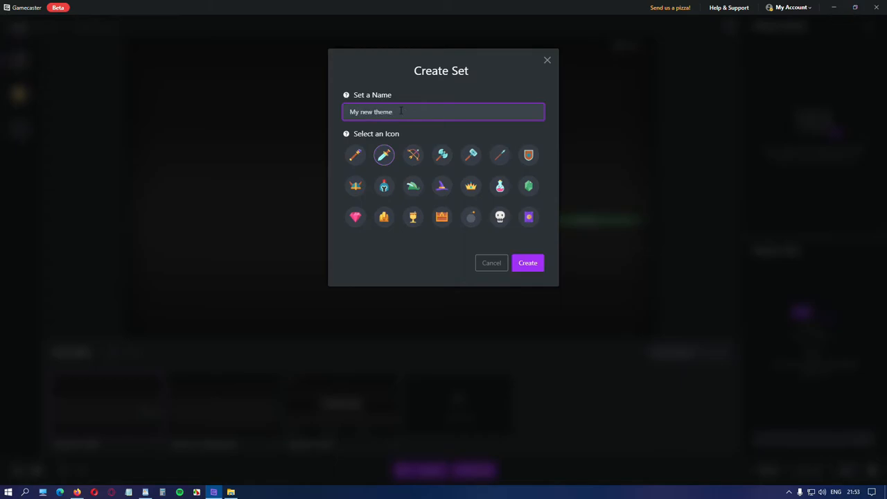
left_click(527, 264)
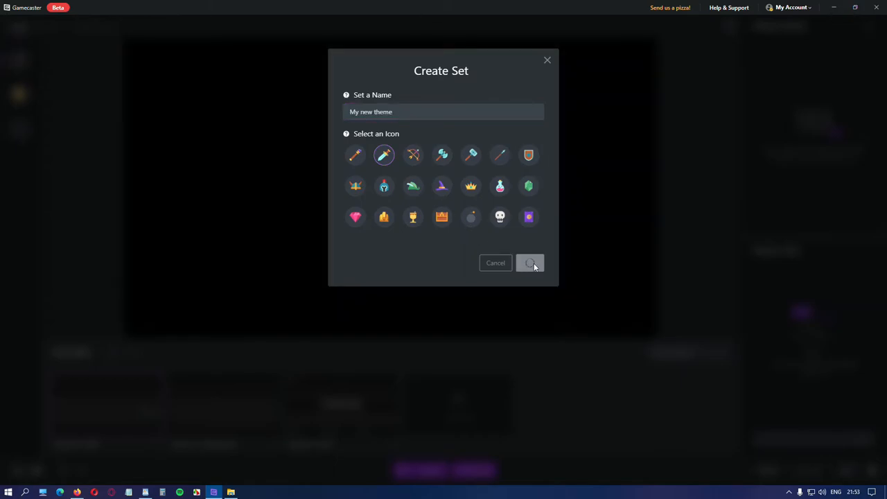
left_click(529, 263)
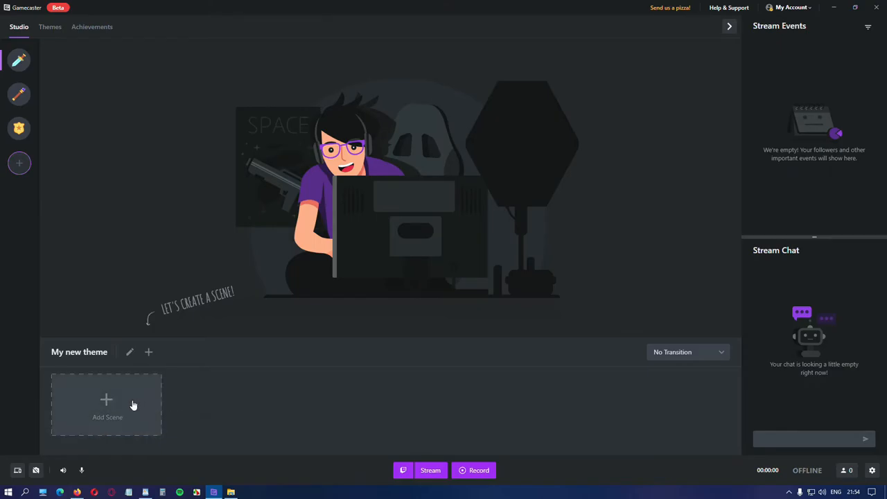
- Start adding a scene via Choose a Theme, then return to Studio so the Tiny Salad set shows
left_click(105, 405)
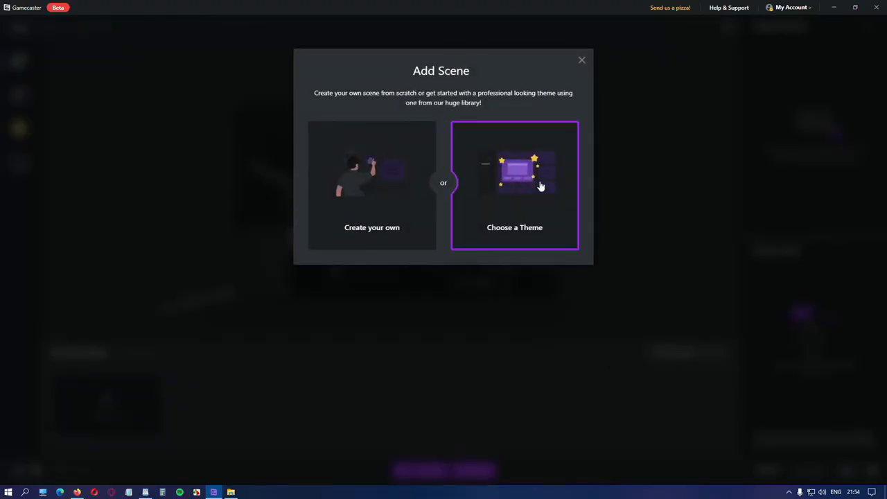
mouse_move(488, 189)
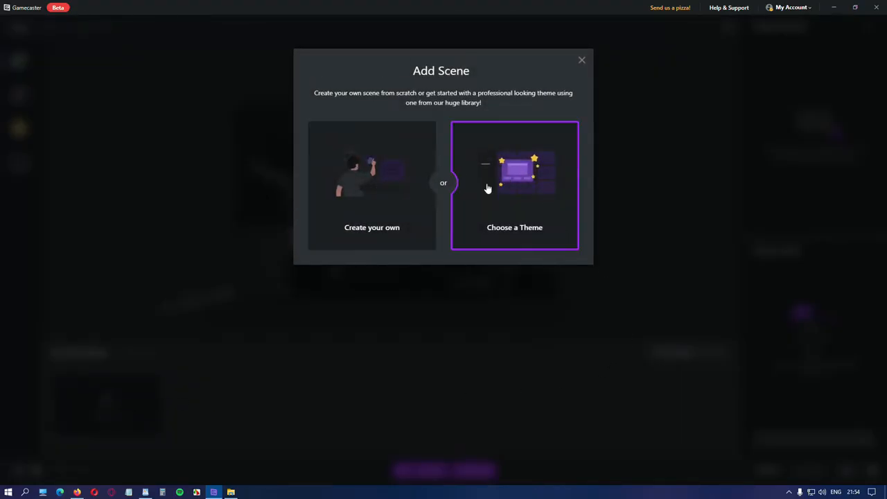
left_click(516, 186)
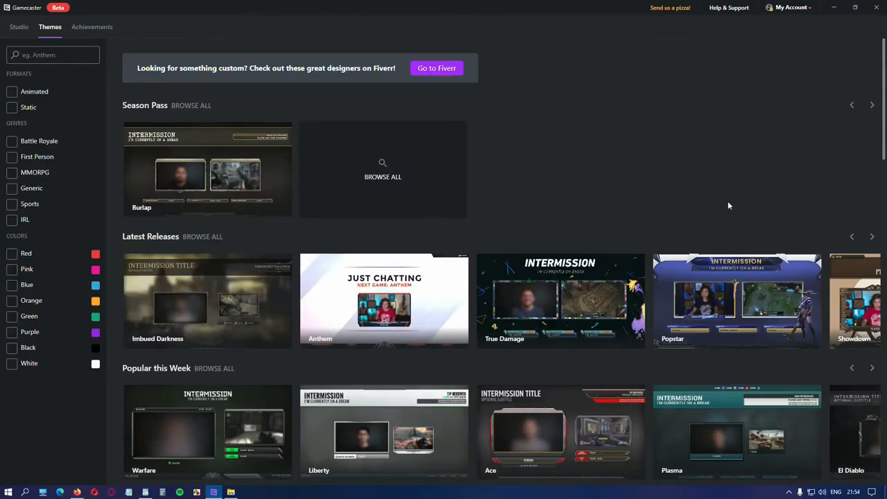
mouse_move(402, 337)
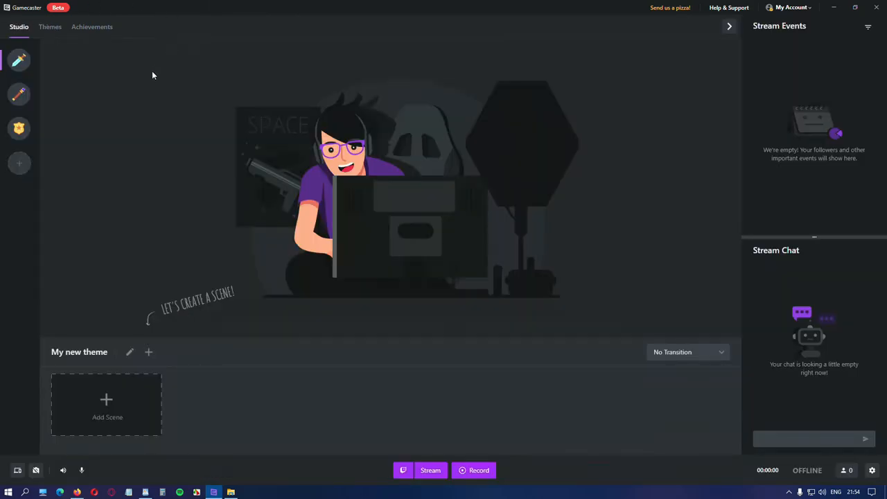
mouse_move(19, 61)
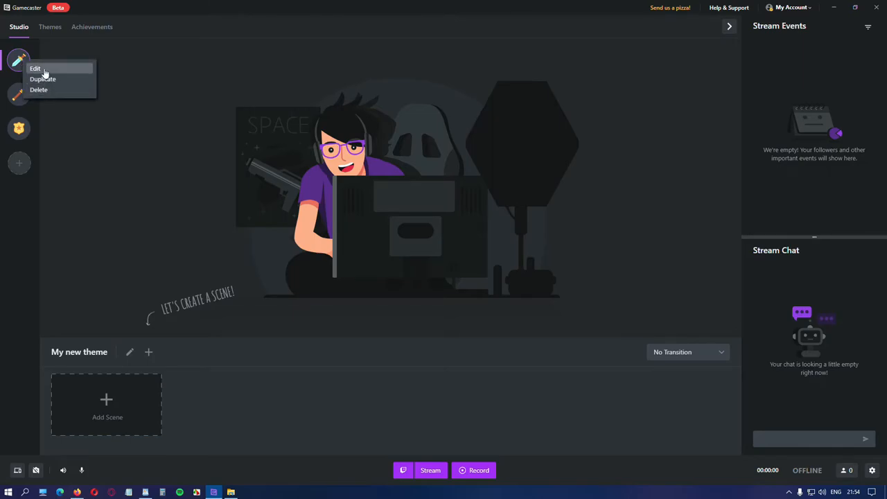
left_click(39, 89)
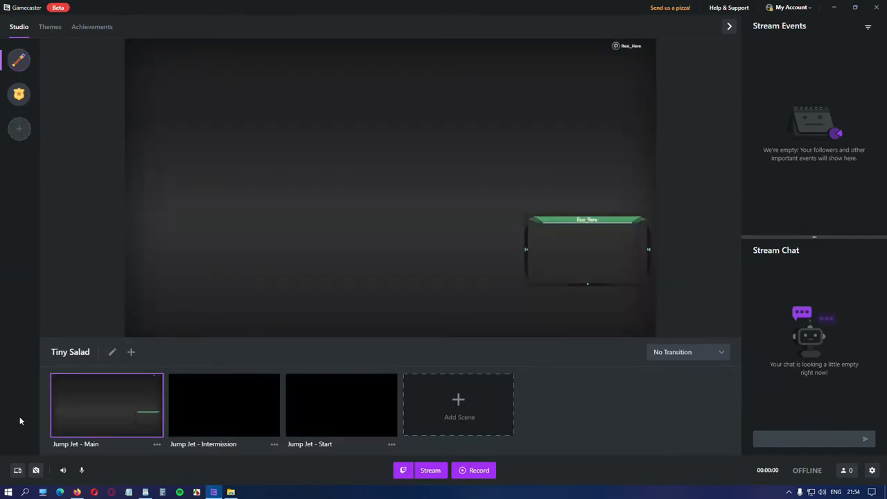
mouse_move(25, 328)
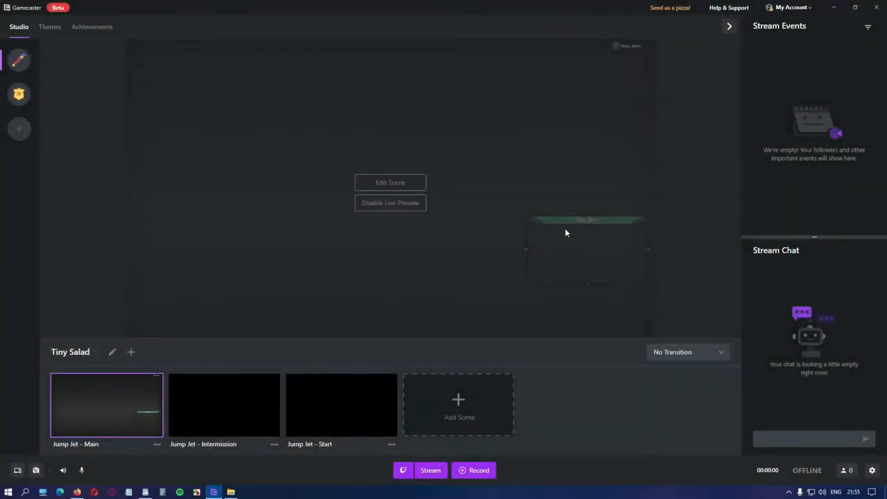
mouse_move(391, 183)
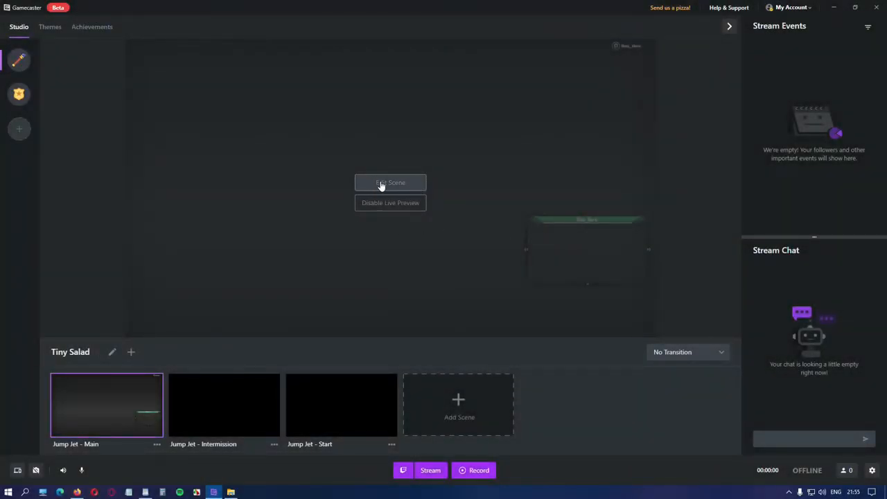
left_click(391, 202)
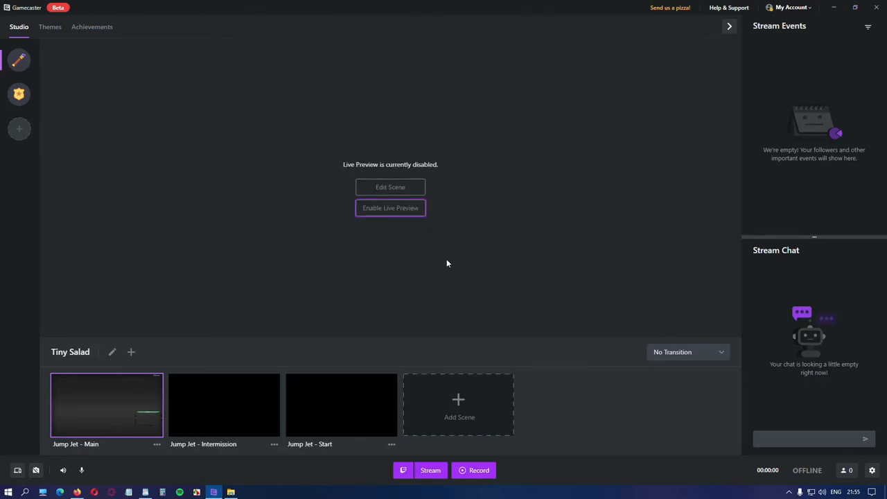
left_click(391, 208)
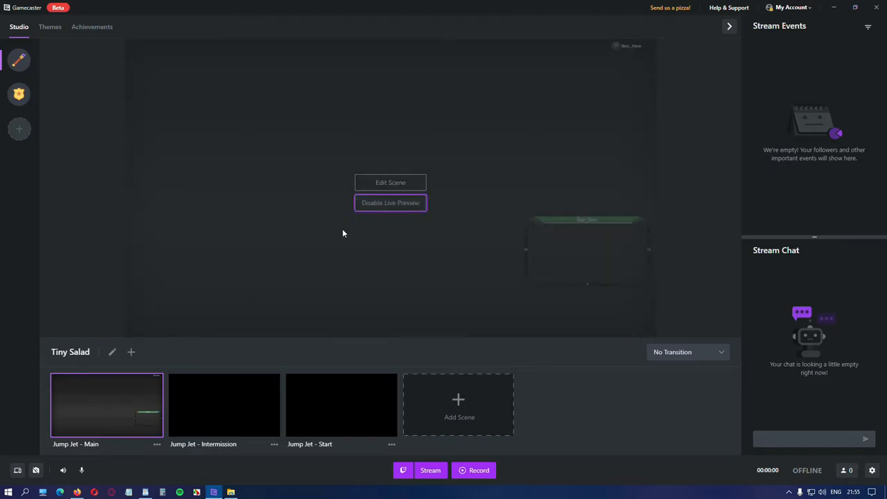
mouse_move(408, 184)
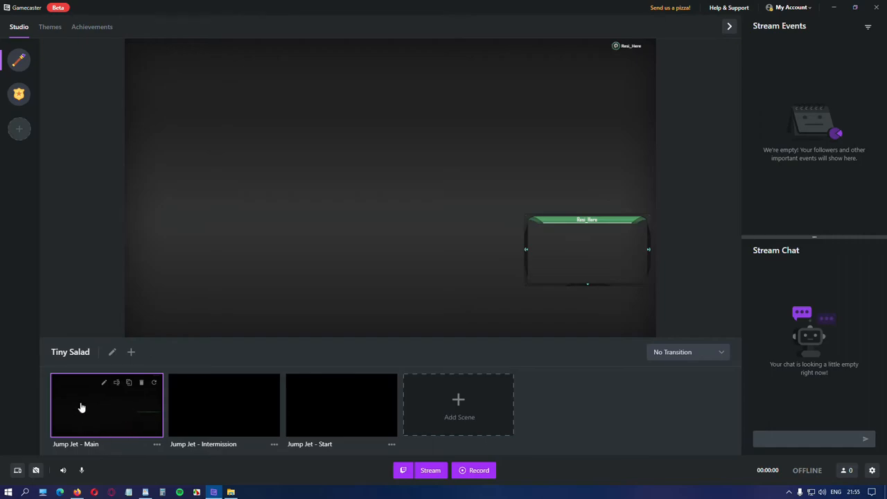
mouse_move(122, 422)
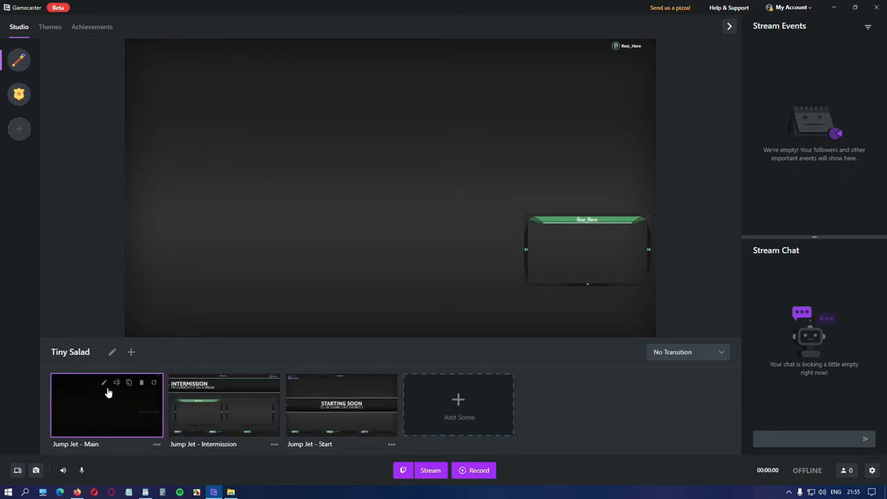
mouse_move(104, 383)
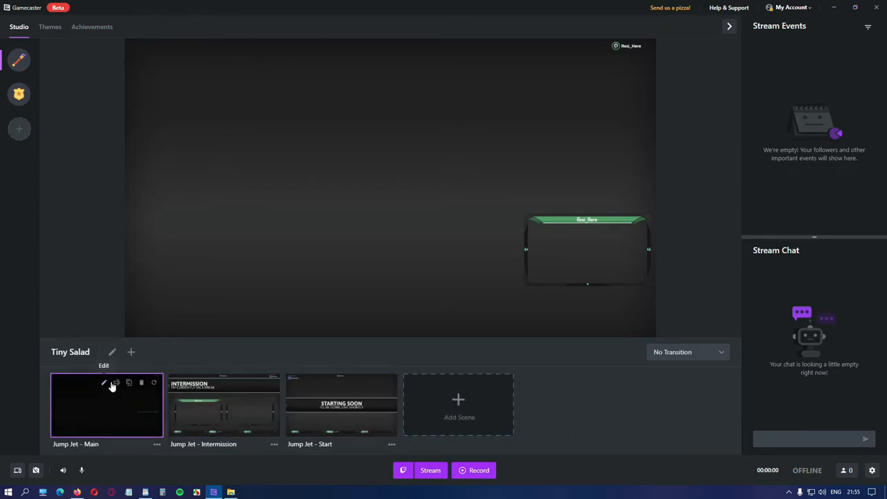
mouse_move(117, 424)
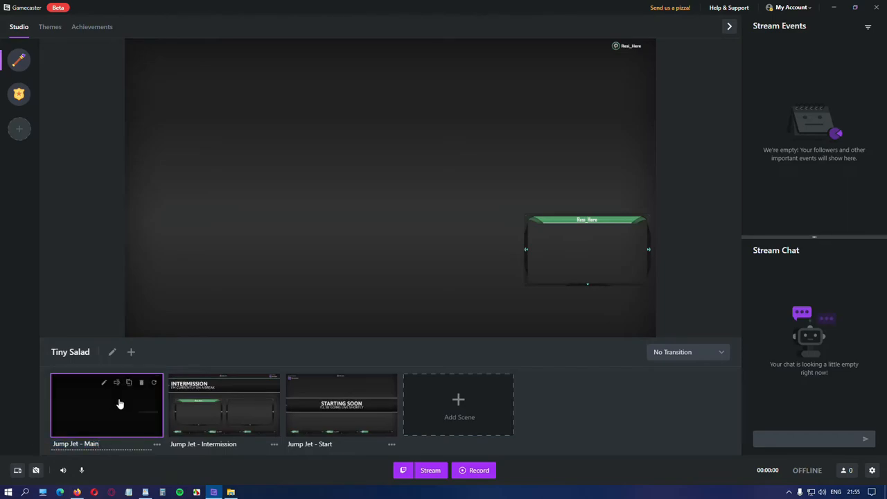
mouse_move(129, 383)
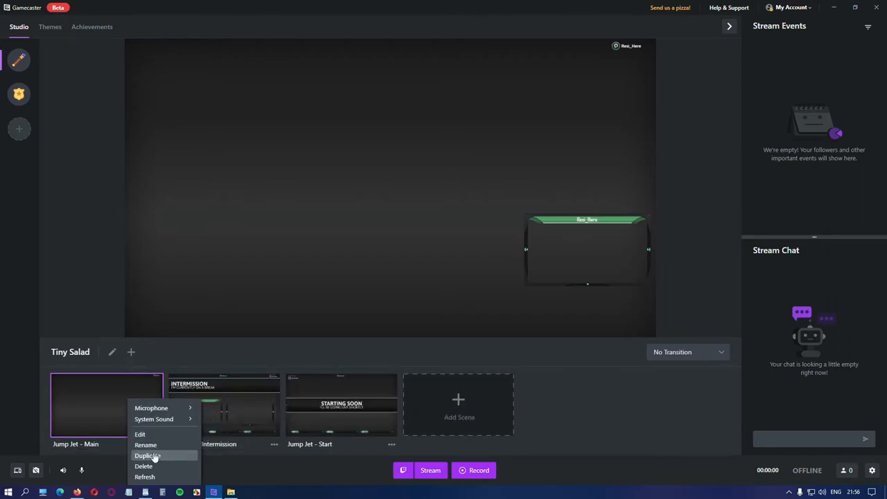
mouse_move(145, 477)
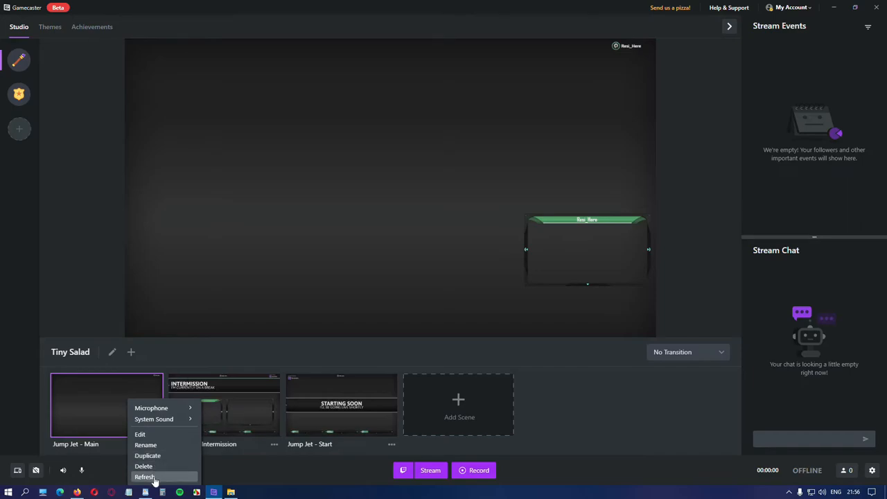
mouse_move(147, 455)
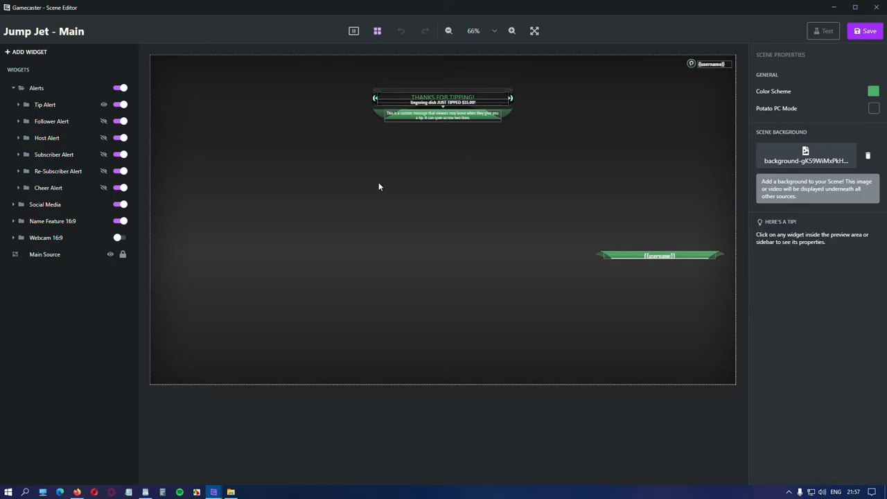
mouse_move(122, 28)
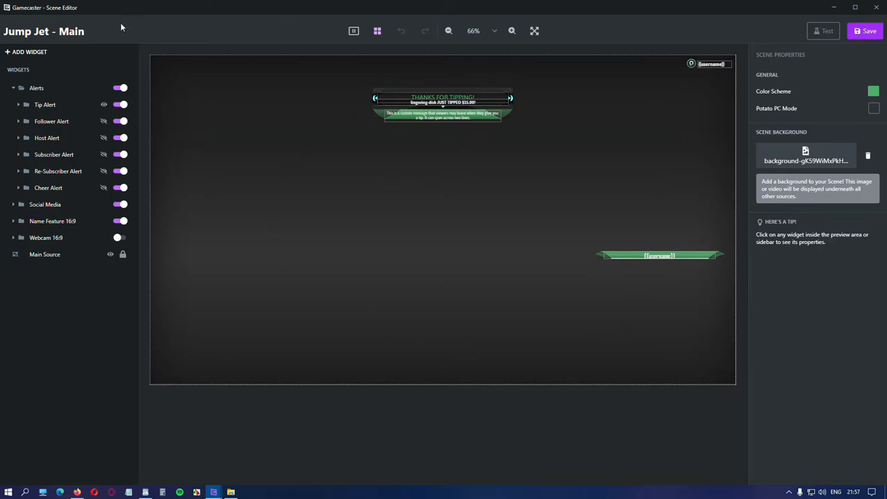
mouse_move(388, 211)
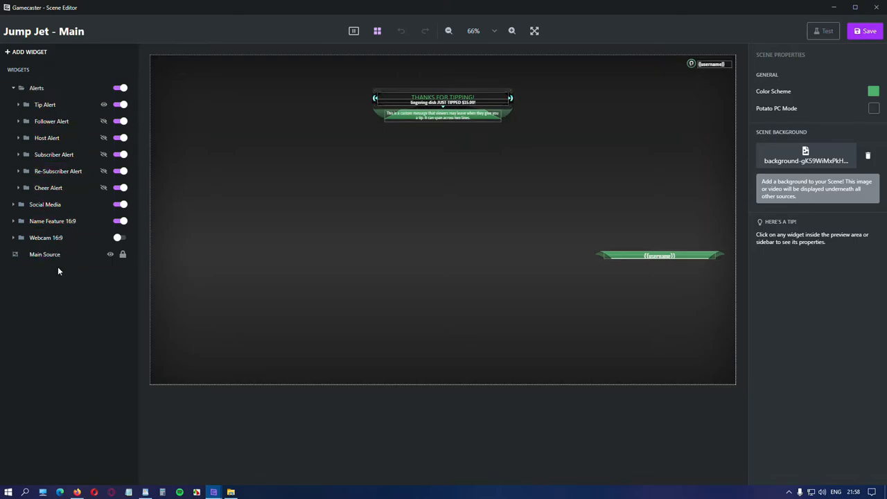
mouse_move(618, 263)
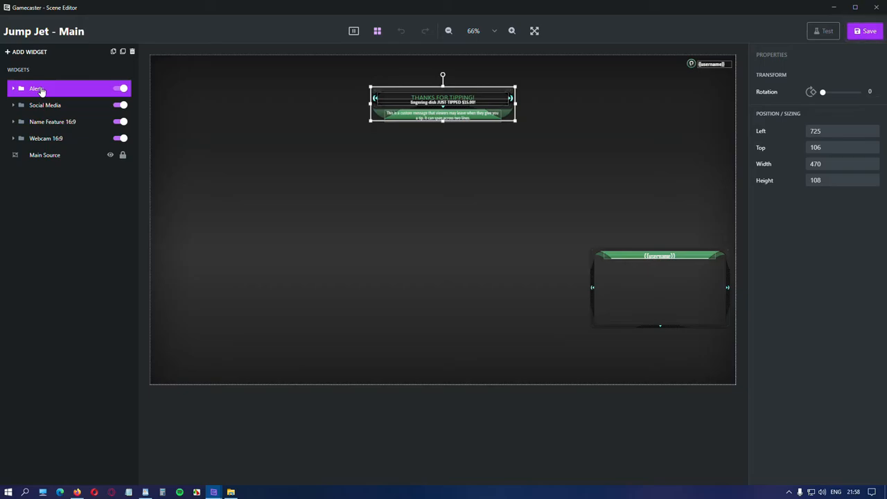
- Expand the Alerts group and look at the Host Alert and Tip Alert widget settings
left_click(13, 89)
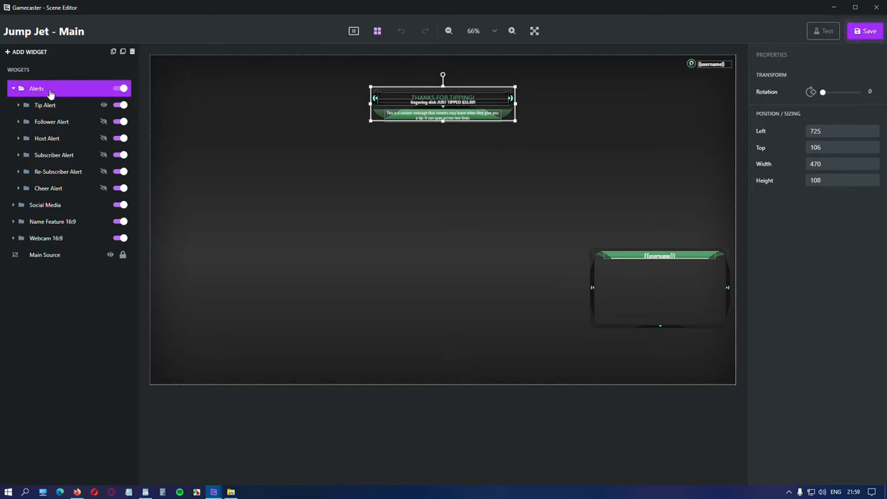
left_click(47, 139)
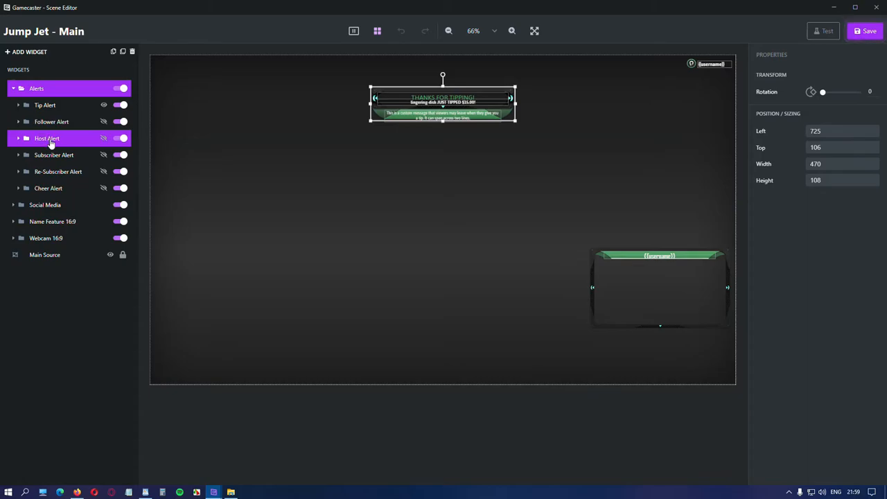
left_click(45, 105)
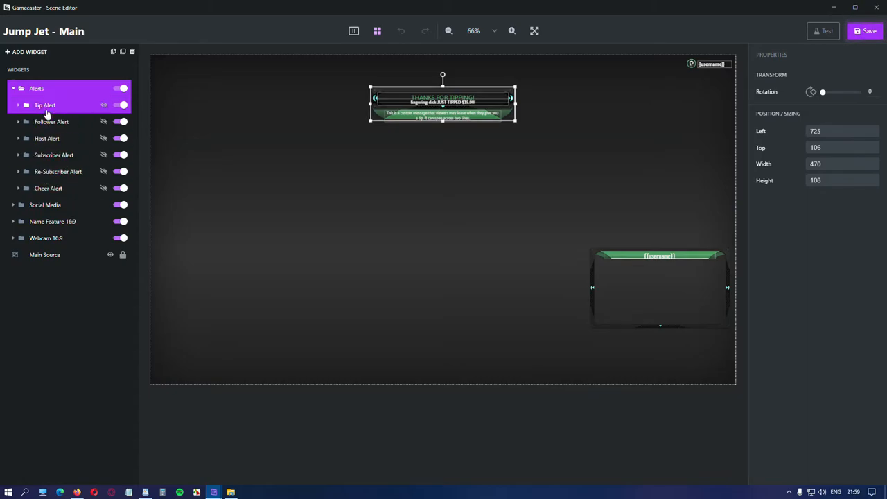
- Select the Follower Alert and show its 'thanks for following' preview in the scene
left_click(36, 88)
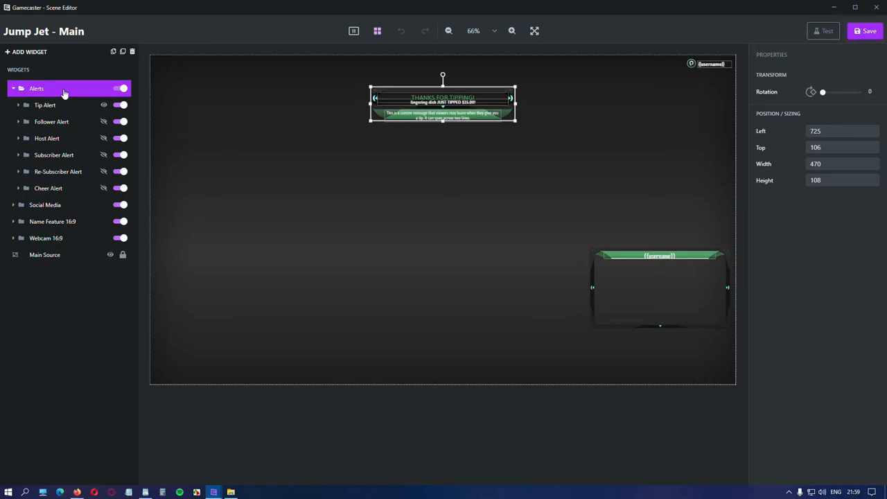
left_click(122, 89)
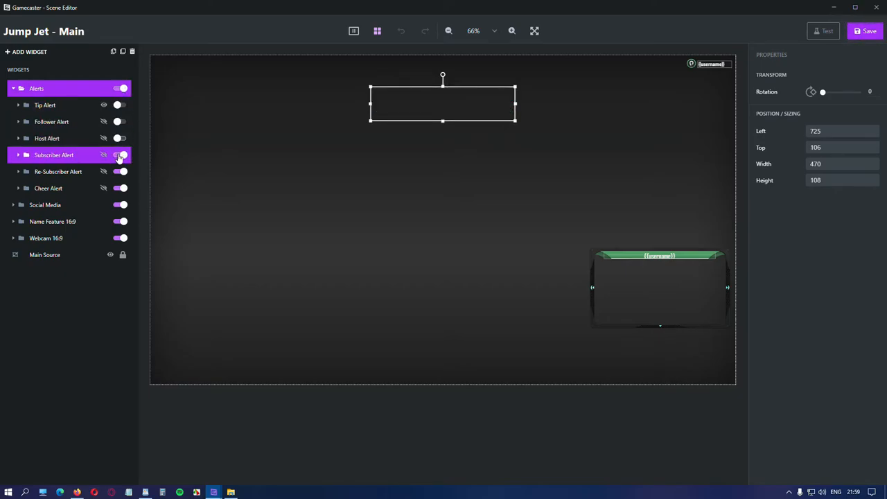
left_click(44, 105)
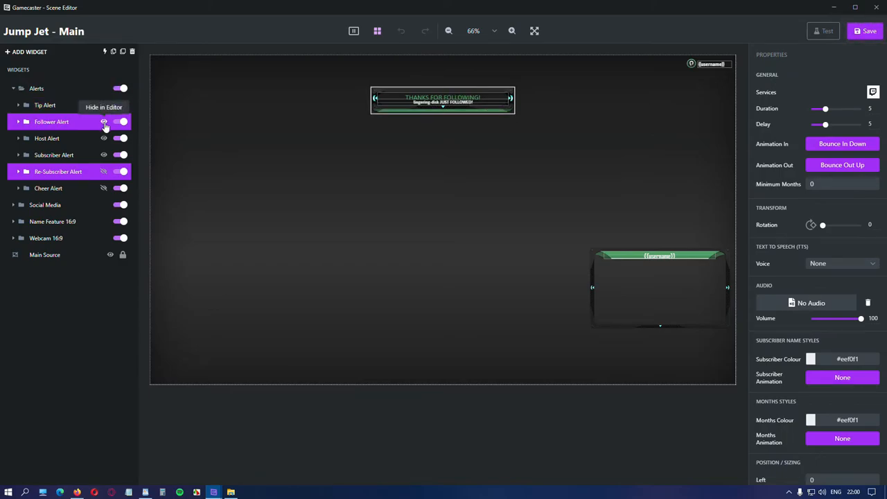
mouse_move(104, 128)
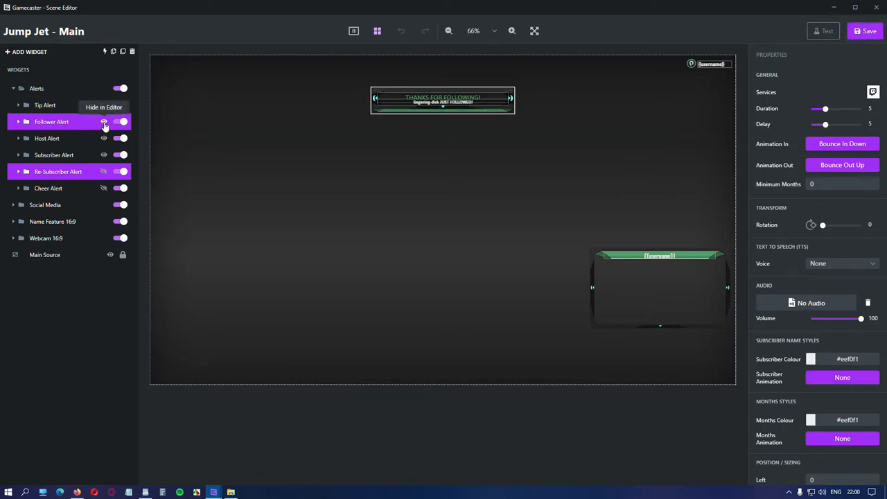
- Review the Tip Alert's First Line and User Message parts, then return to its settings
left_click(45, 105)
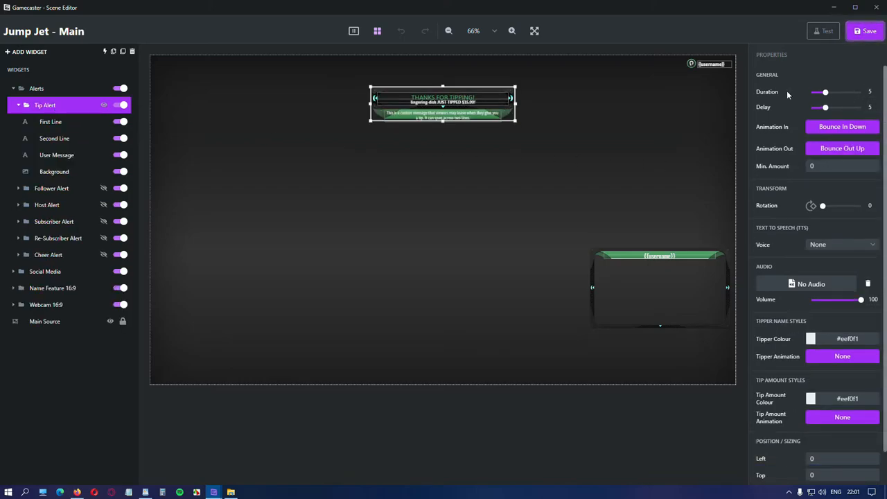
mouse_move(796, 429)
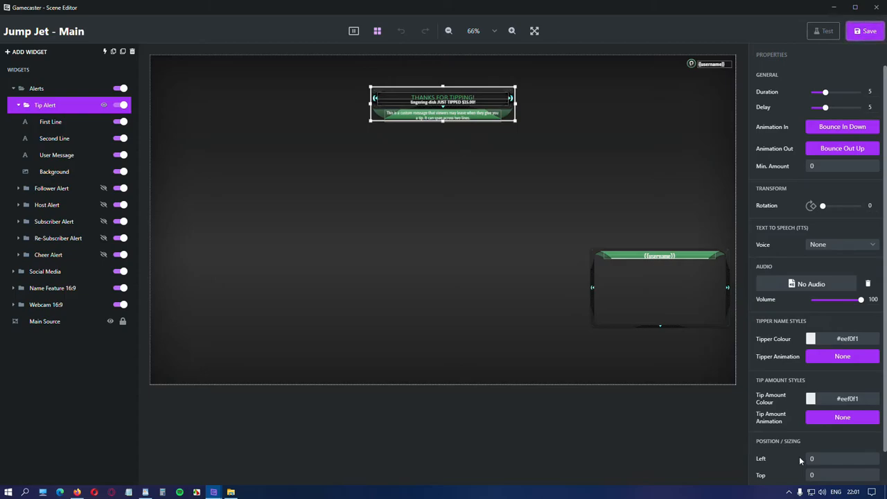
left_click(50, 122)
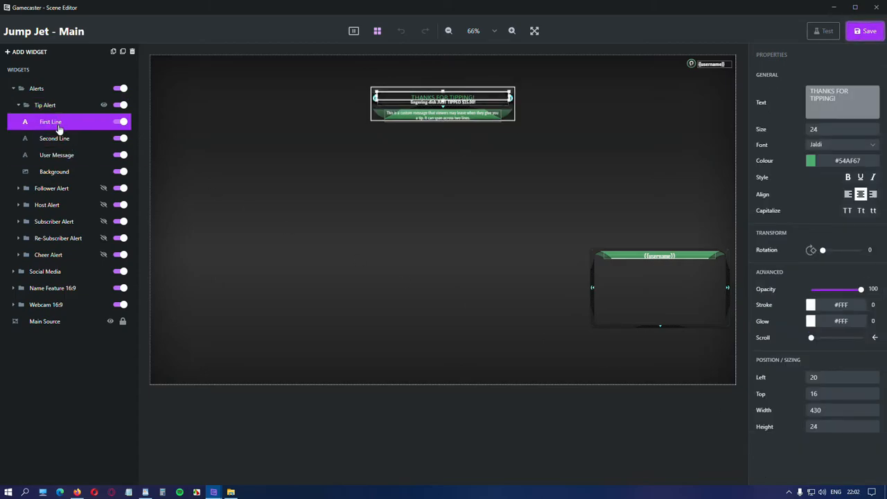
left_click(57, 155)
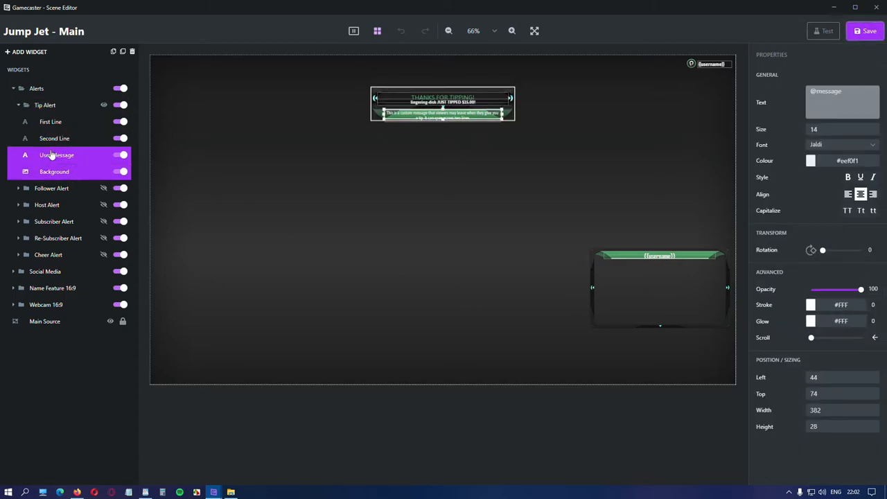
left_click(44, 105)
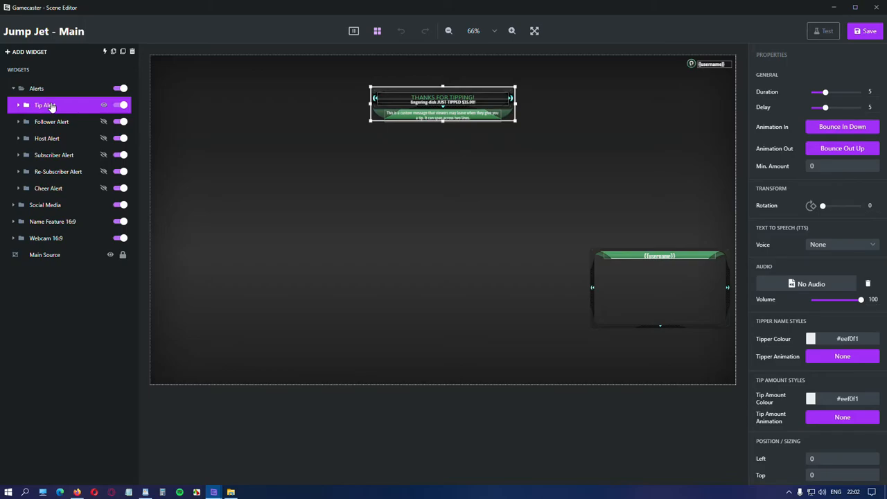
- Expand the tip alert's parts and leave its text-to-speech Voice on None
left_click(16, 106)
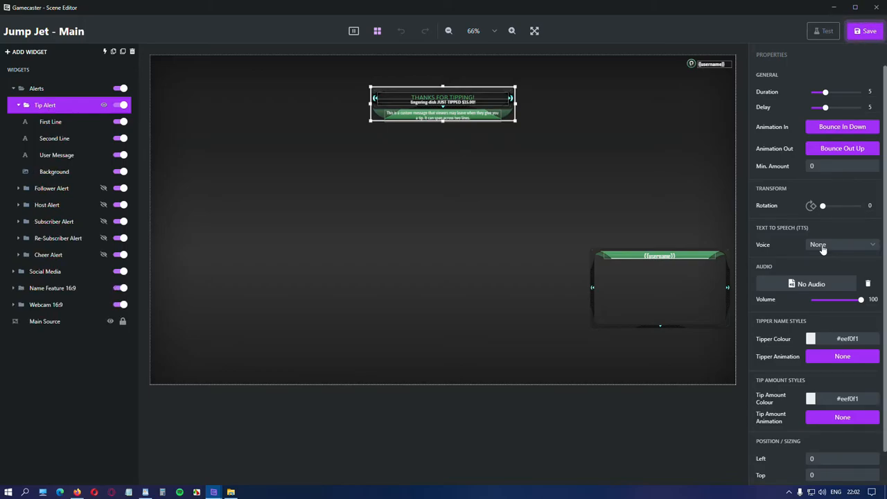
left_click(841, 244)
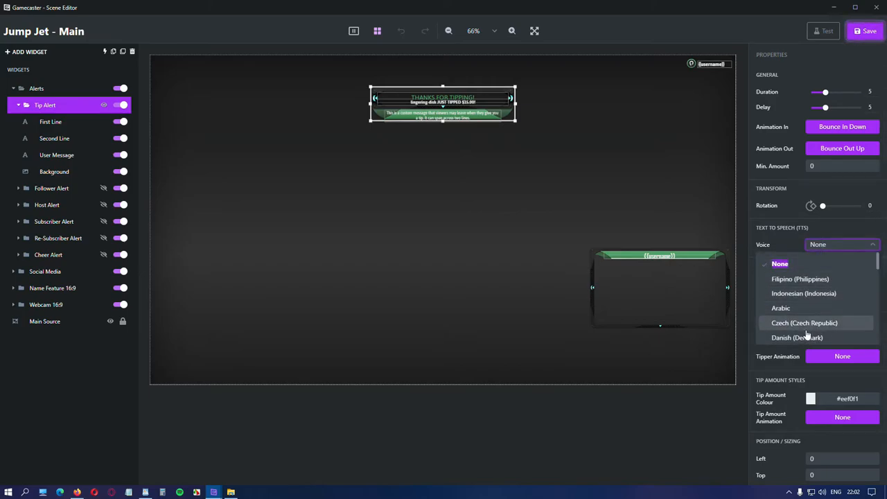
left_click(780, 263)
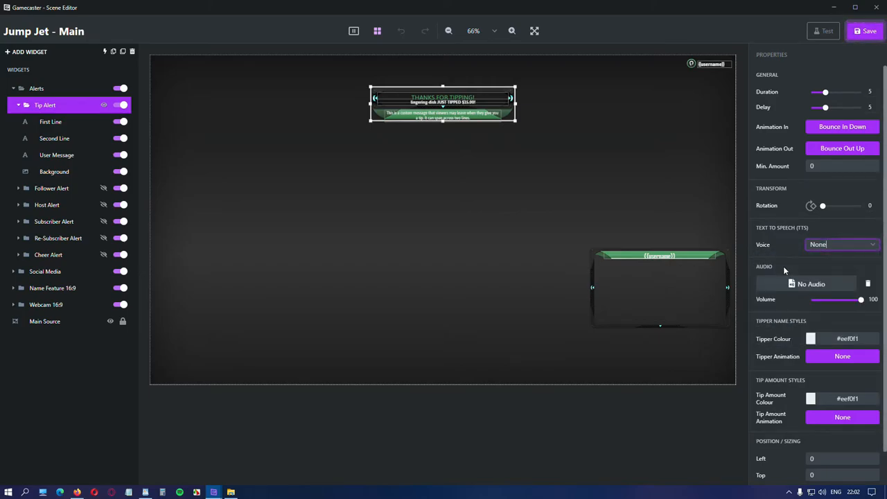
mouse_move(812, 283)
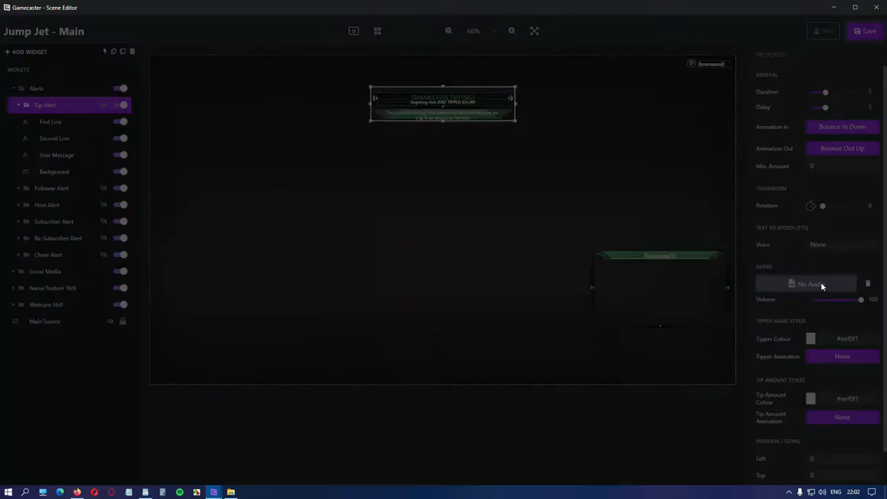
left_click(807, 282)
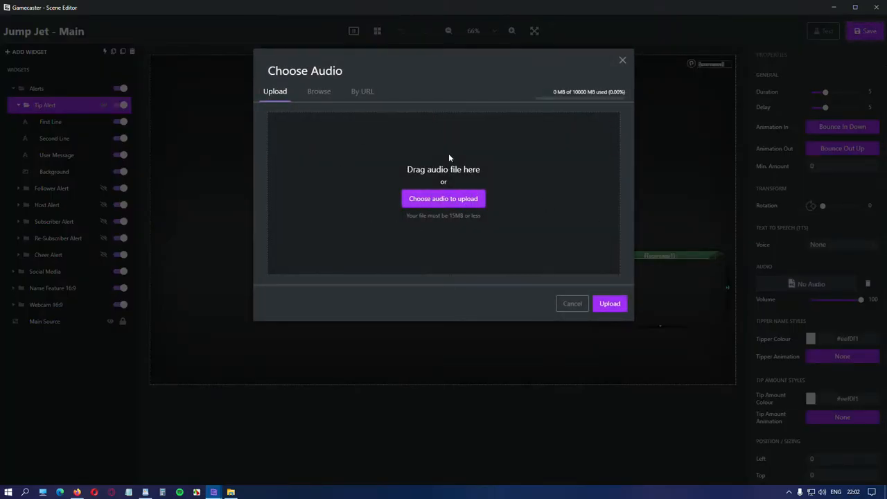
mouse_move(466, 233)
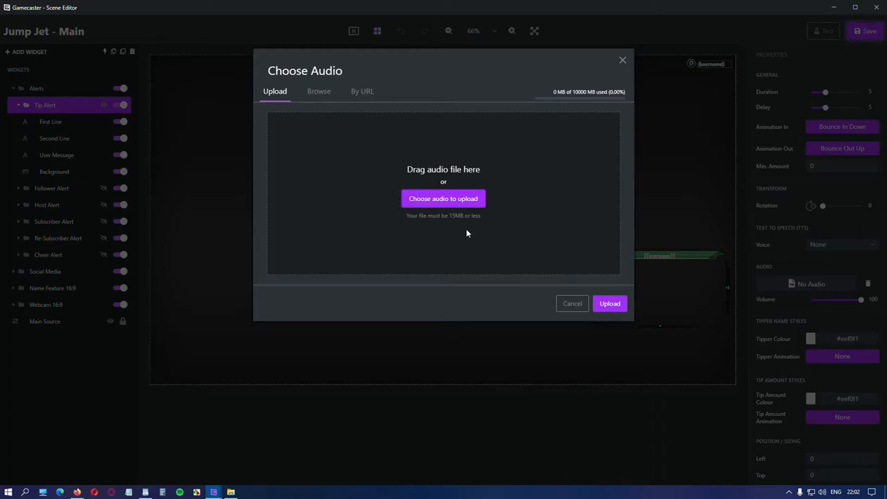
left_click(319, 92)
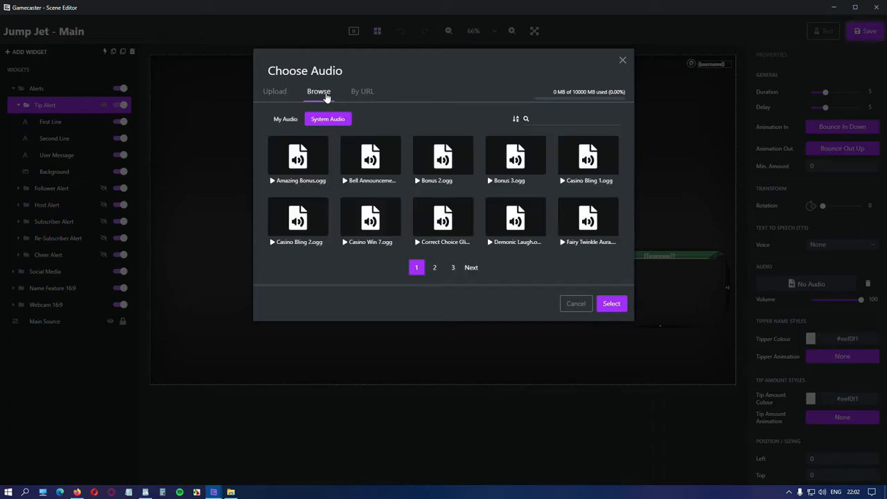
mouse_move(531, 183)
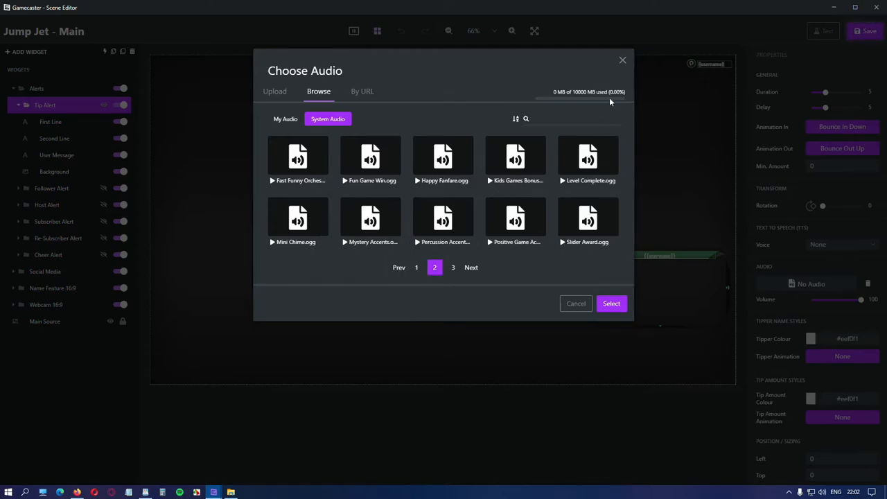
left_click(577, 303)
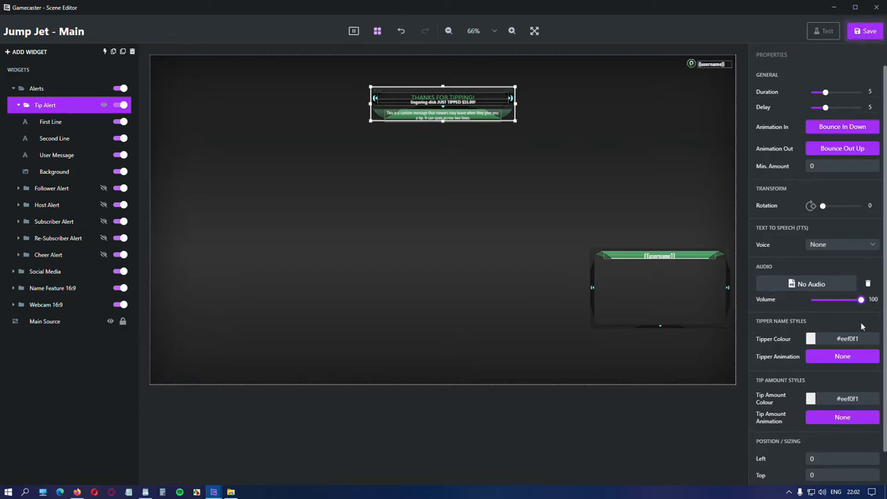
scroll("down", 3)
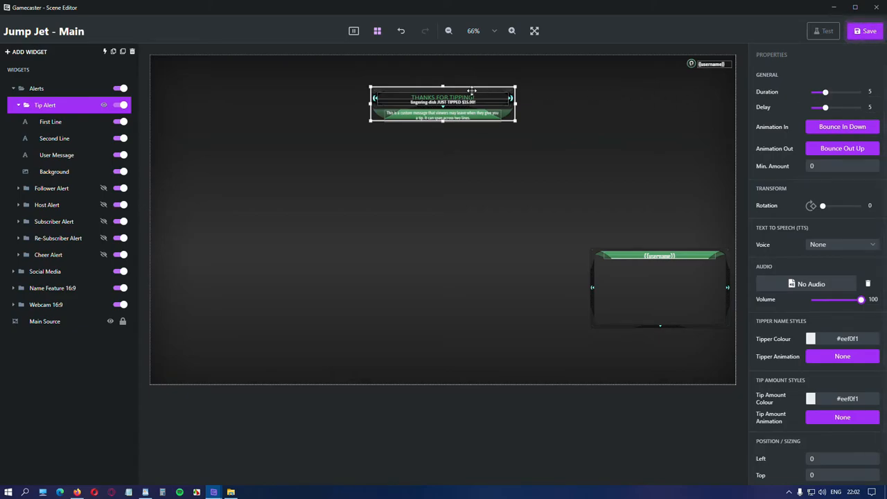
left_click(36, 88)
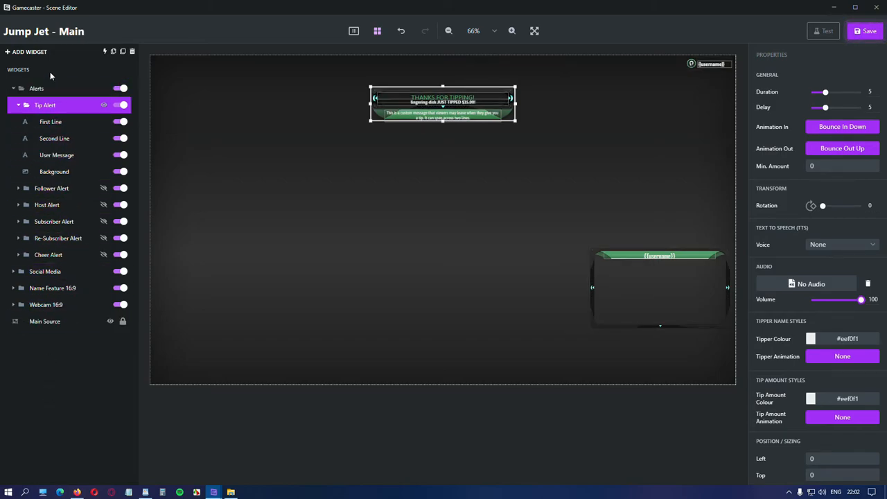
left_click(50, 122)
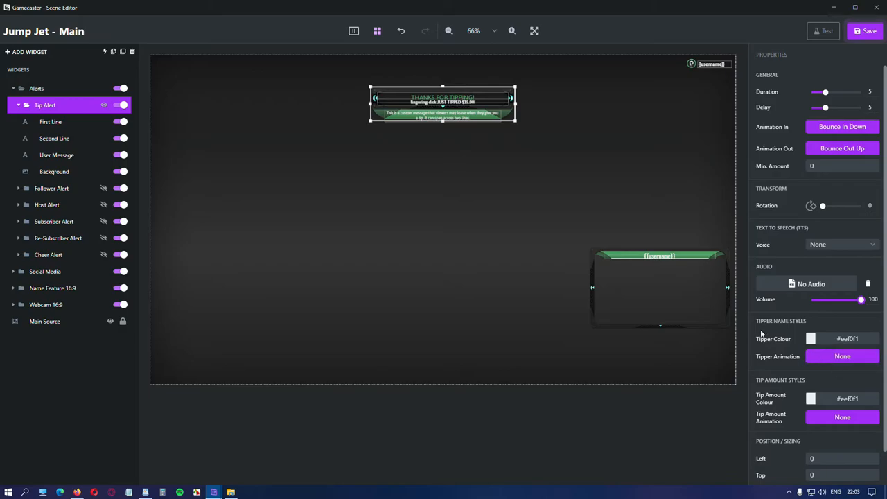
mouse_move(179, 133)
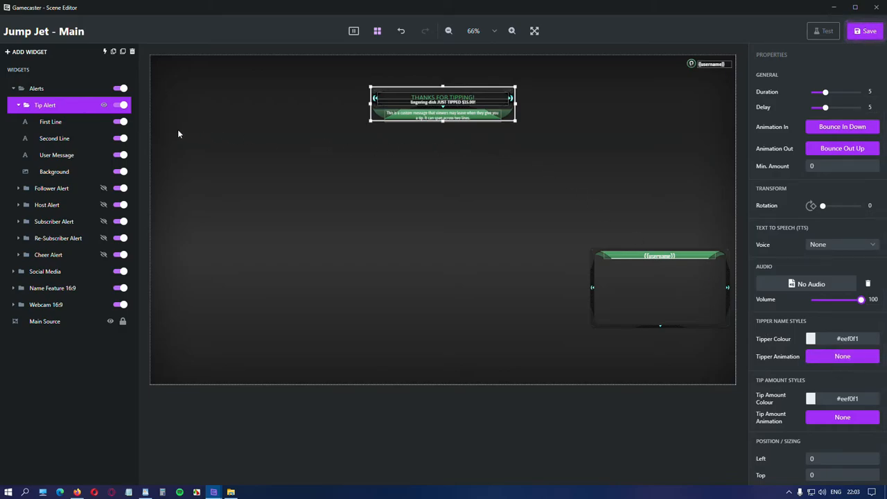
mouse_move(236, 208)
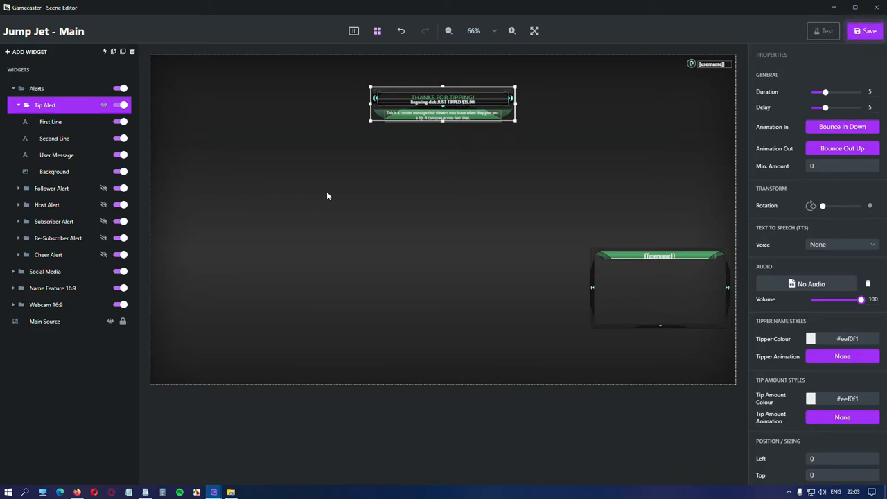
mouse_move(333, 186)
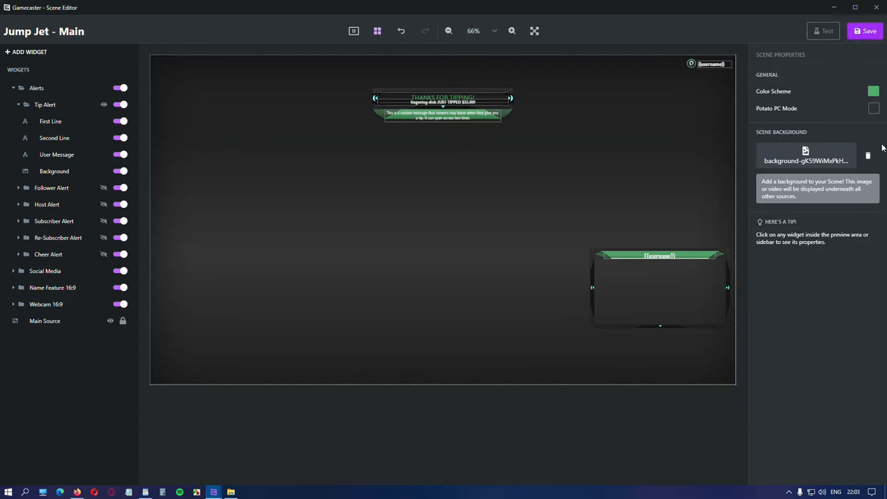
mouse_move(802, 84)
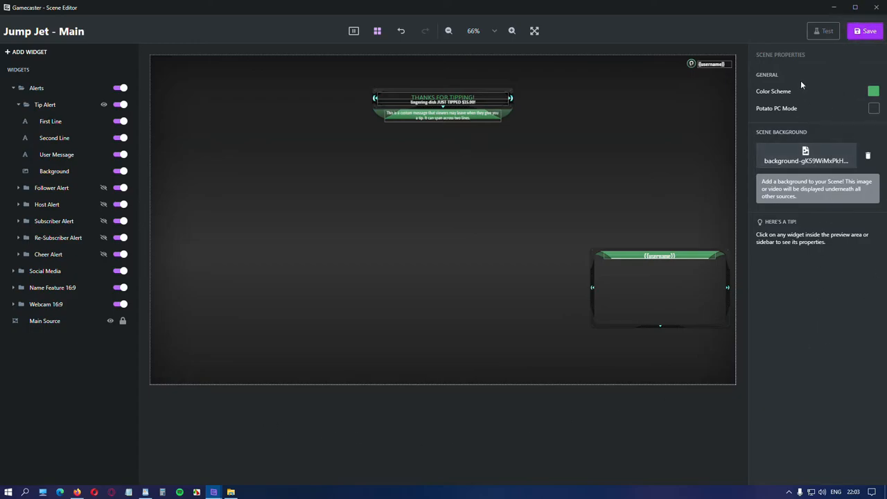
- Try the light blue colour scheme, return to green, and dismiss the background chooser
left_click(874, 91)
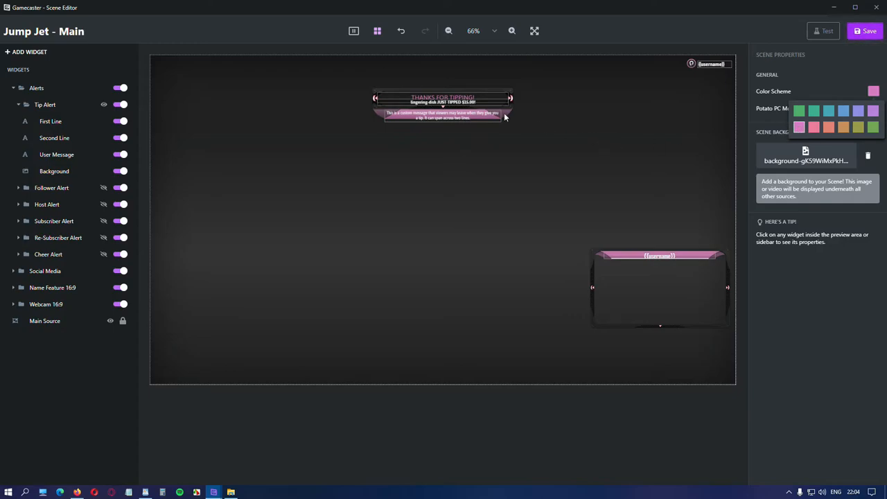
mouse_move(484, 114)
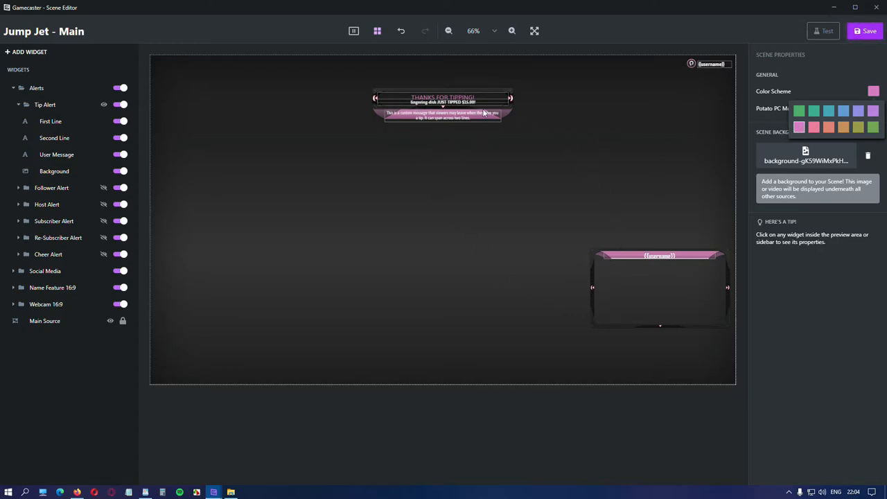
left_click(829, 111)
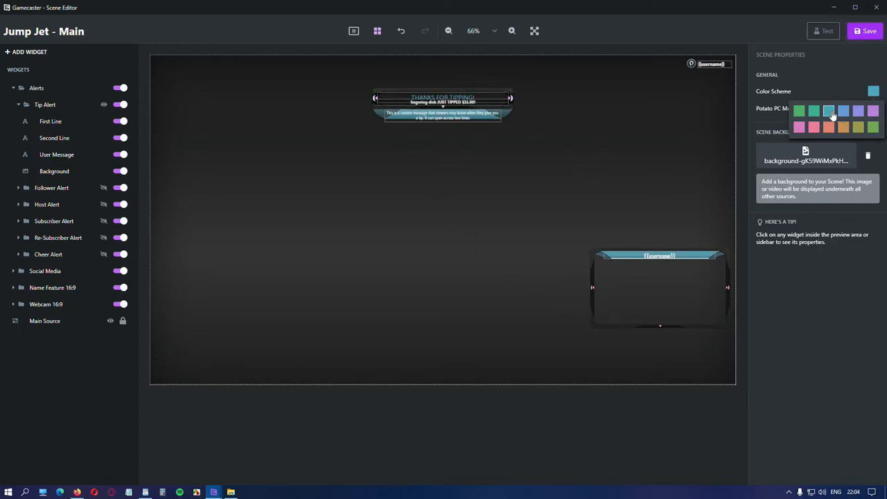
left_click(859, 128)
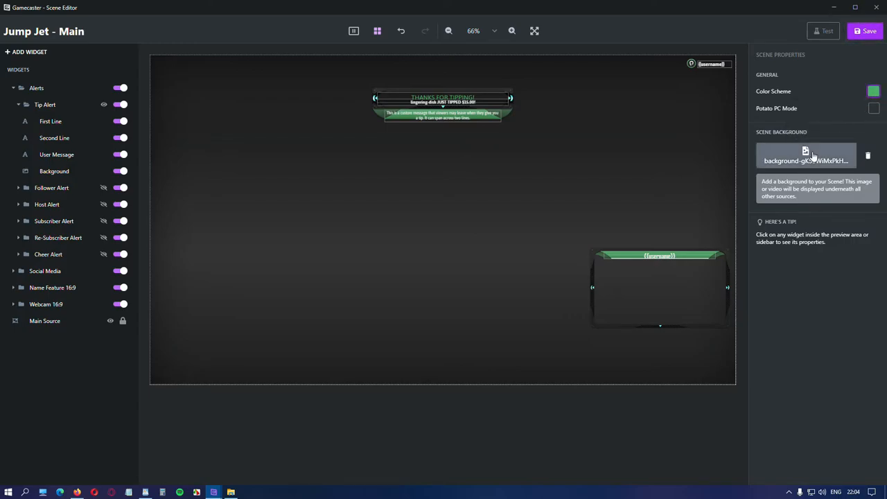
left_click(807, 155)
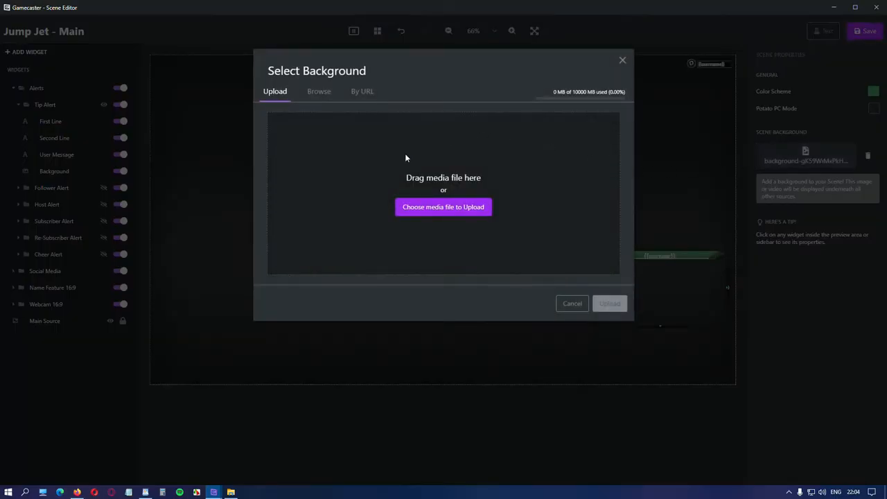
left_click(571, 303)
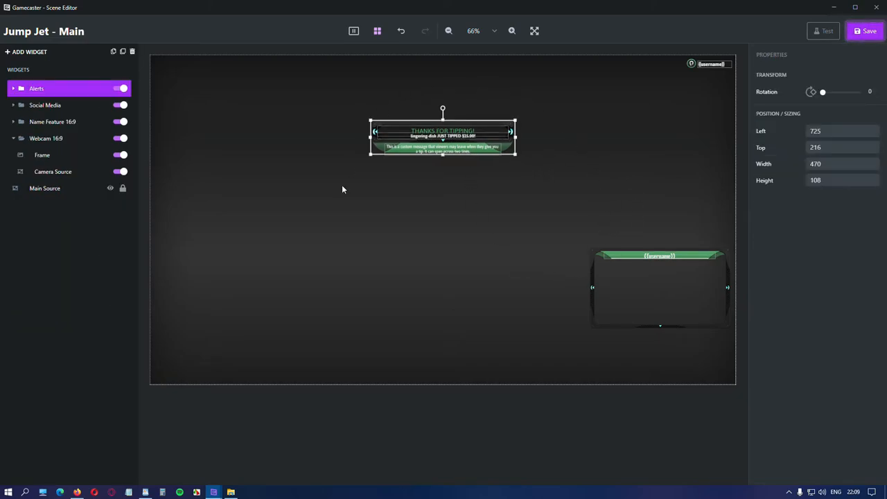
- Save the Jump Jet Main layout and return to the Studio preview
left_click(868, 31)
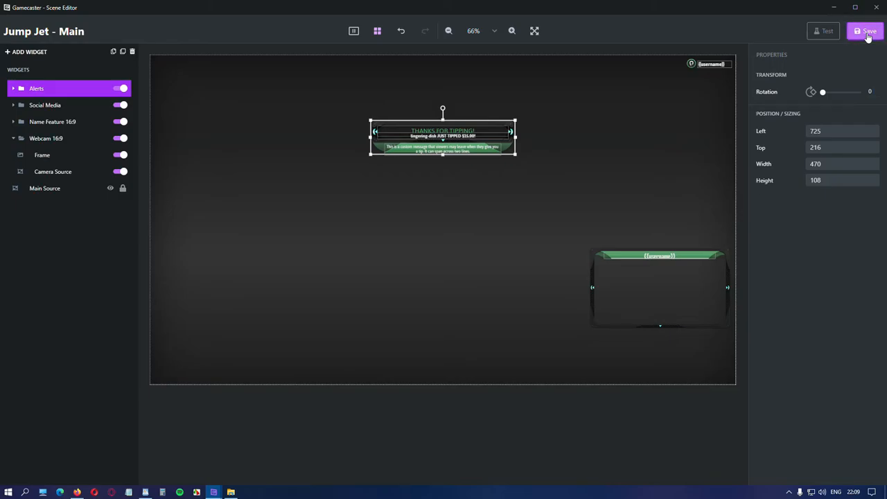
left_click(865, 30)
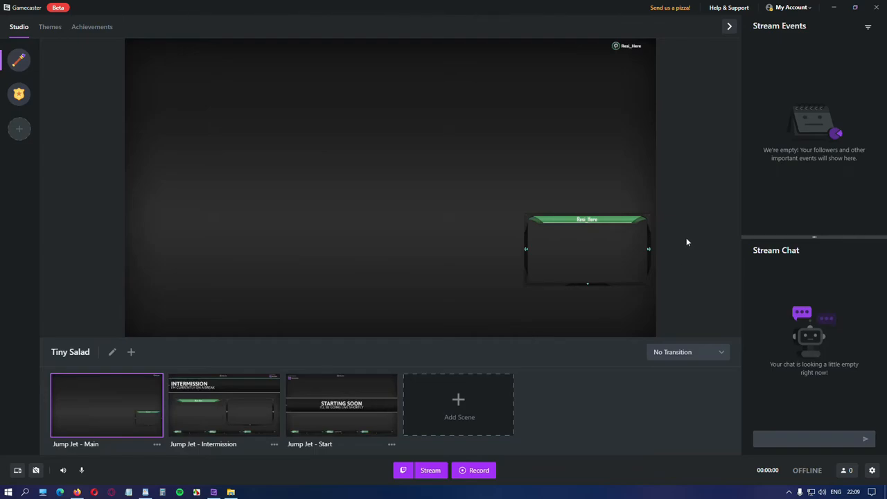
mouse_move(399, 255)
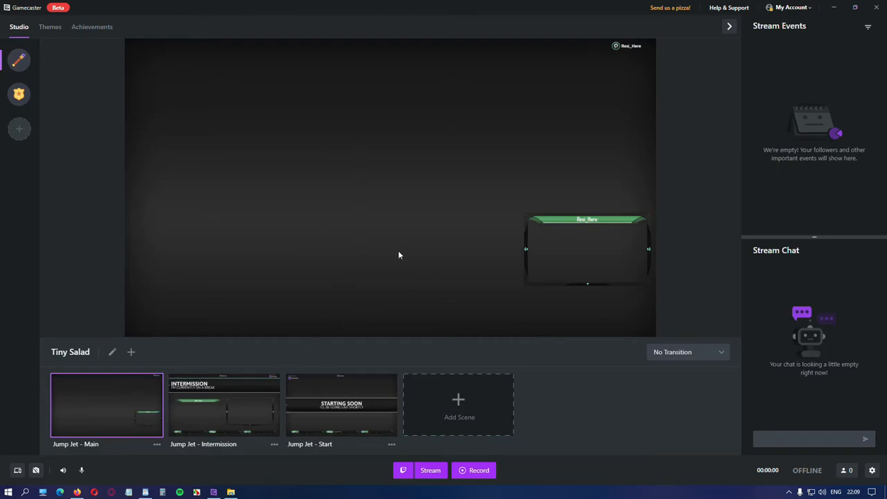
mouse_move(430, 215)
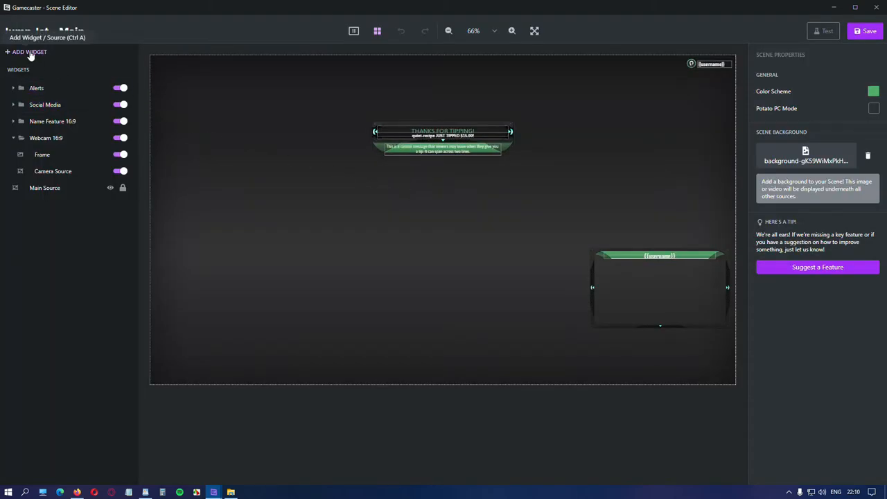
- Add a star Icon widget to the scene and browse the available icon shapes
left_click(27, 53)
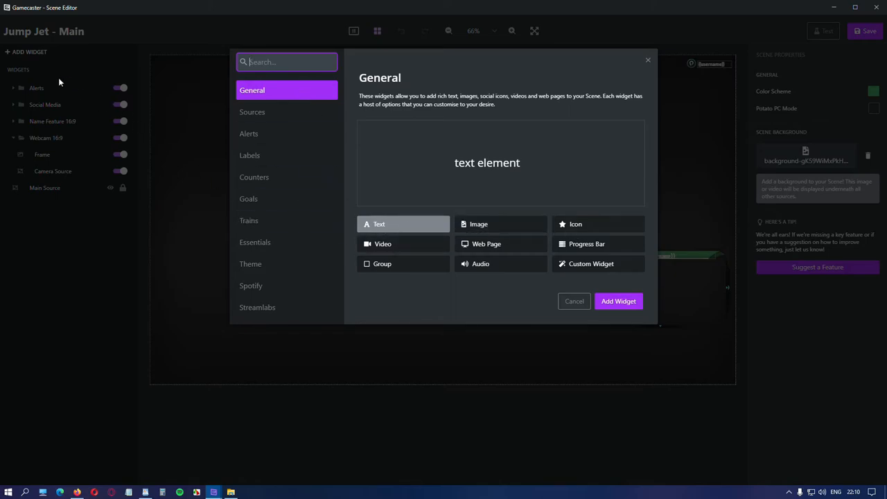
mouse_move(66, 200)
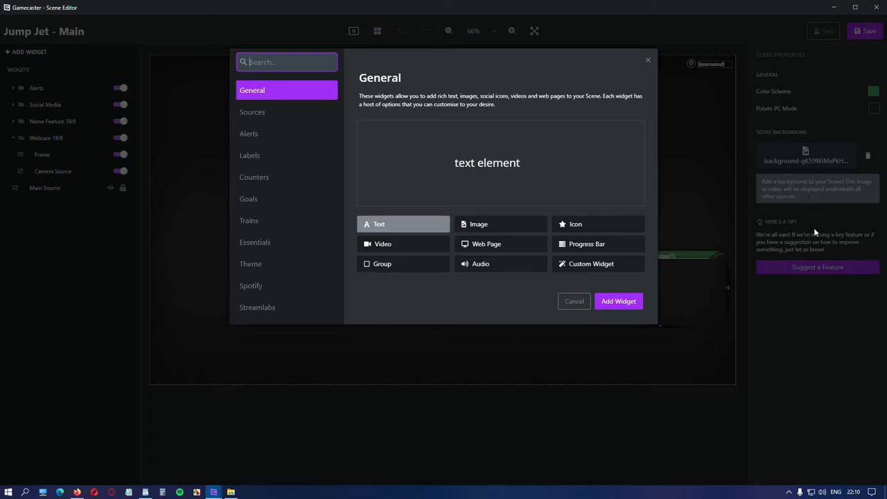
mouse_move(820, 349)
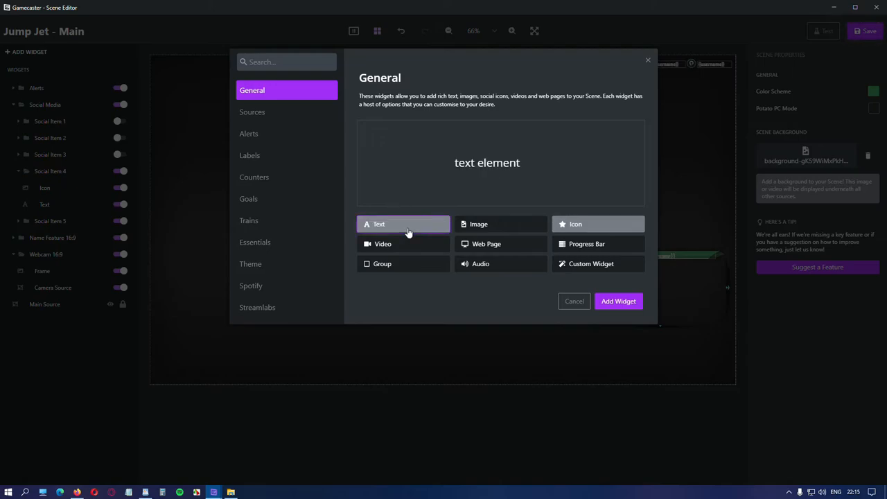
mouse_move(500, 223)
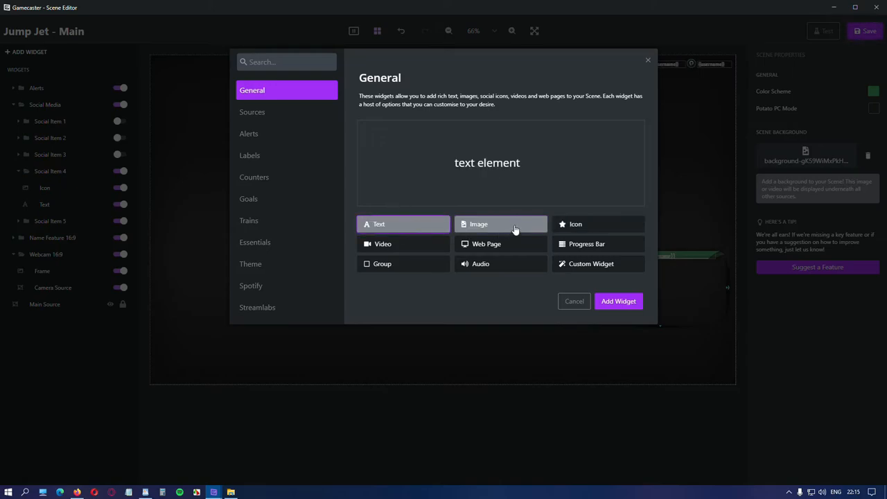
left_click(598, 225)
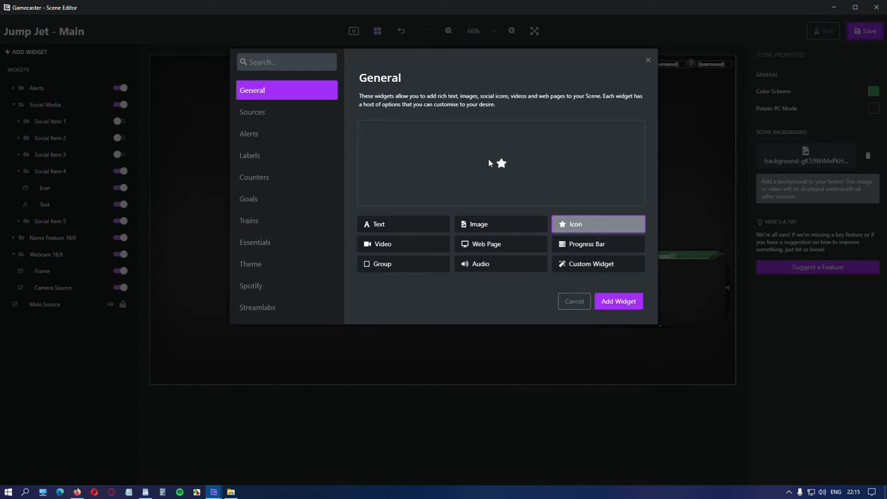
mouse_move(718, 69)
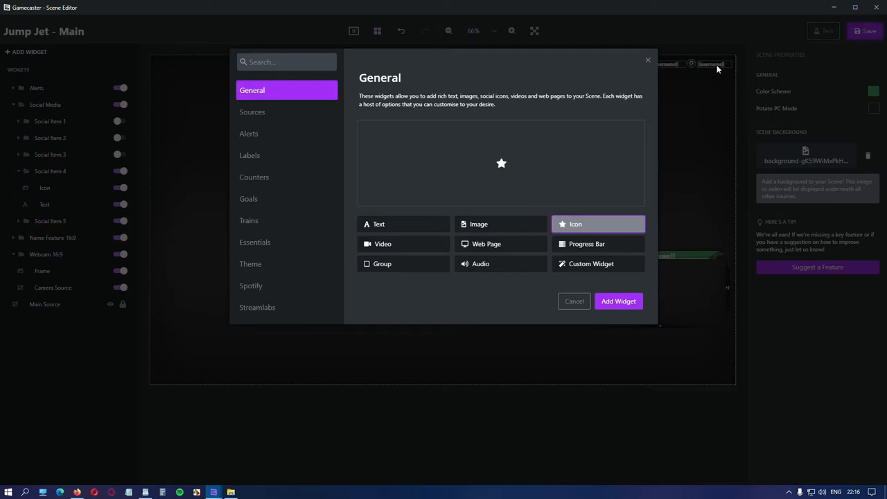
left_click(619, 300)
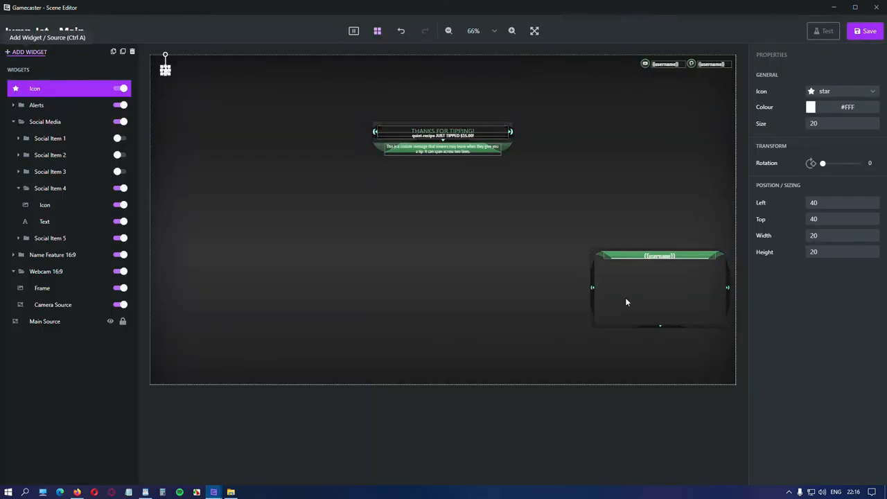
left_click(843, 91)
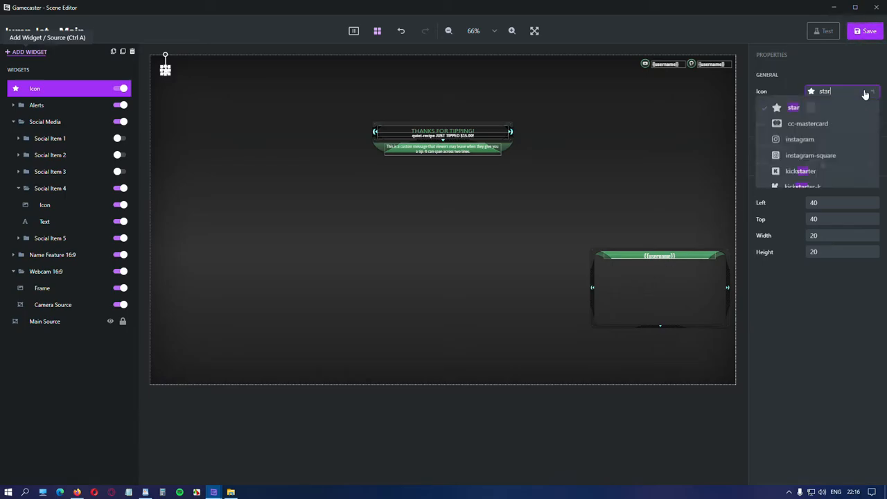
scroll("down", 3)
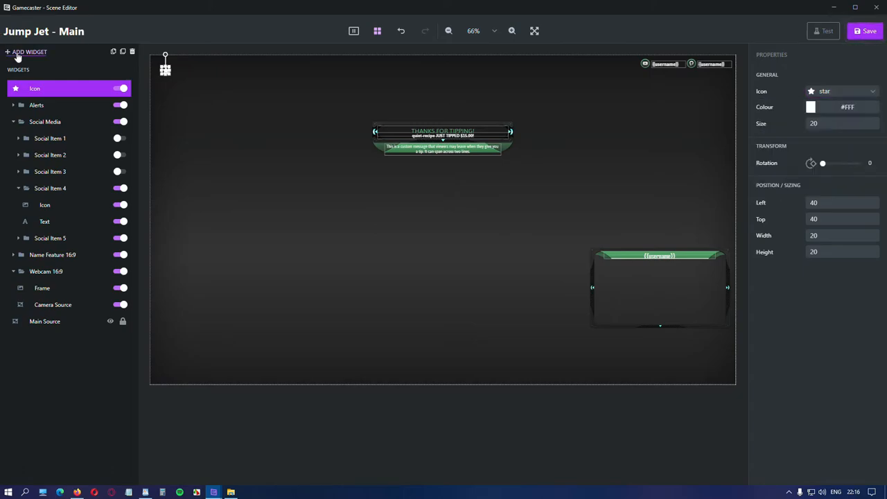
- Add a Player.me Web Page widget, make it fill the scene, and check its address
left_click(30, 53)
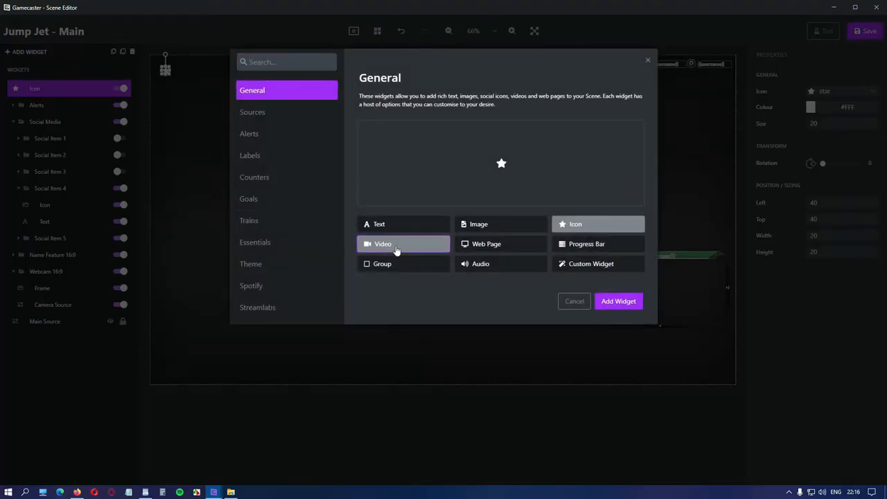
left_click(383, 244)
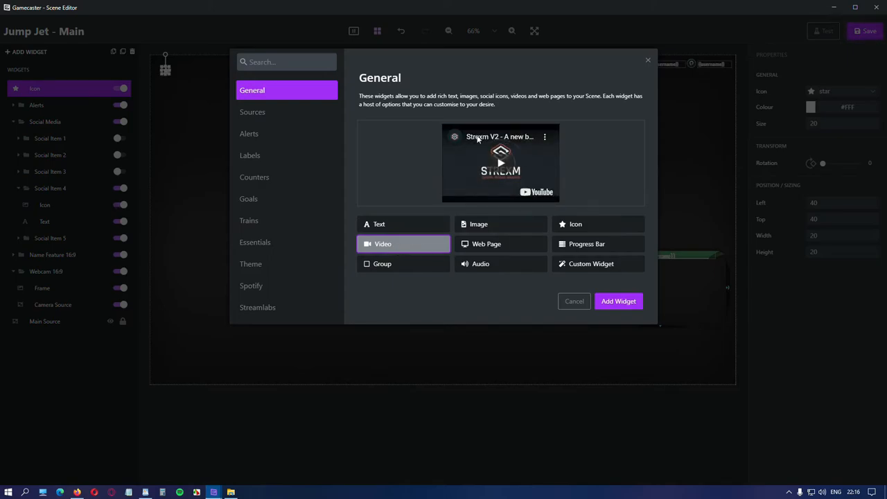
mouse_move(283, 344)
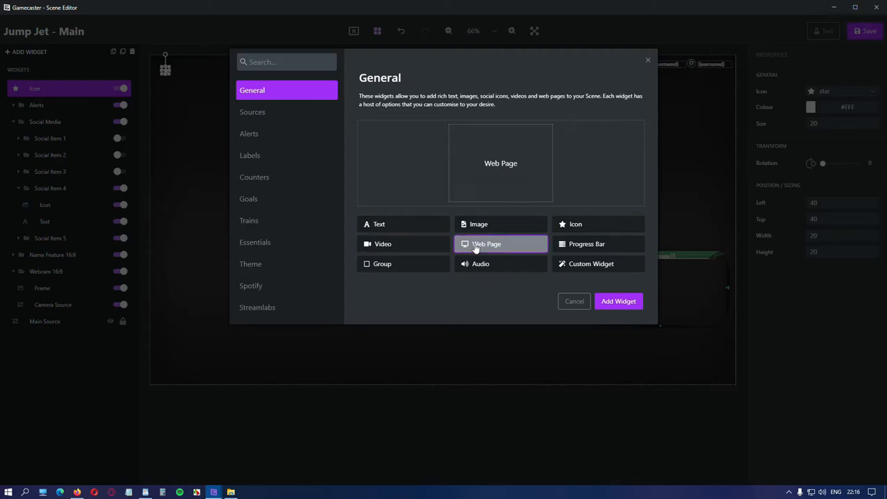
mouse_move(477, 247)
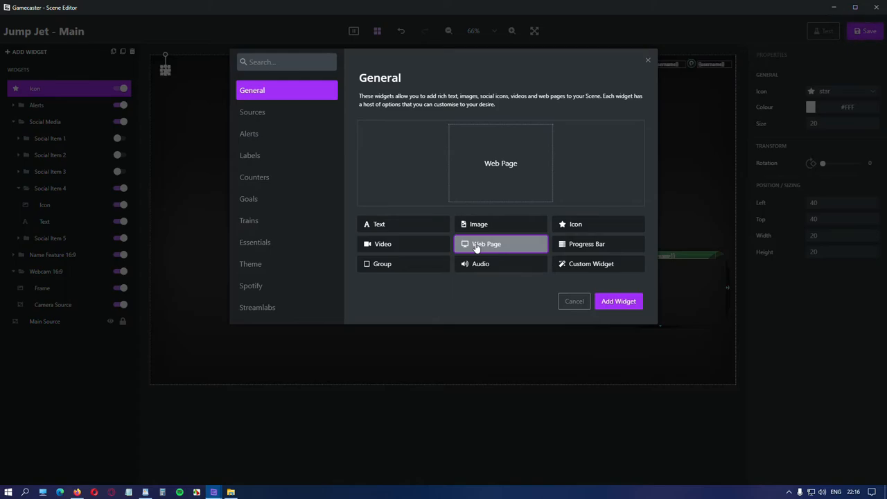
mouse_move(524, 259)
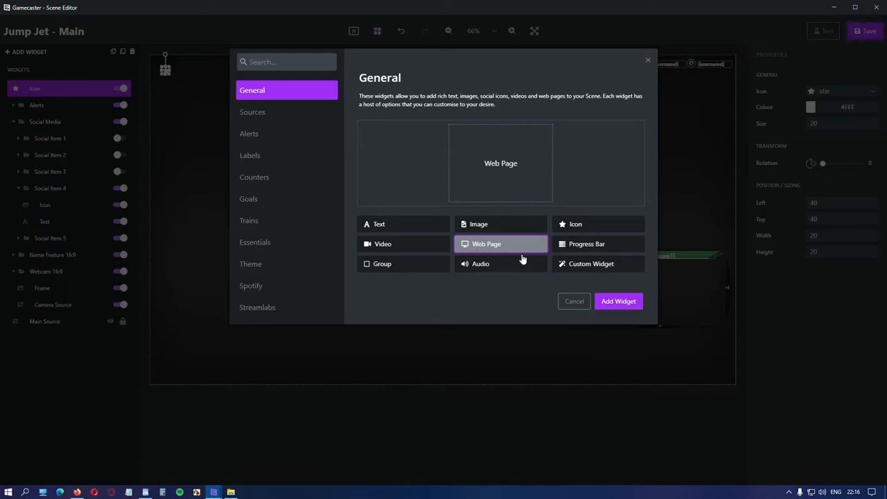
left_click(619, 301)
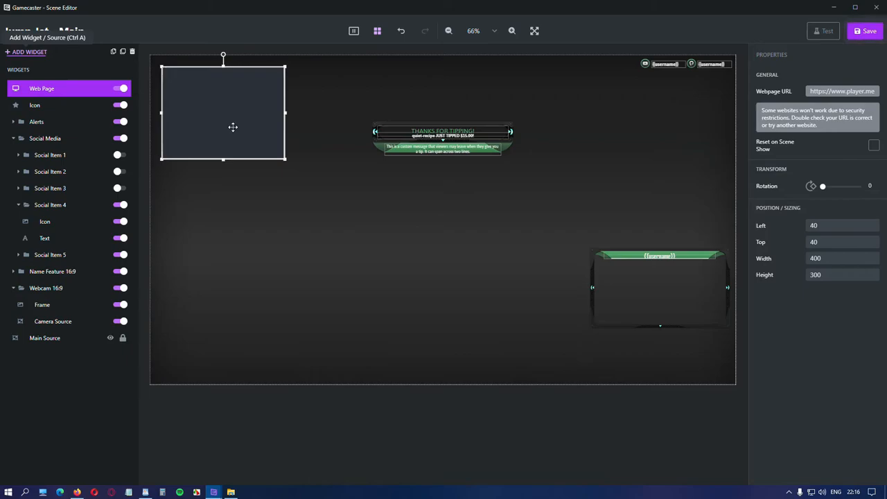
left_click(843, 258)
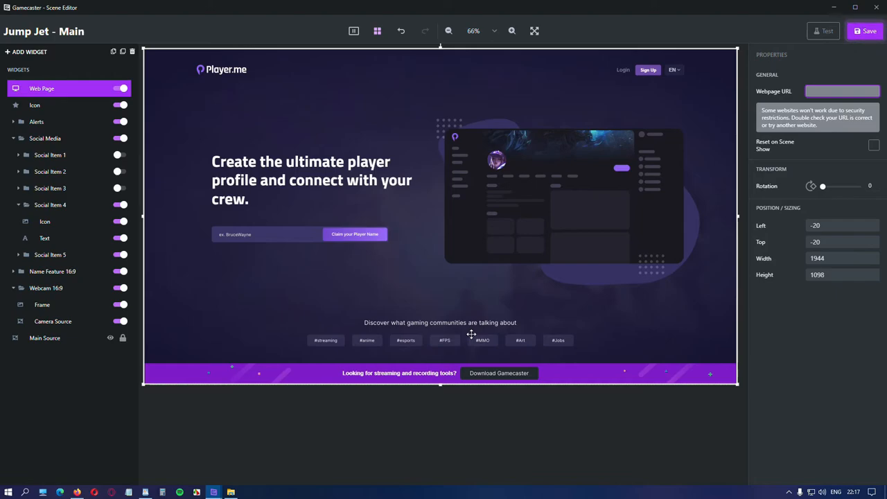
left_click(843, 91)
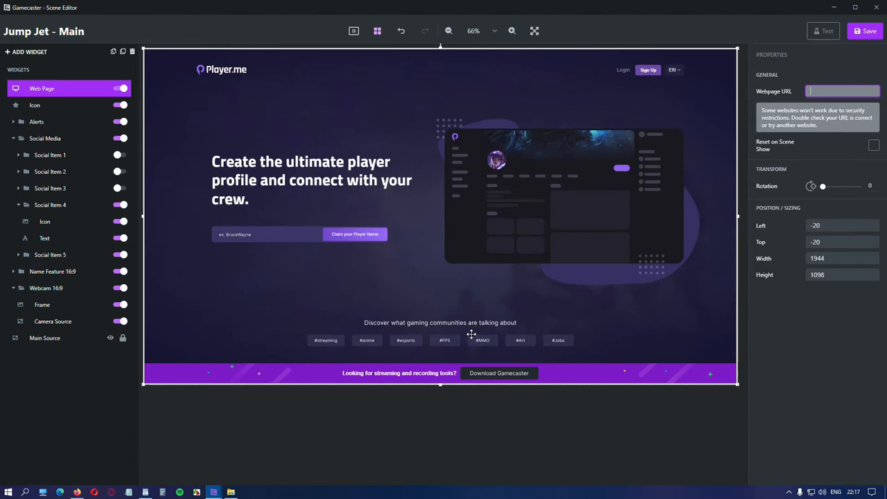
left_click(26, 52)
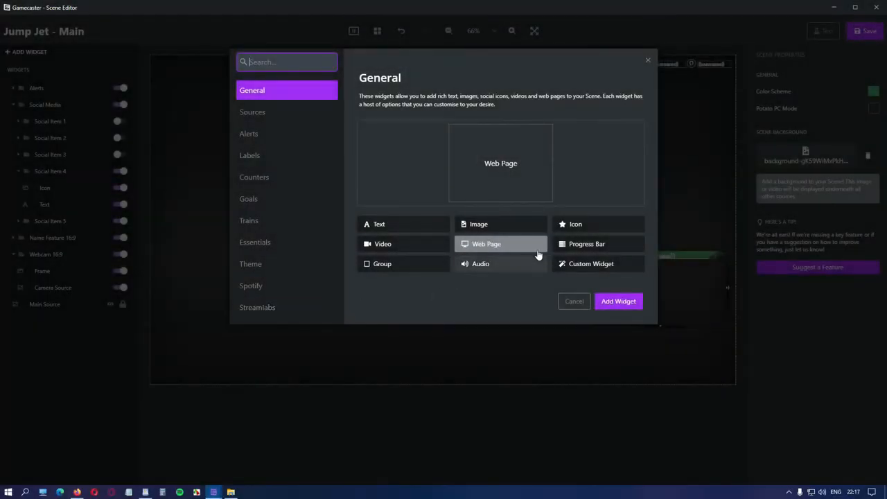
- Add an empty Group widget to the scene and inspect it in the widget list
left_click(587, 244)
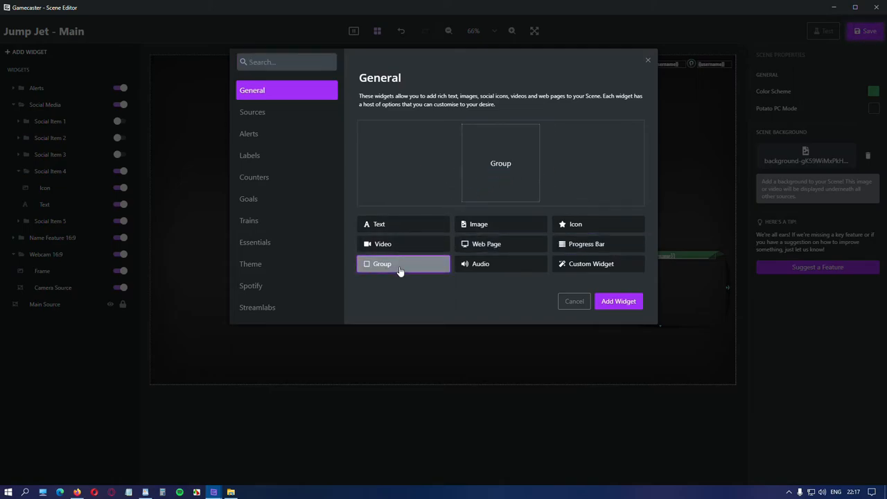
mouse_move(538, 283)
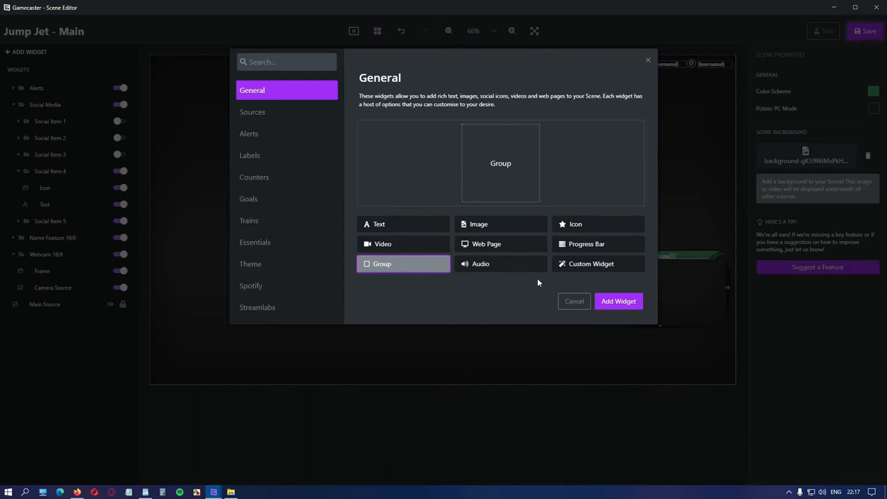
left_click(618, 301)
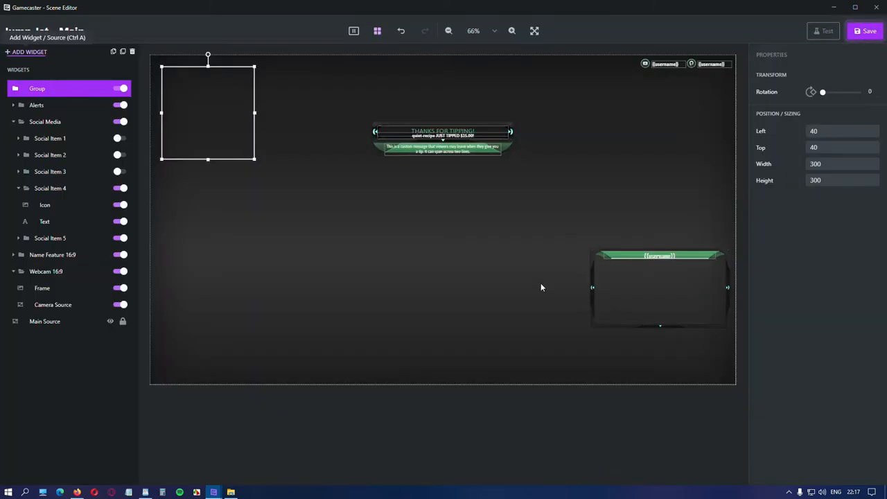
left_click(36, 106)
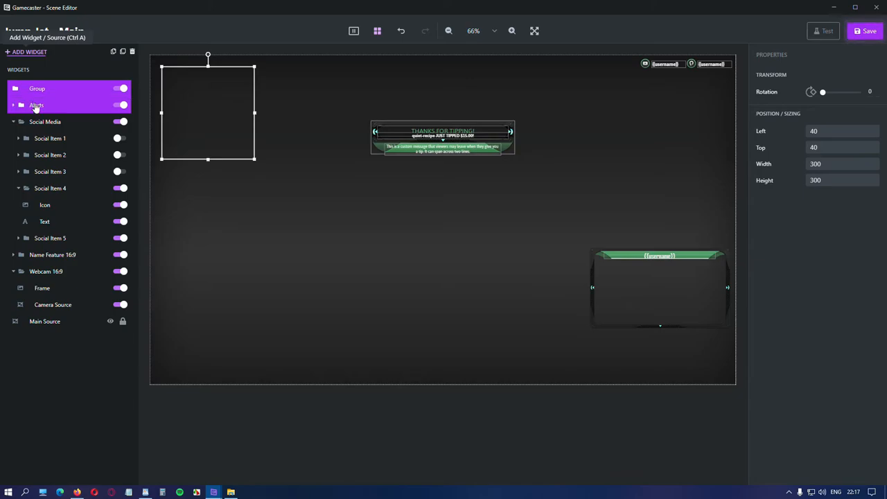
left_click(36, 89)
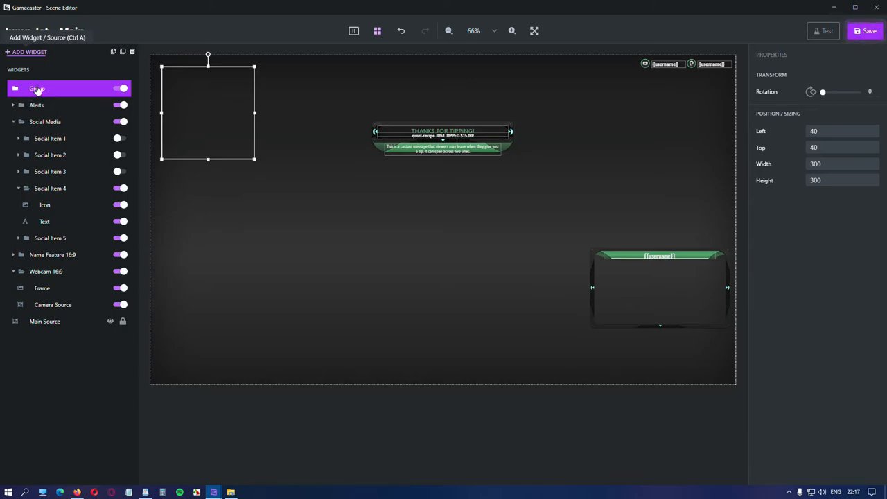
left_click(26, 51)
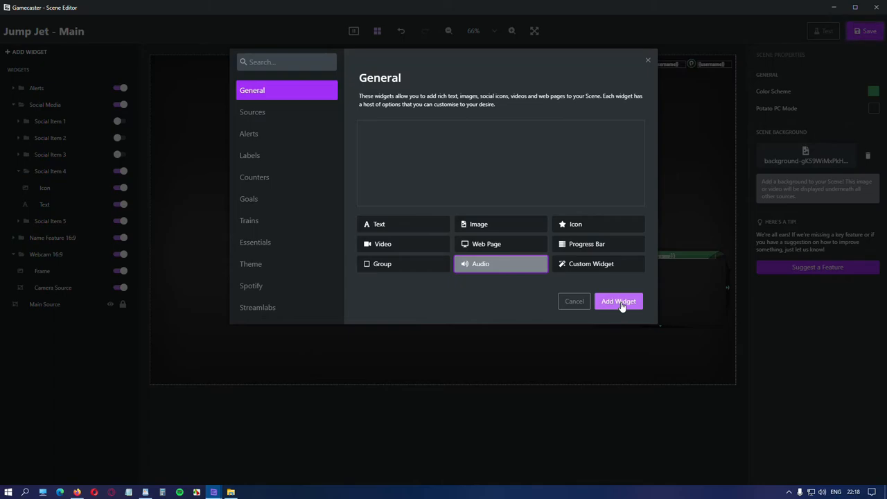
- Open and close the Custom Widget template picker, returning to the General catalogue
left_click(591, 264)
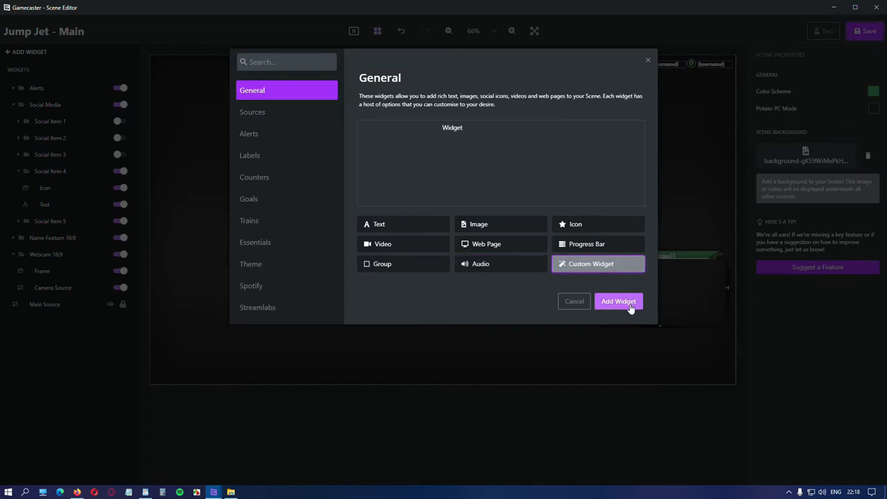
left_click(618, 301)
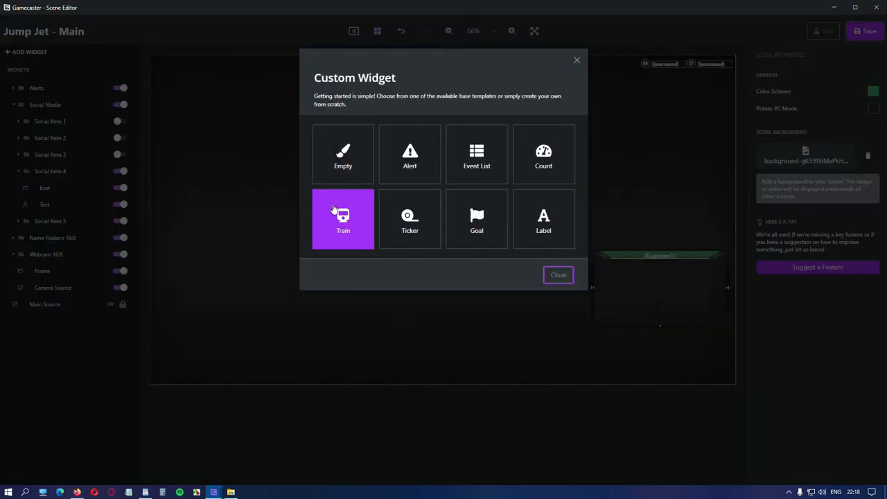
left_click(558, 274)
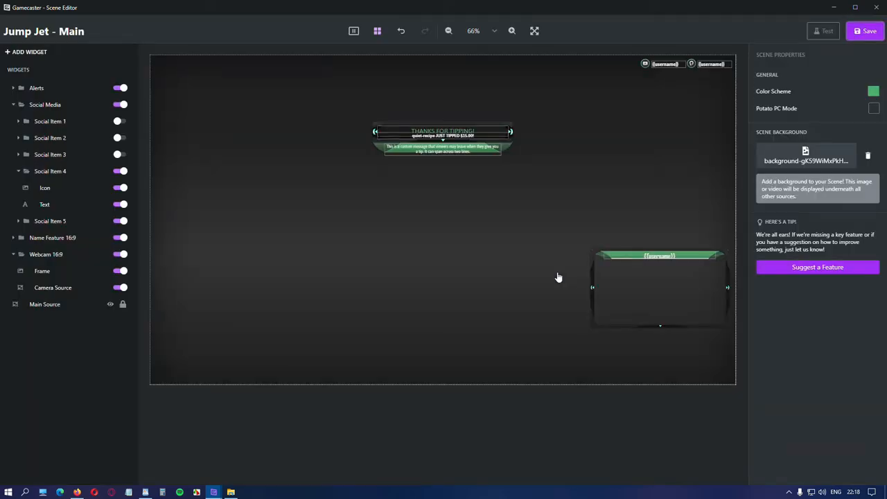
left_click(29, 51)
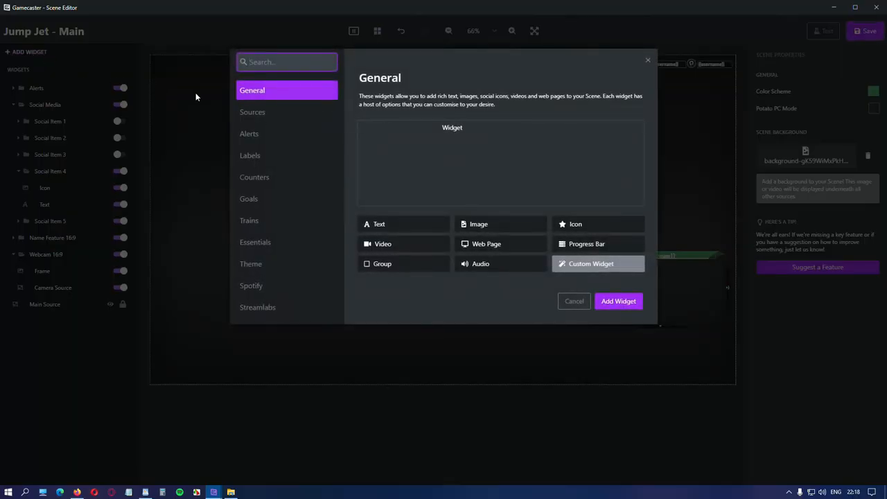
mouse_move(252, 111)
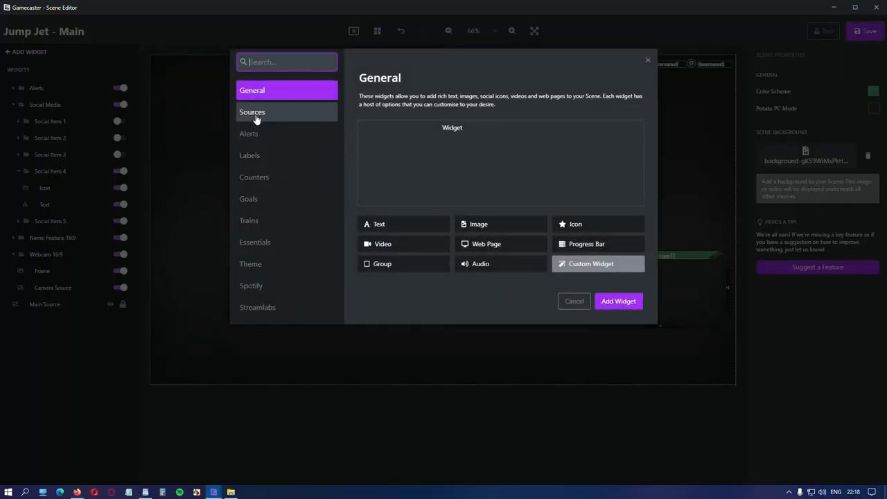
- Preview the Sources in 4:3 and the Host and Tip alerts in the widget picker
left_click(253, 111)
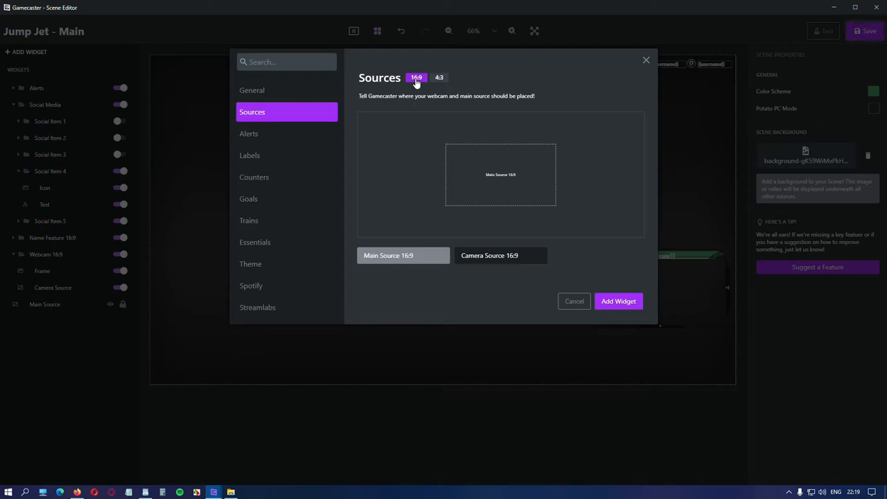
left_click(438, 78)
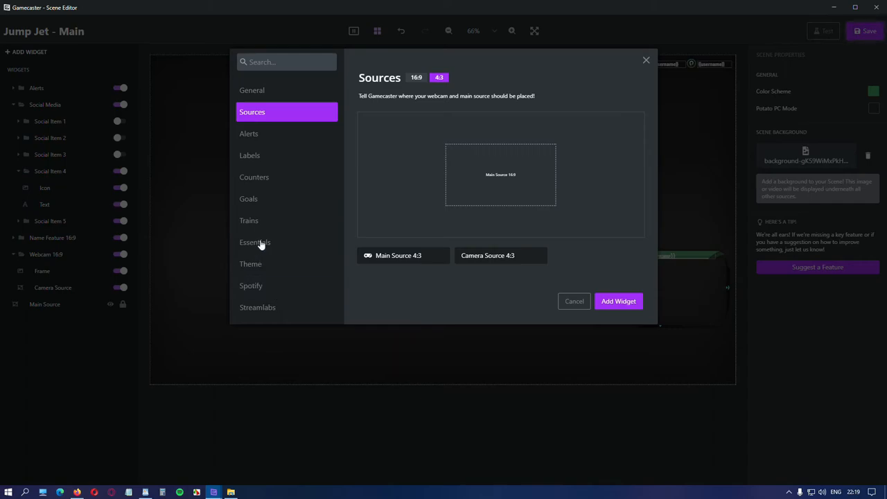
left_click(249, 133)
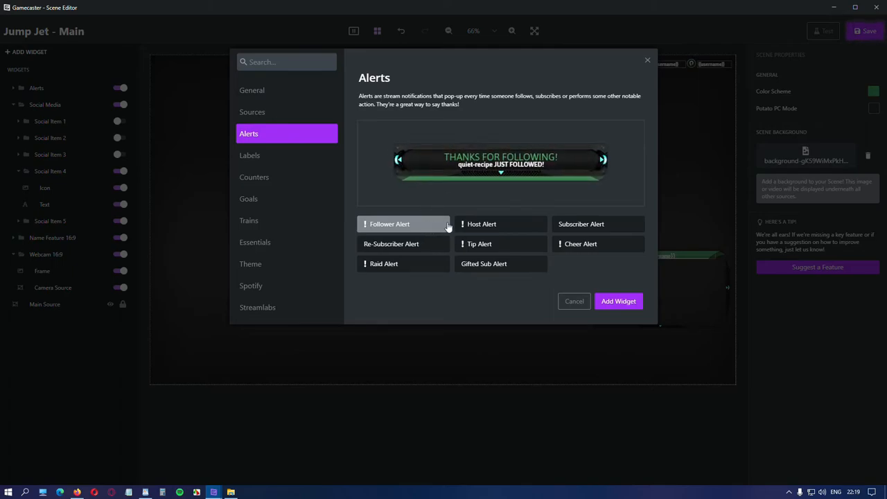
left_click(482, 225)
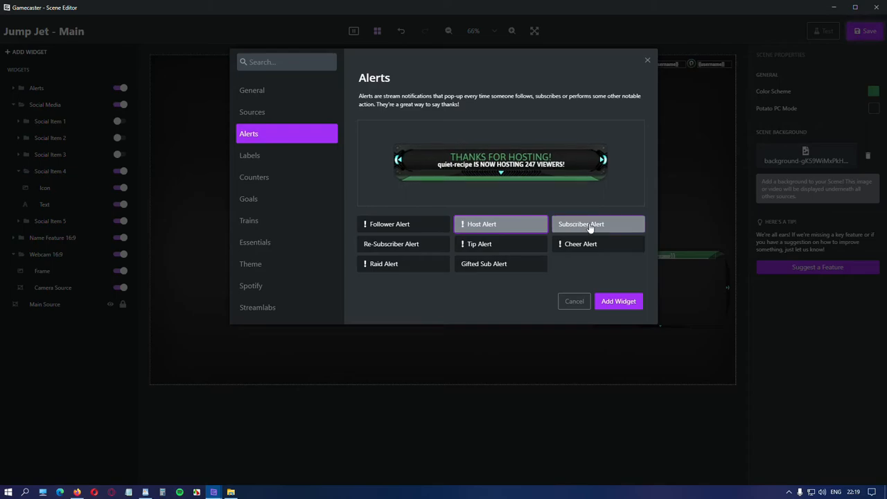
left_click(480, 244)
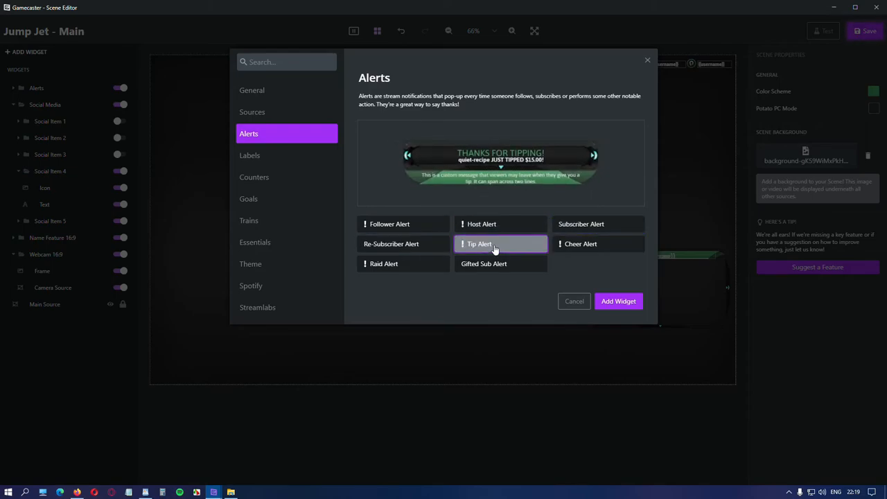
- Preview the Follower, Subscriber, Tip and Cheer labels in 4:3 and 16:9 versions
left_click(249, 155)
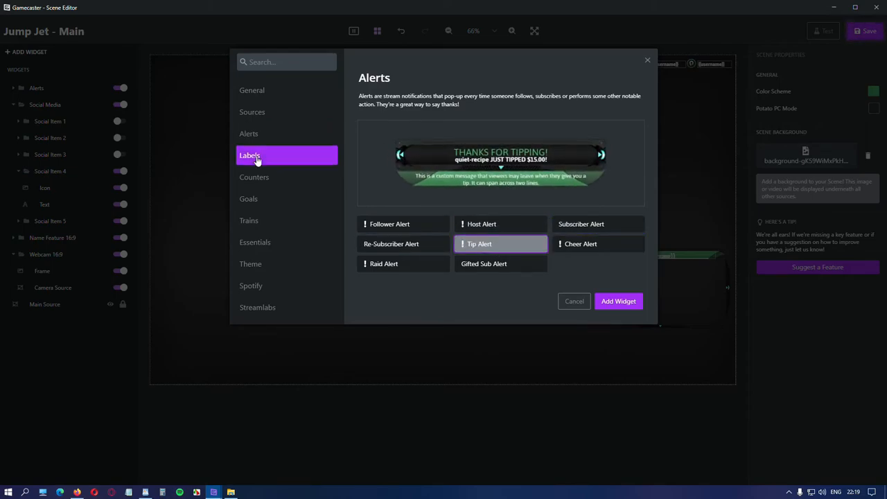
left_click(249, 155)
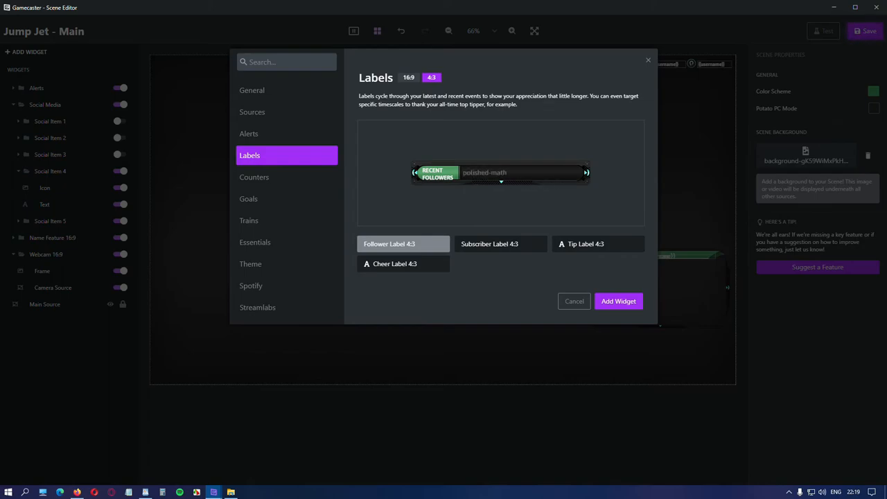
left_click(489, 244)
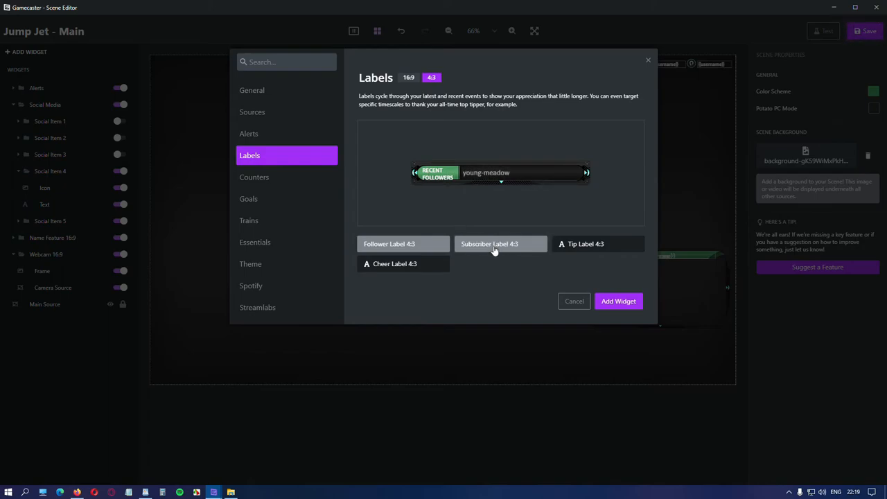
left_click(501, 244)
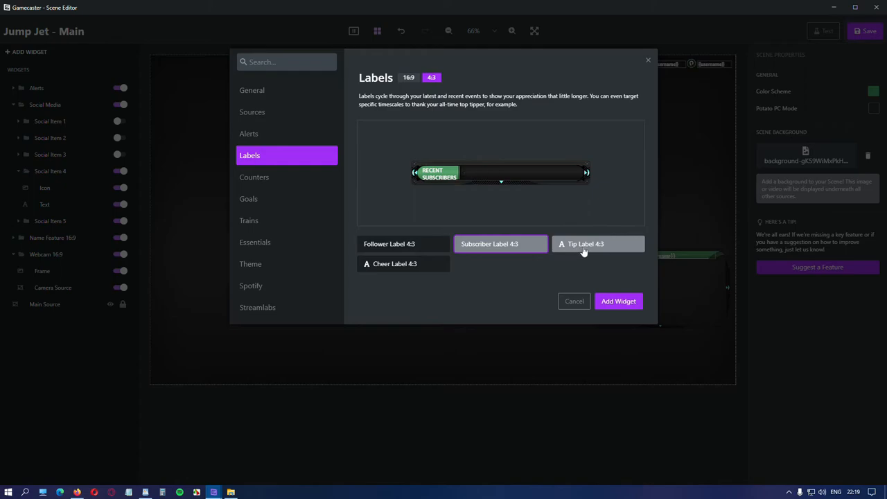
left_click(597, 244)
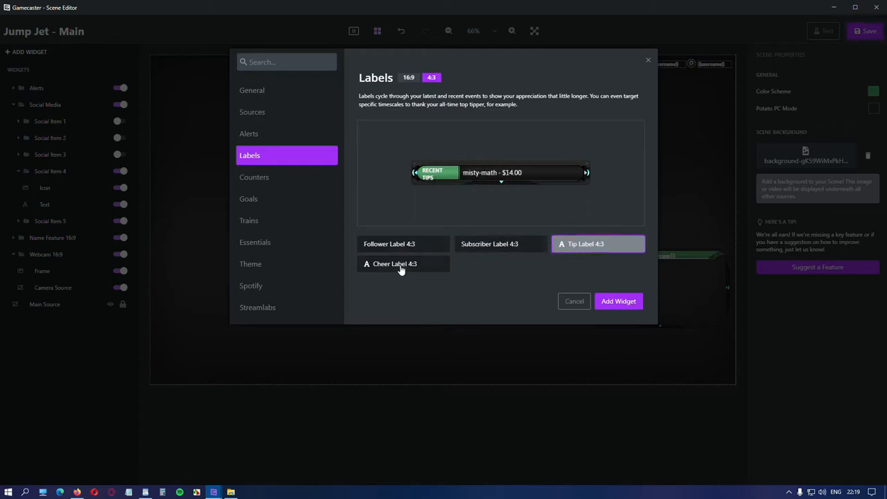
left_click(394, 263)
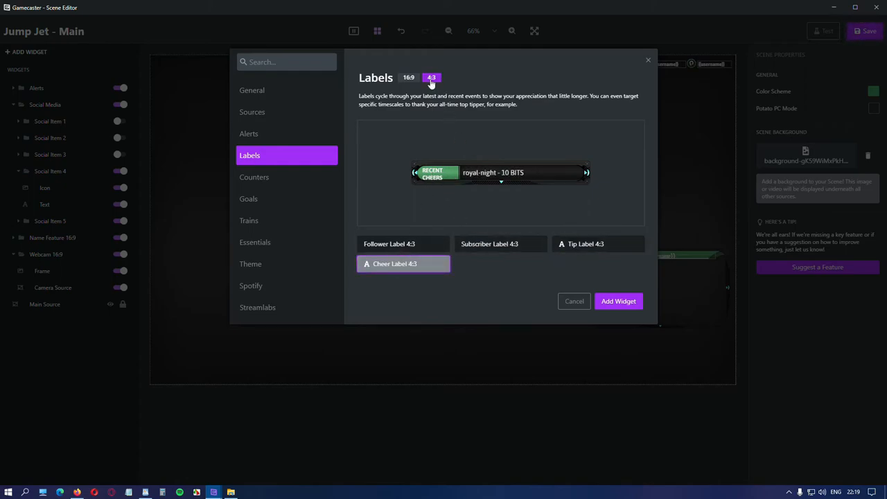
left_click(408, 78)
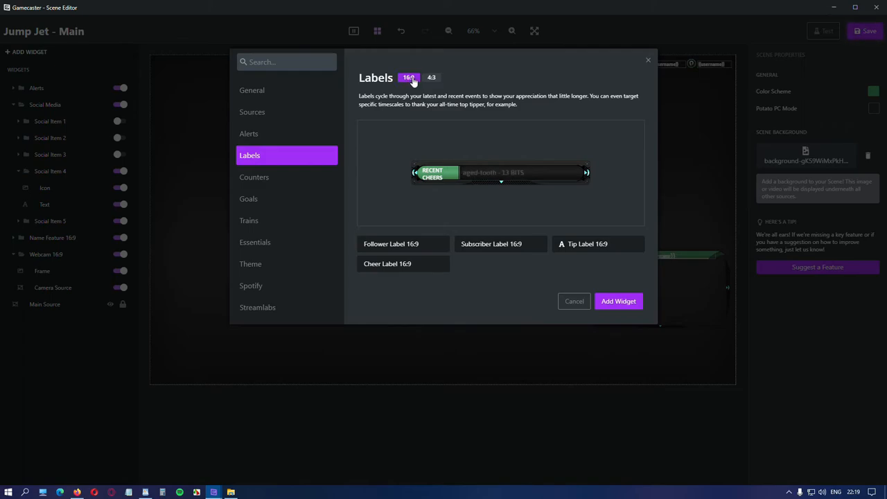
- Preview the Host, Cheer and Raid counters and the Host, Subscriber and Raid goals
left_click(254, 178)
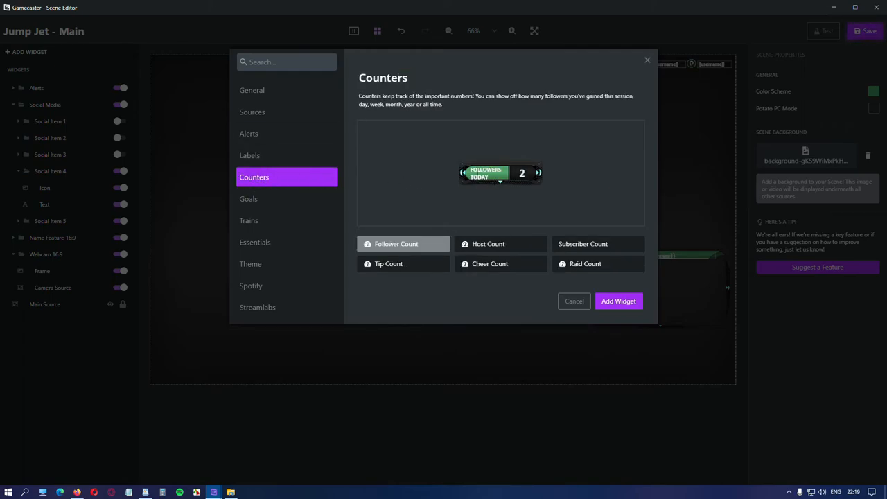
left_click(488, 244)
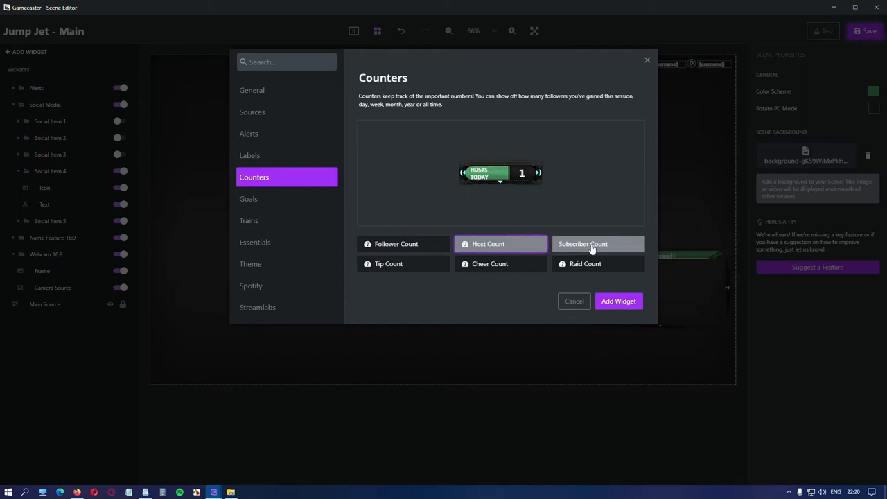
left_click(491, 264)
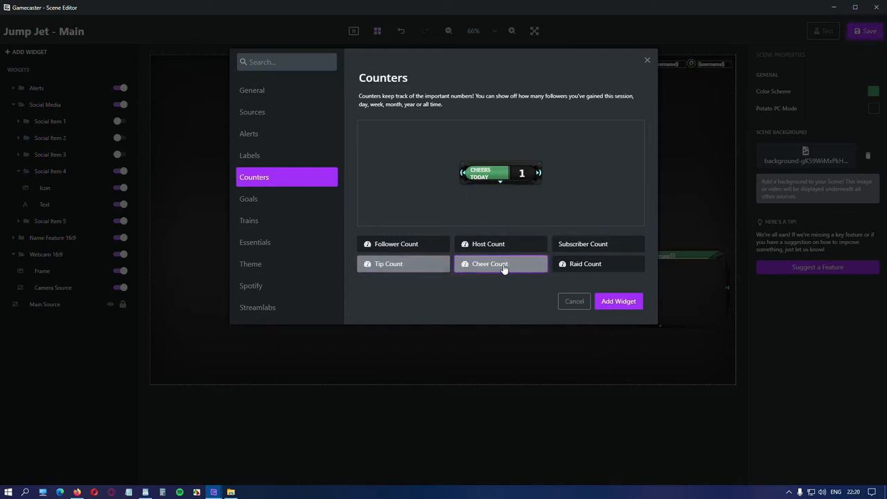
left_click(585, 263)
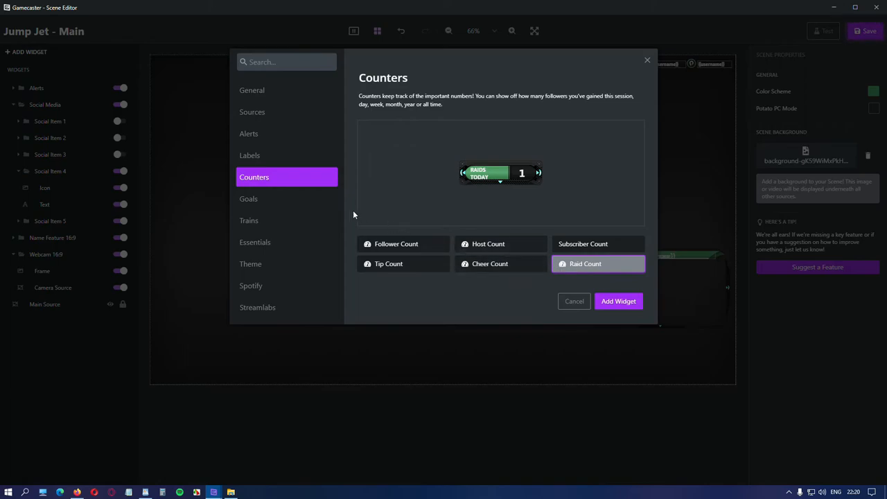
left_click(248, 199)
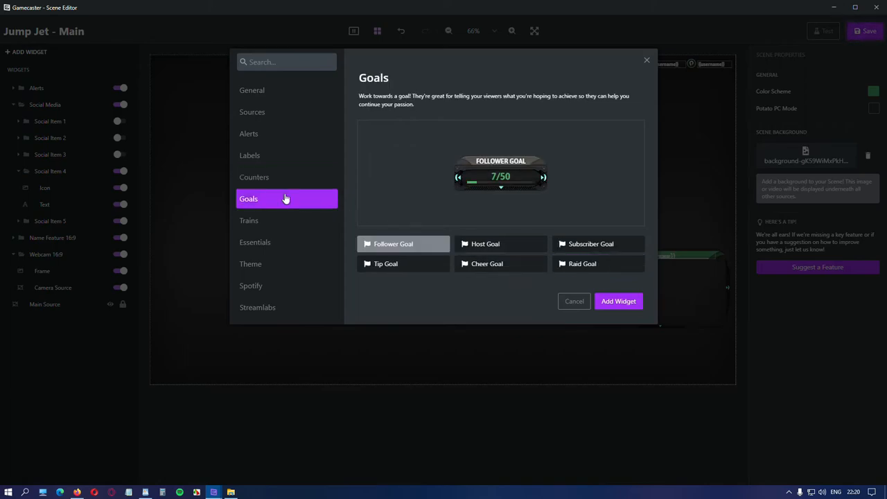
left_click(485, 244)
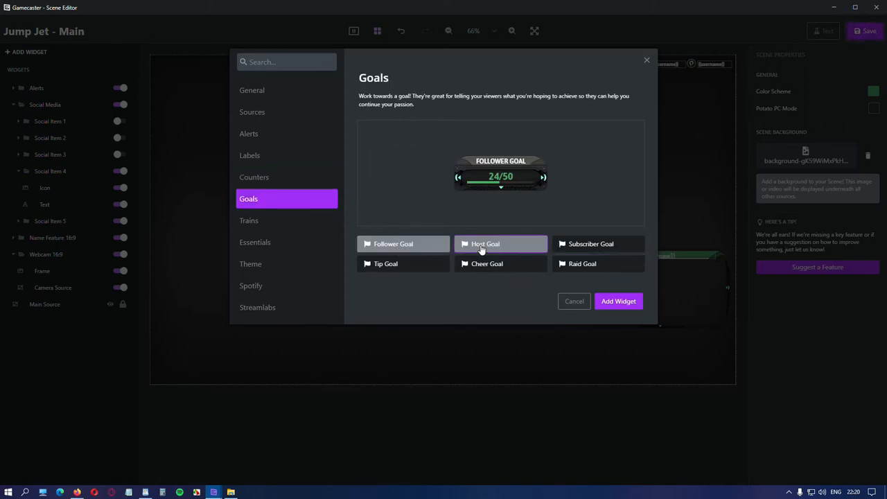
left_click(590, 244)
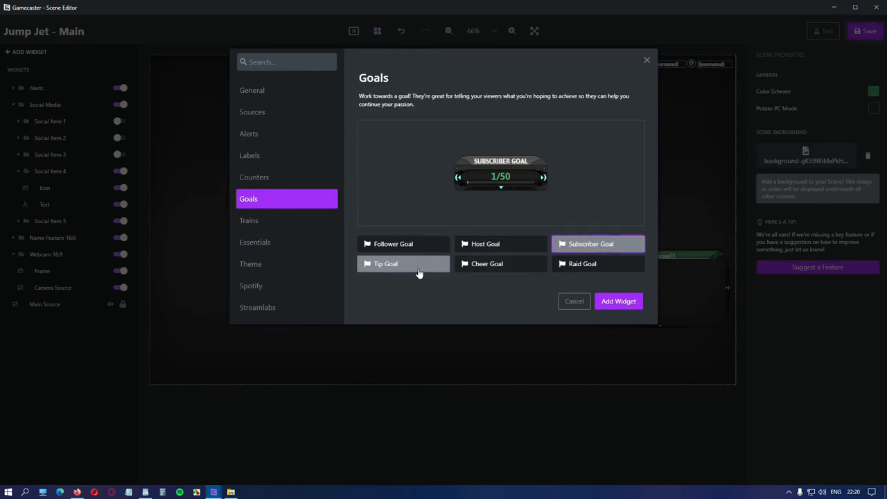
left_click(598, 263)
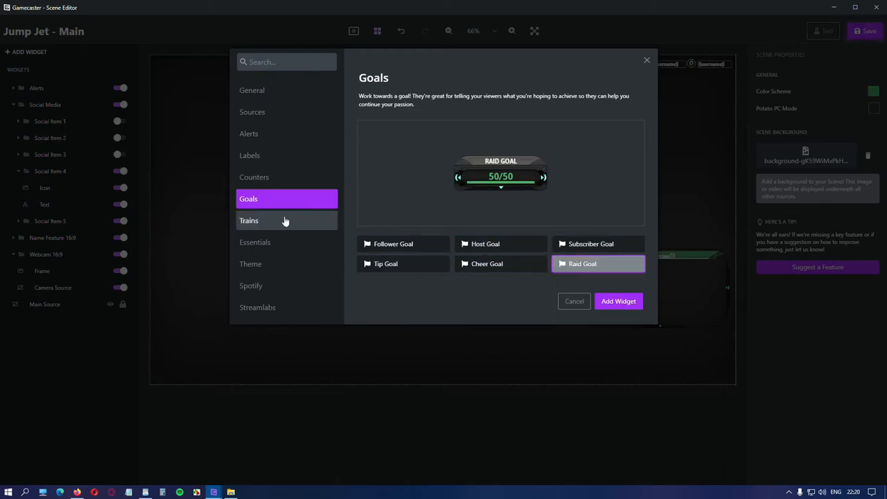
- Add a Subscriber Train widget and place it bottom-right below the webcam frame
left_click(250, 220)
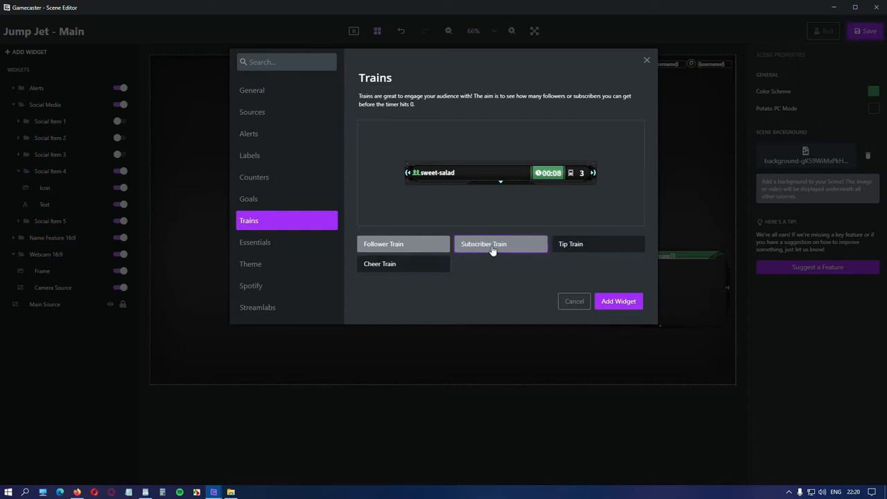
left_click(617, 299)
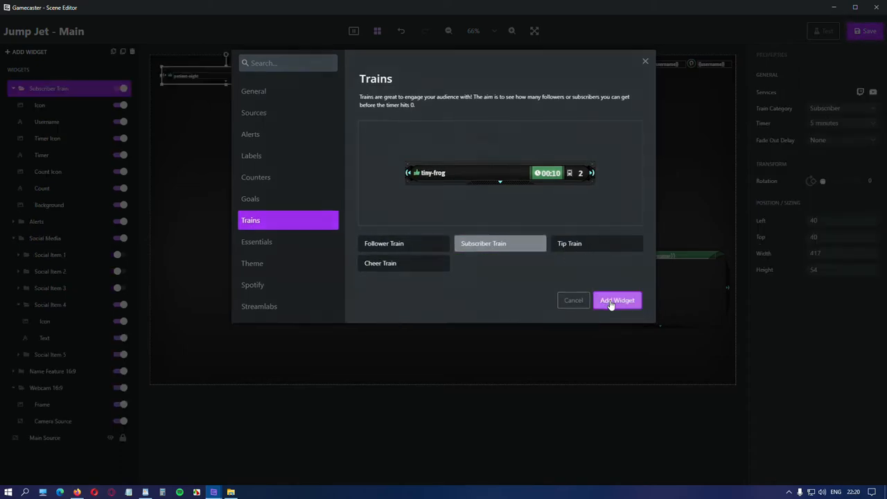
left_click(616, 299)
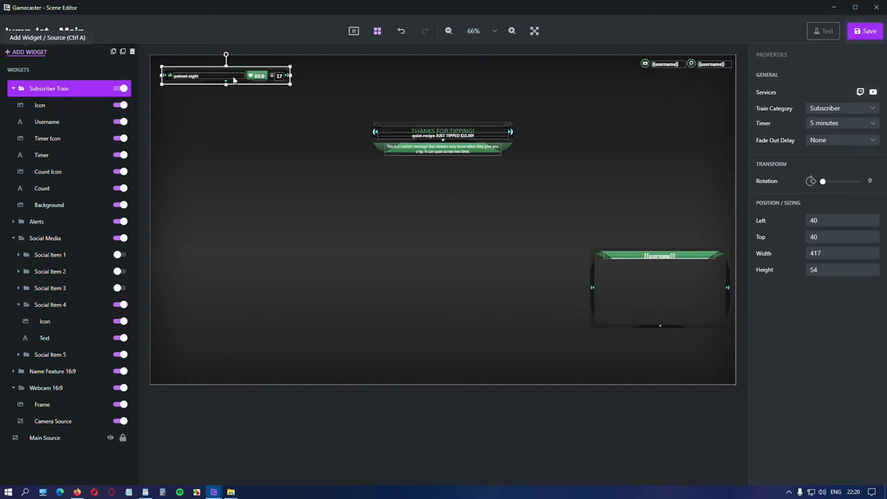
left_click_drag(225, 75, 659, 344)
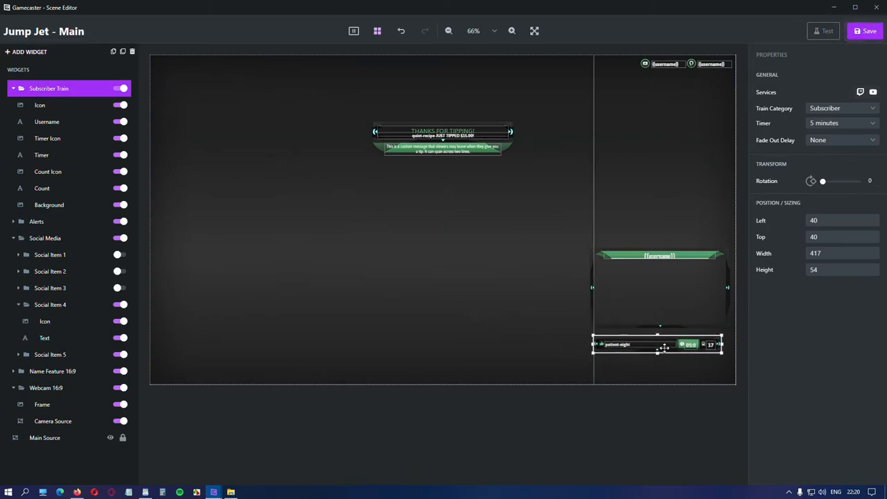
left_click_drag(658, 343, 660, 342)
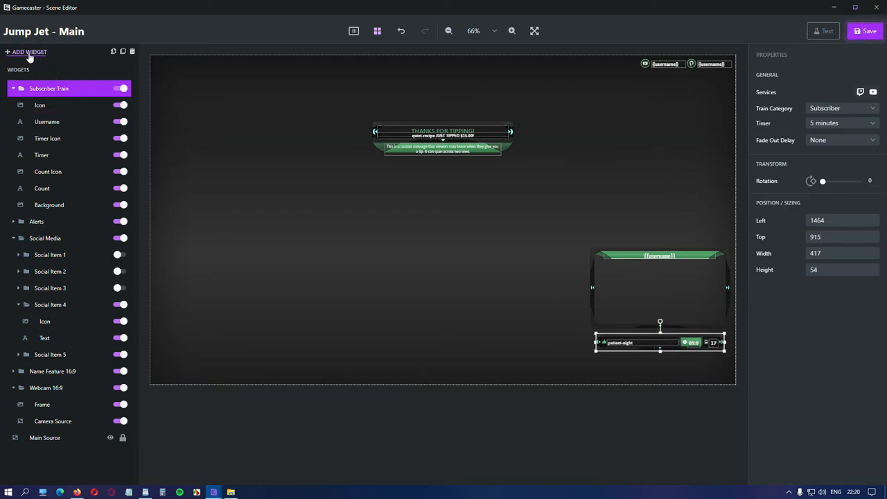
- Add a Follower Train widget to the scene and return to the Studio view
left_click(26, 51)
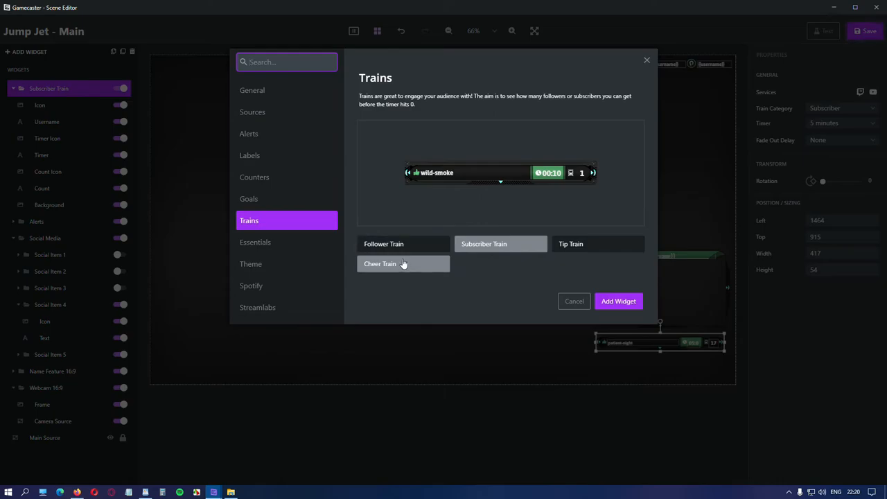
left_click(384, 244)
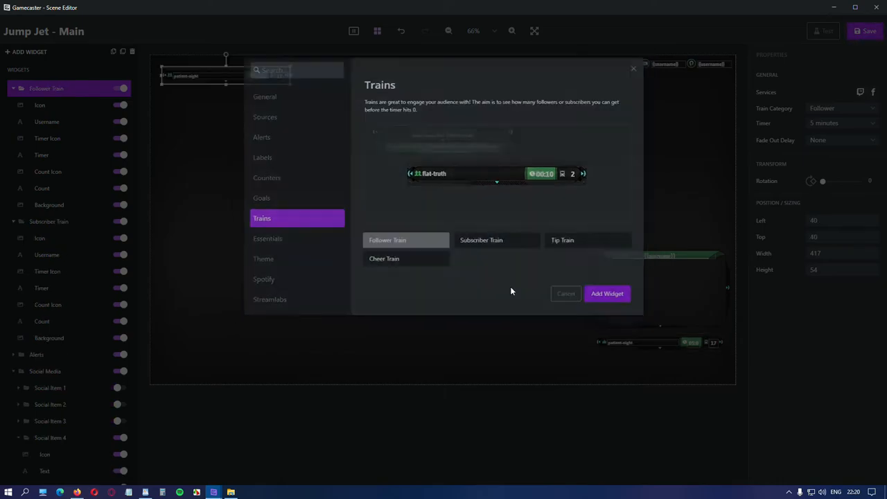
left_click(607, 294)
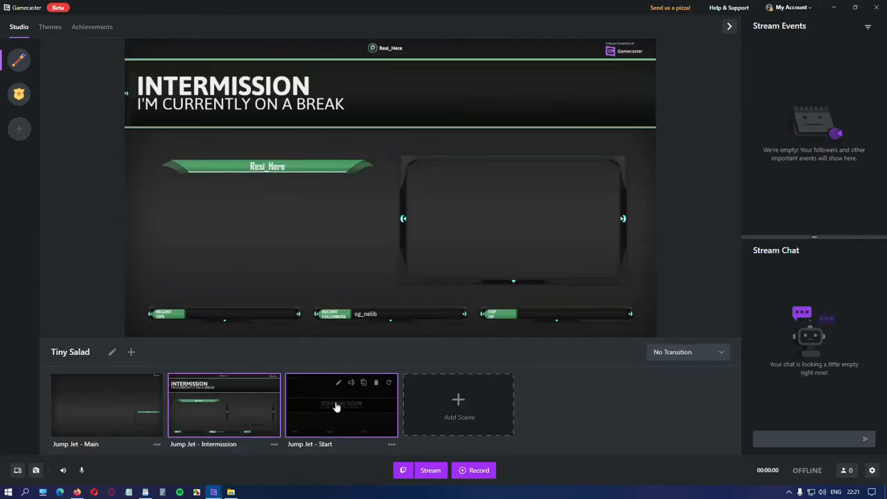
left_click(341, 405)
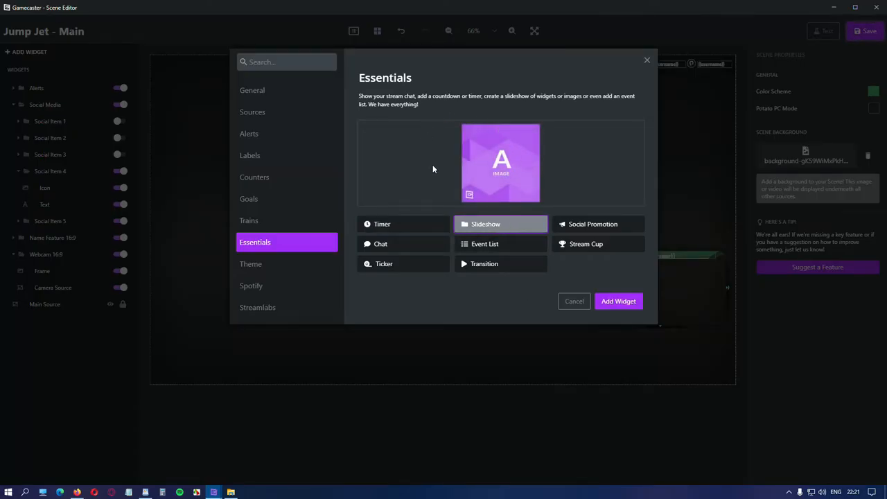
mouse_move(594, 225)
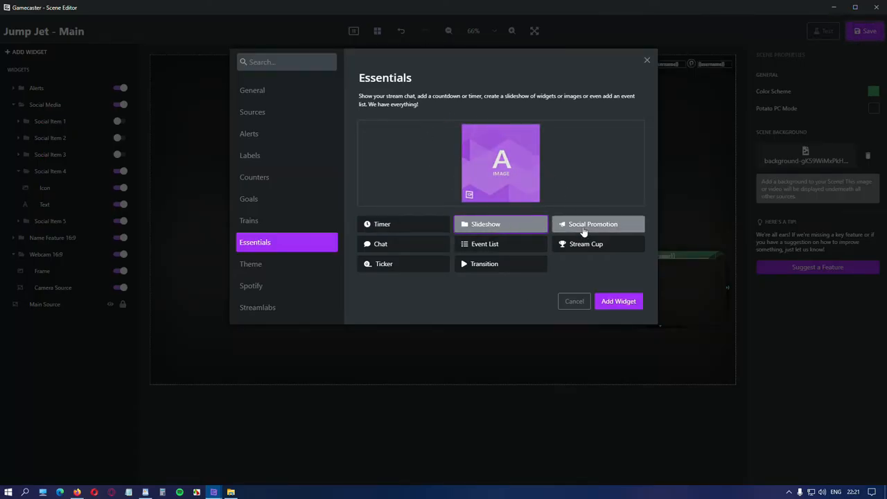
- Add a YouTube subscribe Social Promotion widget, shrunk and level in the top-left corner
left_click(593, 225)
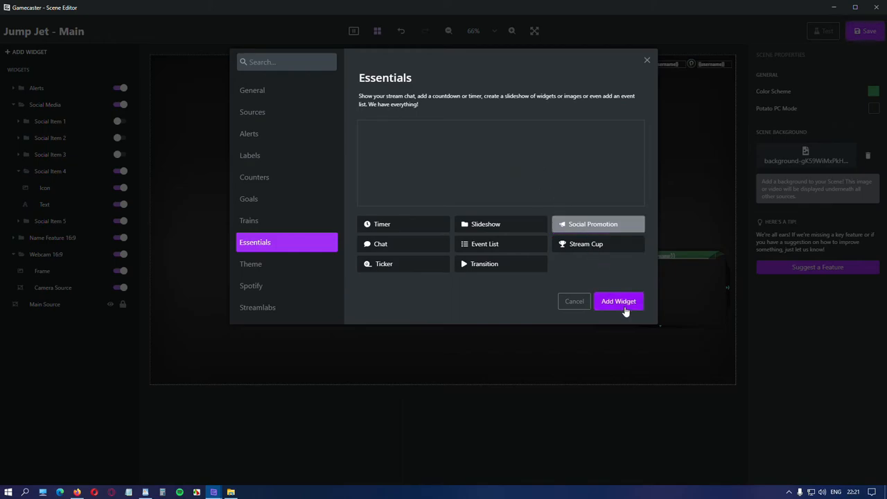
left_click(619, 301)
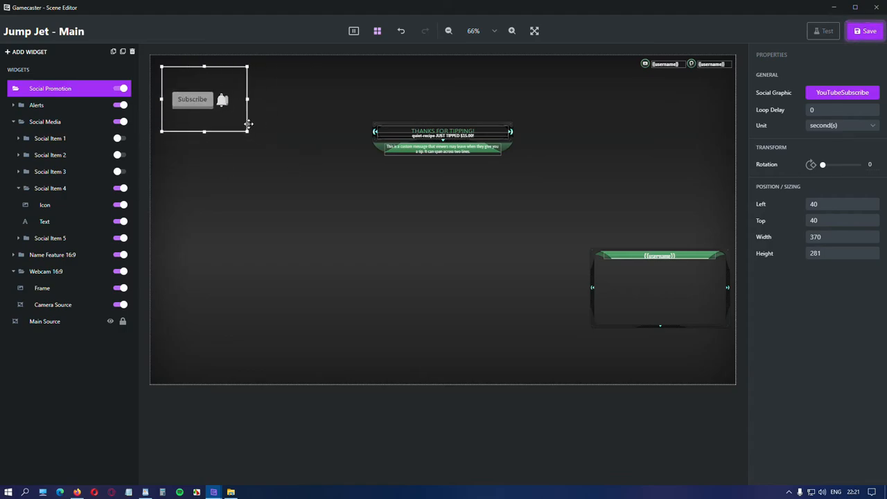
left_click_drag(246, 132, 222, 122)
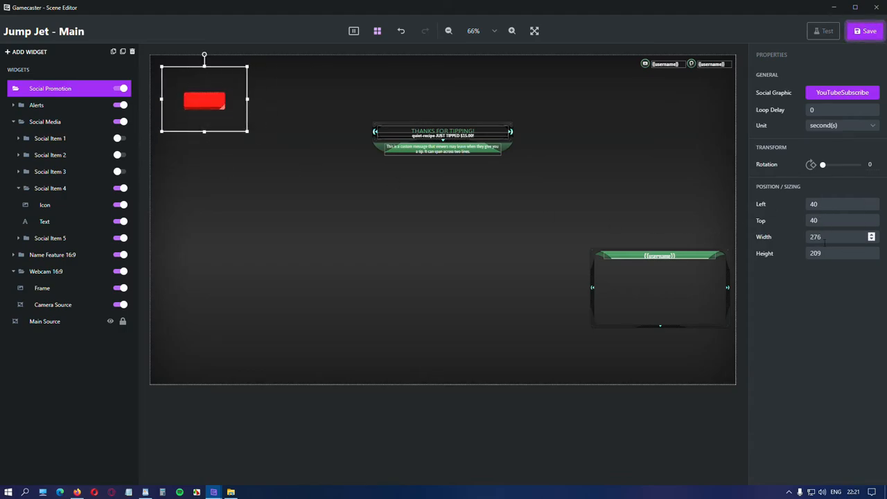
left_click_drag(824, 164, 847, 163)
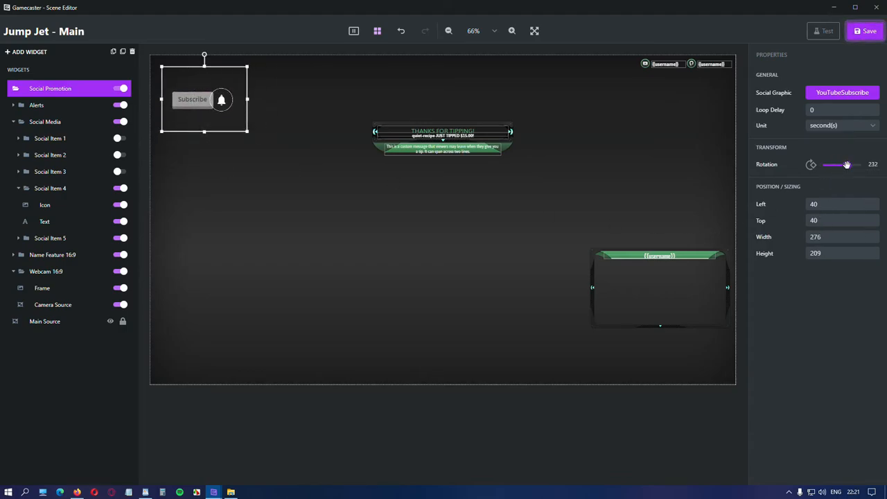
left_click_drag(847, 164, 824, 163)
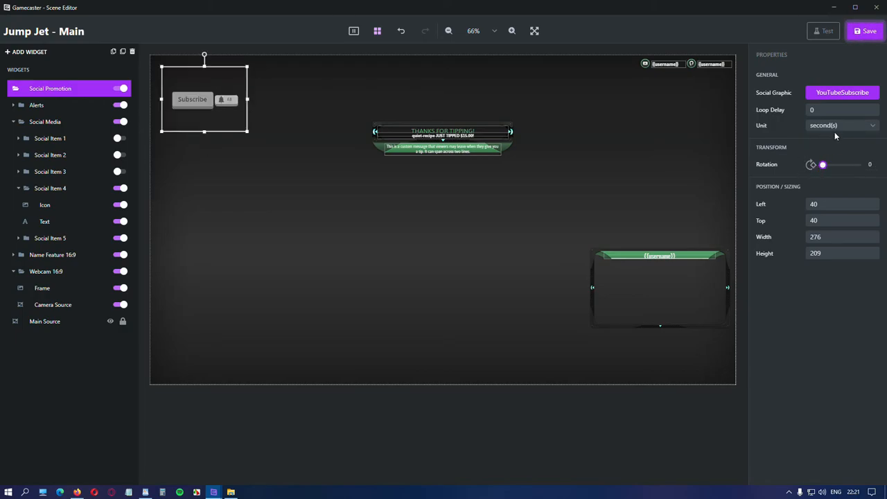
- Set the loop delay Unit to minute(s) and cancel the Social Graphic picker unchanged
left_click(842, 125)
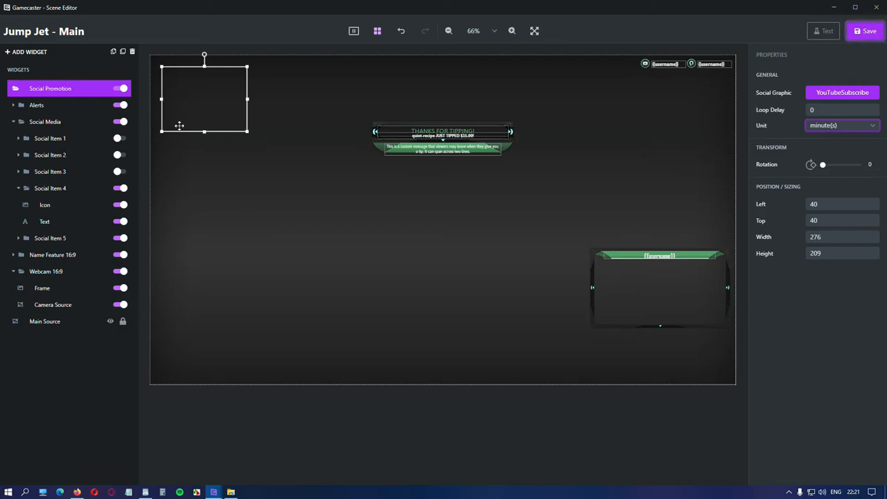
mouse_move(818, 104)
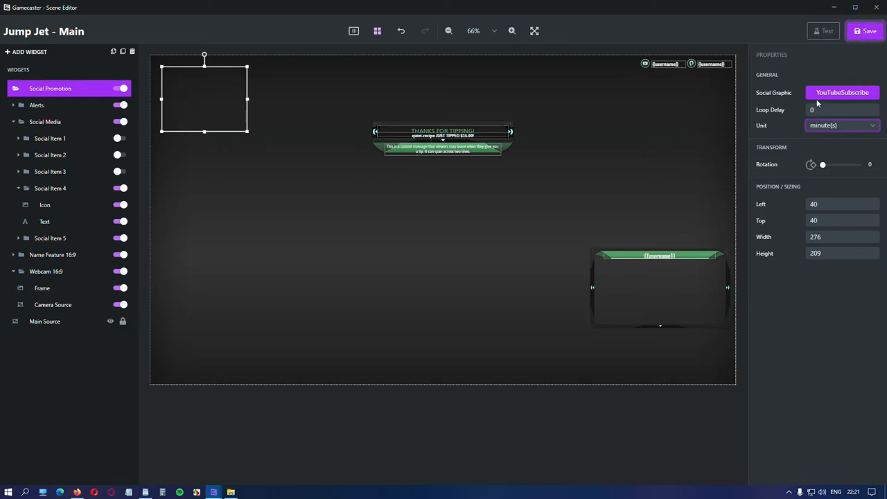
left_click(843, 91)
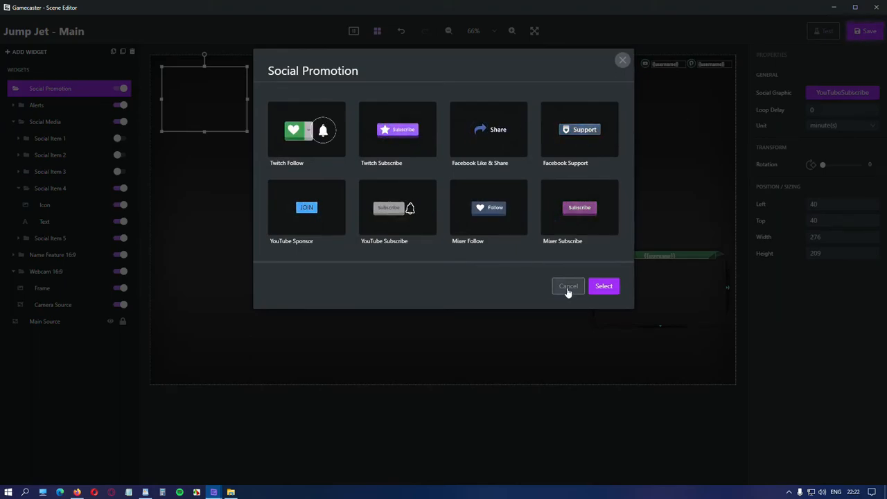
left_click(568, 286)
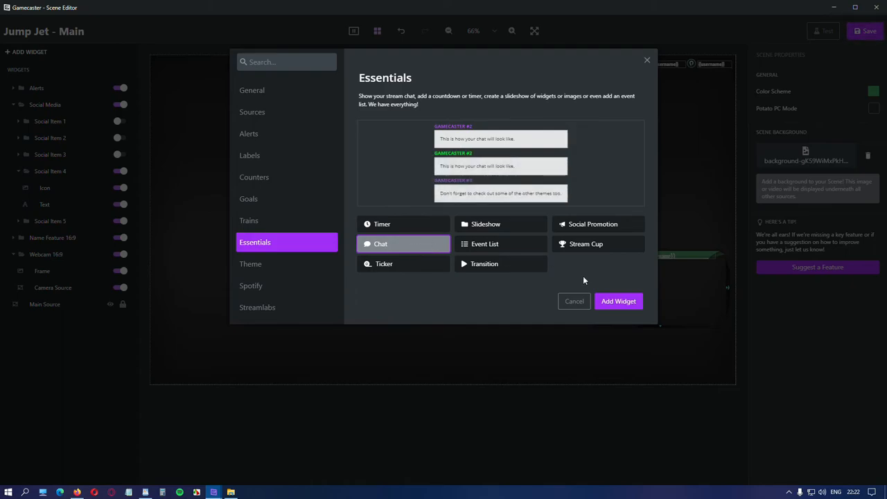
- Add the Essentials Chat widget to the scene and enlarge the chat box
left_click(618, 301)
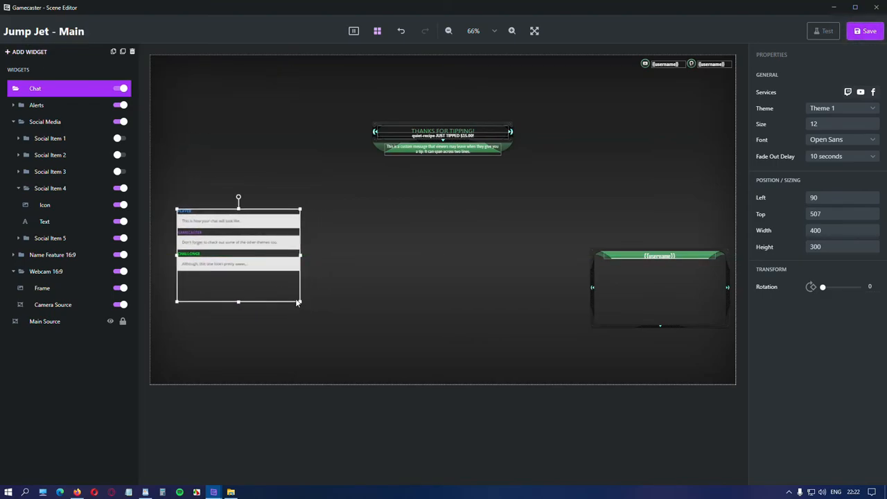
left_click_drag(298, 302, 377, 360)
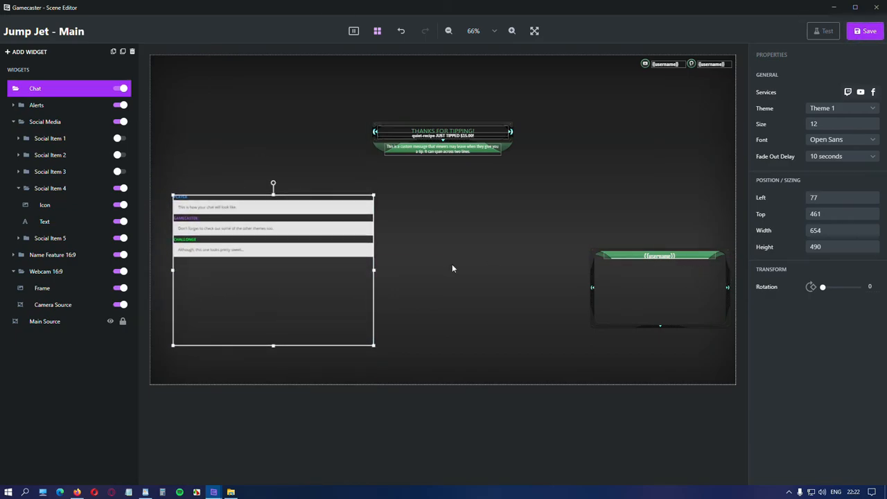
left_click(46, 271)
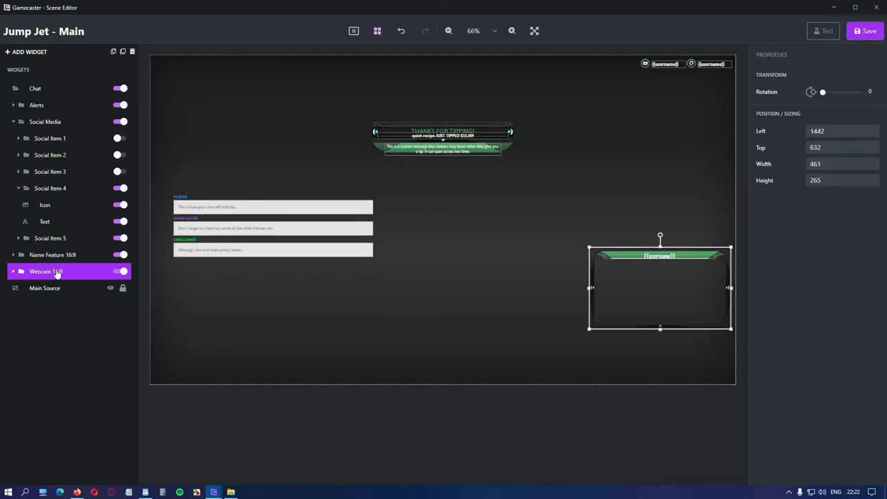
- Move the webcam frame and name banner to the top-right corner
left_click(52, 255)
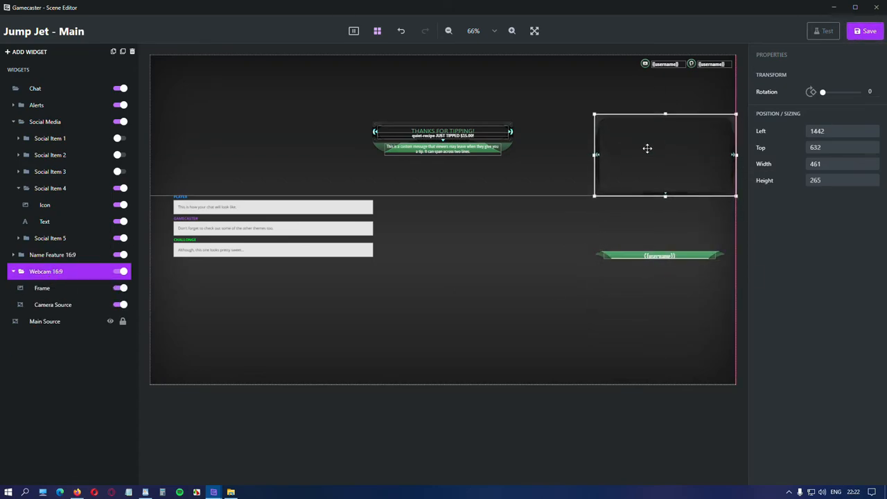
left_click_drag(646, 149, 654, 137)
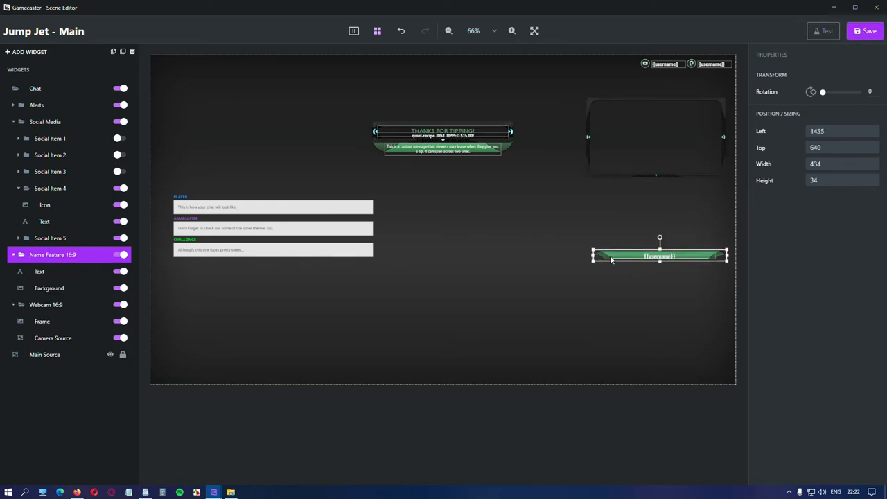
left_click_drag(660, 256, 654, 85)
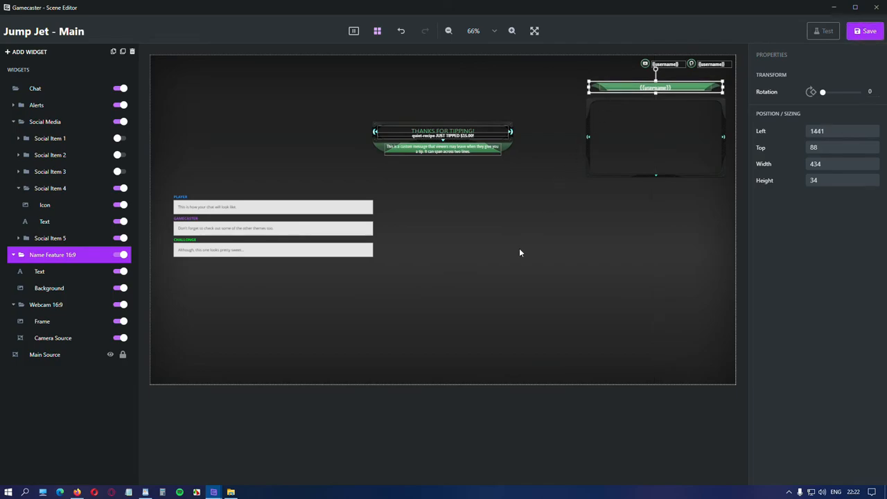
- Move the chat box to the right side, fitted under the webcam
left_click(35, 88)
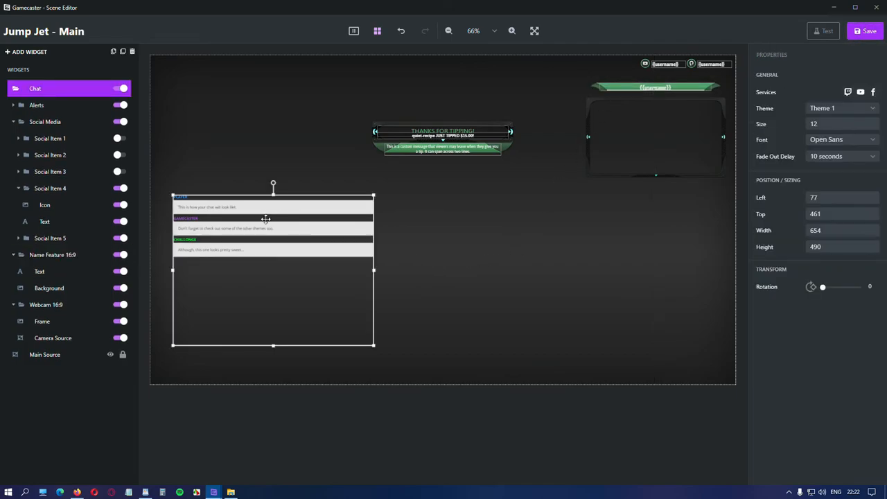
left_click_drag(273, 271, 621, 278)
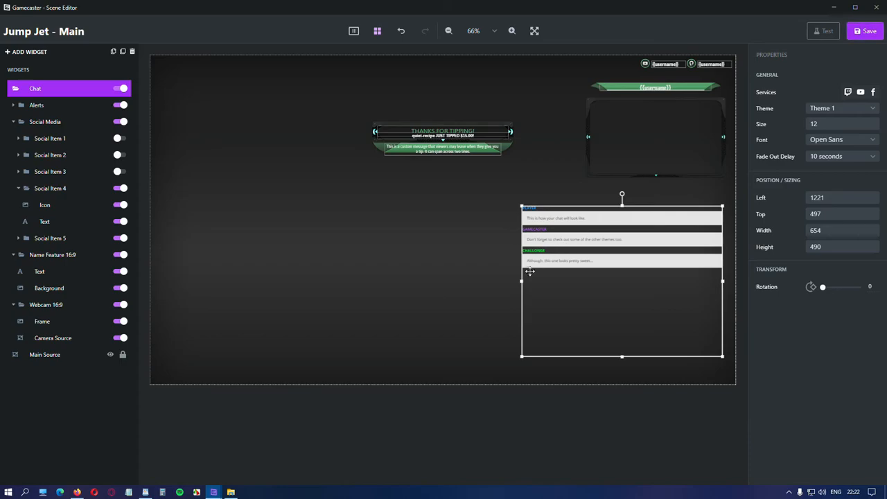
left_click_drag(522, 280, 585, 280)
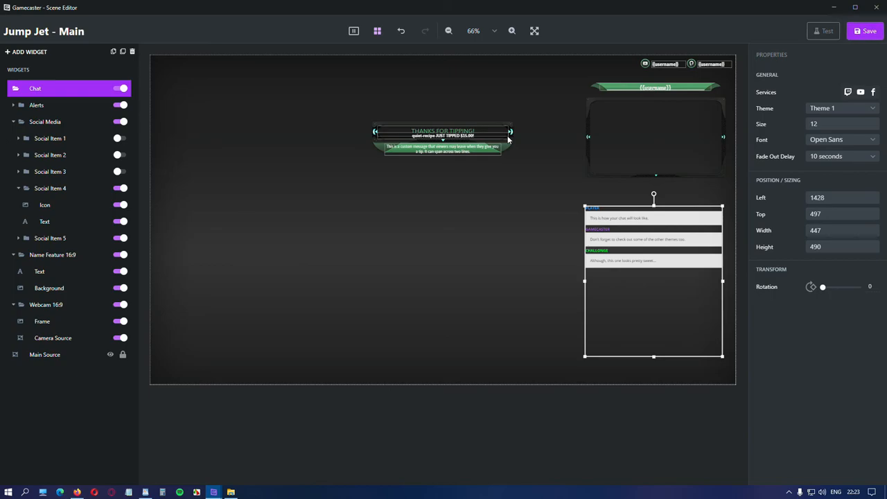
- Set the chat to Theme 4, keeping Open Sans font, and review the fade-out delay
left_click(840, 108)
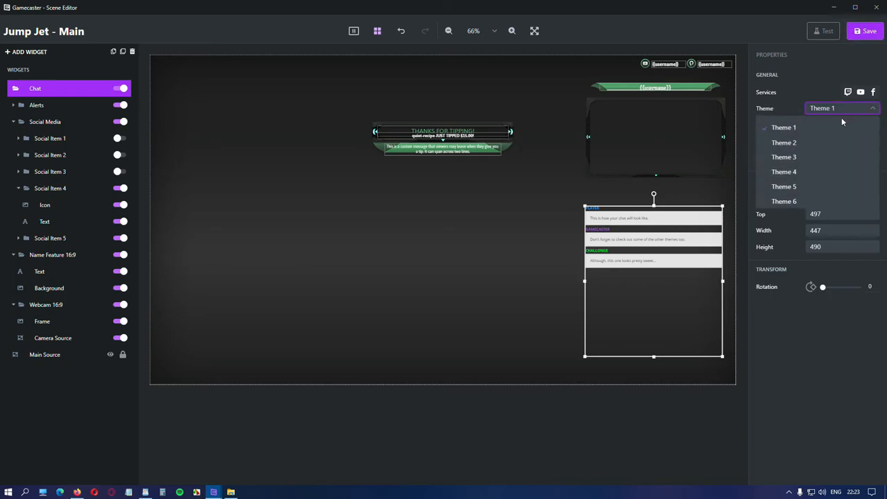
left_click(784, 172)
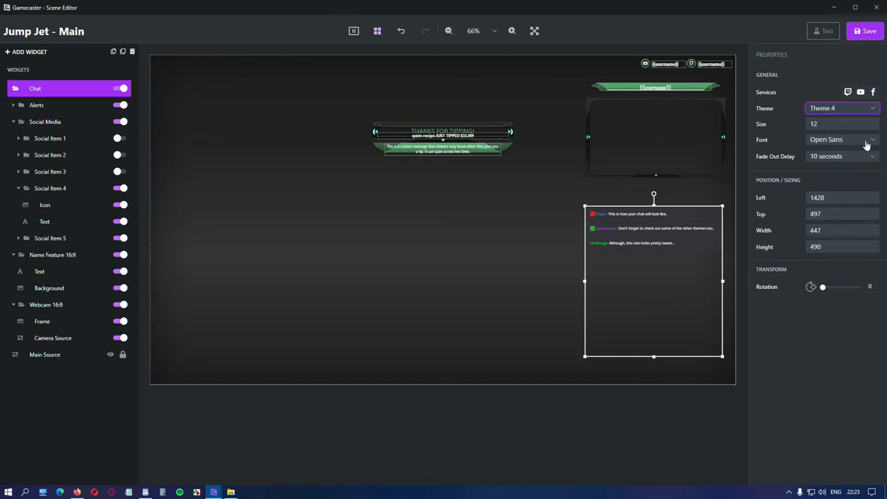
left_click(843, 139)
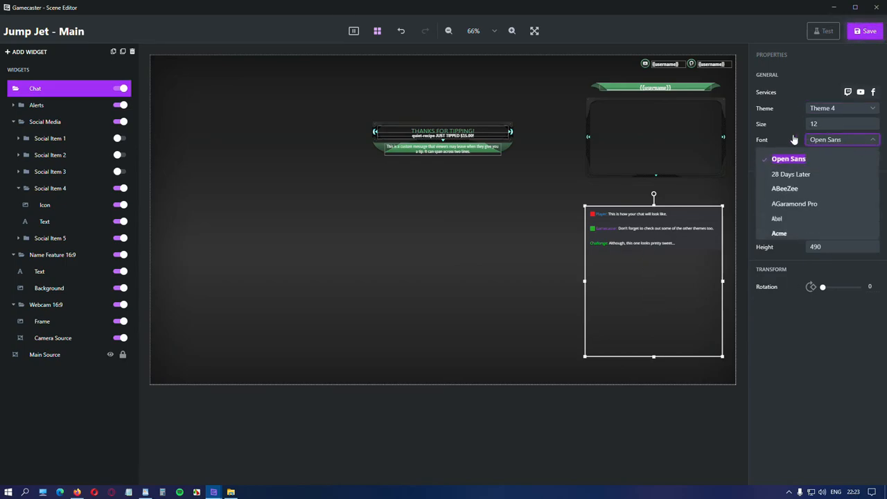
left_click(787, 158)
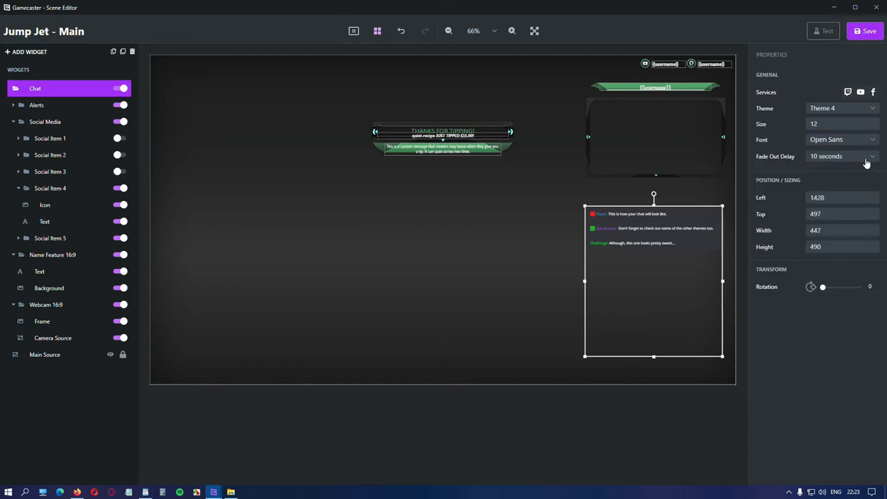
left_click(841, 155)
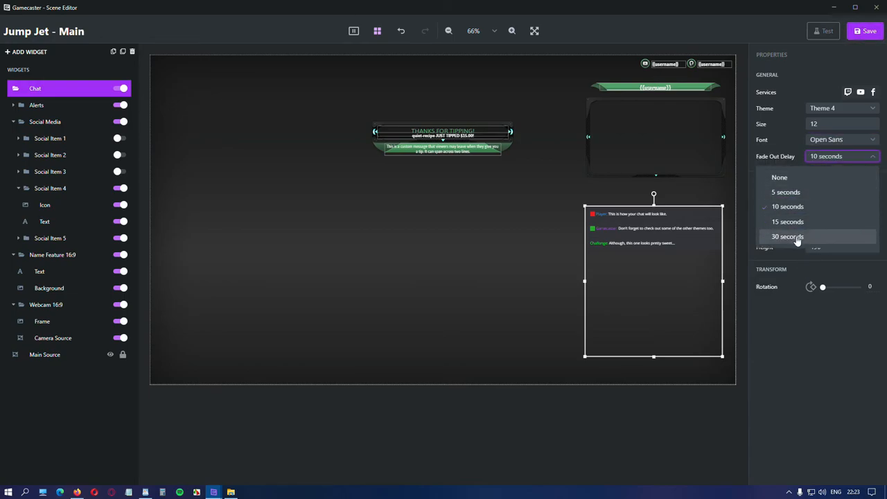
left_click(27, 51)
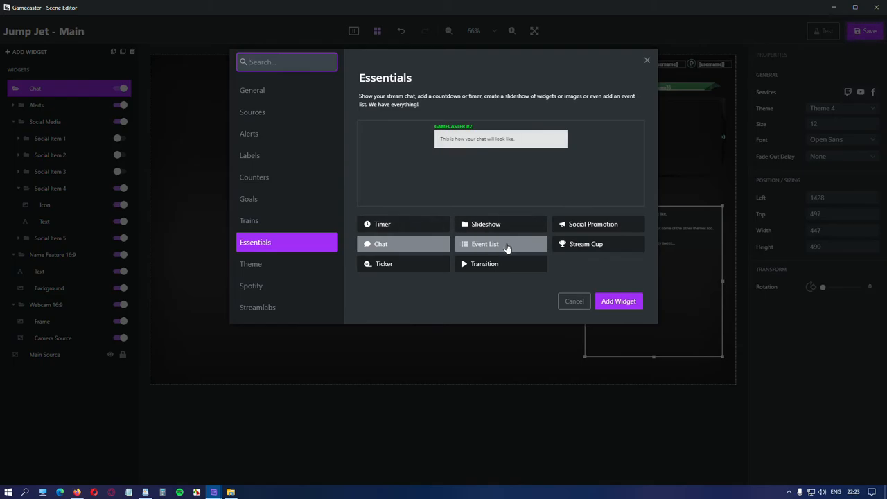
left_click(485, 244)
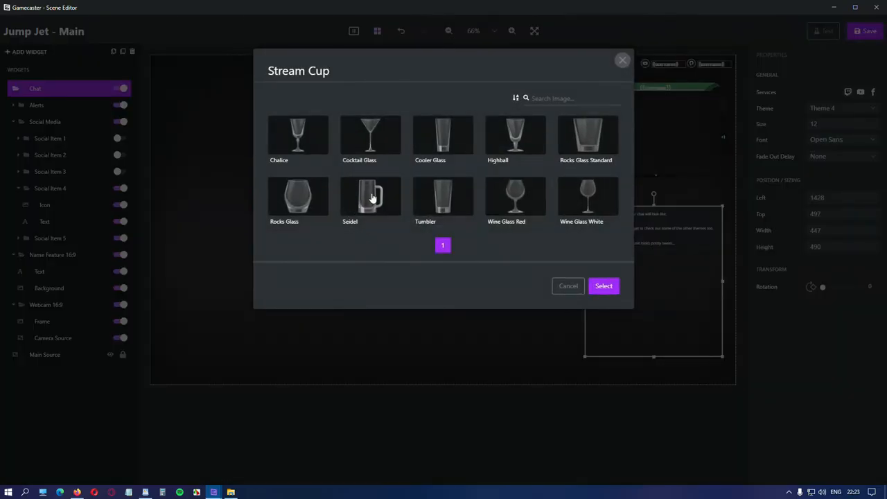
left_click(443, 197)
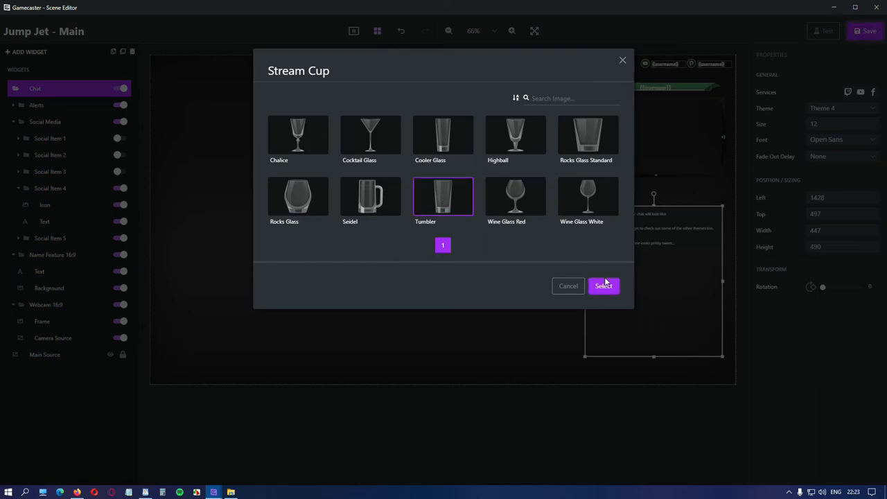
left_click(604, 286)
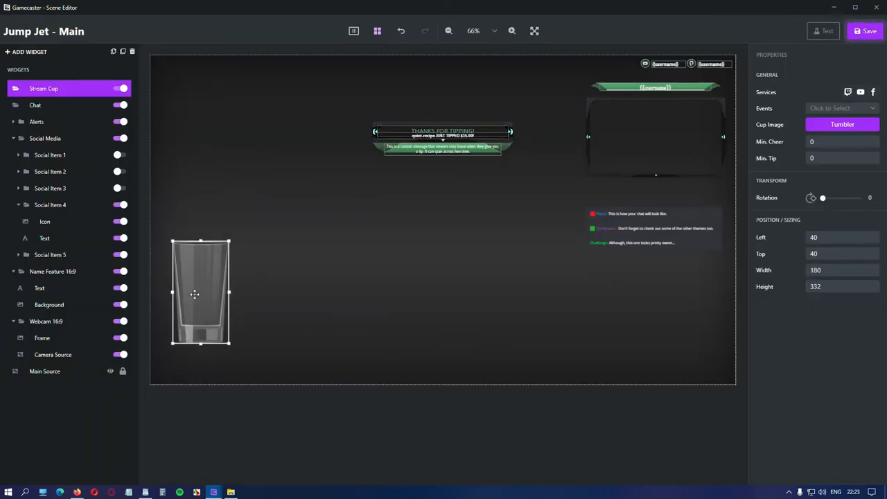
left_click_drag(201, 291, 190, 313)
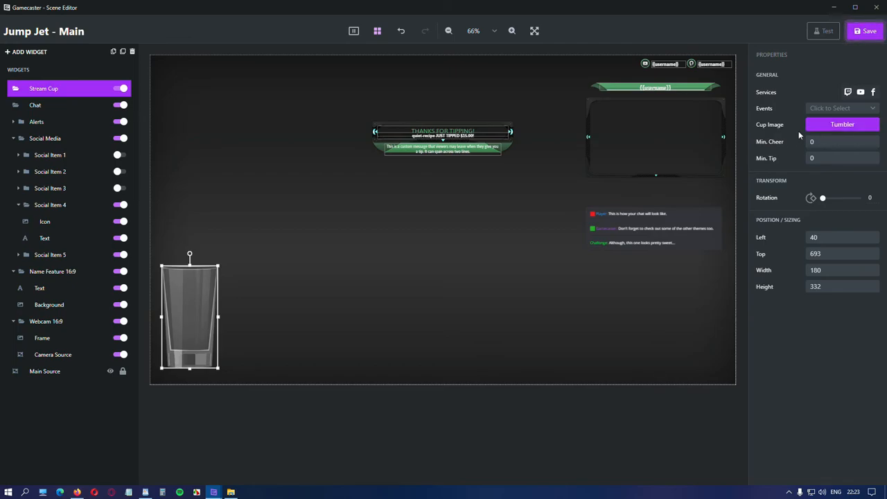
left_click(840, 108)
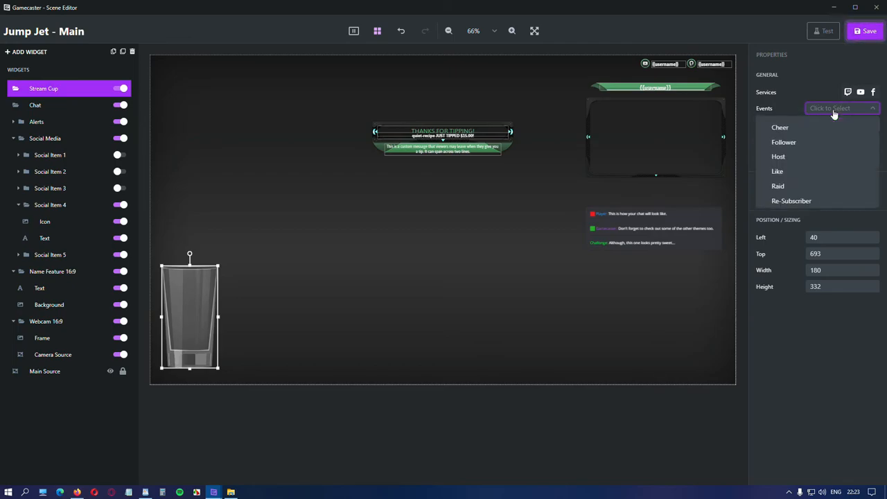
mouse_move(778, 172)
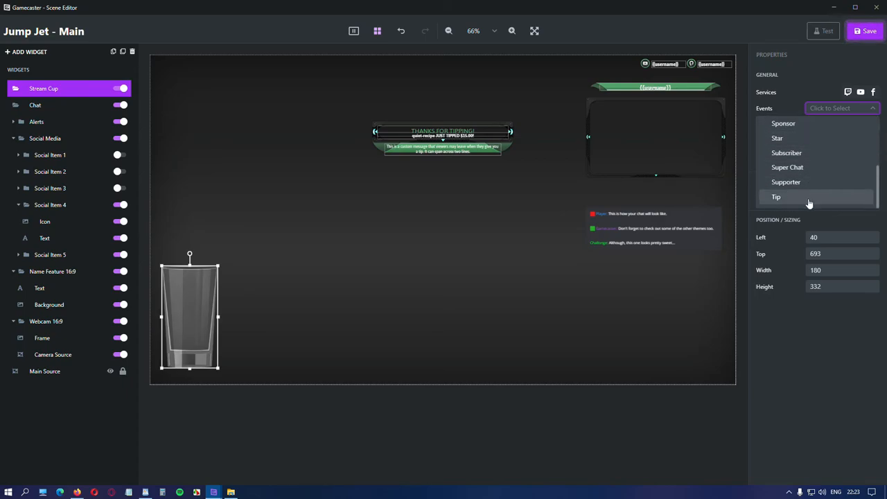
left_click(777, 197)
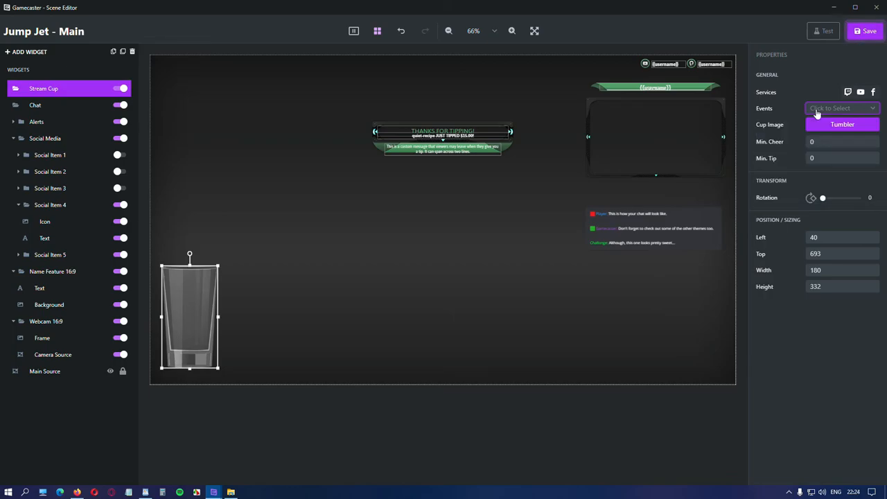
left_click(27, 51)
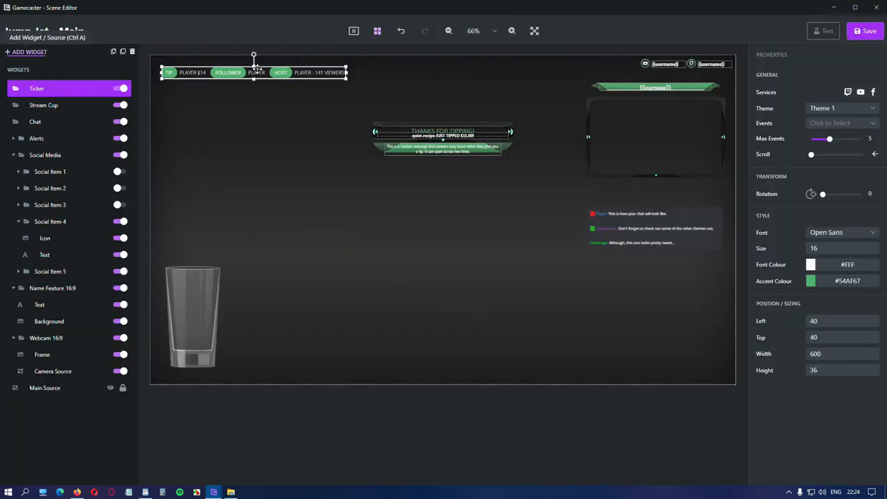
- Place the new ticker along the bottom edge, try Theme 4 and revert to Theme 1
left_click_drag(252, 72, 630, 367)
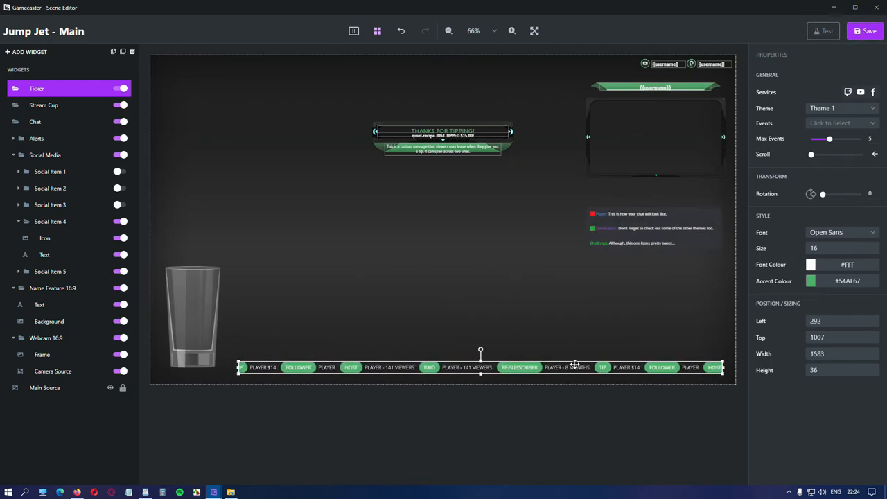
left_click(841, 108)
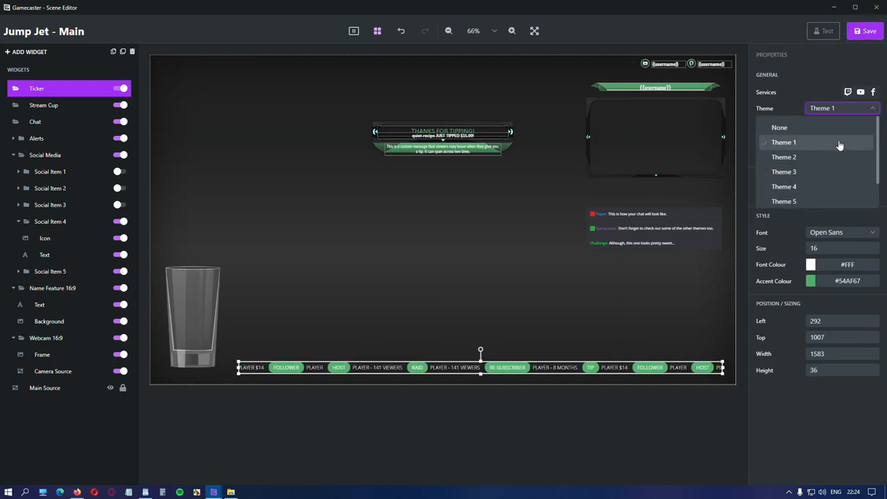
left_click(785, 186)
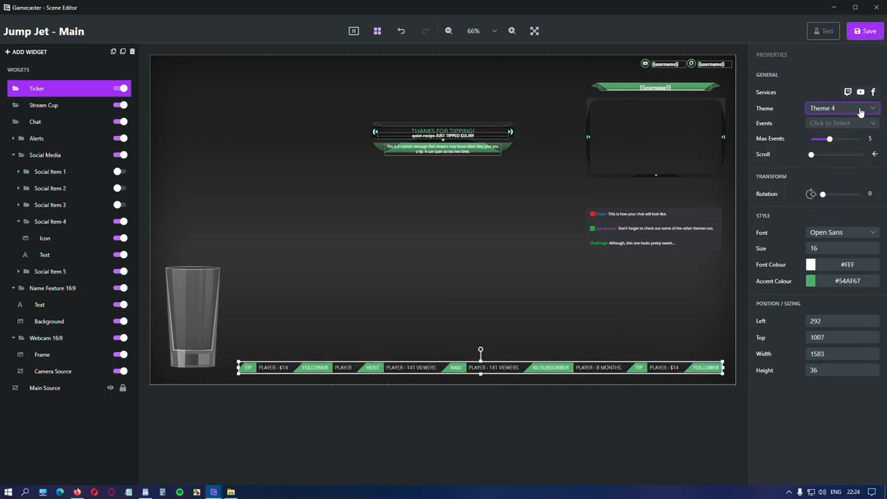
left_click(841, 109)
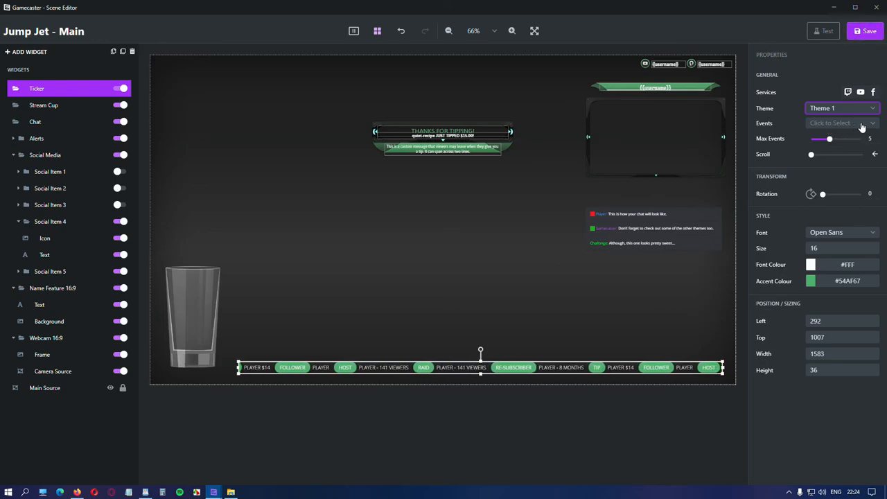
- Leave the ticker's event filter unchanged and reopen the widget catalogue
left_click(839, 122)
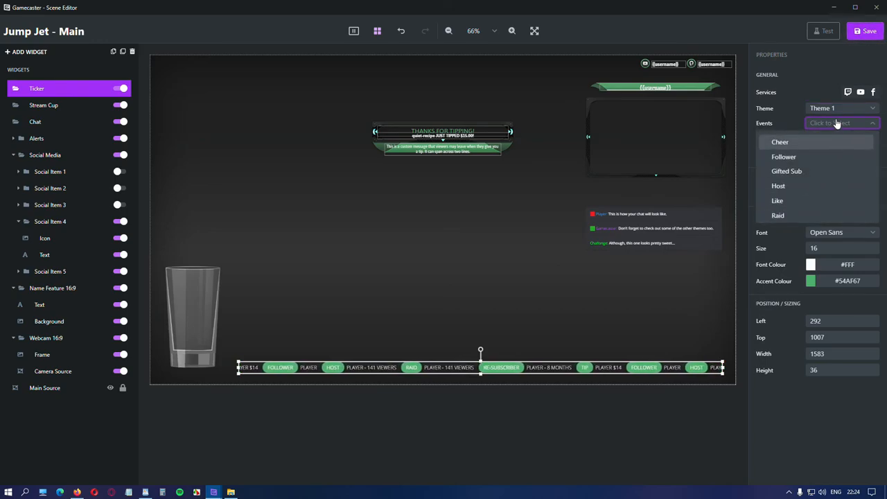
left_click(842, 122)
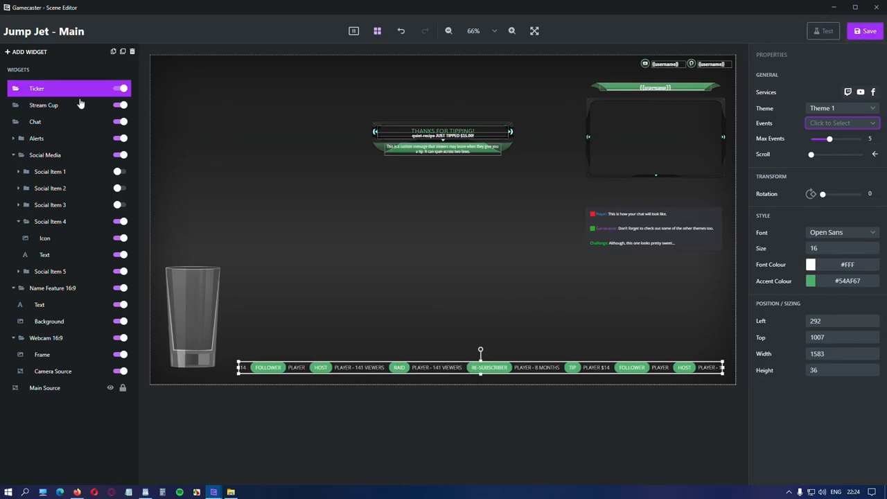
left_click(26, 51)
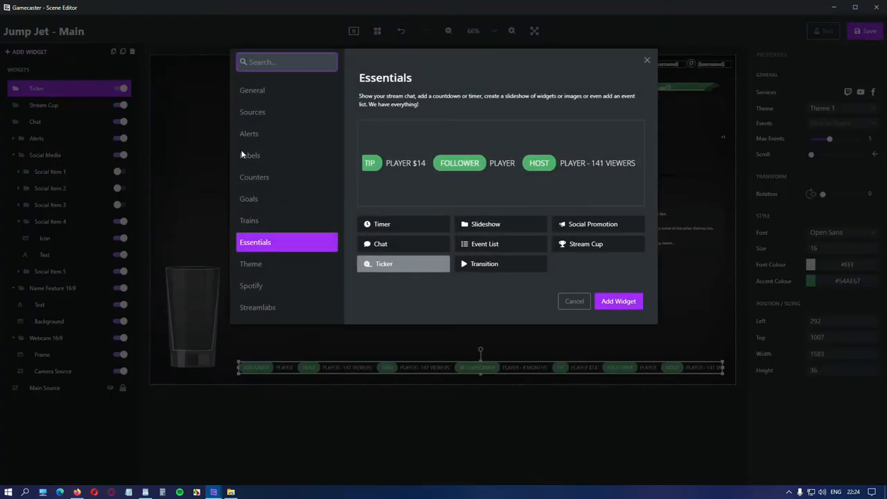
- Browse the Theme category widgets, previewing the transition and camera source
left_click(484, 263)
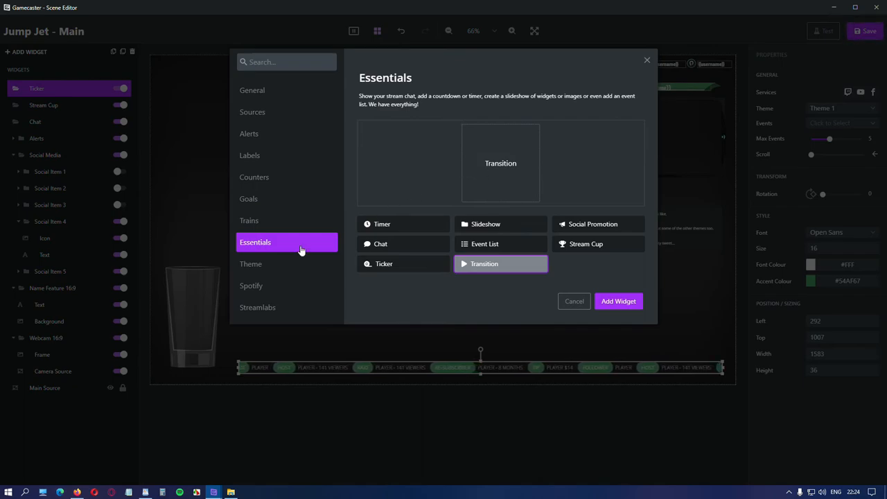
left_click(250, 263)
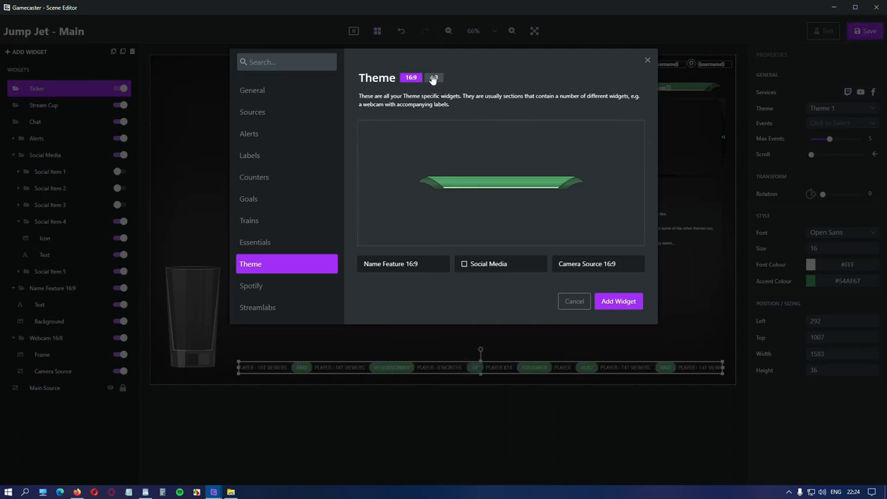
left_click(433, 78)
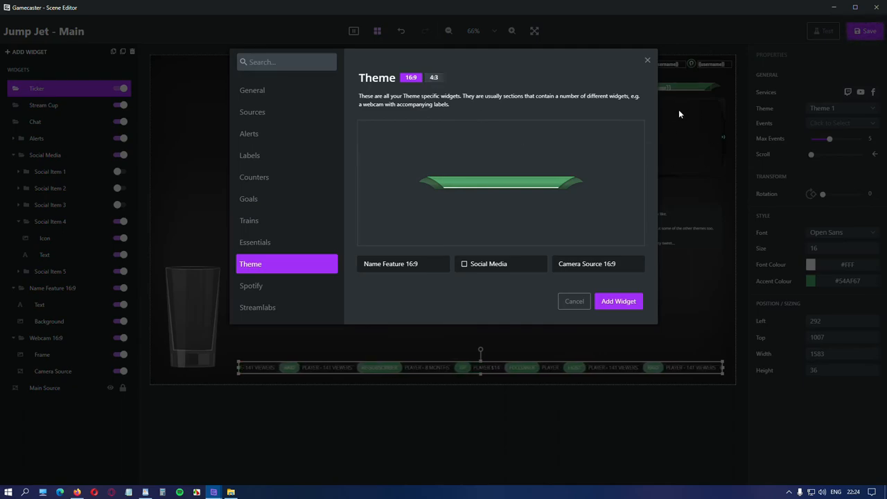
mouse_move(385, 271)
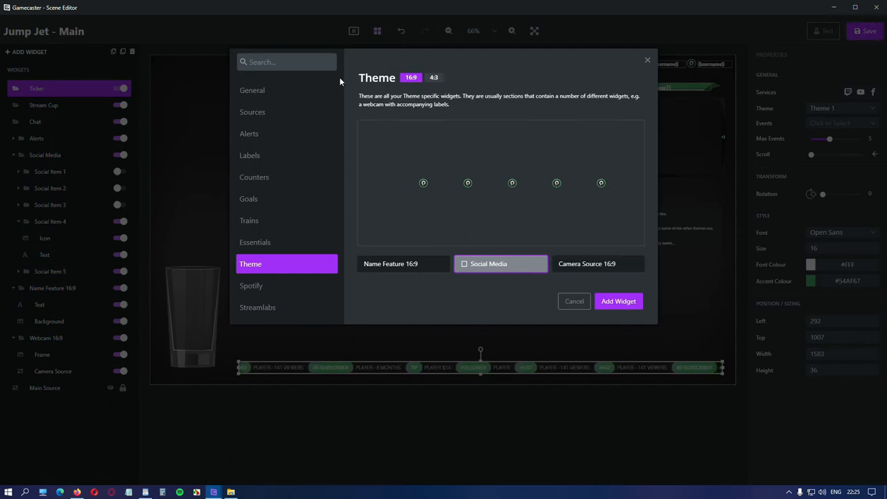
mouse_move(563, 423)
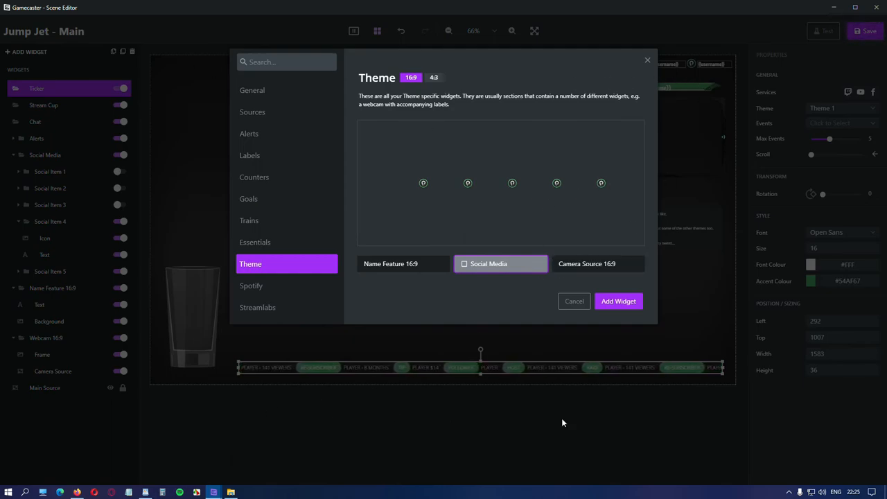
left_click(586, 263)
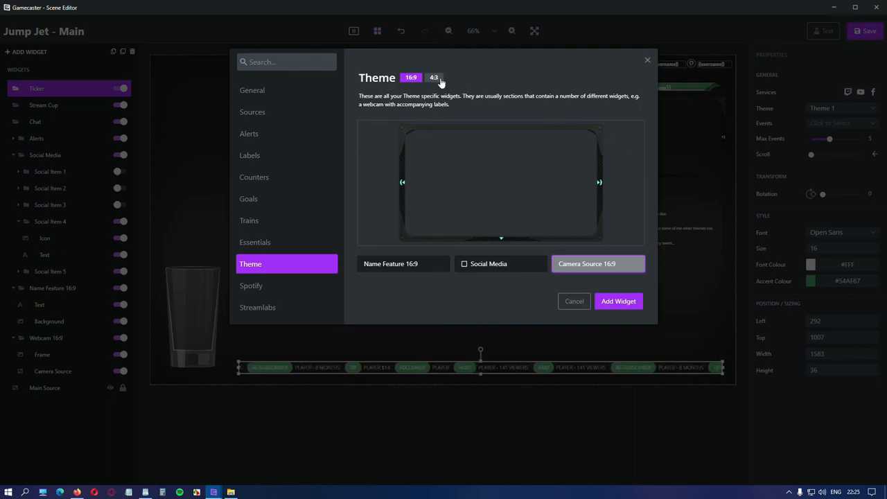
- Switch to the 4:3 versions and add the Camera Source 4:3 frame to the scene
left_click(434, 78)
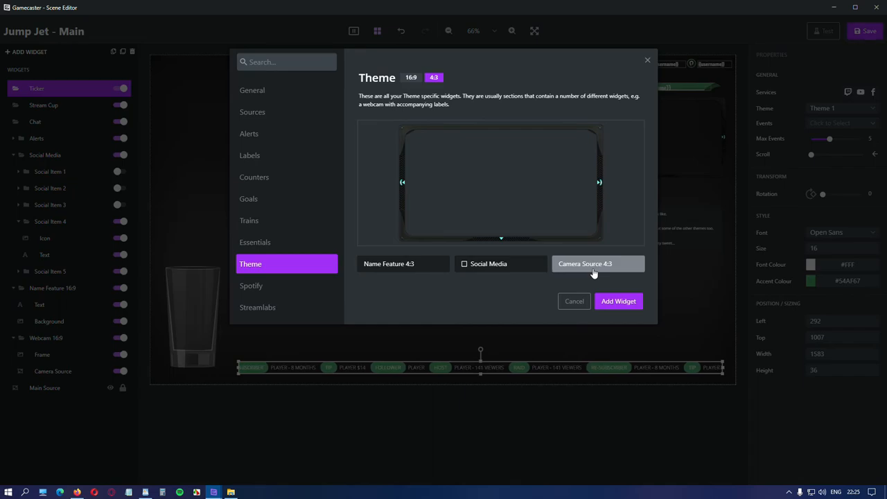
left_click(586, 263)
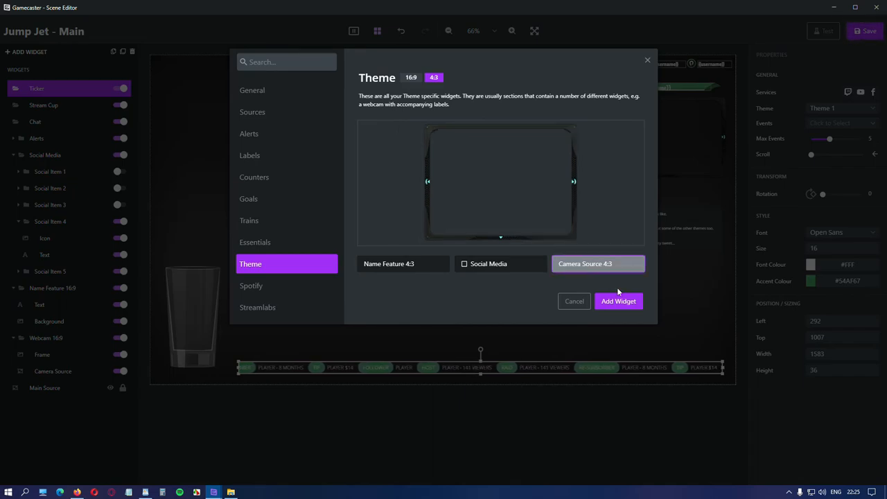
left_click(619, 301)
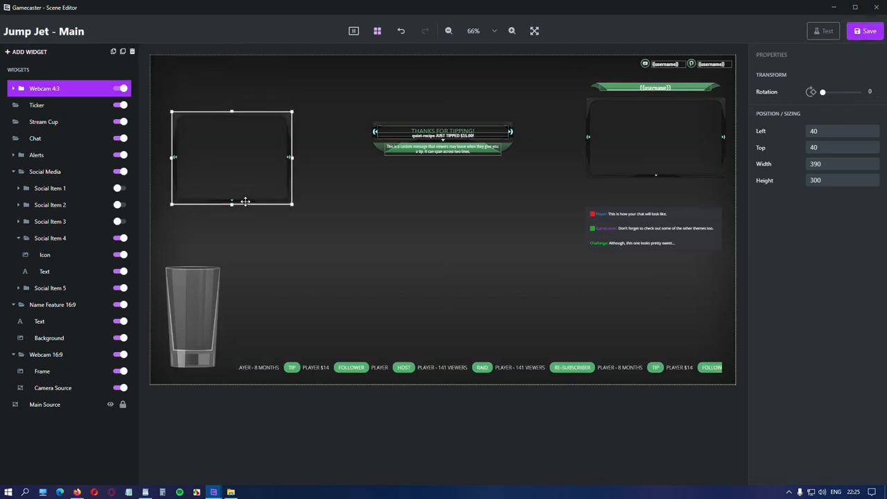
- Add the Name Feature 4:3 bar and place it just above the new webcam frame
left_click(29, 51)
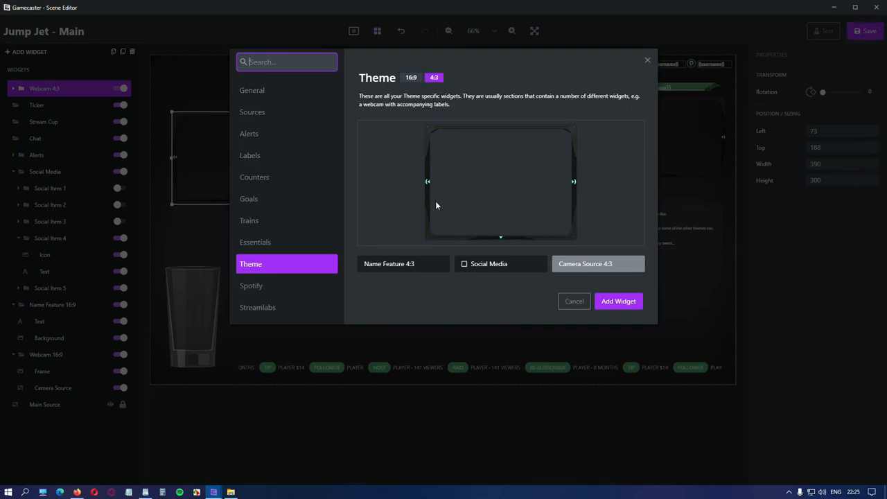
left_click(404, 264)
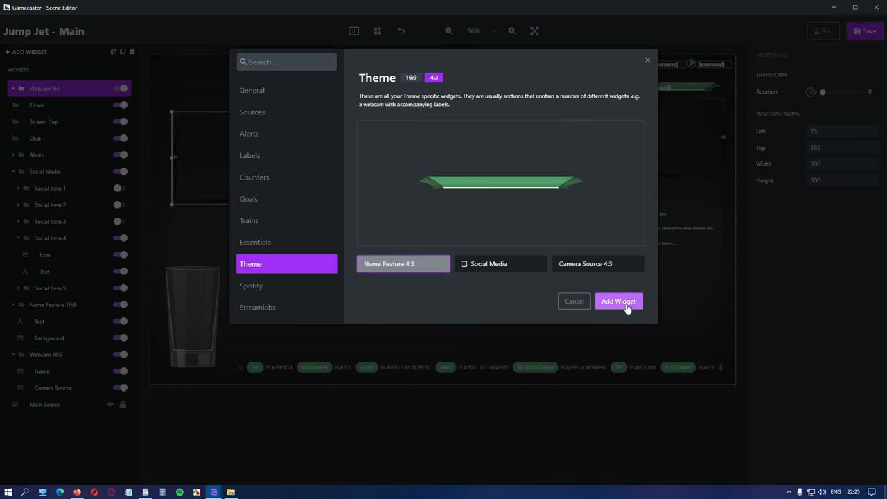
left_click(618, 301)
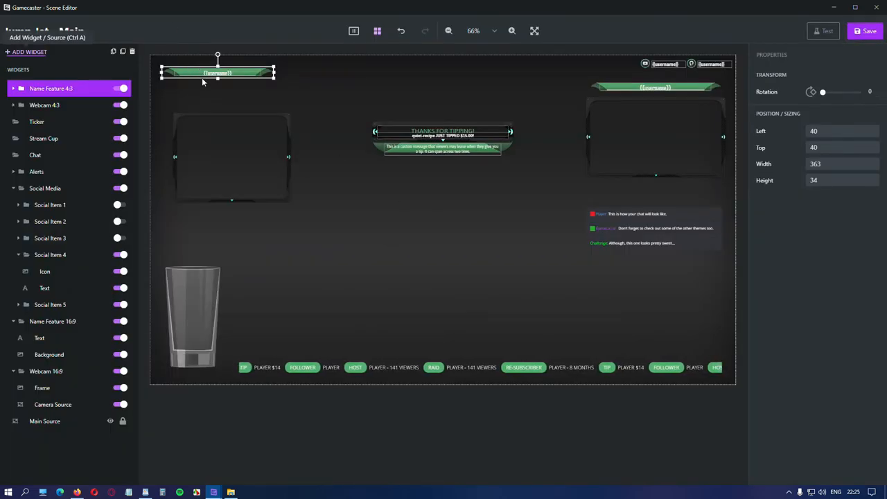
left_click_drag(218, 72, 233, 102)
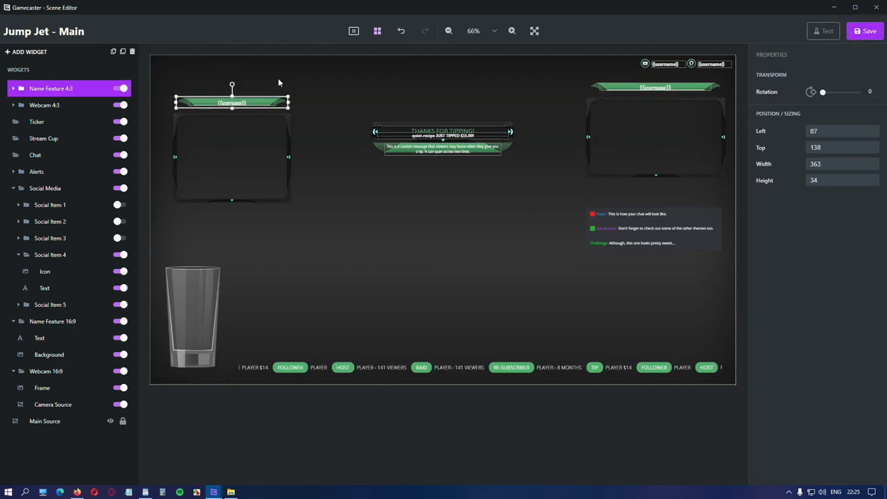
- Hide the old Webcam 16:9 layer and bring up options for Name Feature 16:9
left_click(335, 236)
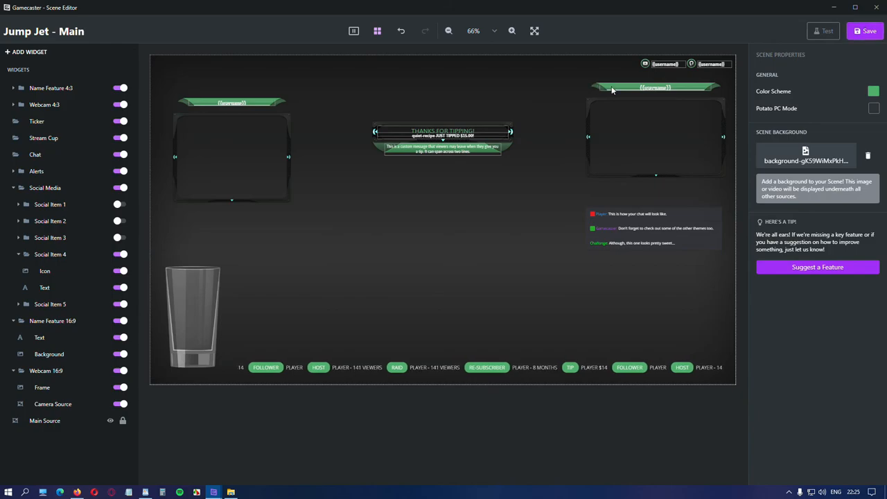
left_click(44, 421)
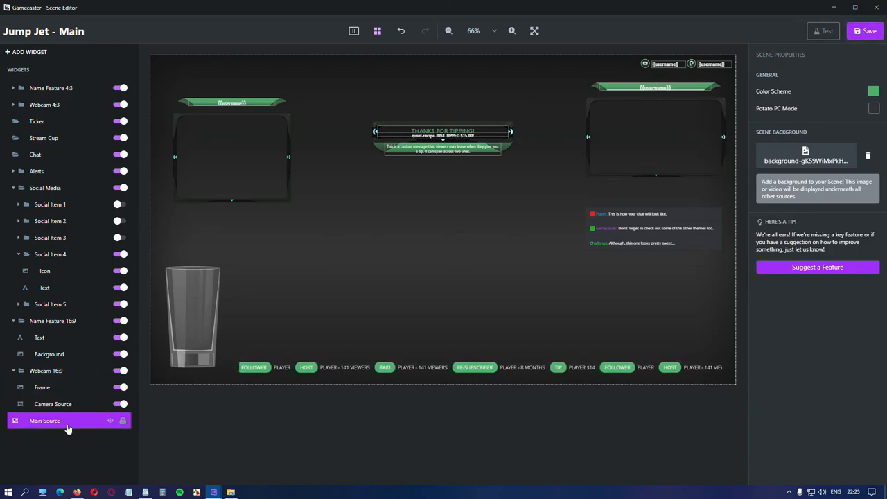
left_click(46, 371)
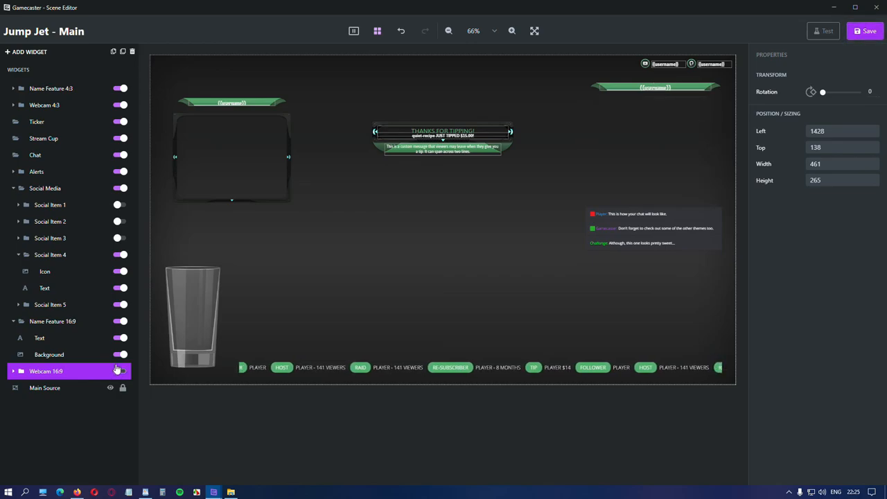
left_click(53, 322)
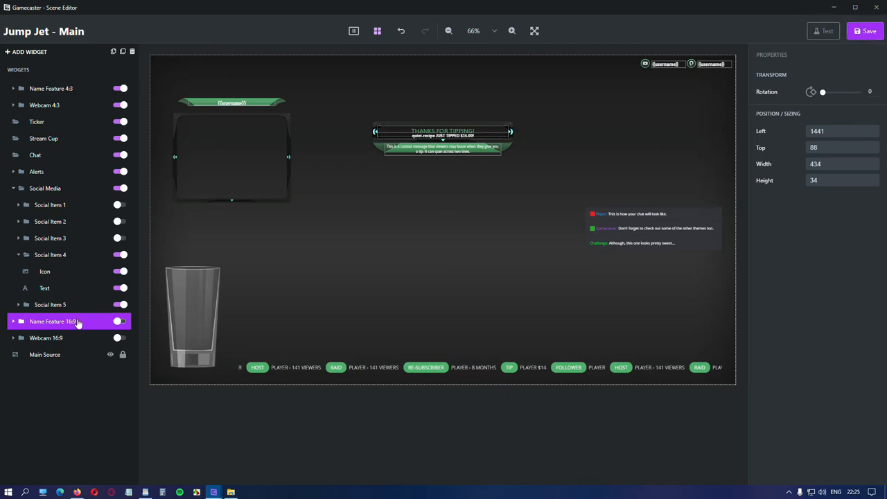
right_click(53, 321)
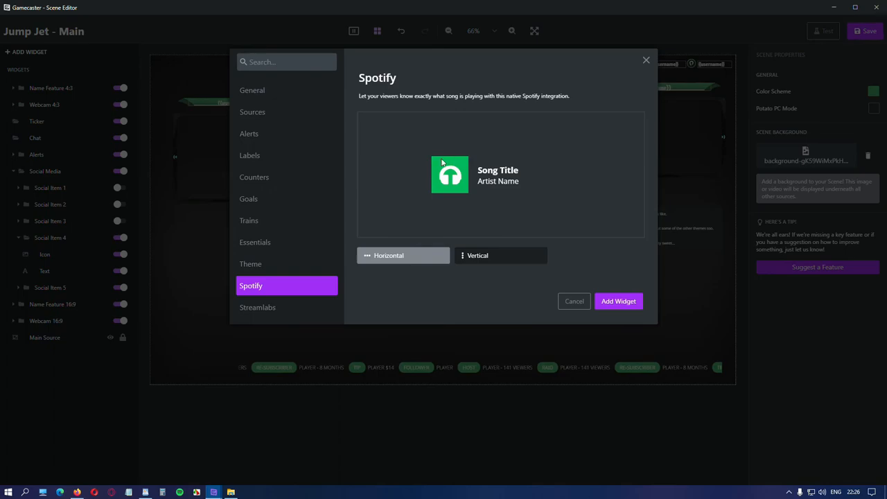
mouse_move(430, 209)
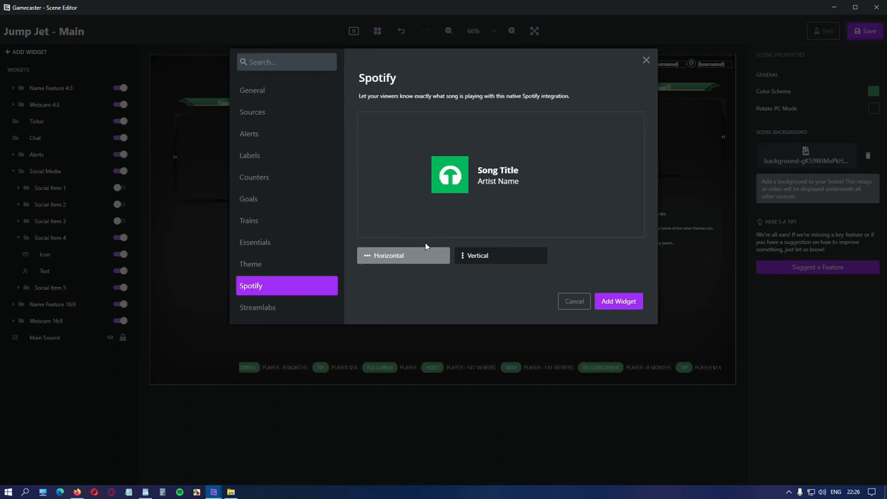
left_click(477, 255)
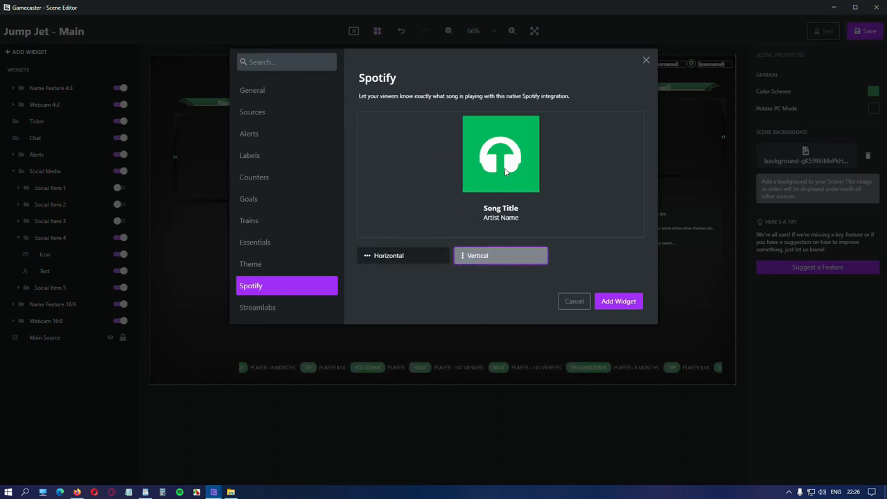
left_click(403, 255)
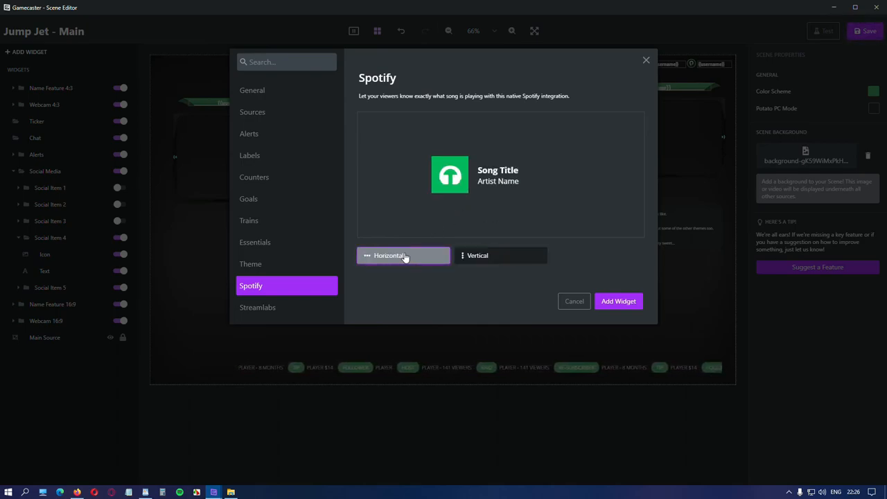
left_click(258, 308)
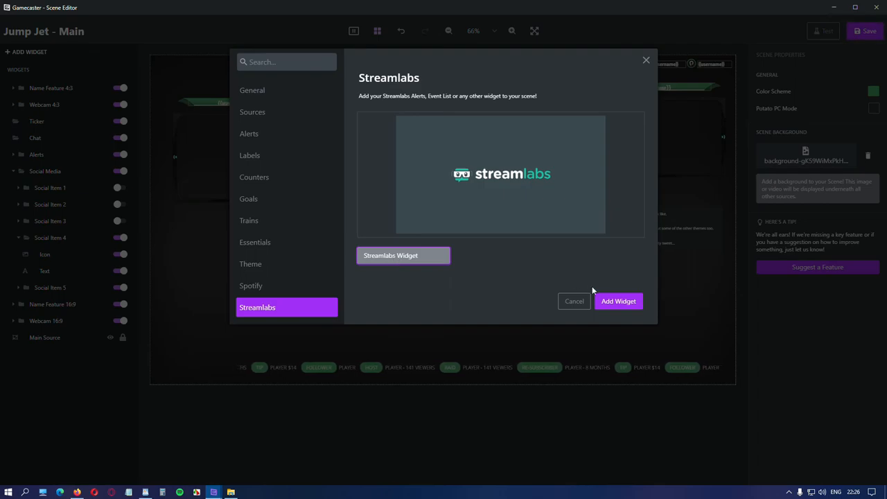
left_click(618, 301)
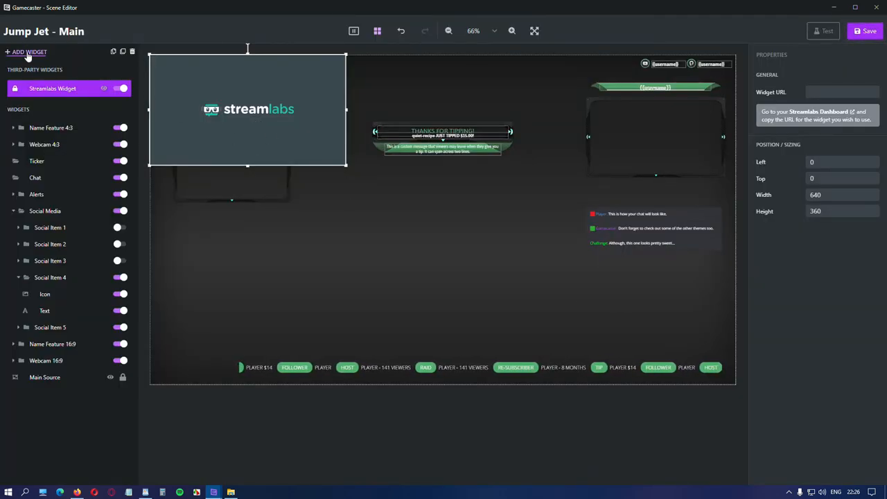
left_click(30, 51)
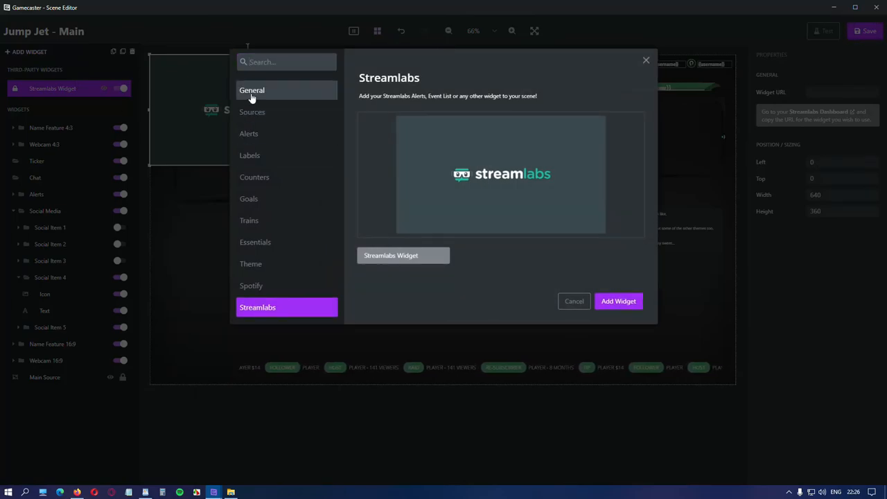
left_click(252, 91)
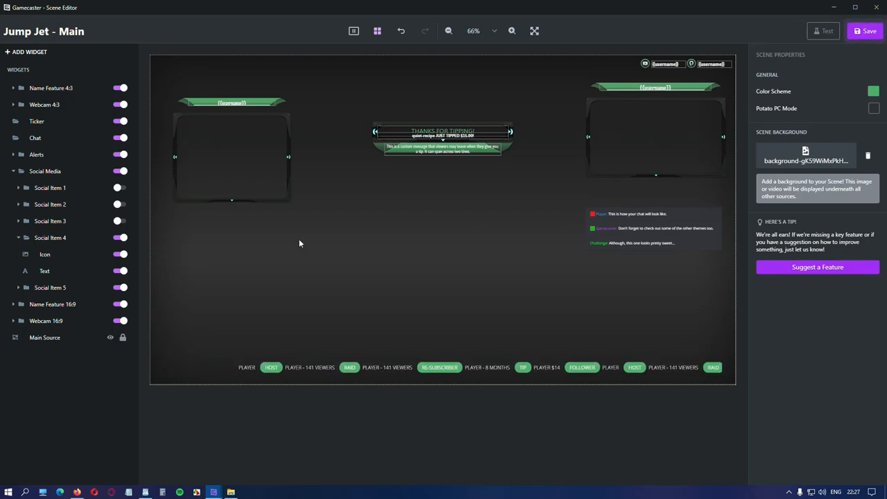
- Launch the Test Center to run the scene in test mode
left_click(865, 31)
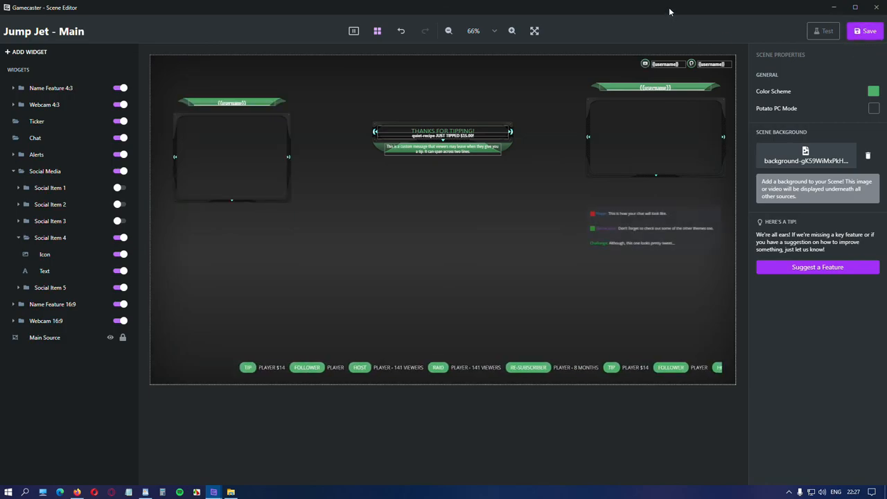
left_click(50, 89)
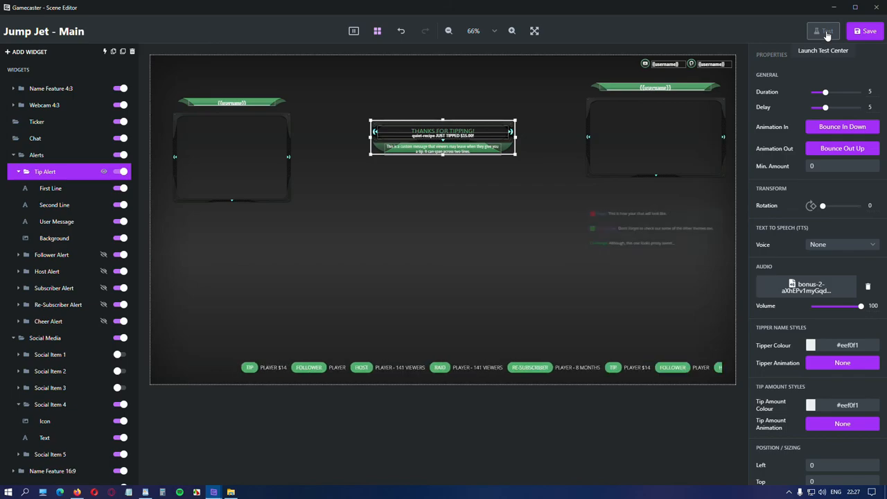
left_click(824, 30)
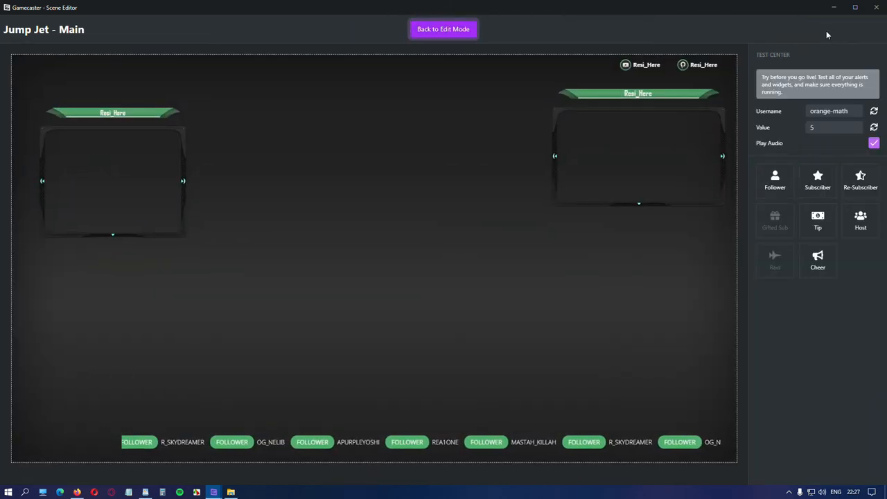
- Fire test Follower and Re-Subscriber alerts on the canvas
left_click(775, 181)
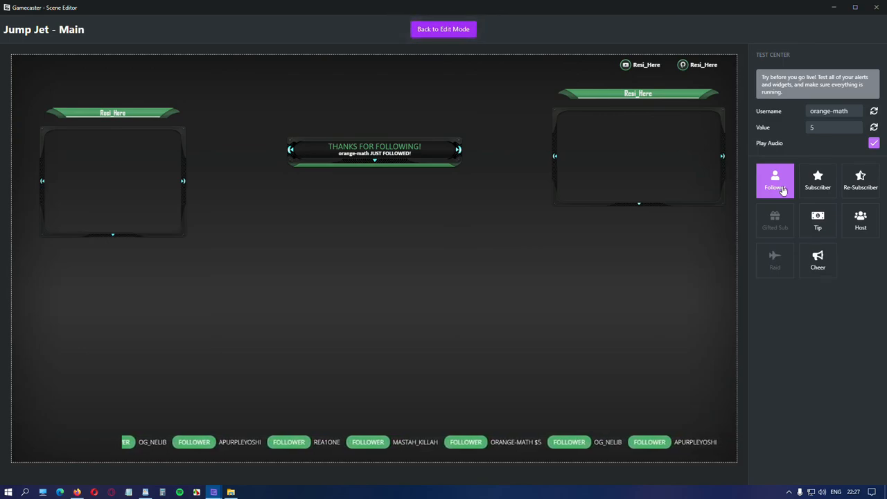
left_click(860, 180)
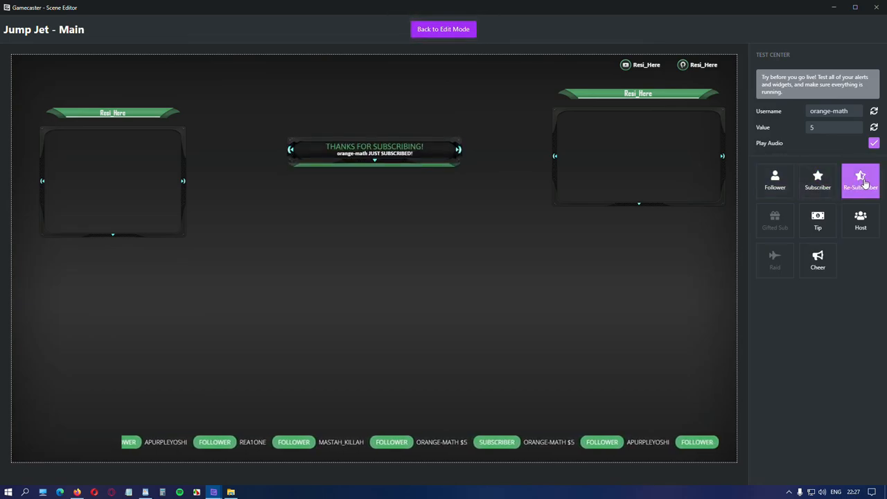
left_click(444, 29)
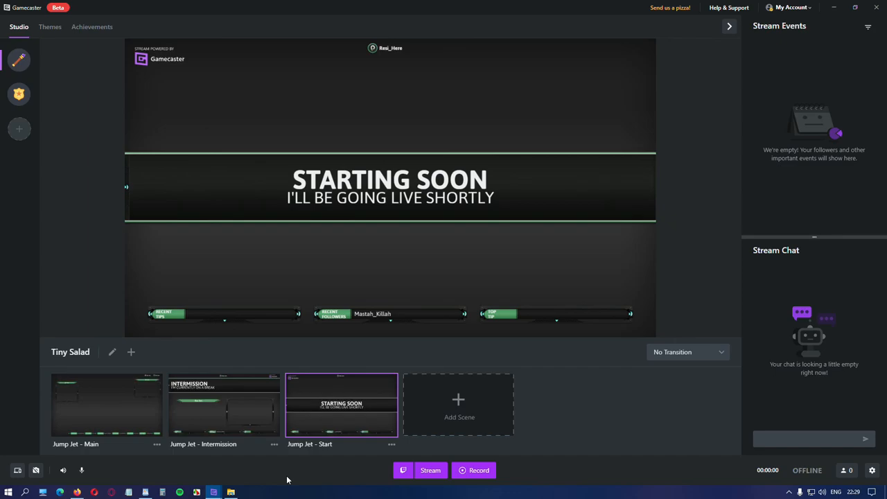
- Switch the Studio preview to the Jump Jet Main scene thumbnail
left_click(106, 405)
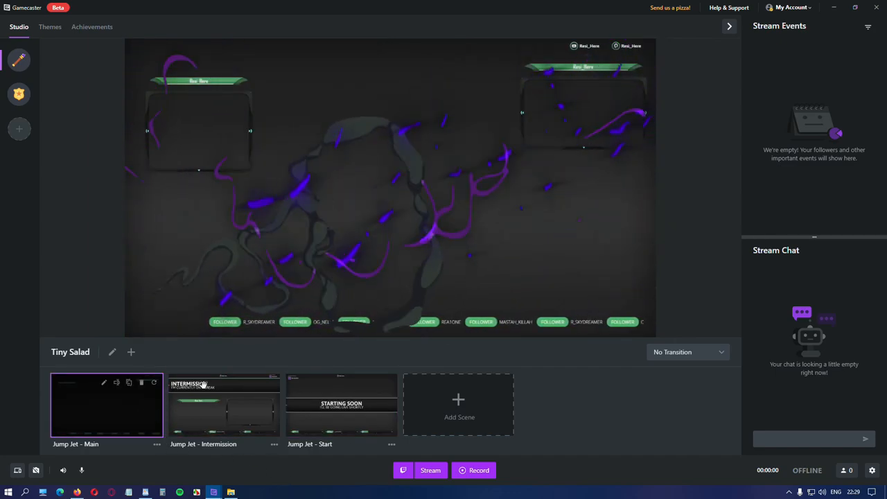
left_click(223, 405)
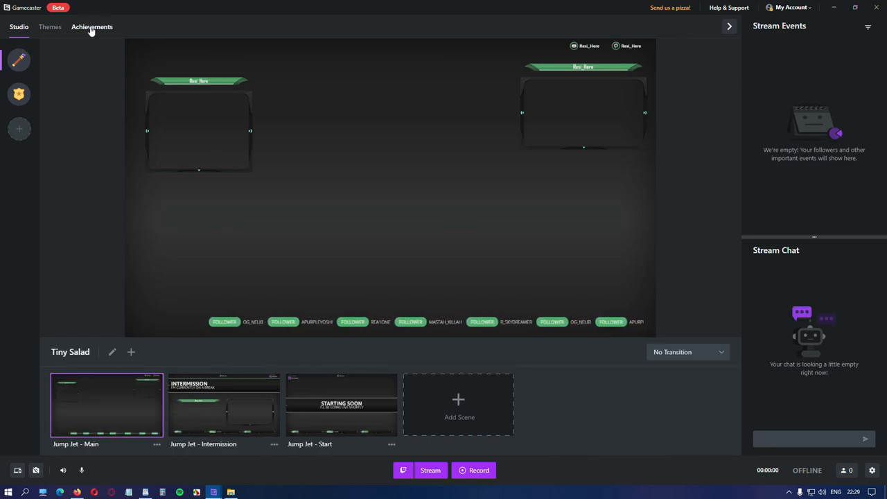
- Go to the Achievements page and page through the season pass tiers forward and back
left_click(91, 26)
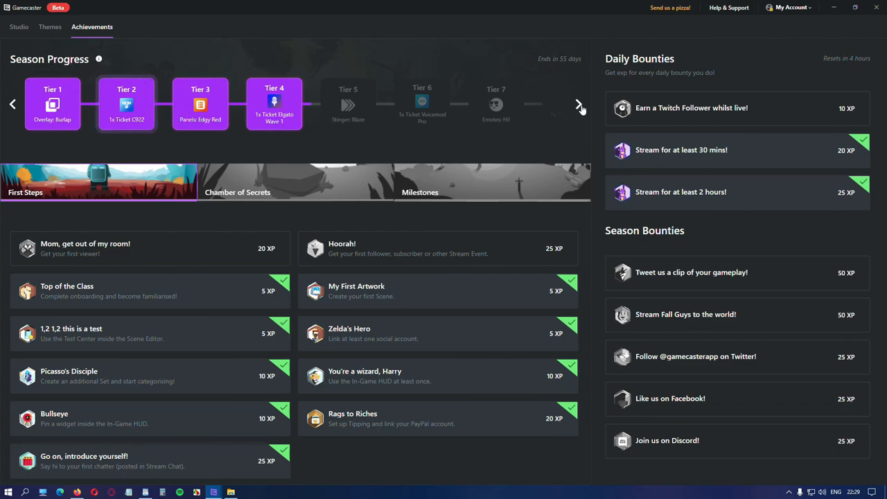
left_click(580, 104)
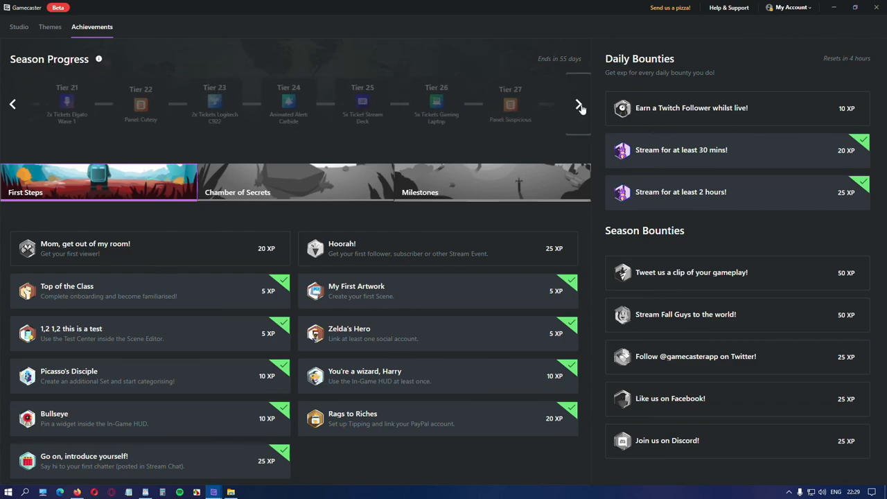
left_click(580, 104)
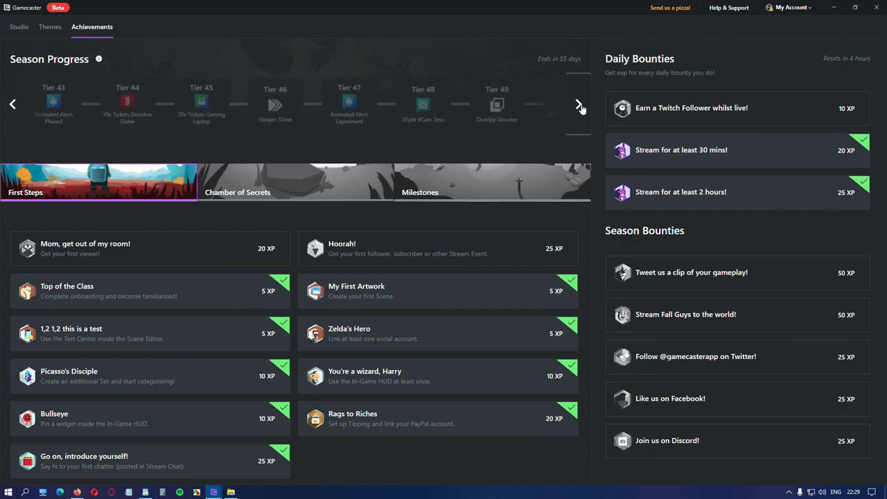
left_click(580, 104)
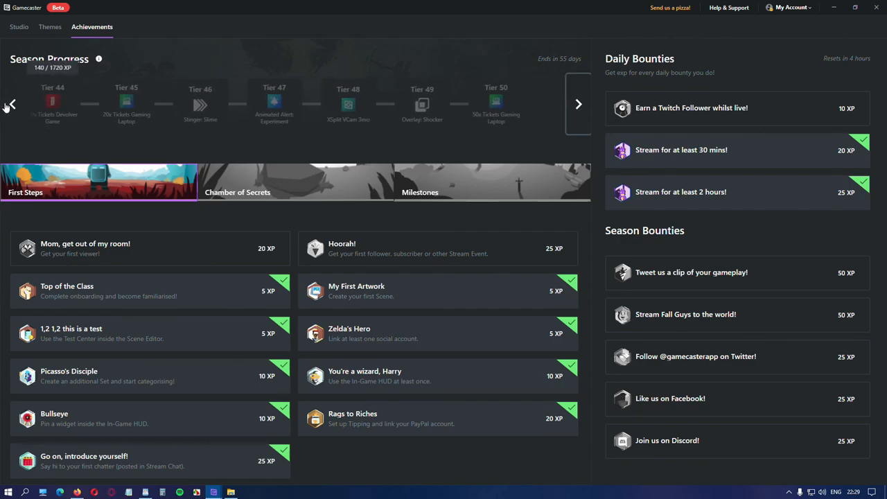
left_click(10, 104)
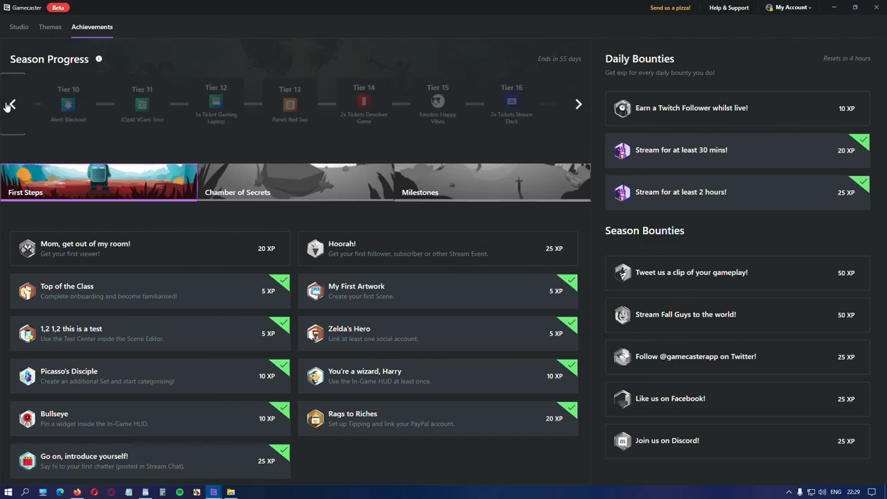
left_click(9, 104)
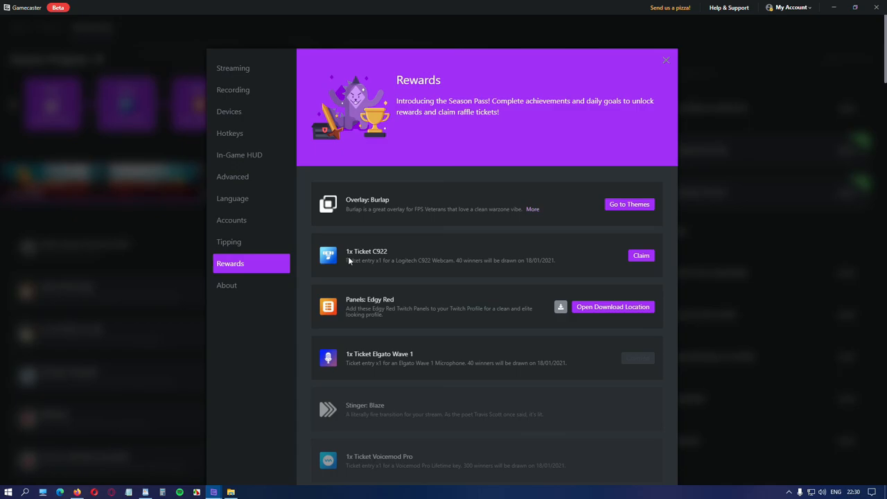
mouse_move(374, 269)
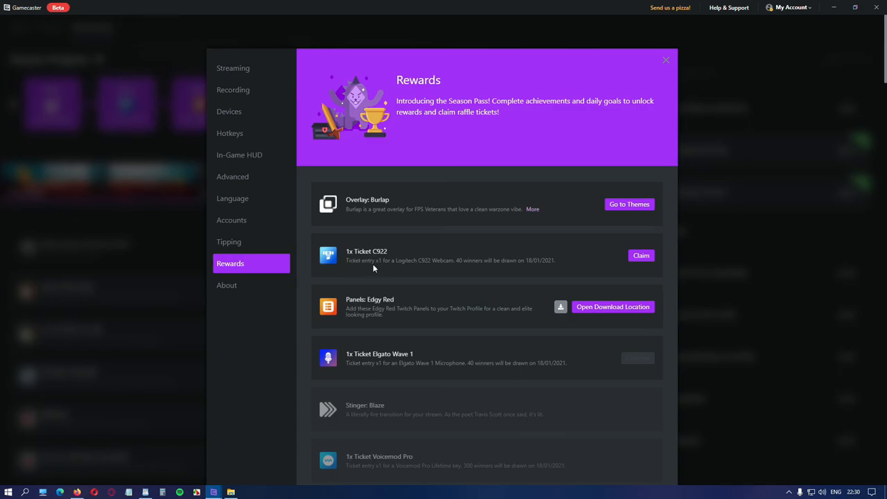
mouse_move(427, 269)
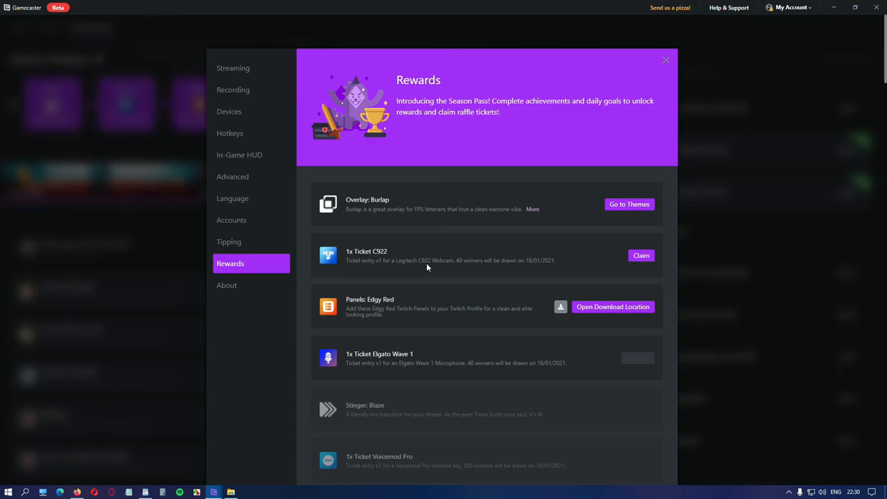
left_click(666, 60)
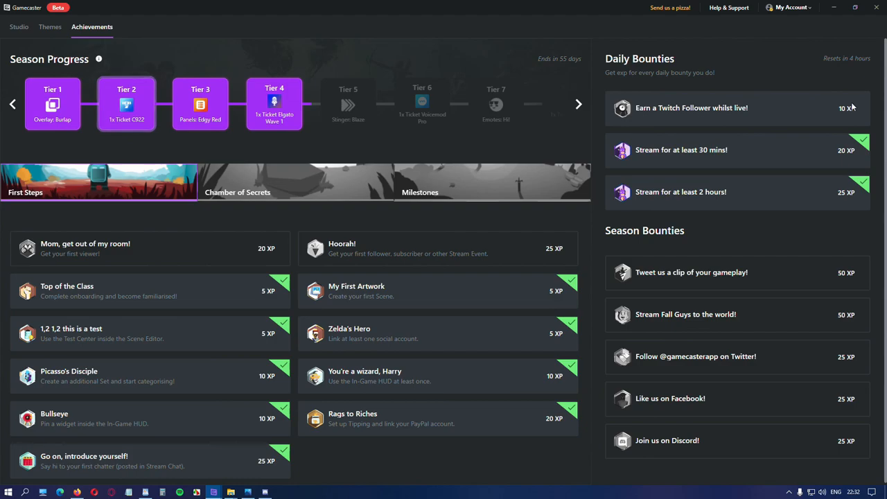
mouse_move(359, 104)
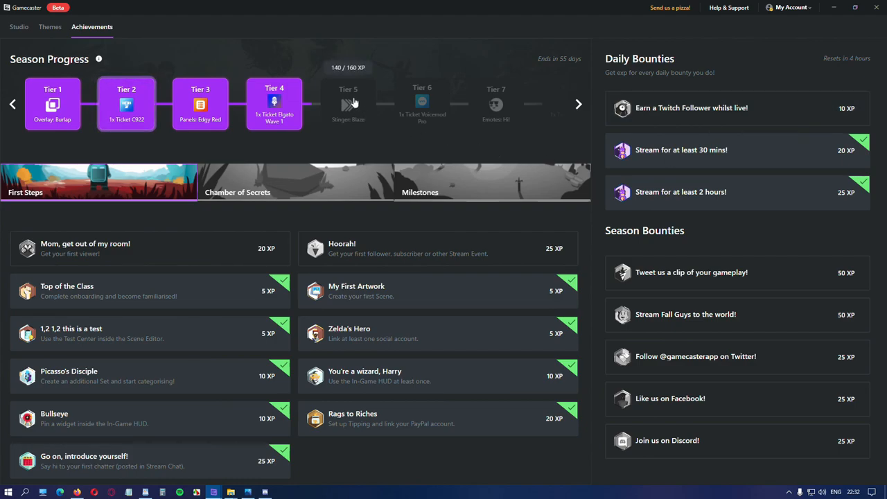
mouse_move(728, 160)
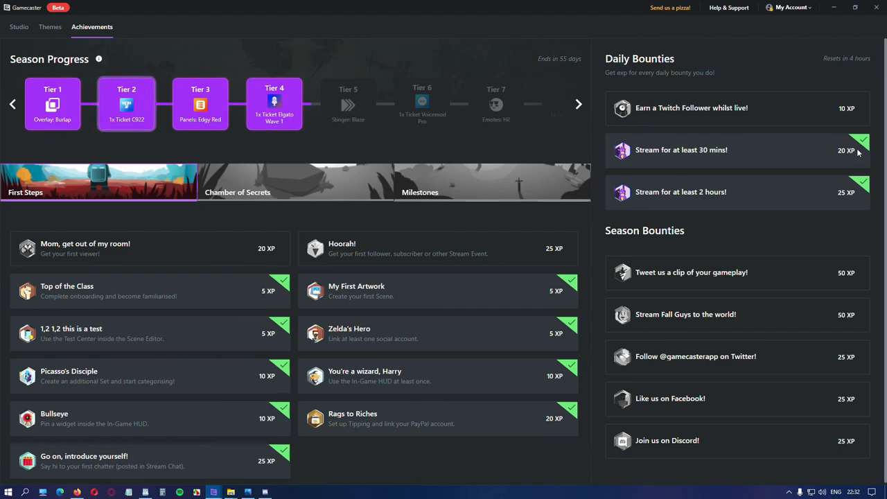
mouse_move(849, 206)
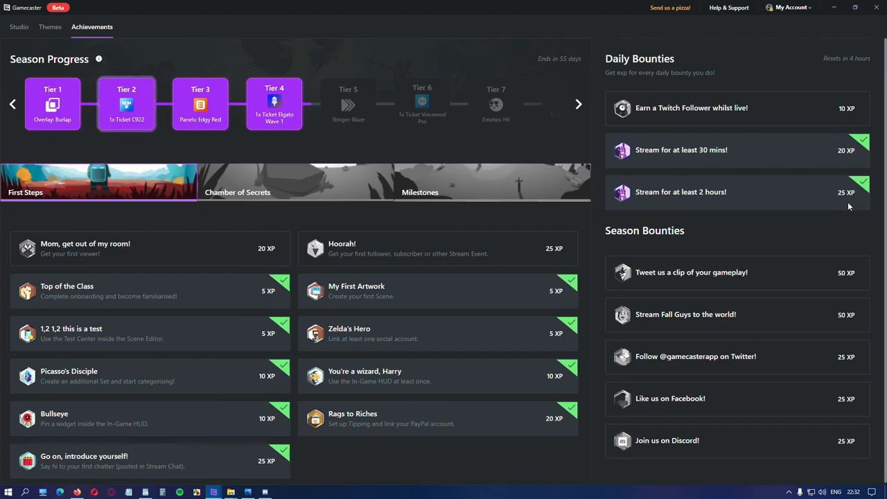